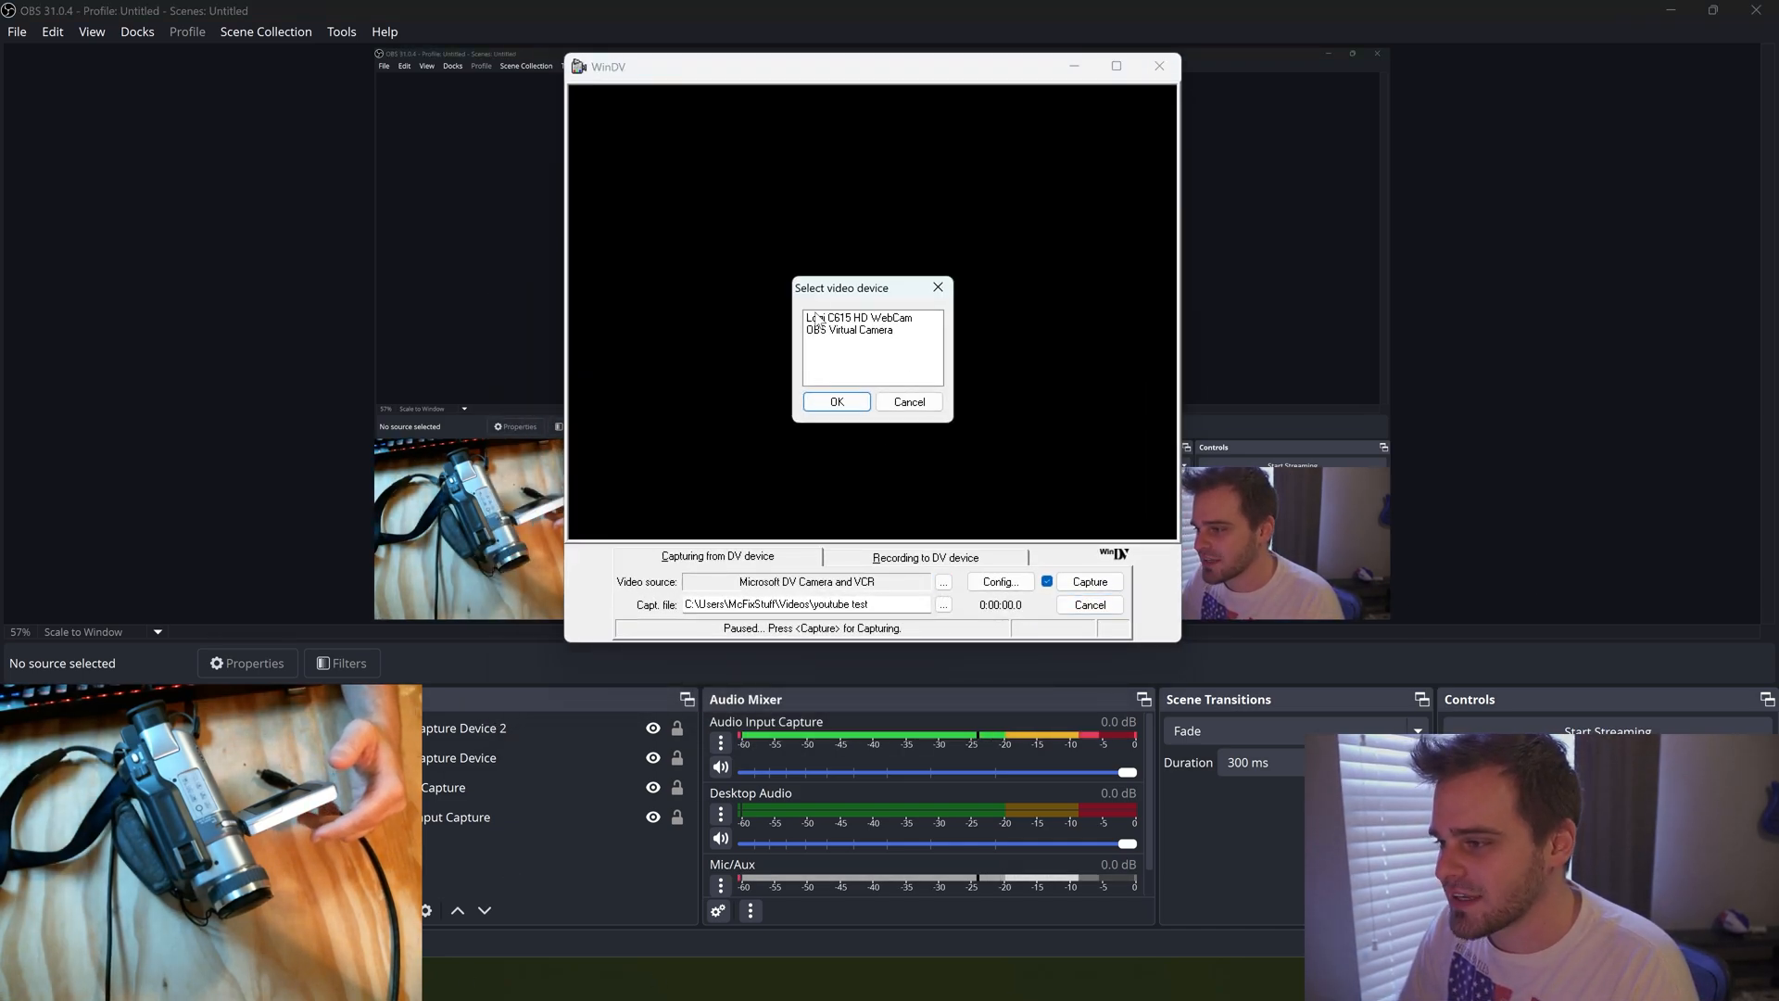
Dismiss the video device chooser, keeping Microsoft DV Camera and VCR as the source
{"action": "left_click", "coordinate": [835, 401]}
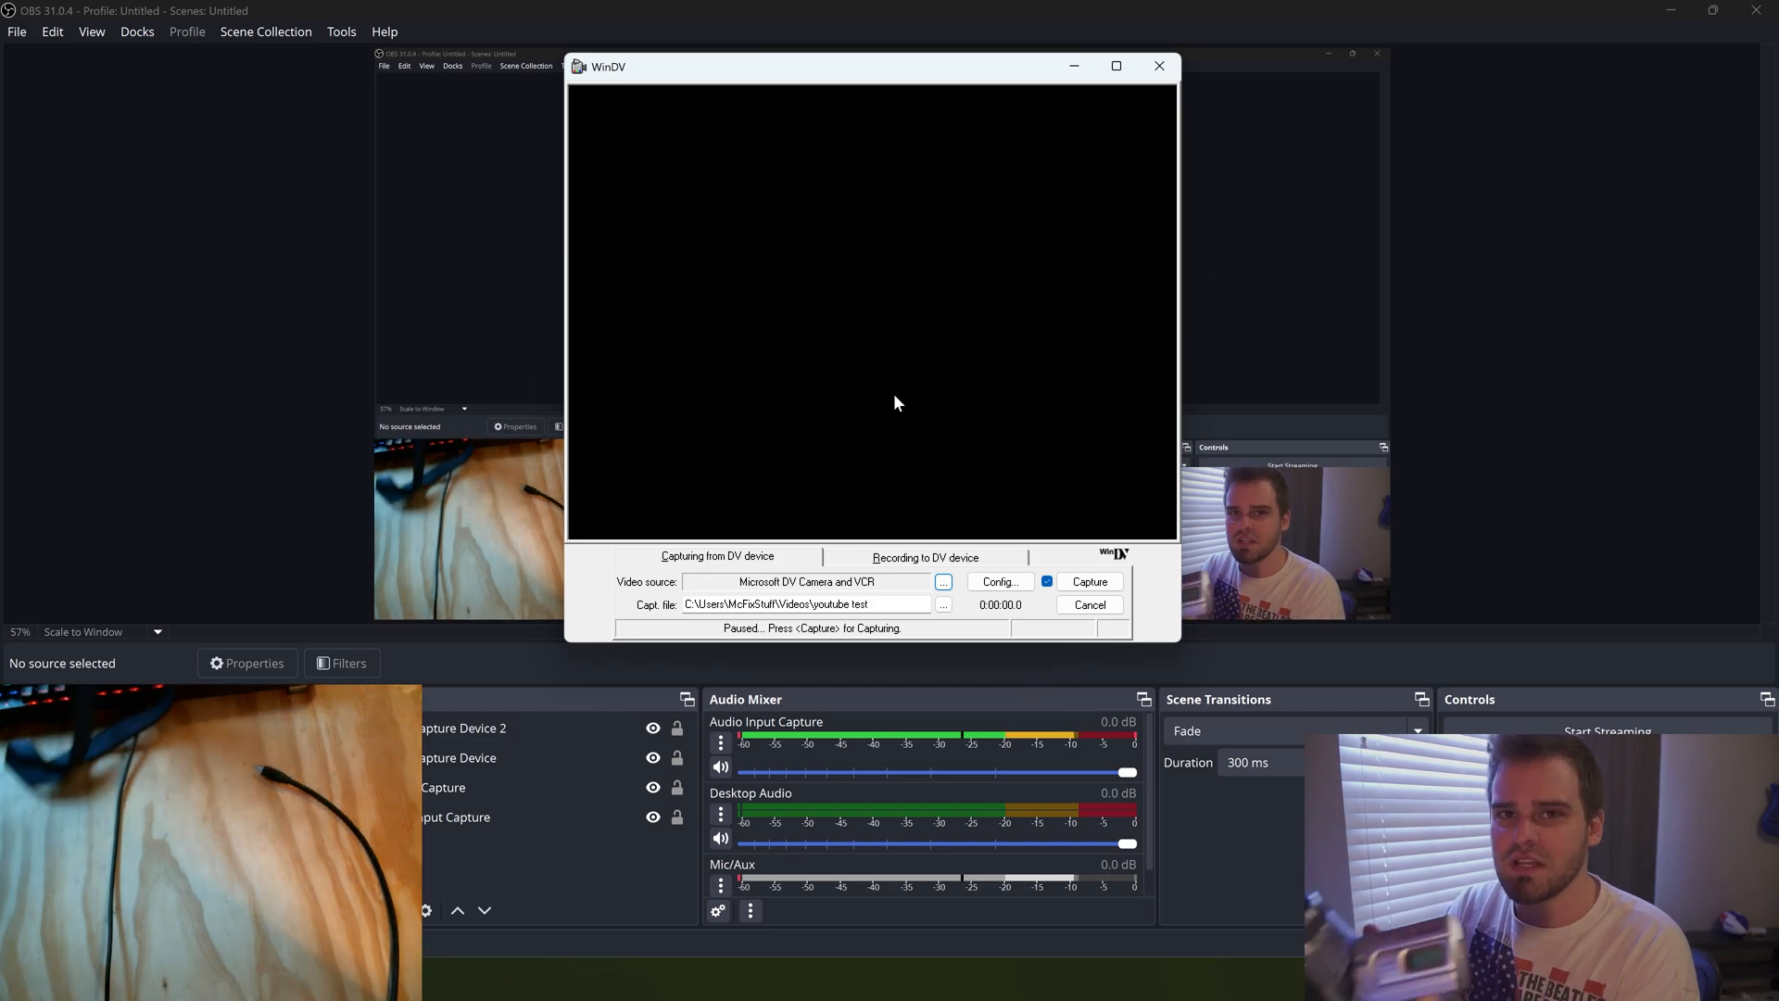
{"action": "left_click", "coordinate": [1087, 581]}
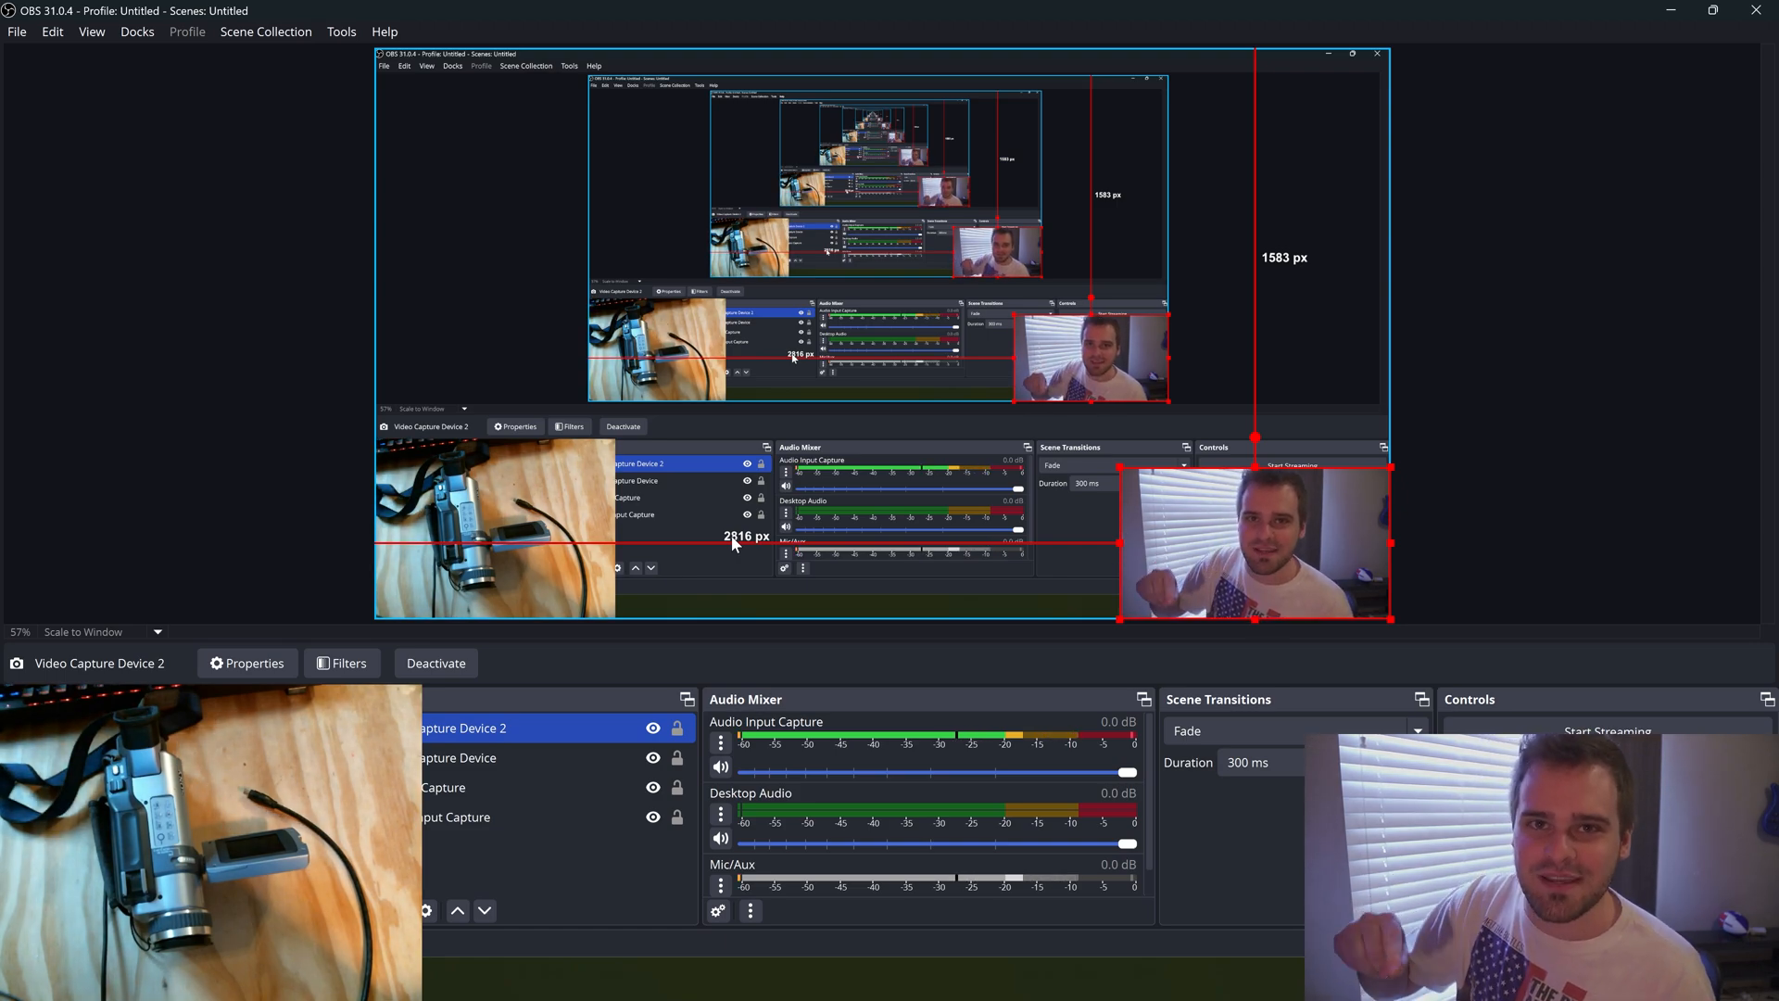
{"action": "mouse_move", "coordinate": [1107, 658]}
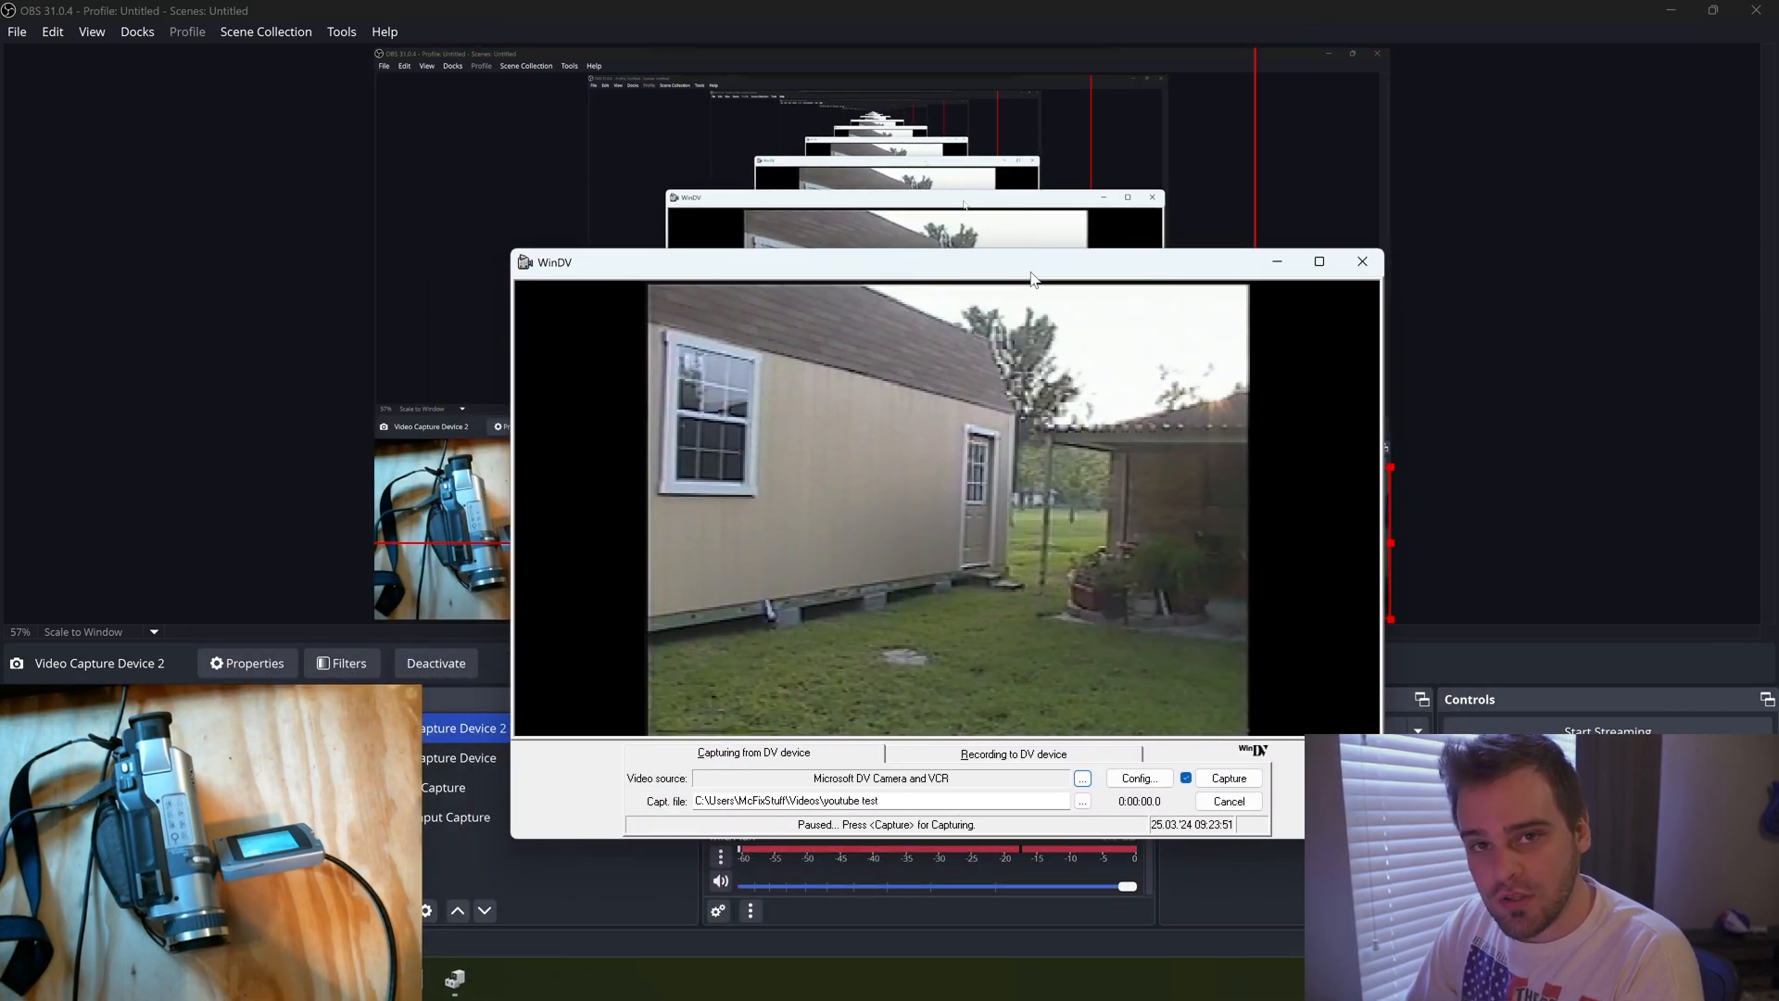
{"action": "mouse_move", "coordinate": [1076, 266]}
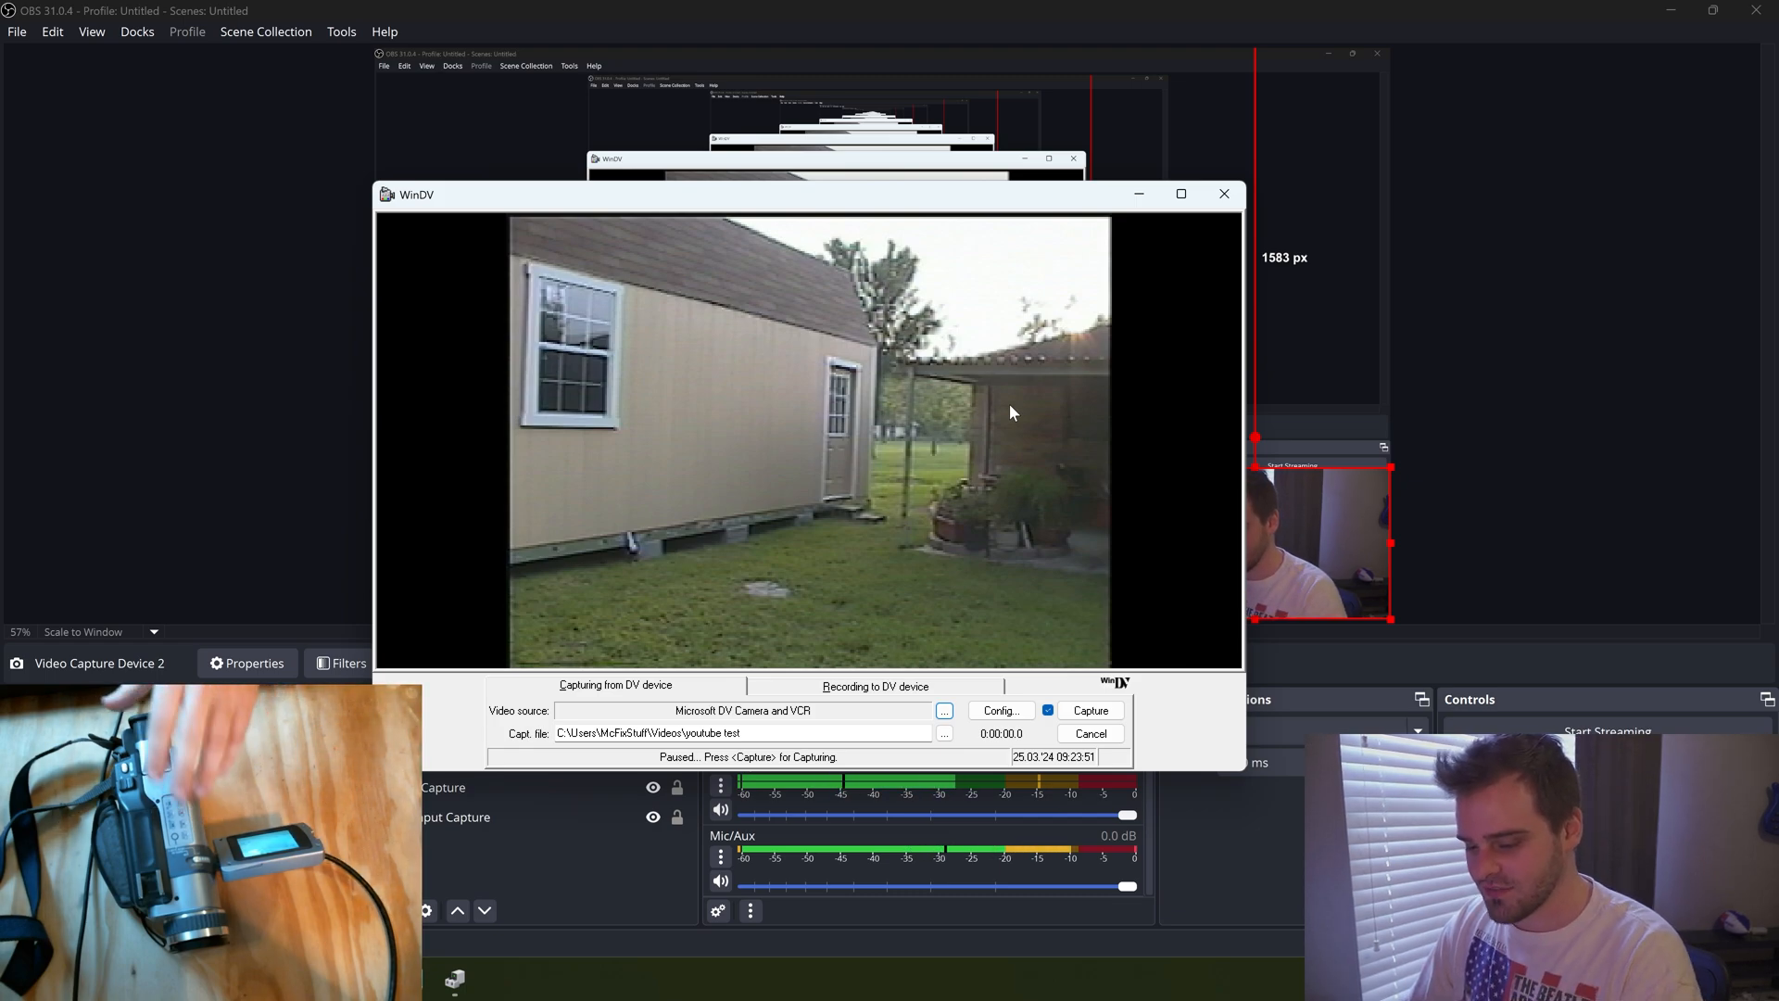
{"action": "mouse_move", "coordinate": [1143, 216]}
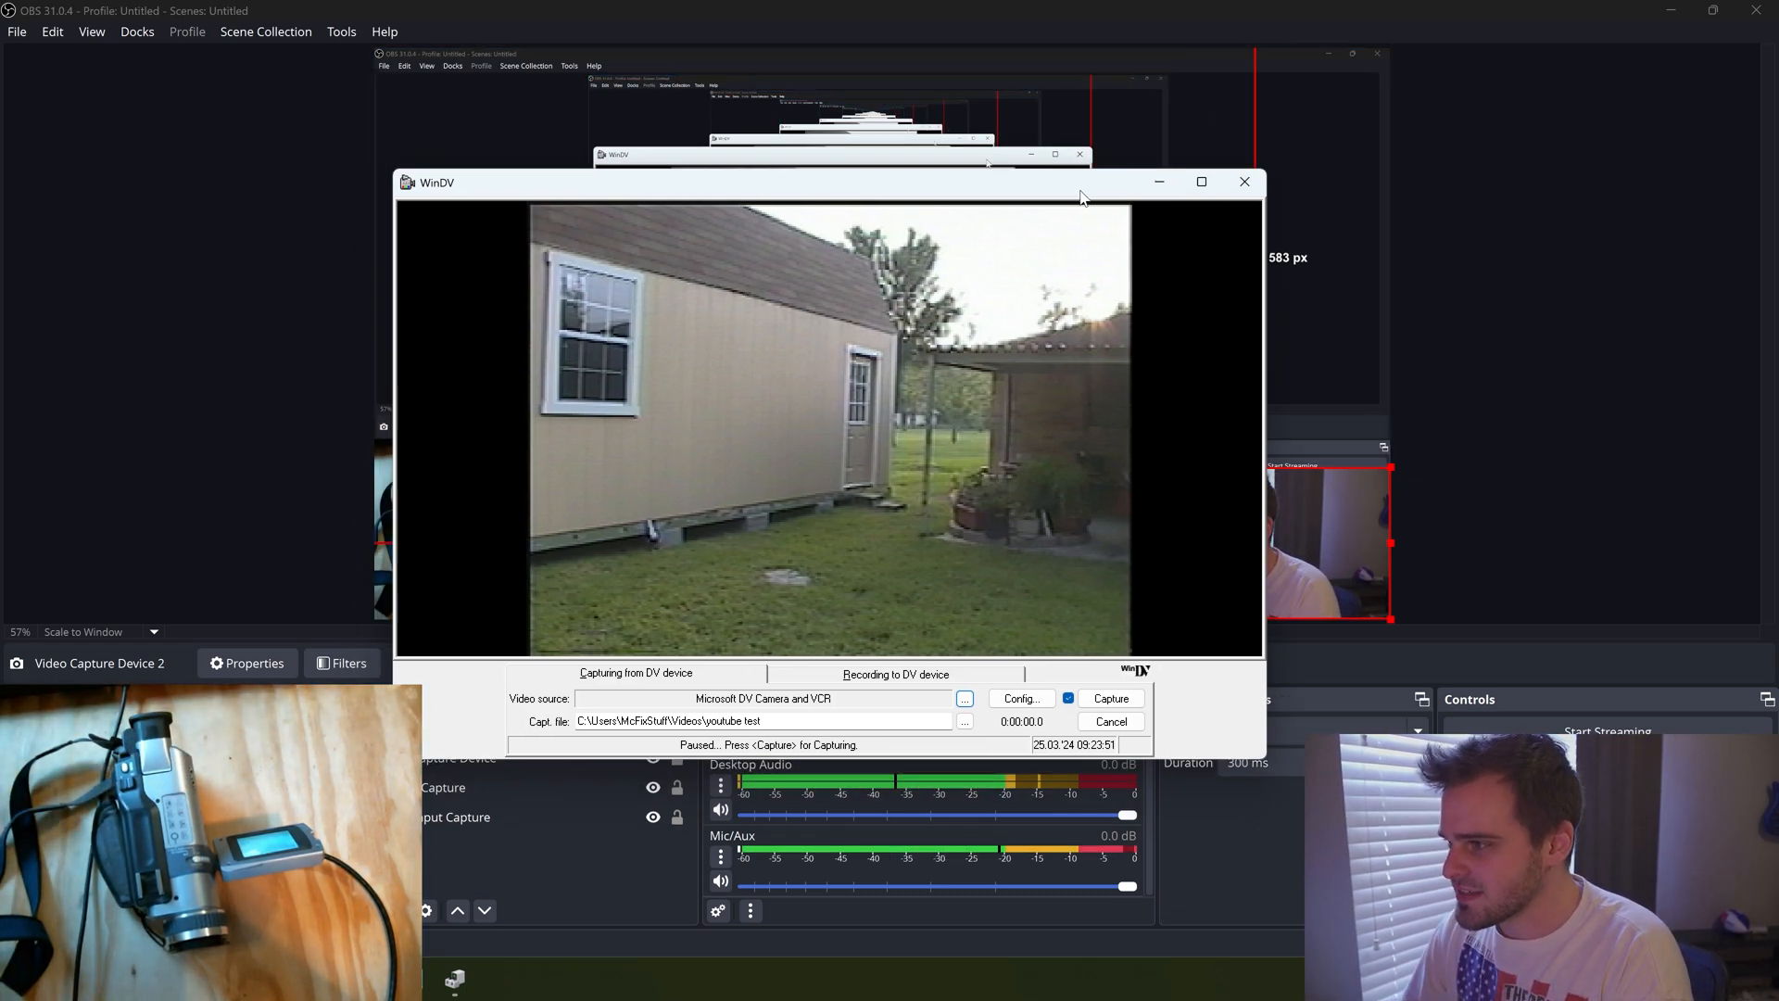
{"action": "left_click_drag", "start_coordinate": [794, 183], "coordinate": [818, 277]}
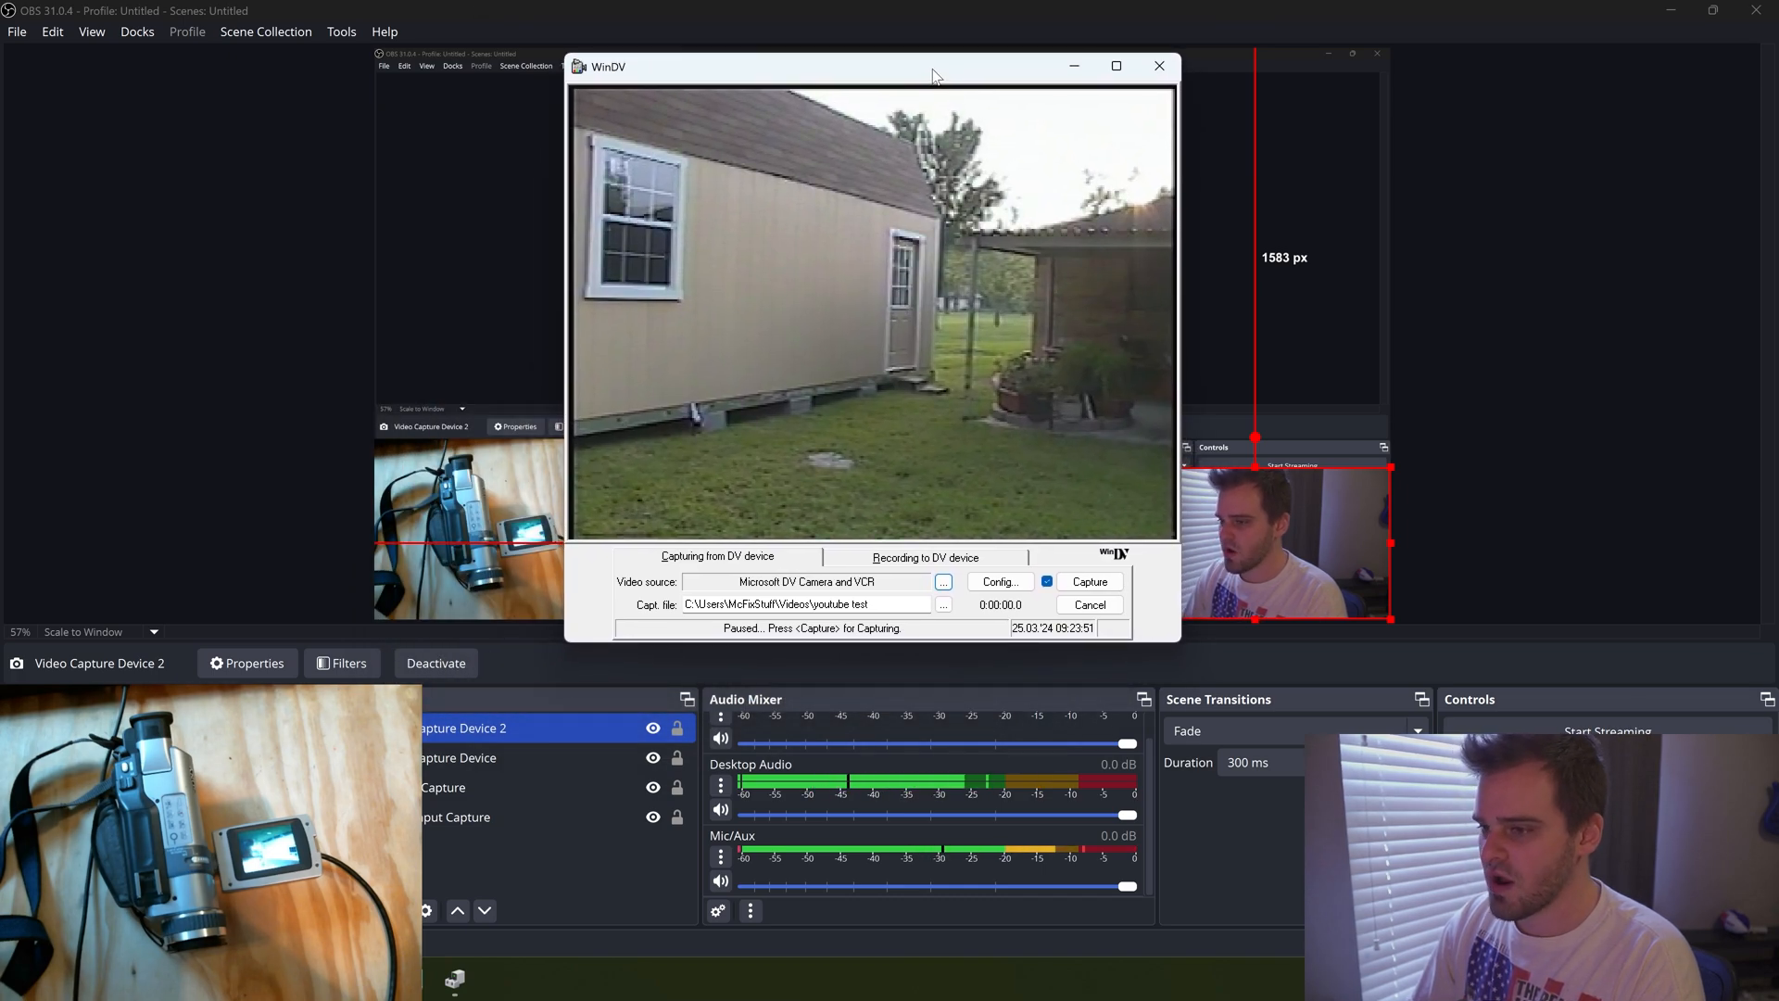
{"action": "mouse_move", "coordinate": [1705, 451]}
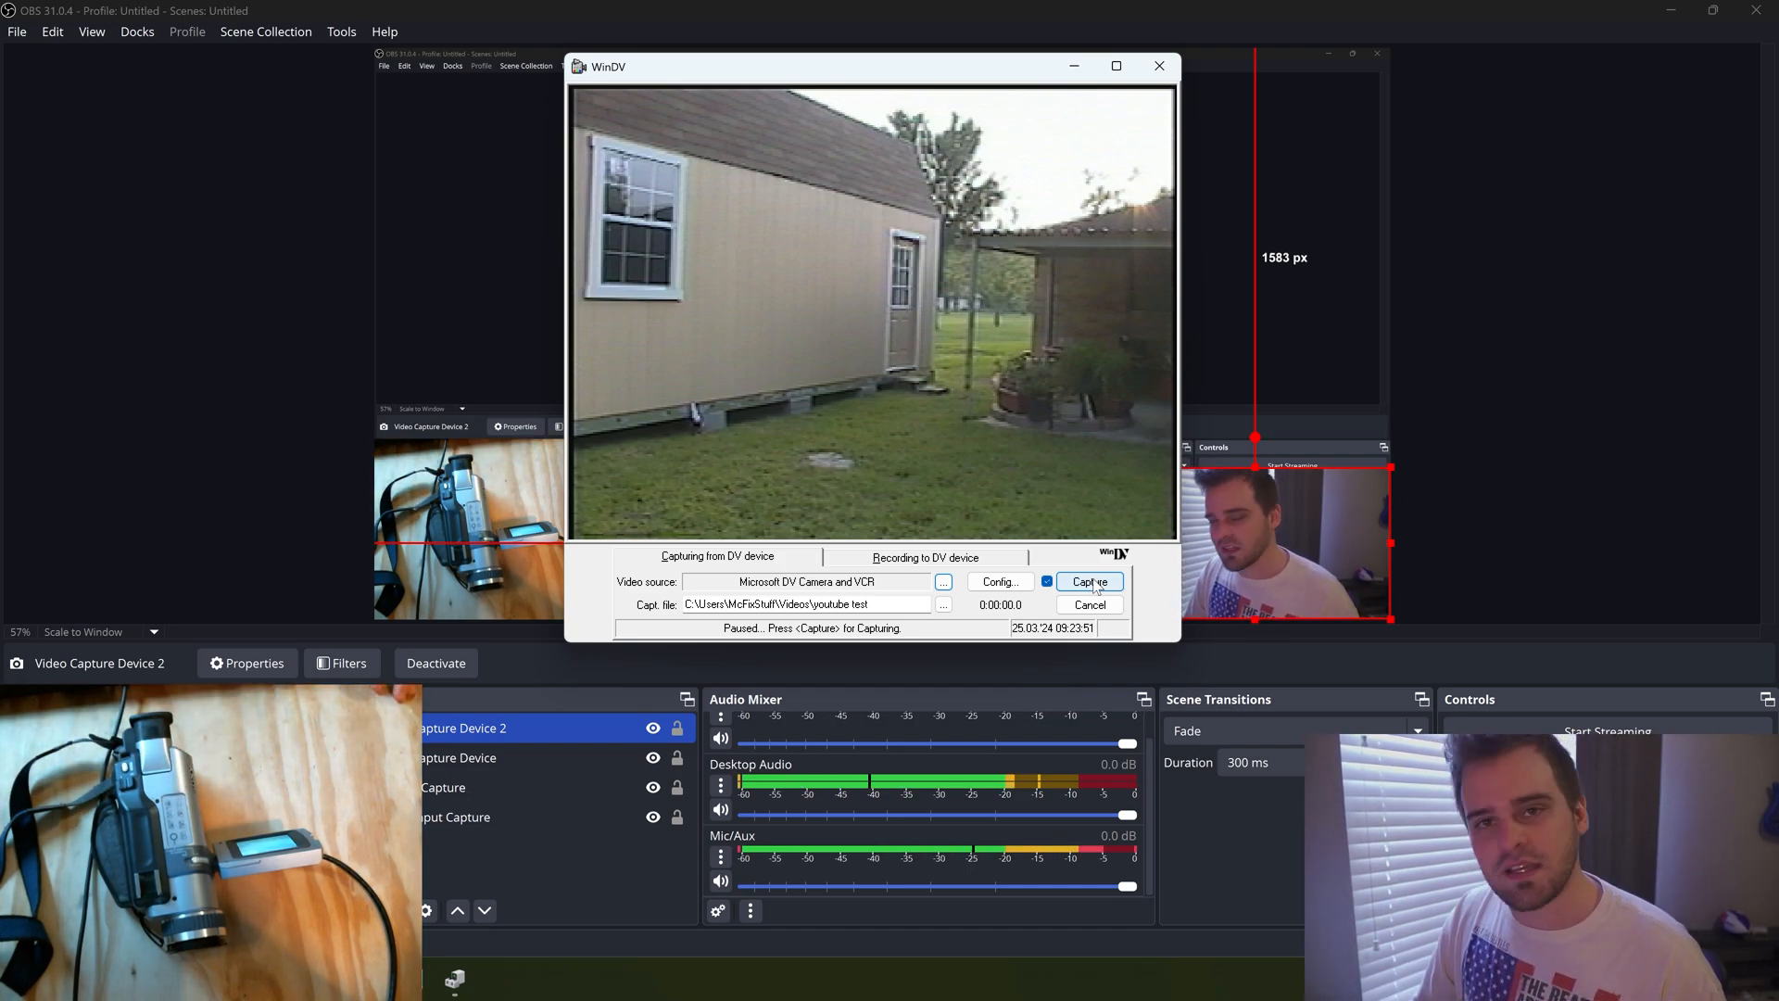
Capture about one minute of tape into the youtube test file, then stop and reset the counter
{"action": "left_click", "coordinate": [1087, 581]}
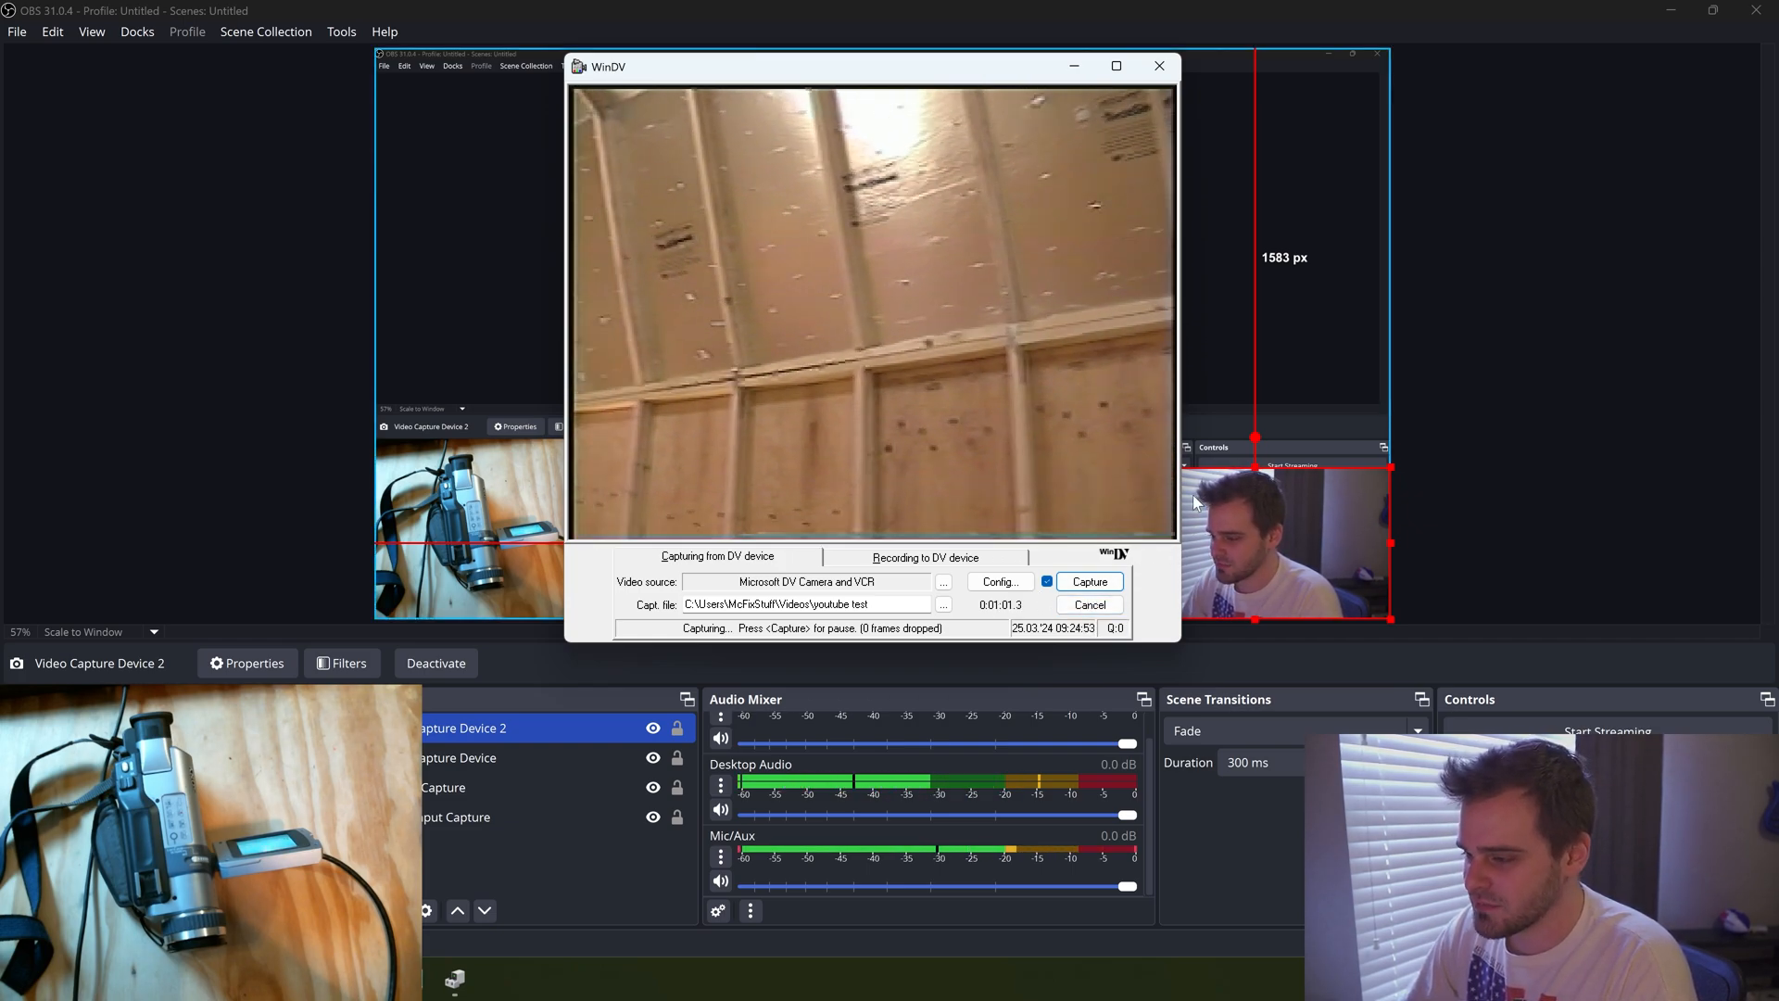
{"action": "left_click", "coordinate": [1087, 603]}
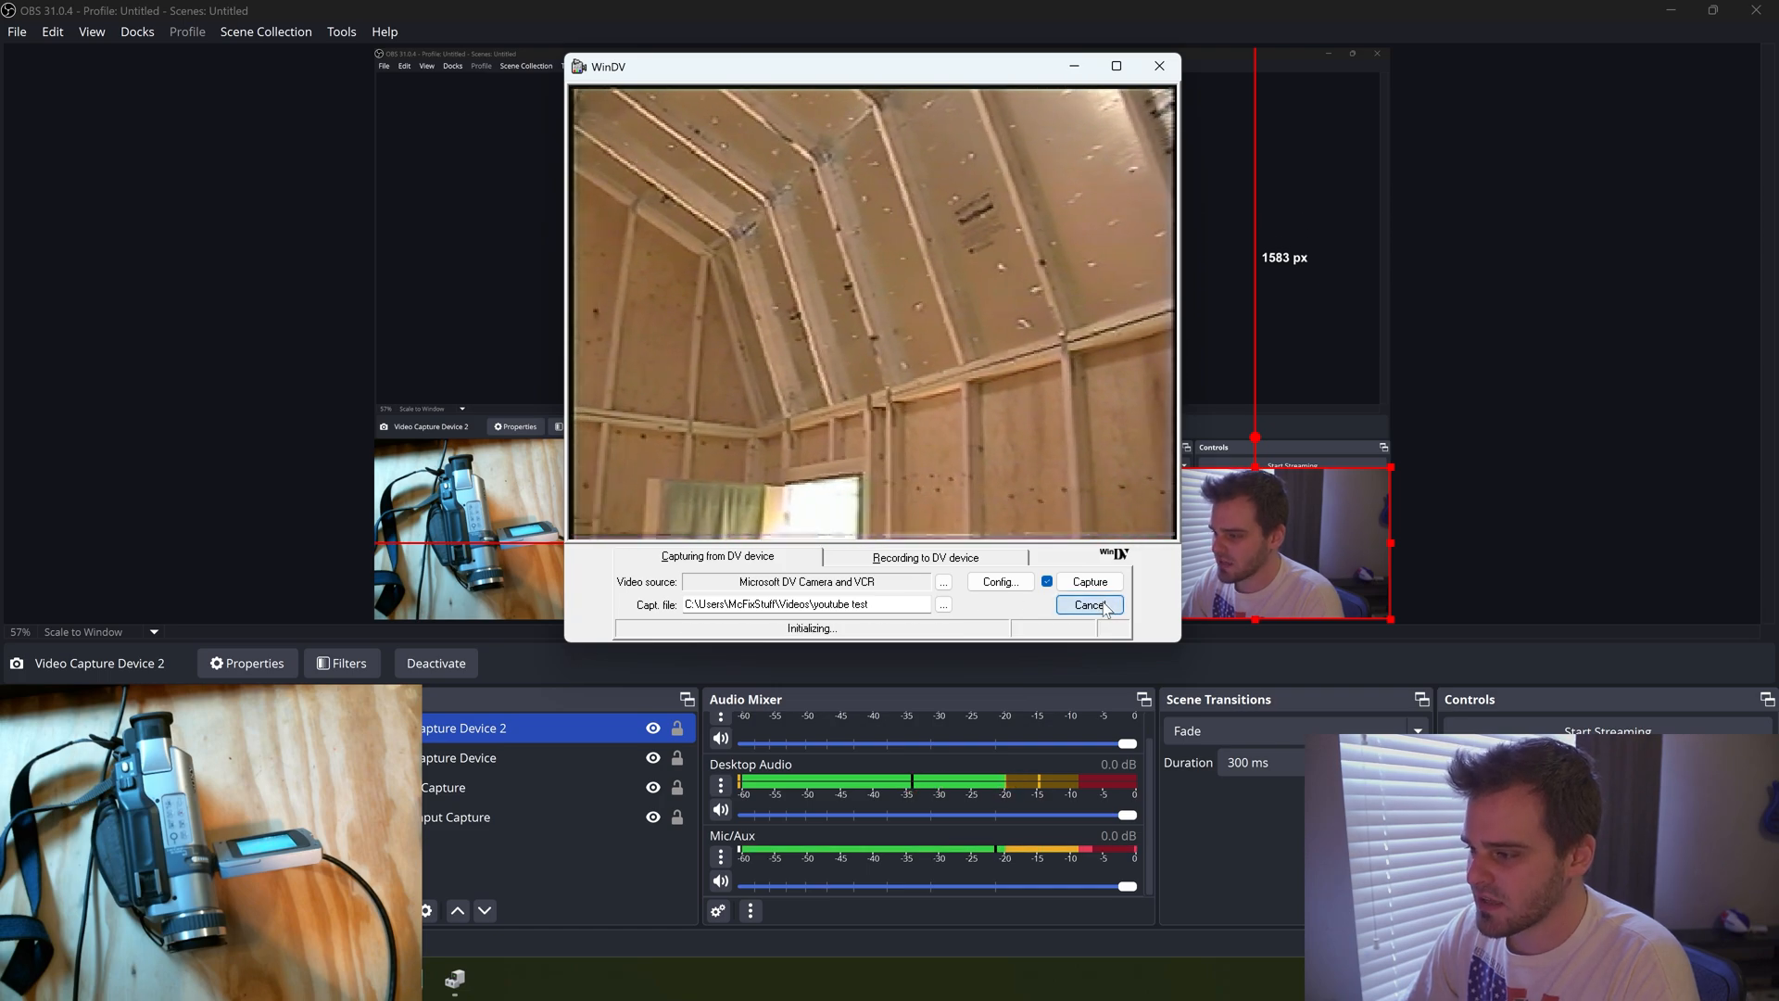
{"action": "left_click", "coordinate": [1087, 604]}
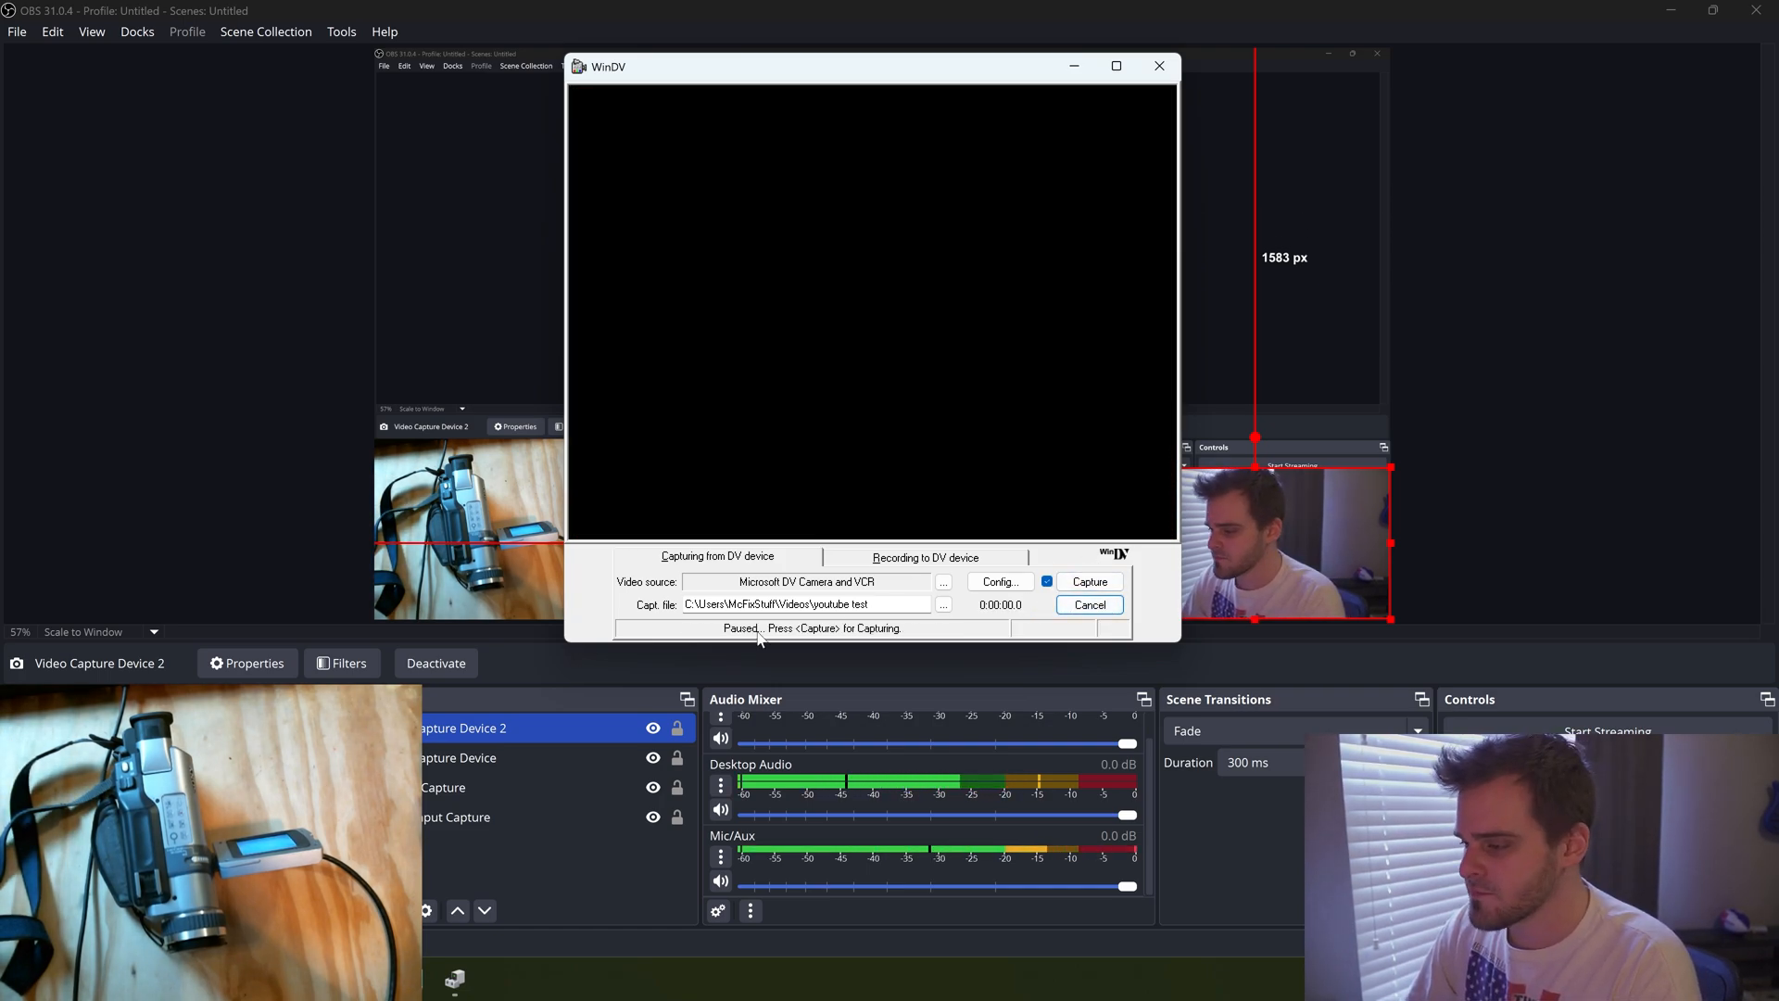
{"action": "triple_click", "coordinate": [806, 603]}
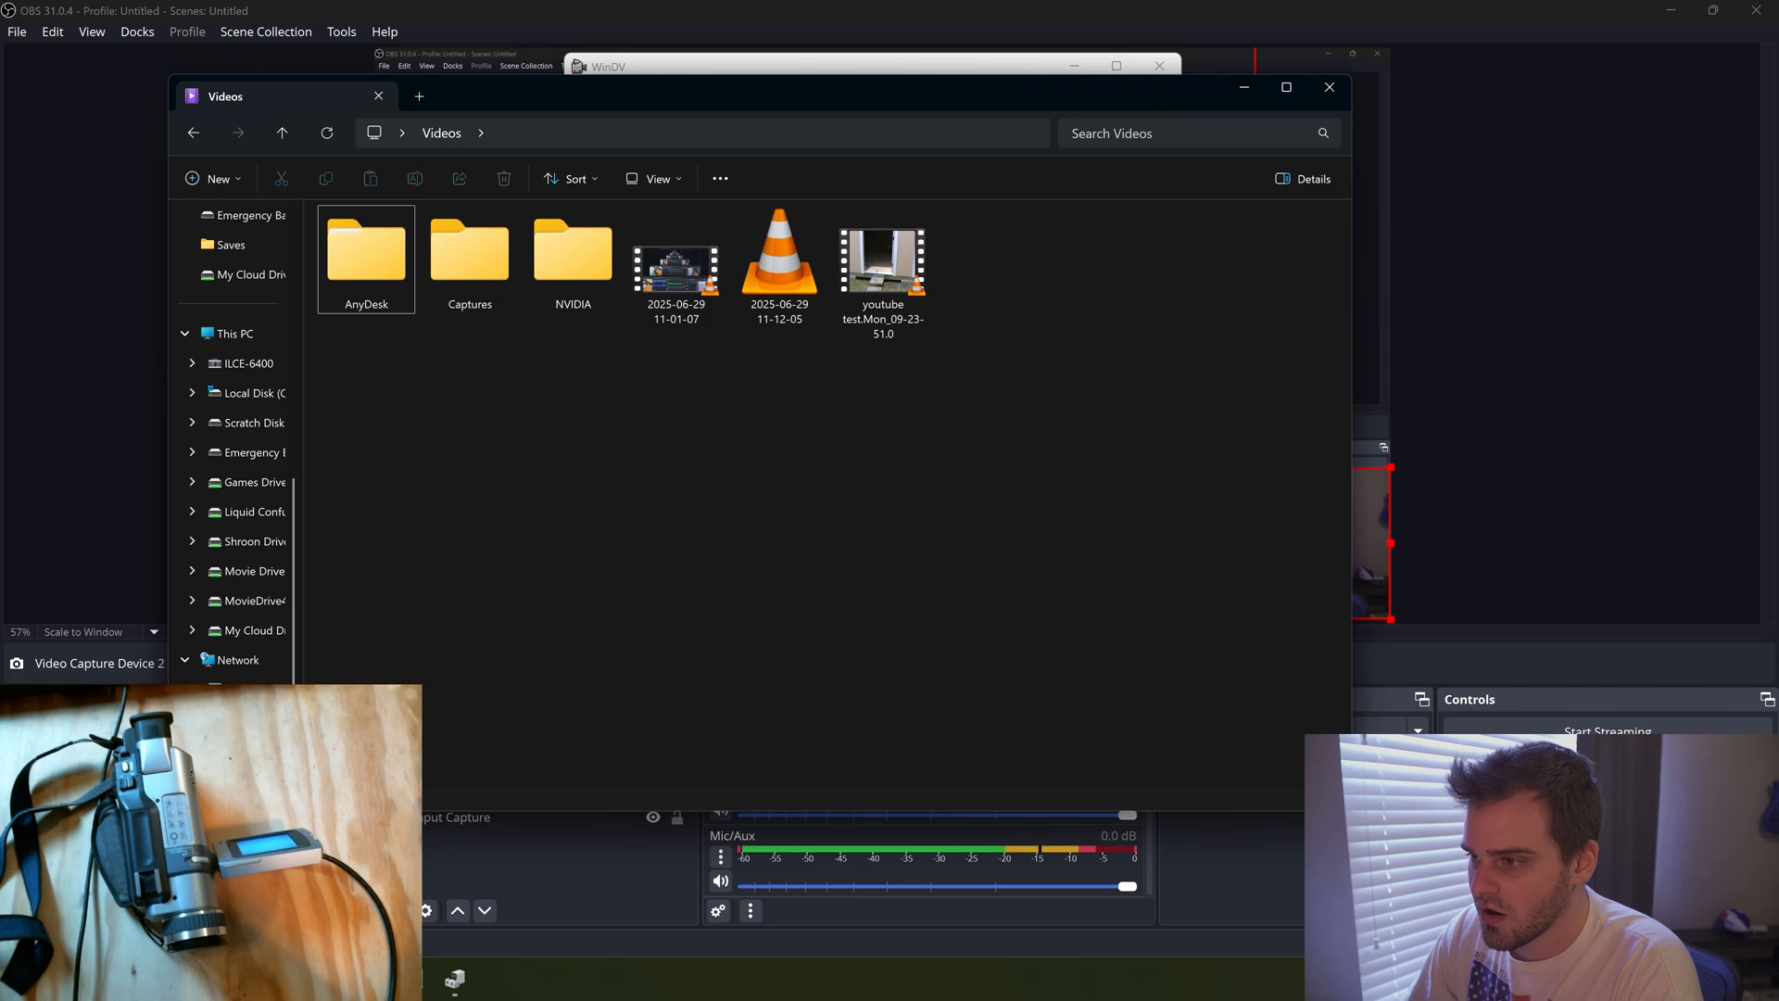
Open the youtube test.Mon_09-23-51.0 AVI capture from the Videos folder
{"action": "left_click", "coordinate": [675, 259]}
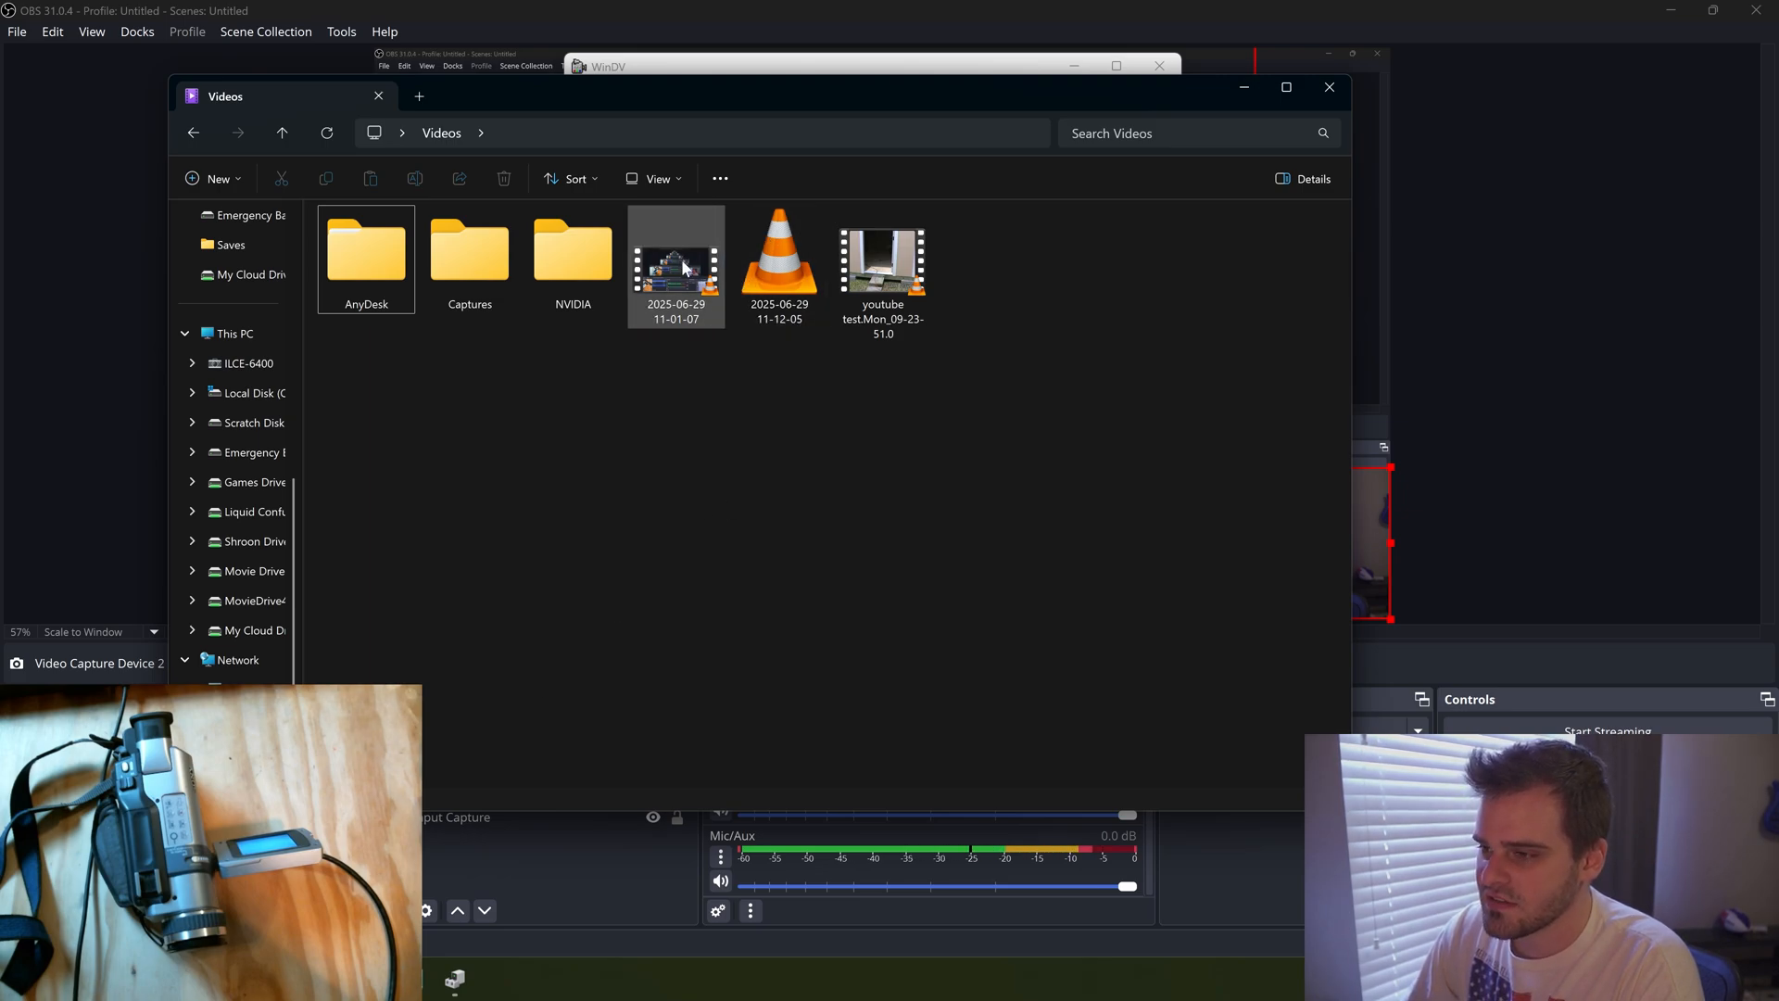
{"action": "left_click", "coordinate": [884, 262]}
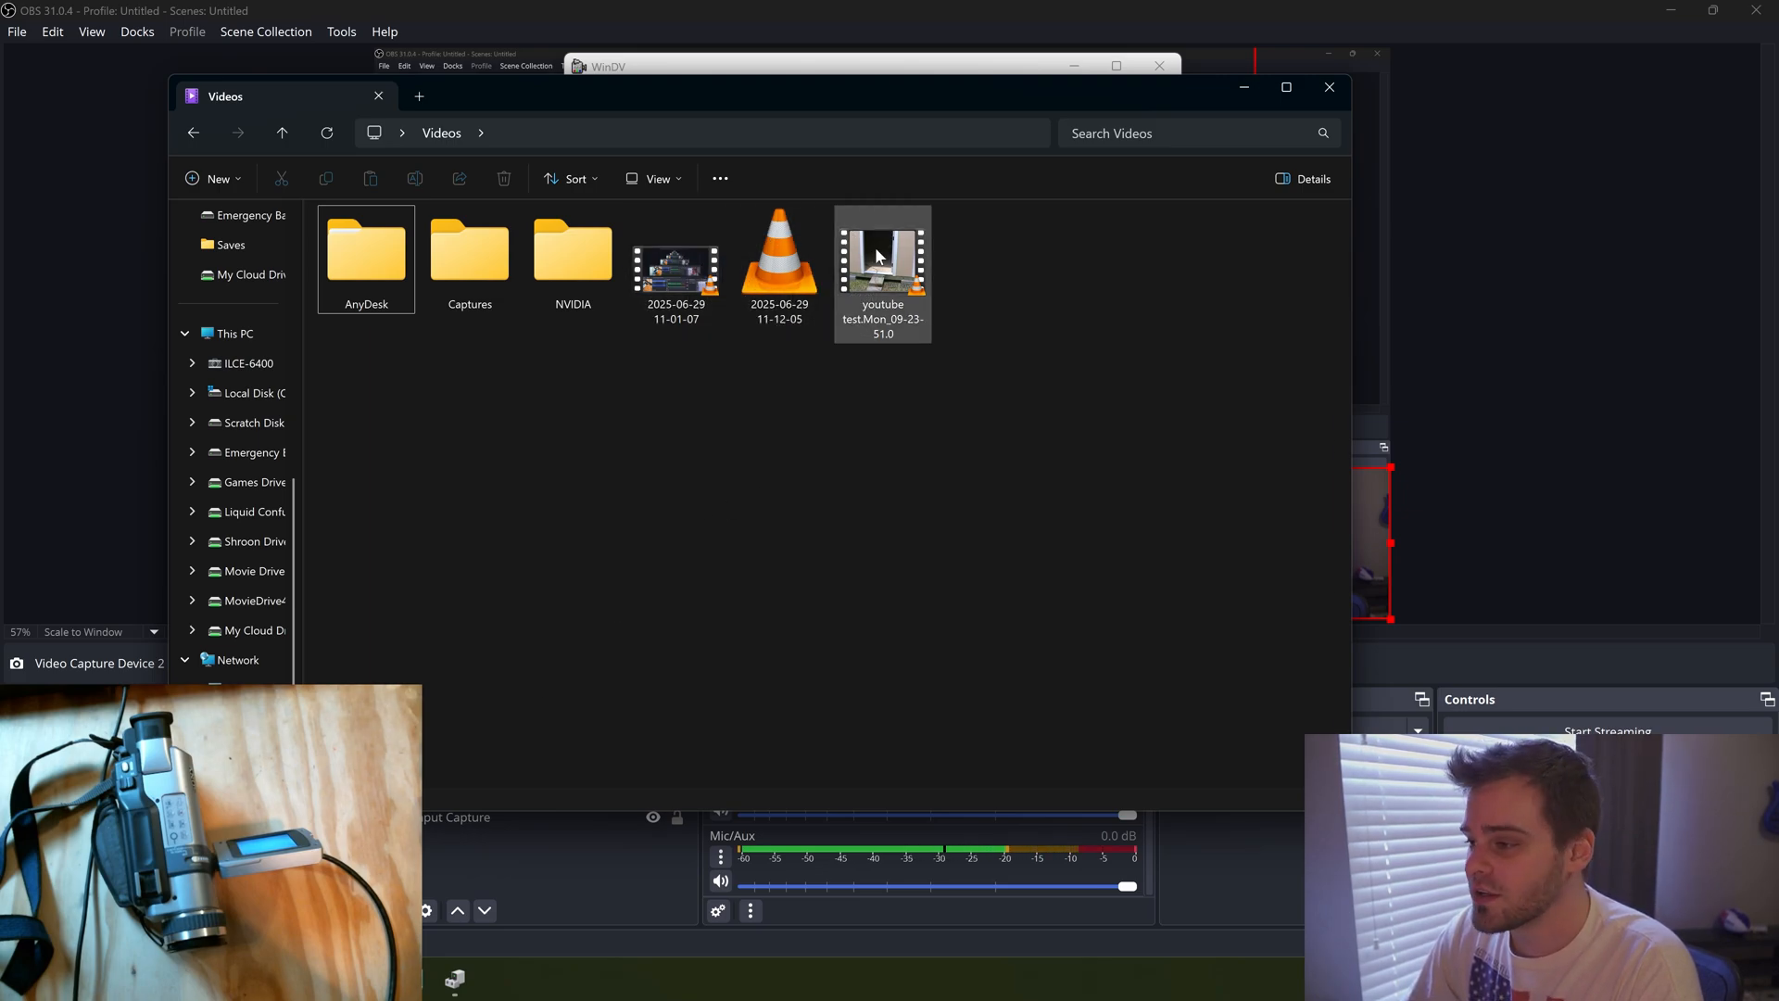
{"action": "double_click", "coordinate": [881, 246]}
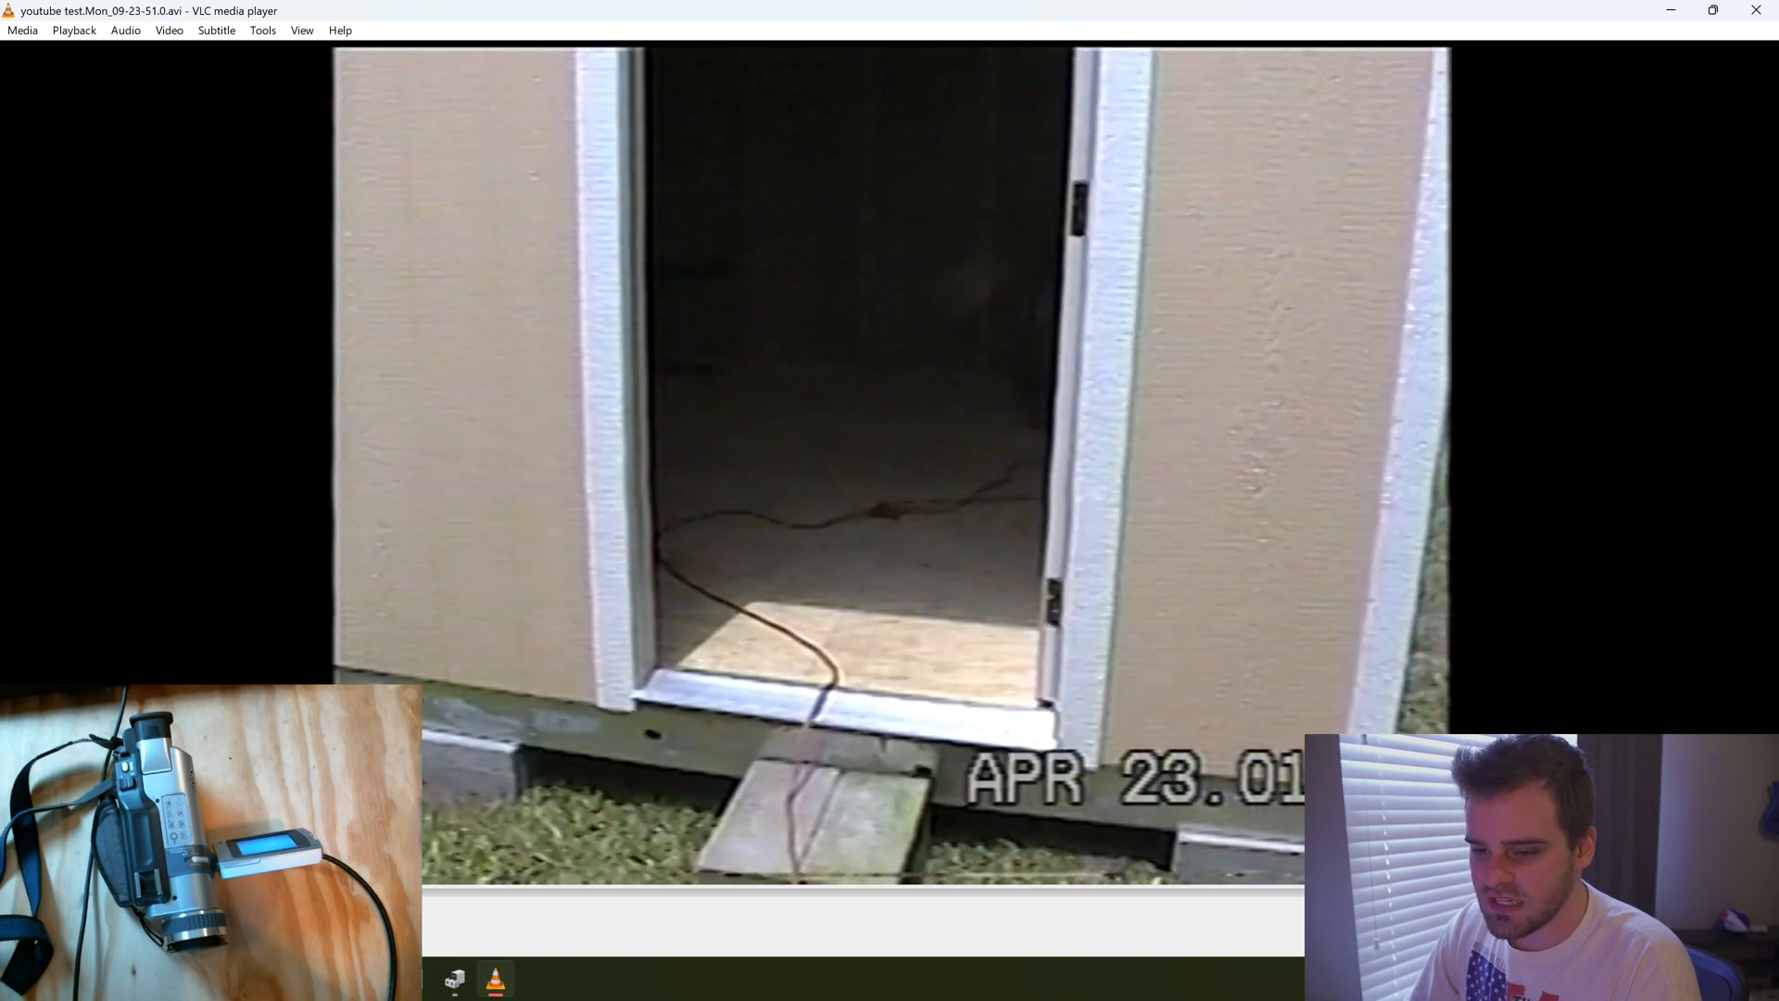
Switch VLC's deinterlace mode to Yadif (2x) while the captured AVI plays
{"action": "left_click", "coordinate": [168, 30]}
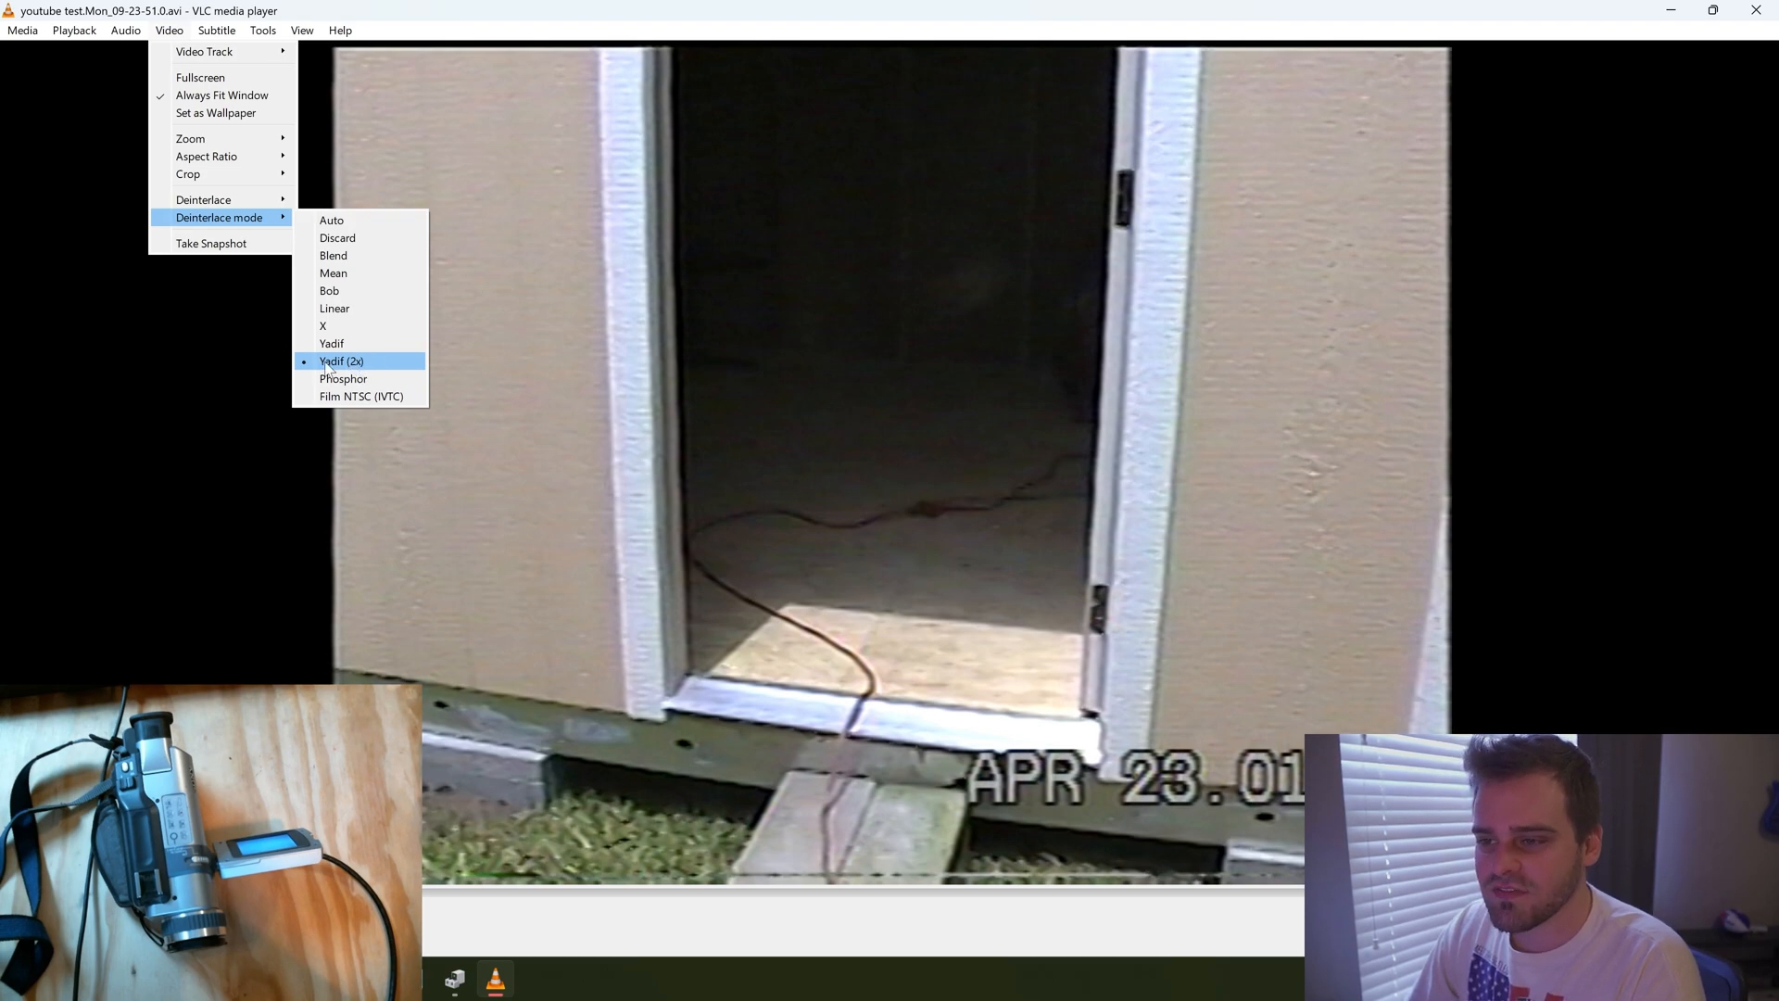
{"action": "left_click", "coordinate": [342, 360]}
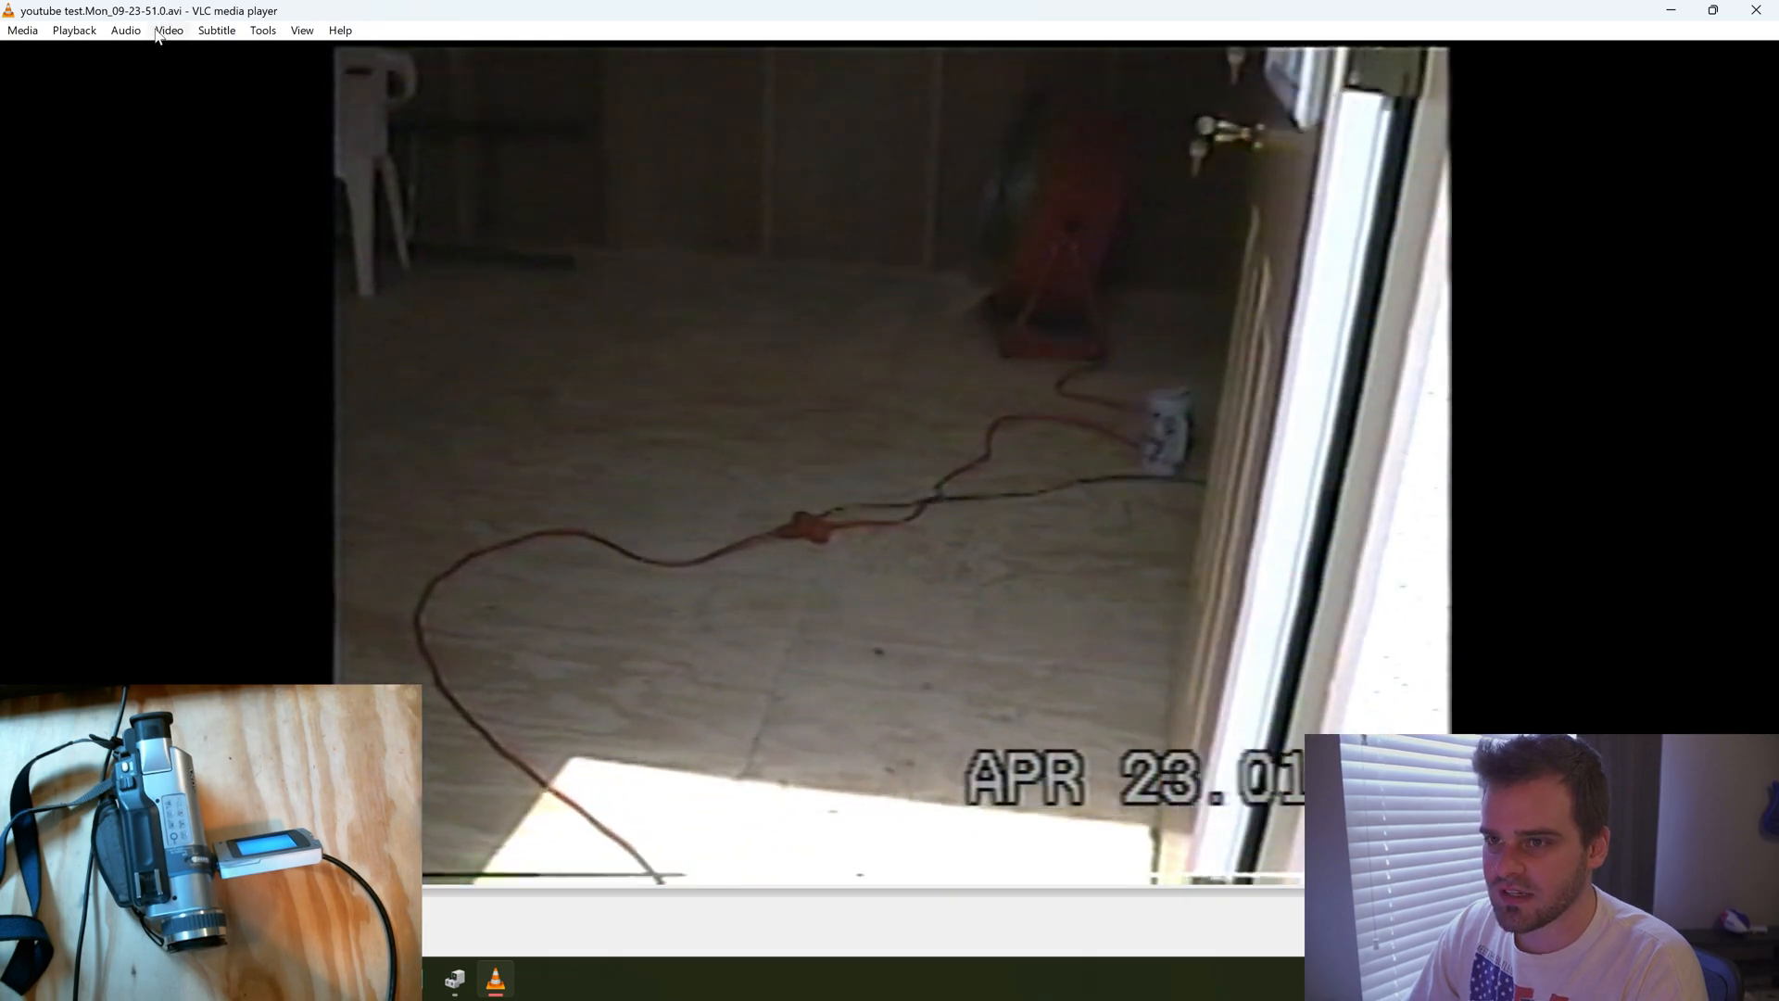
{"action": "left_click", "coordinate": [168, 30]}
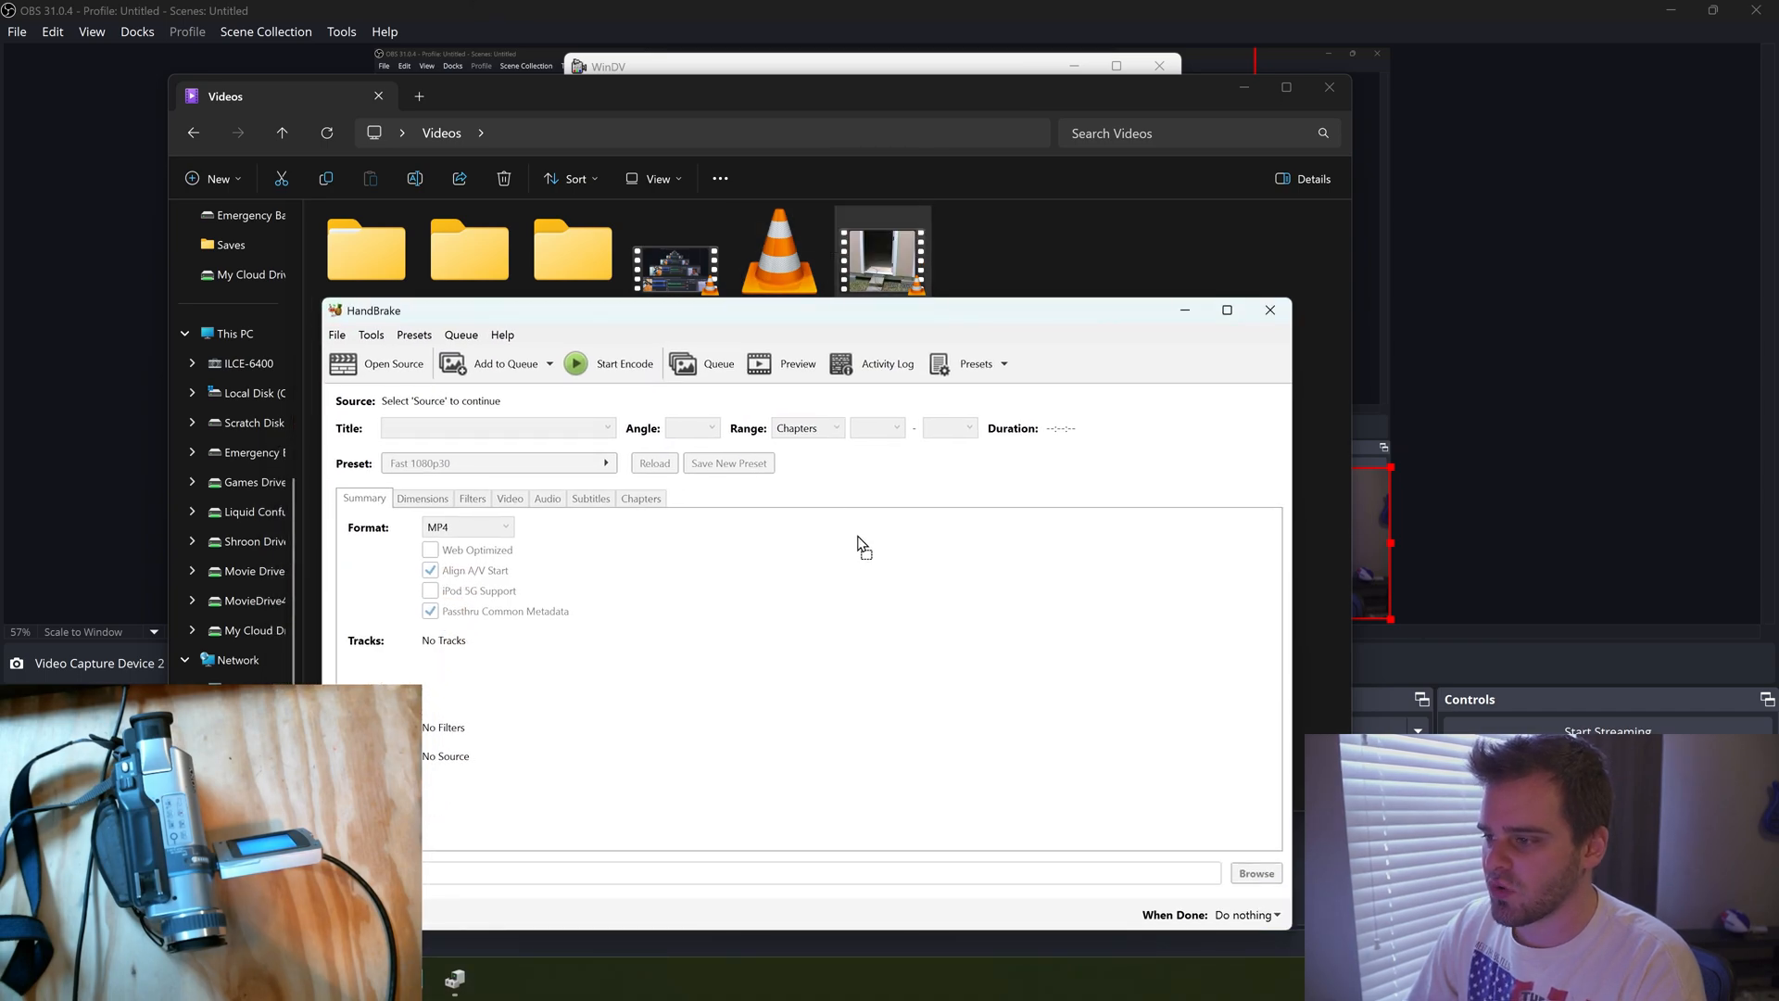
Load the capture as source and save output as youtube test.Mon_09-23-51.0.mp4 in Videos
{"action": "left_click", "coordinate": [395, 363]}
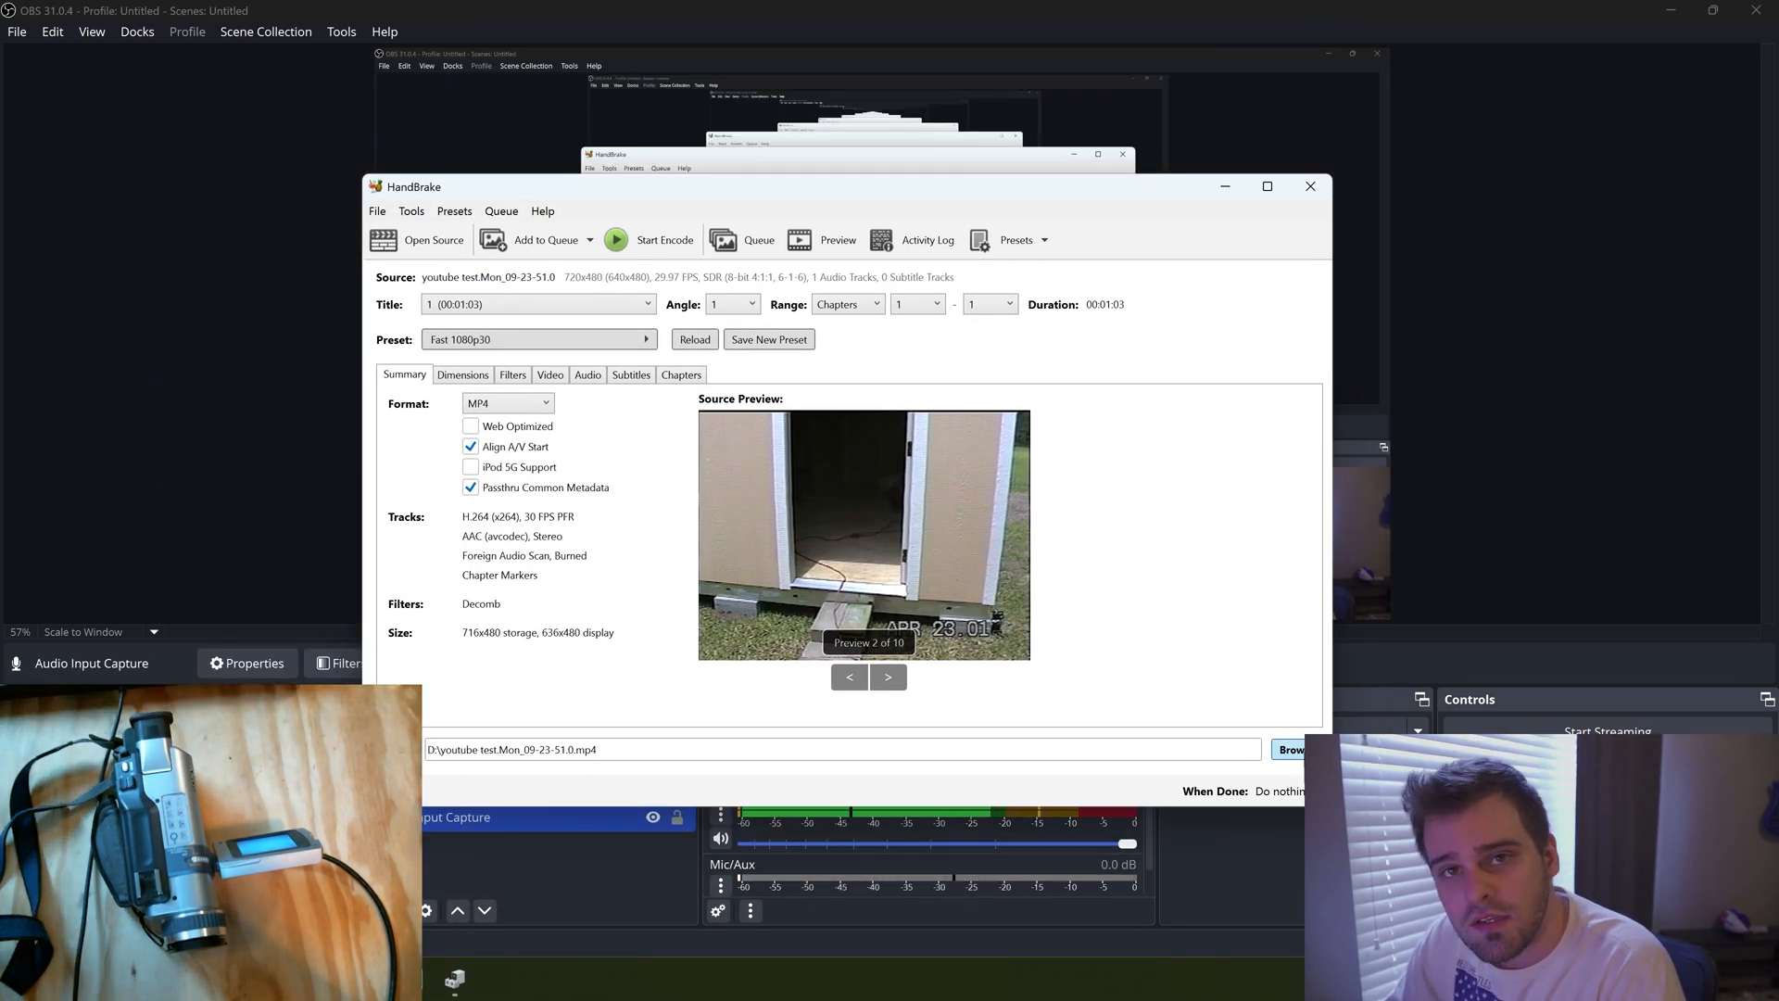
{"action": "left_click", "coordinate": [1291, 749]}
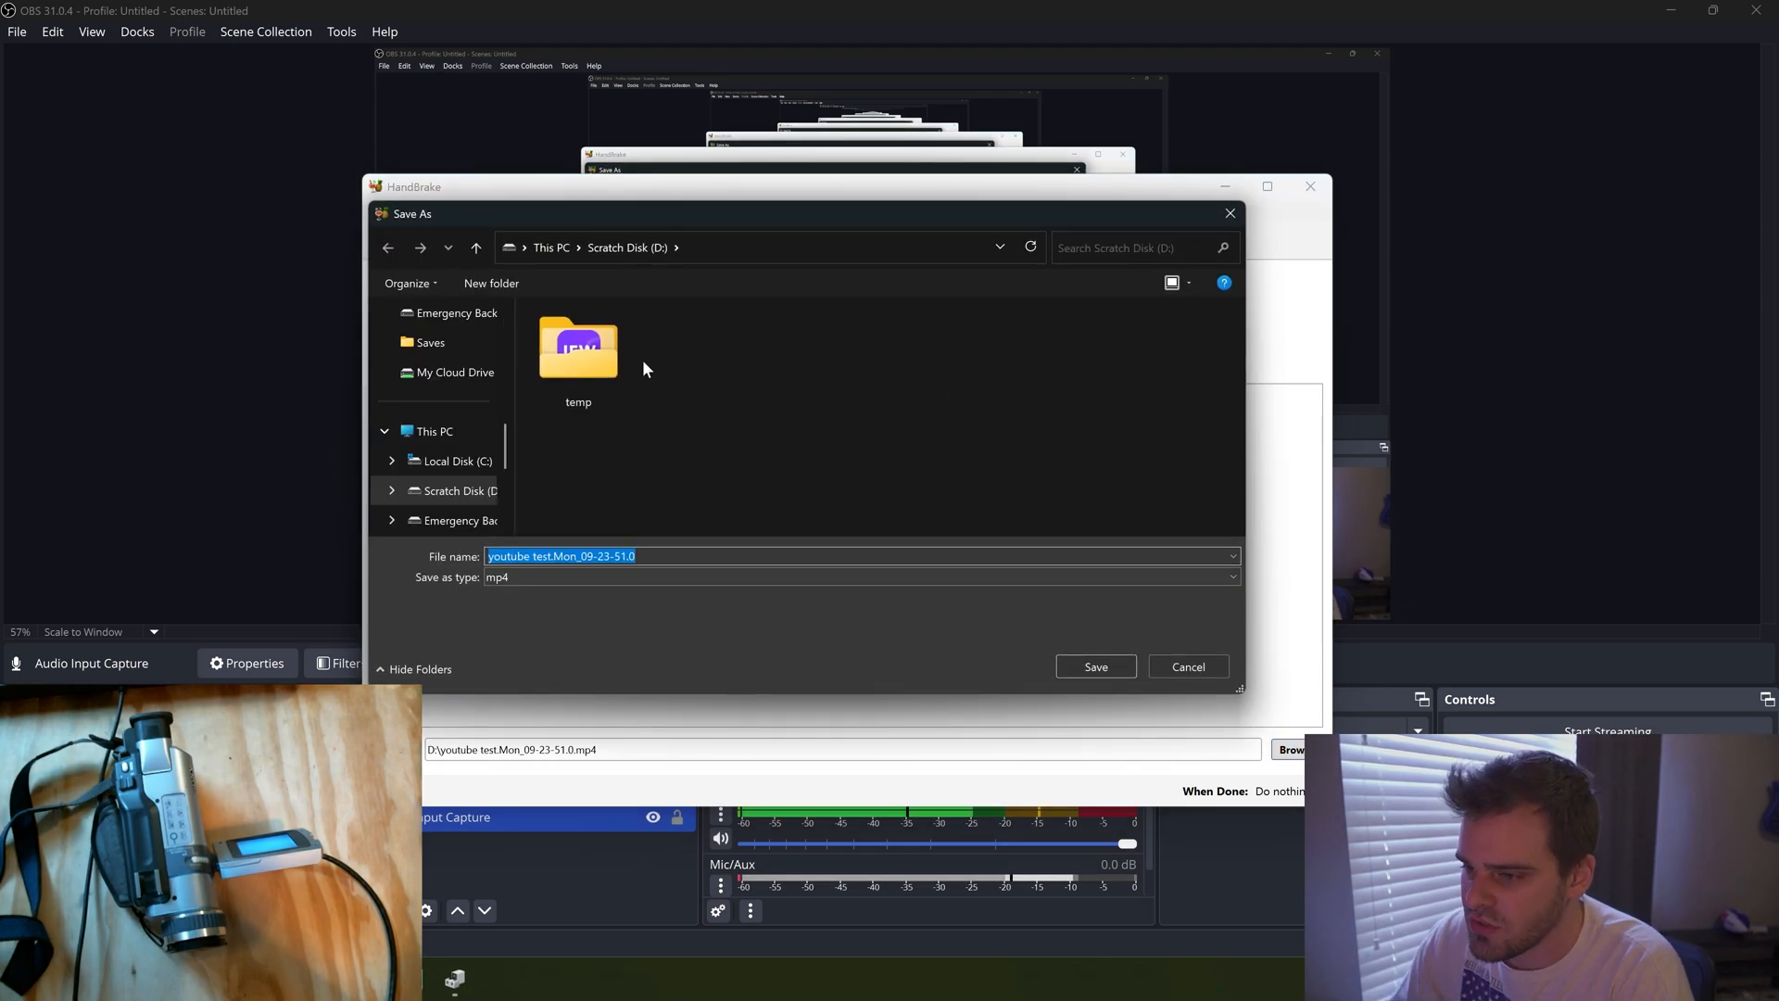
{"action": "mouse_move", "coordinate": [336, 450]}
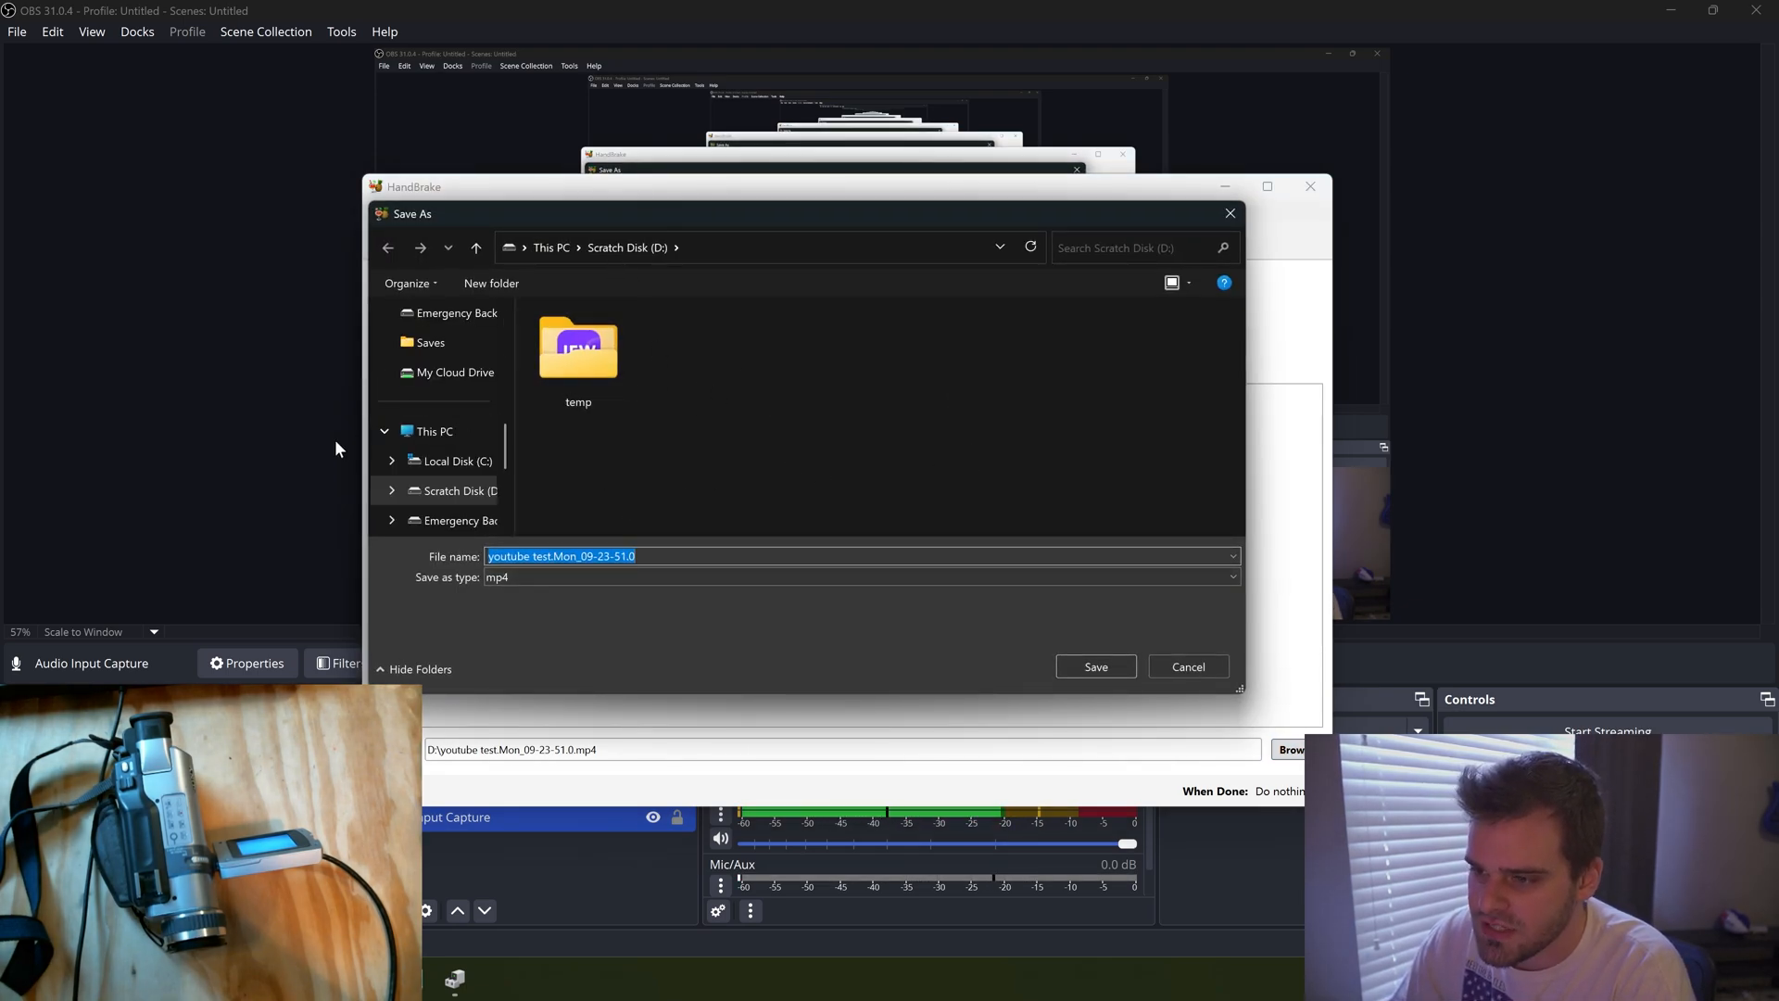
{"action": "scroll", "scroll_direction": "up", "scroll_amount": 3}
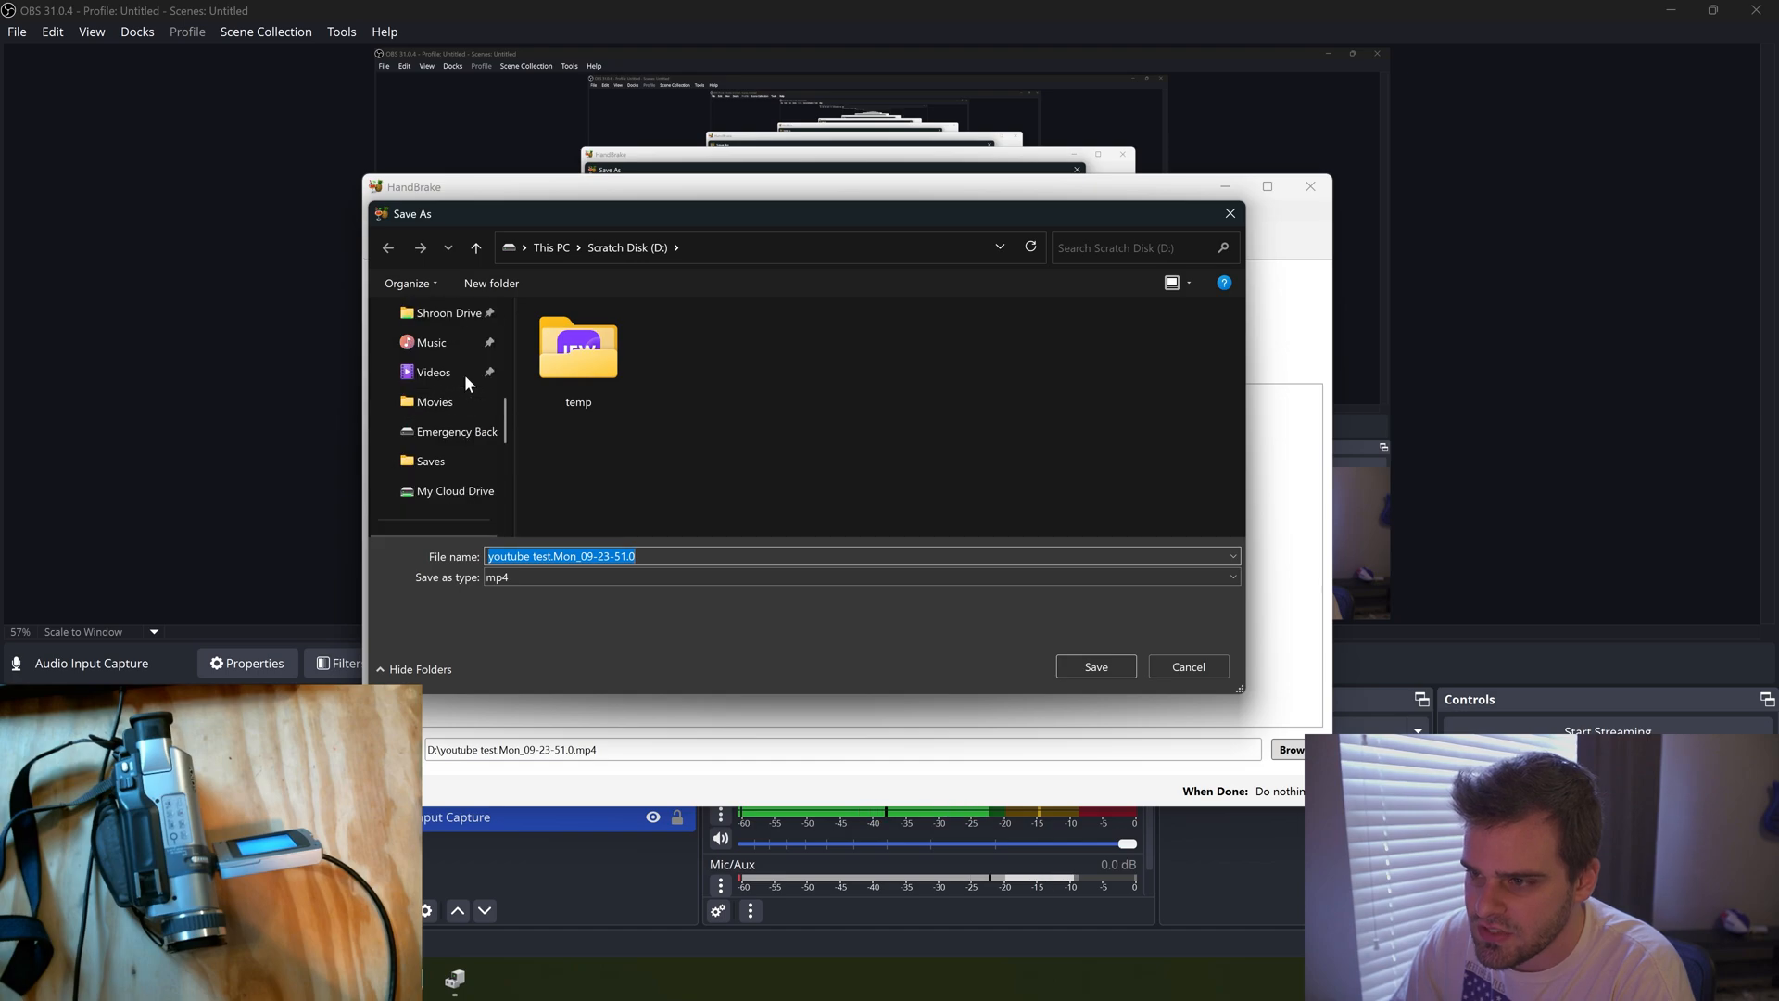
{"action": "left_click", "coordinate": [434, 373]}
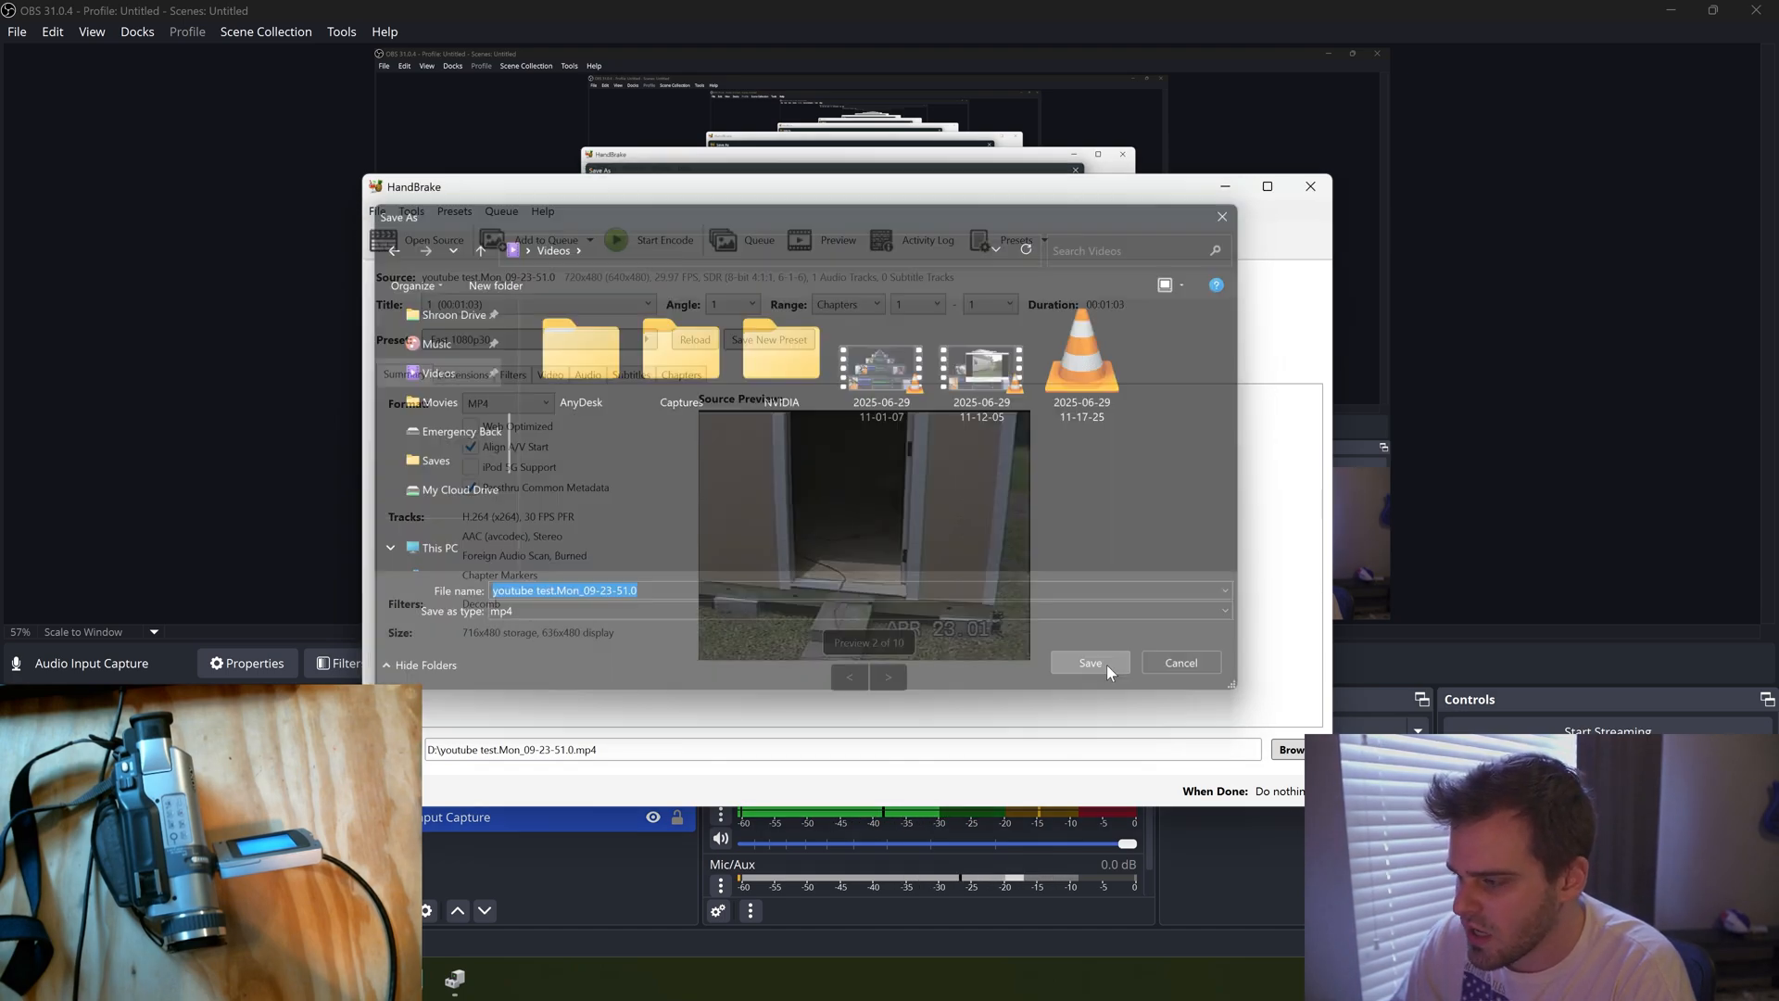
{"action": "left_click", "coordinate": [1088, 663]}
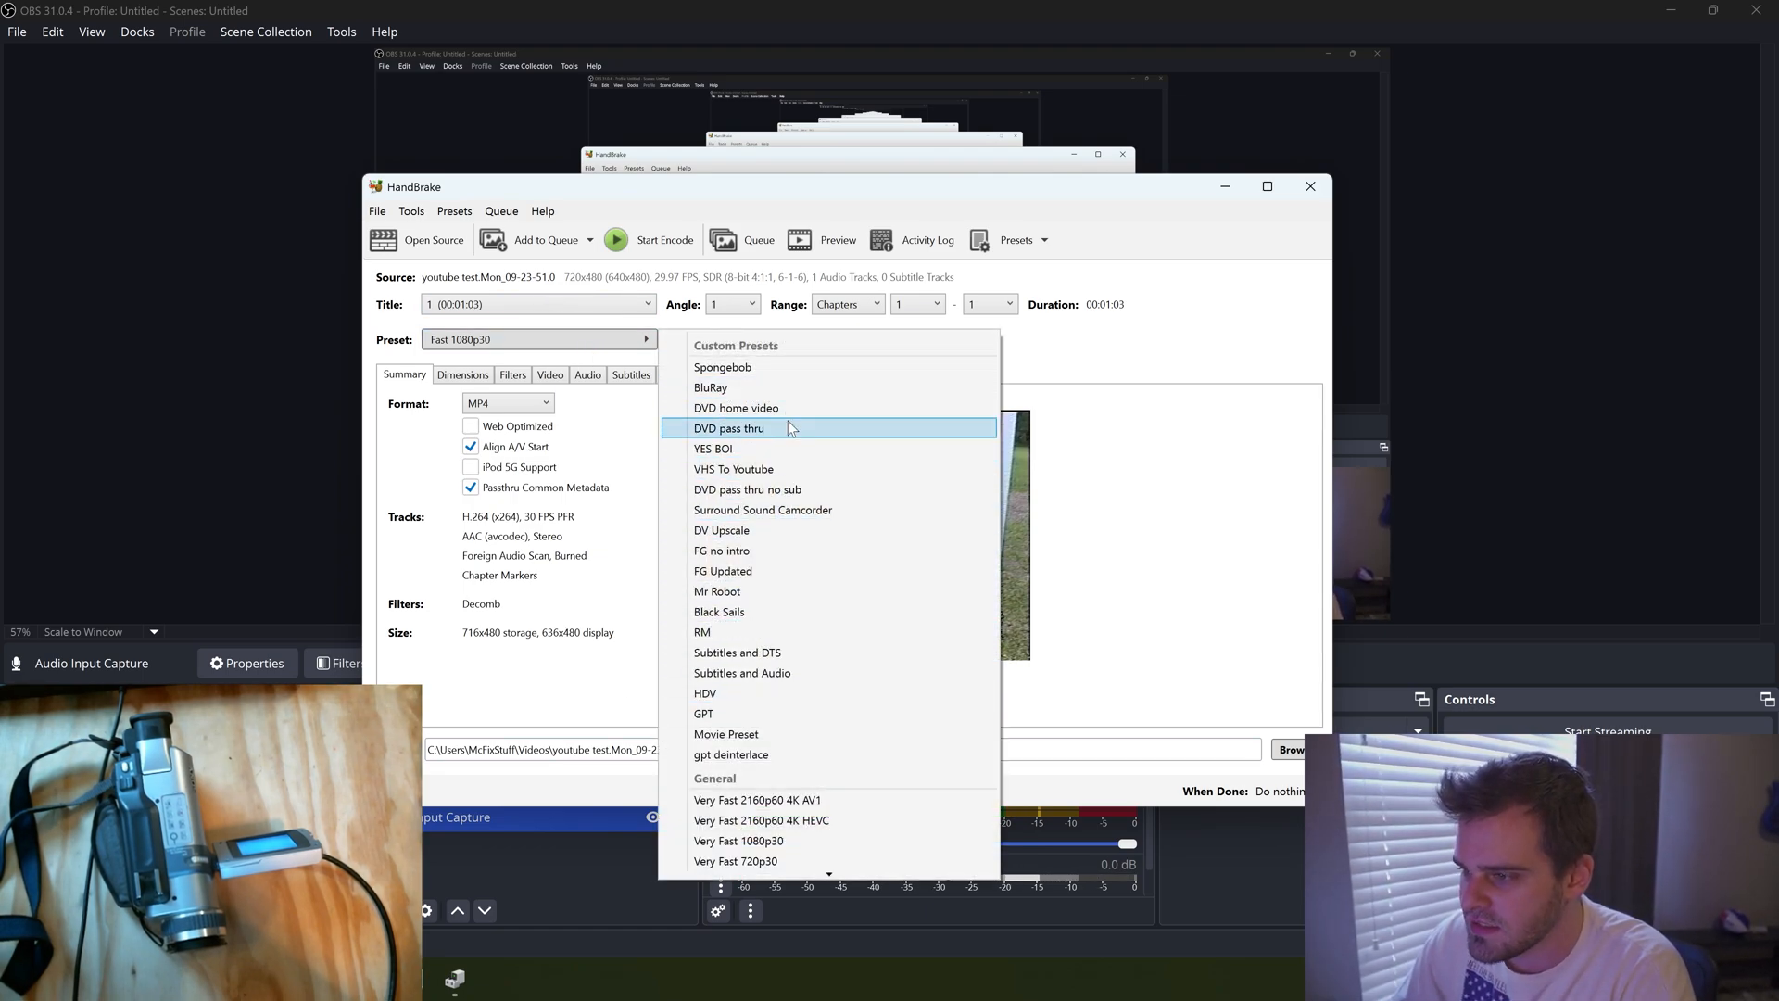
{"action": "mouse_move", "coordinate": [805, 442]}
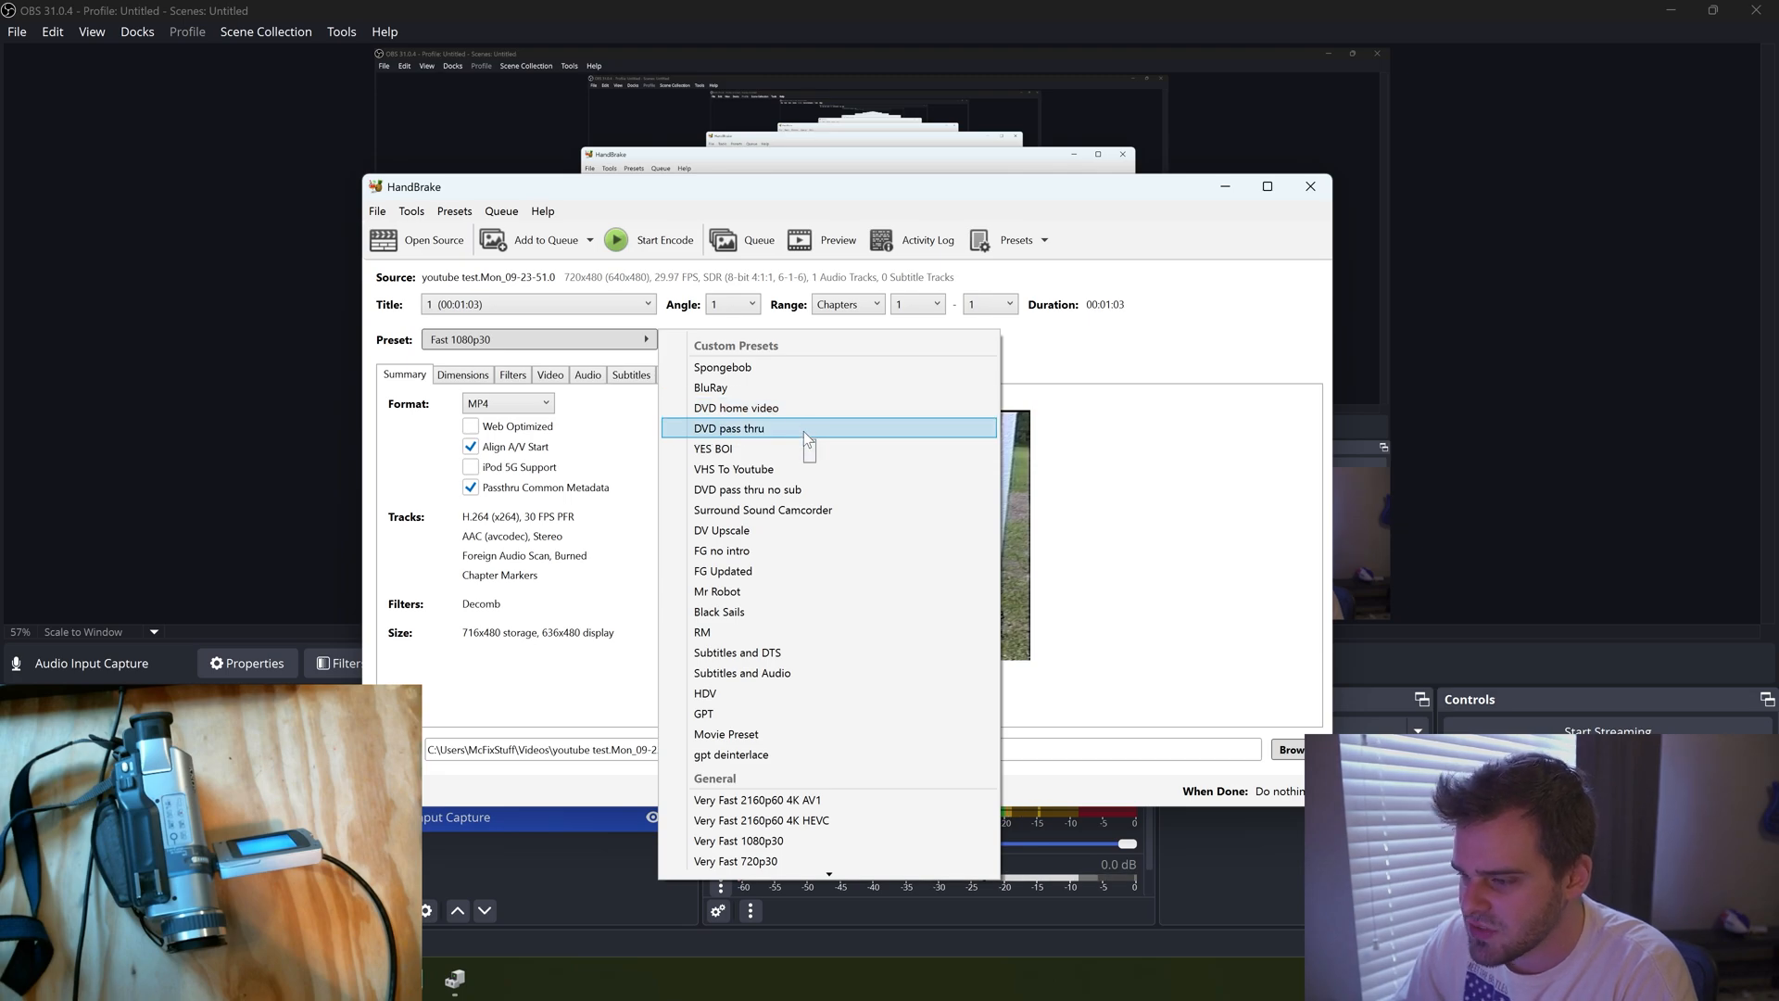
{"action": "mouse_move", "coordinate": [780, 756]}
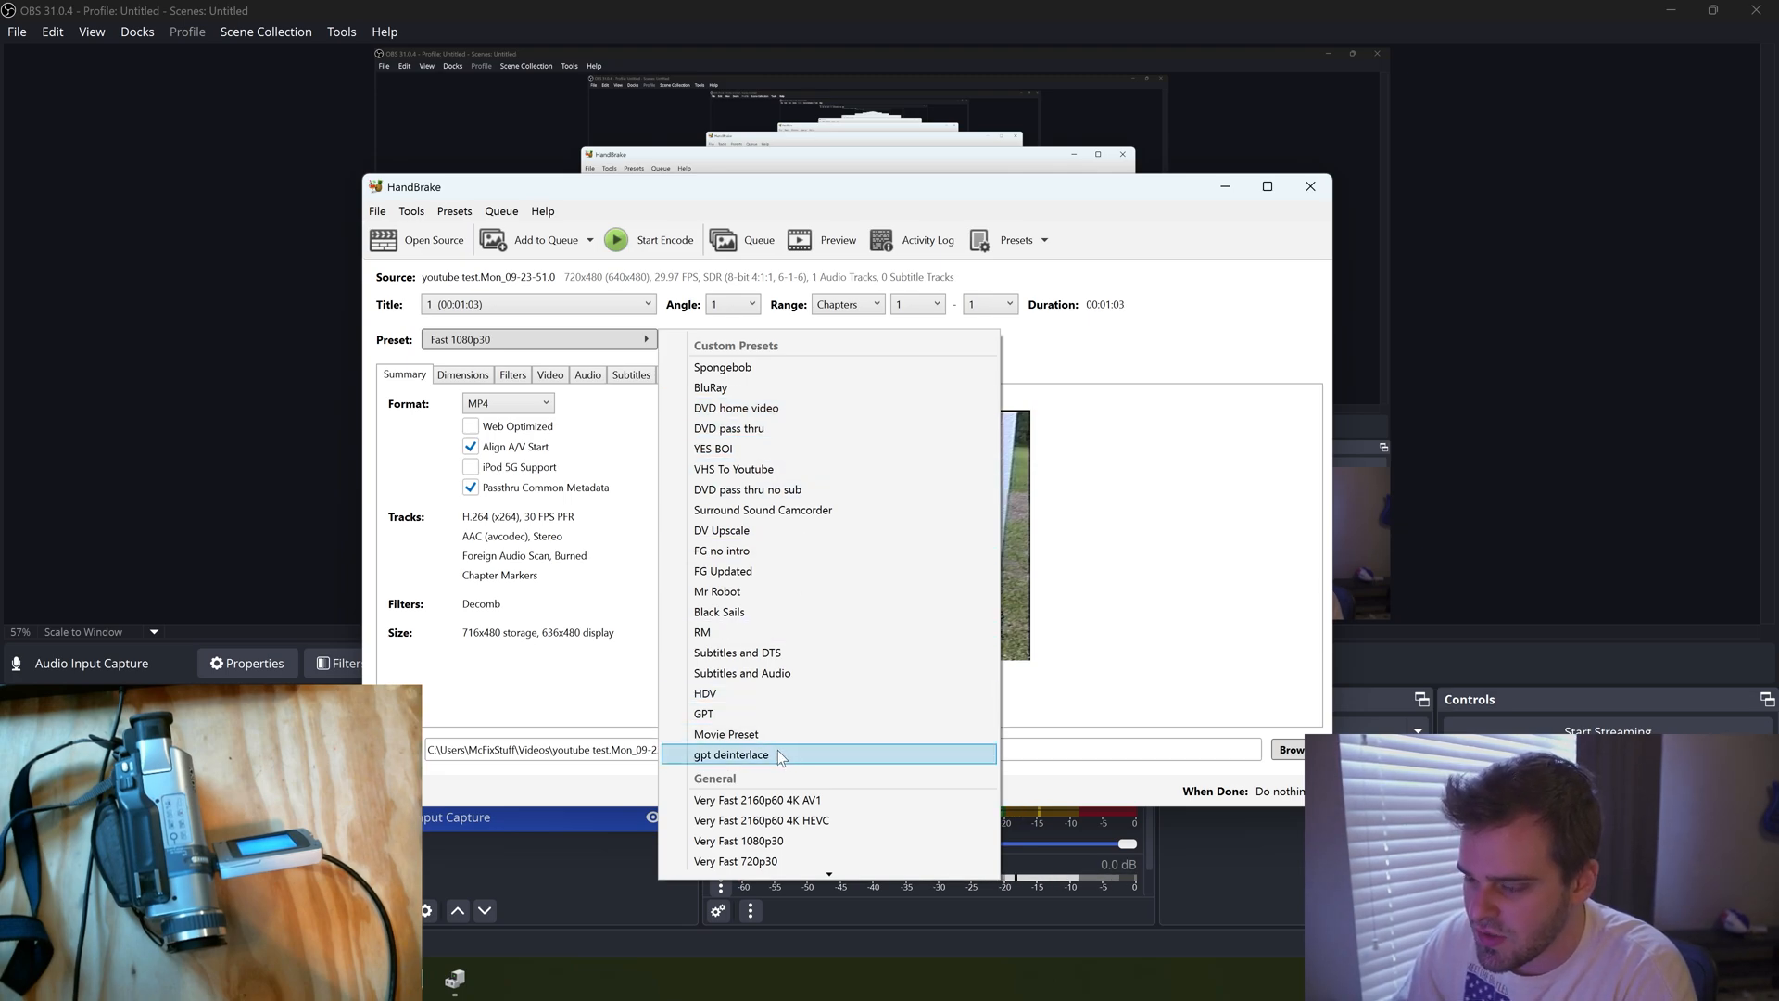
Apply the gpt deinterlace custom preset and review its dimension and filter settings
{"action": "left_click", "coordinate": [731, 755]}
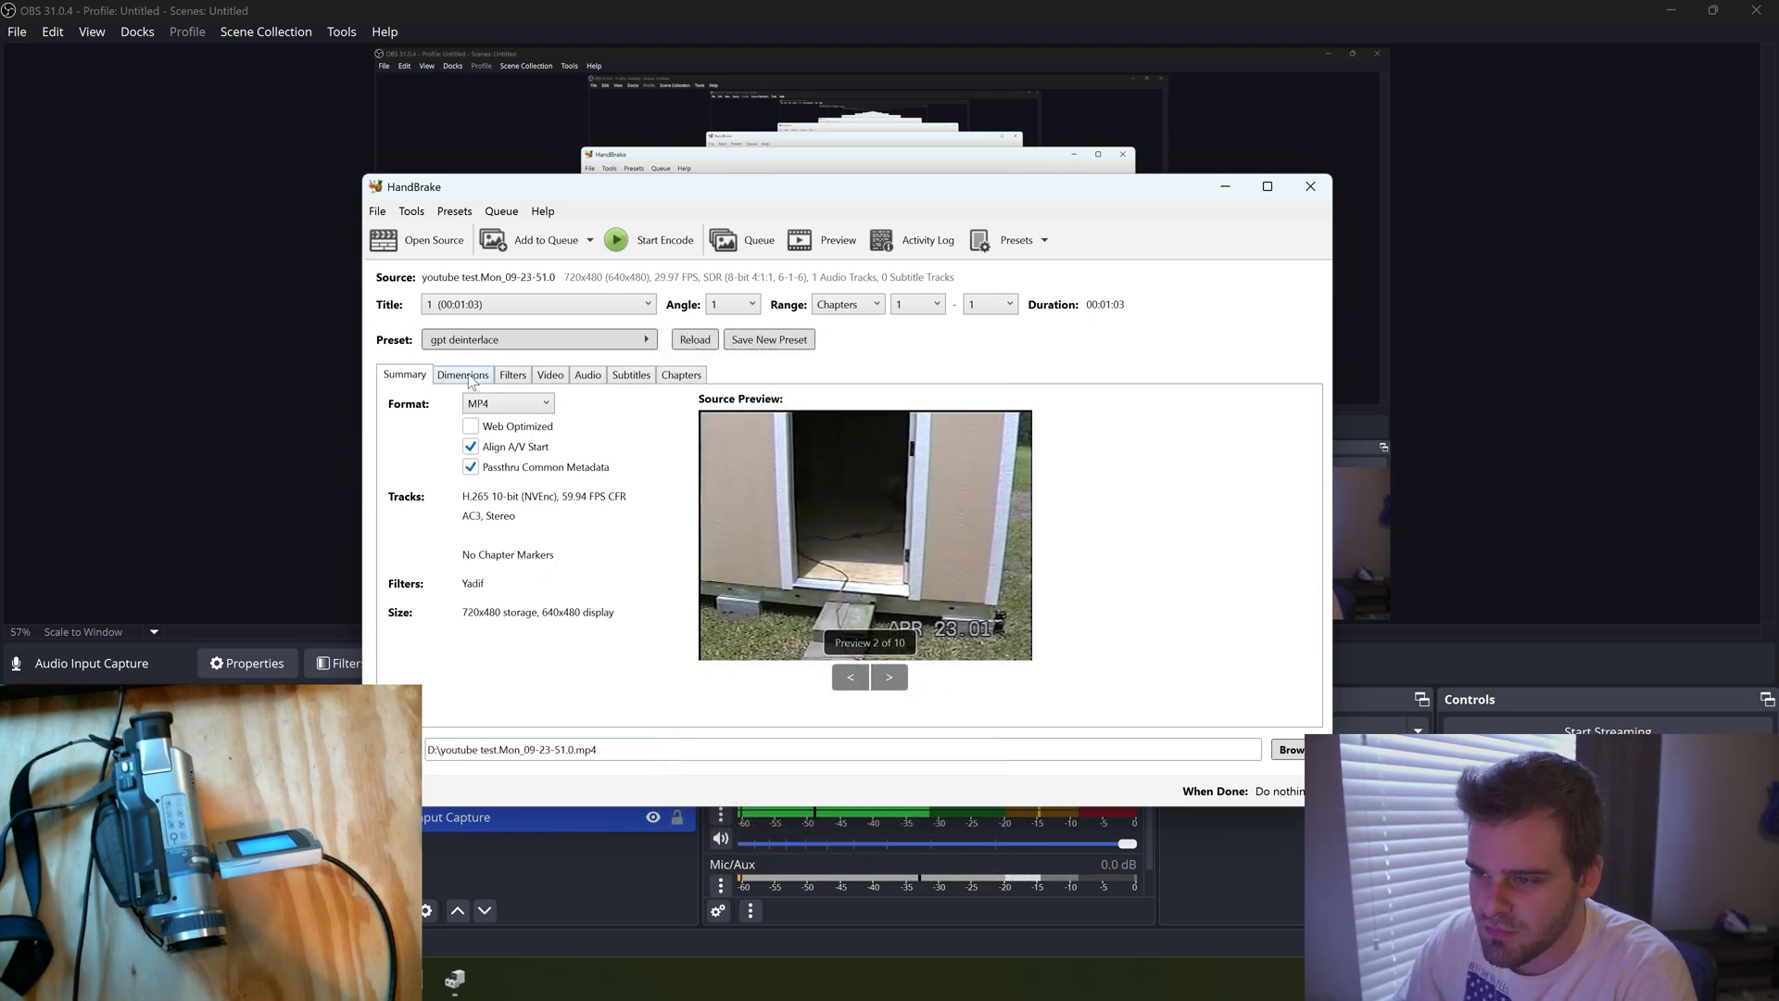
{"action": "left_click", "coordinate": [463, 375]}
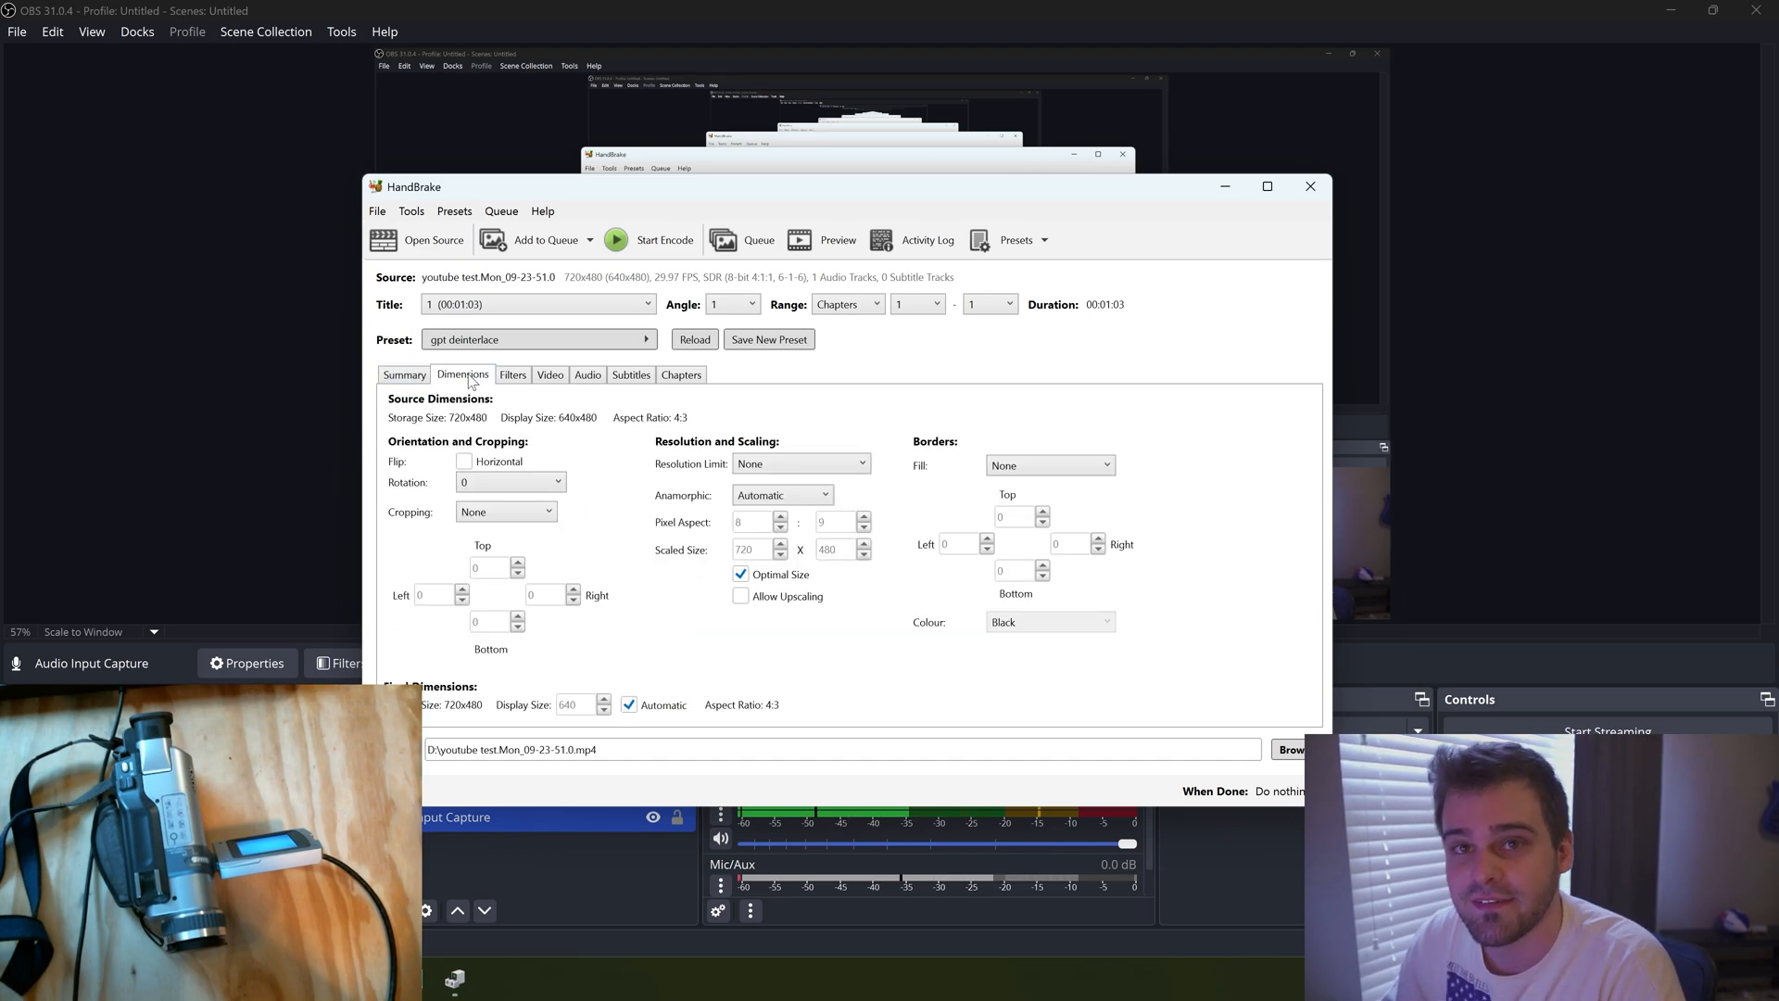
{"action": "left_click", "coordinate": [512, 374]}
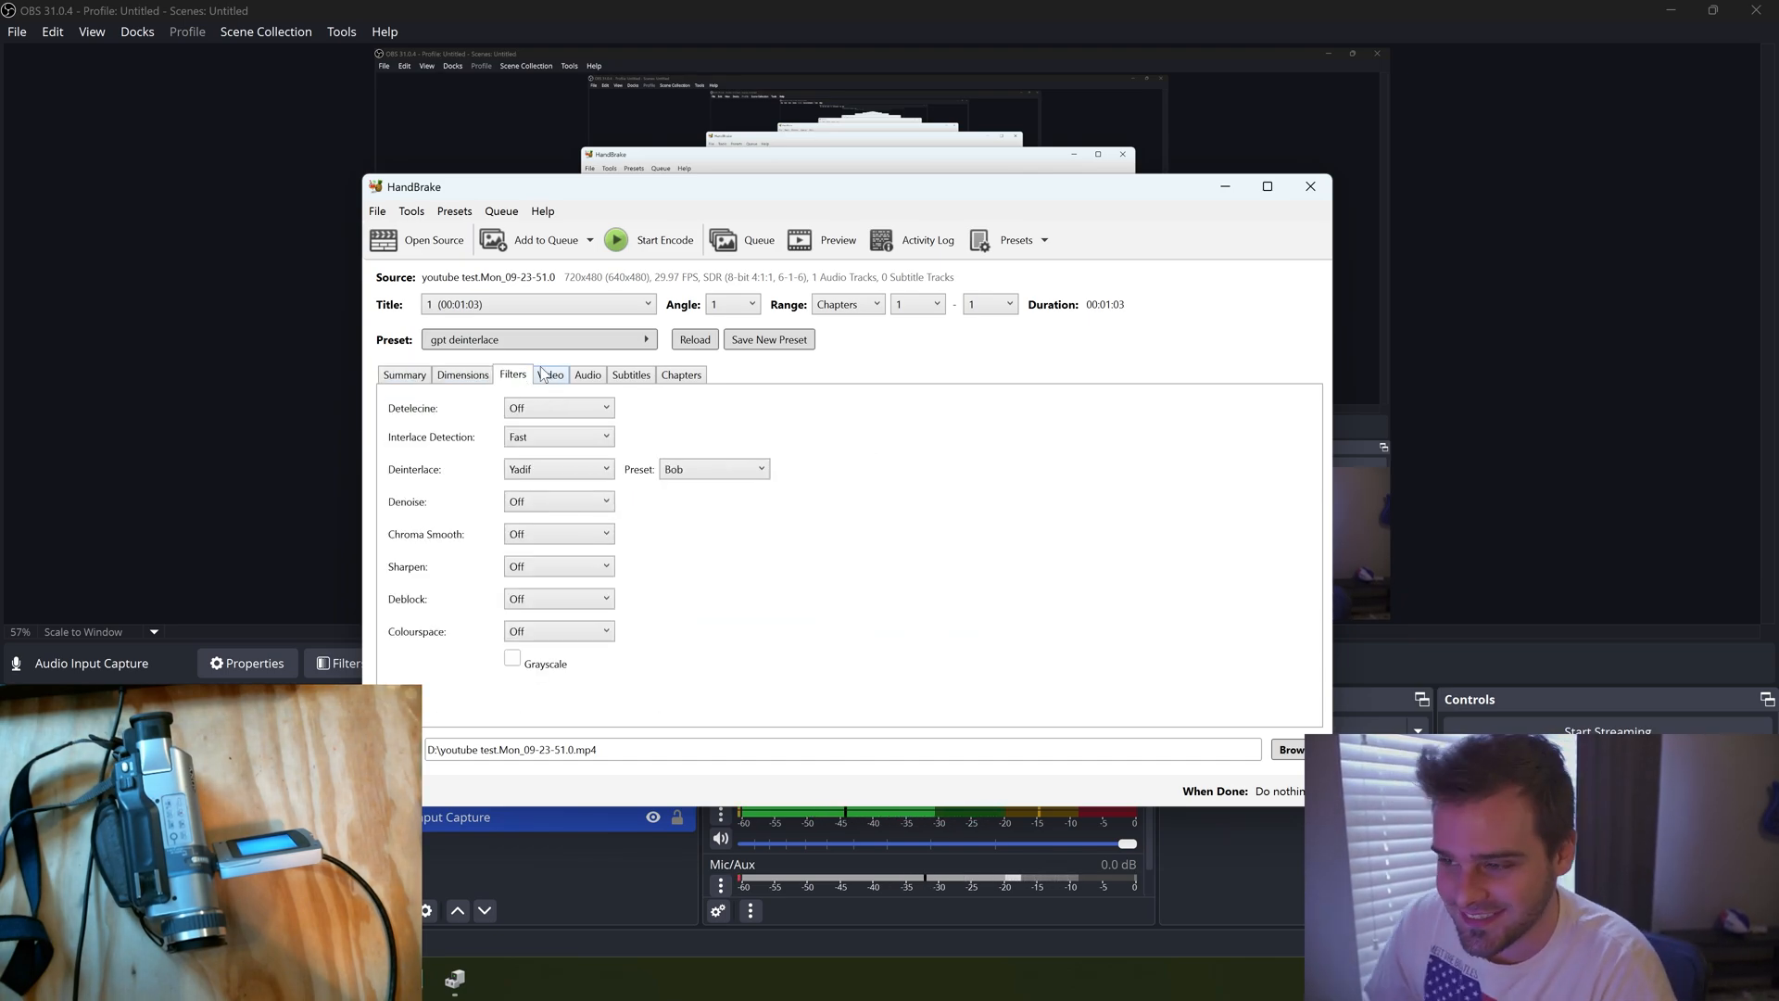
{"action": "left_click", "coordinate": [461, 375]}
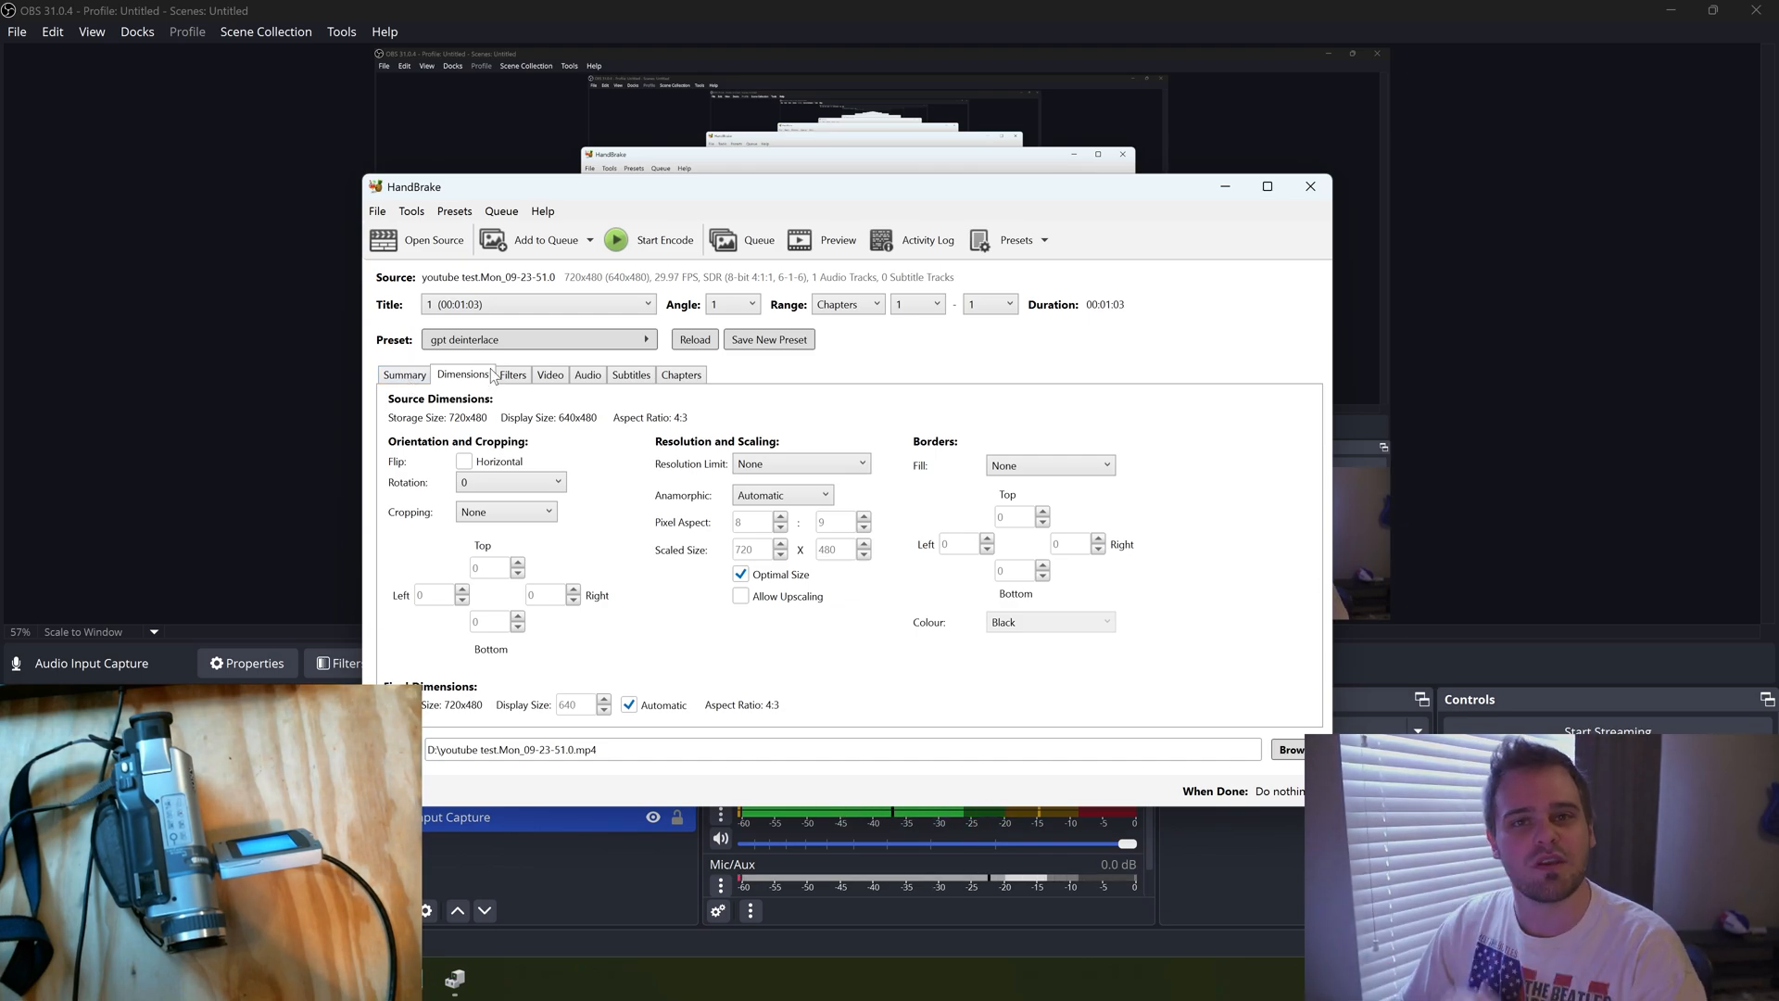
{"action": "left_click", "coordinate": [404, 375]}
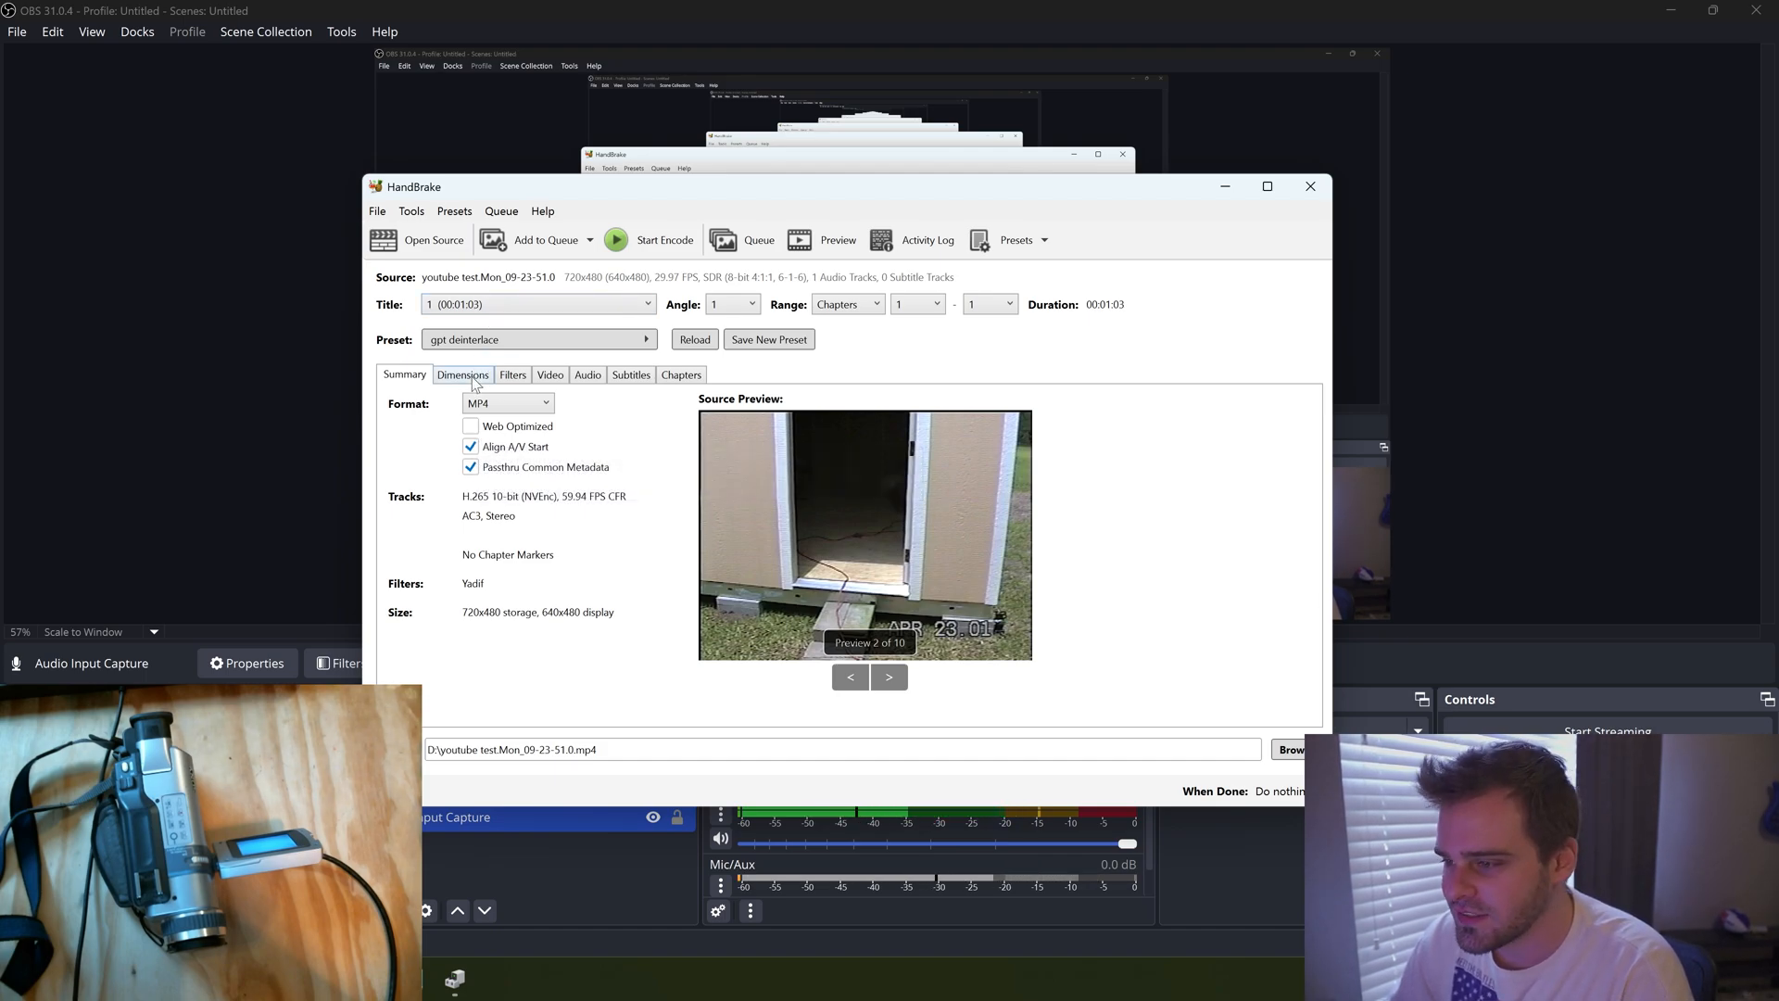
Keep MP4 as the output container format
{"action": "left_click", "coordinate": [506, 403]}
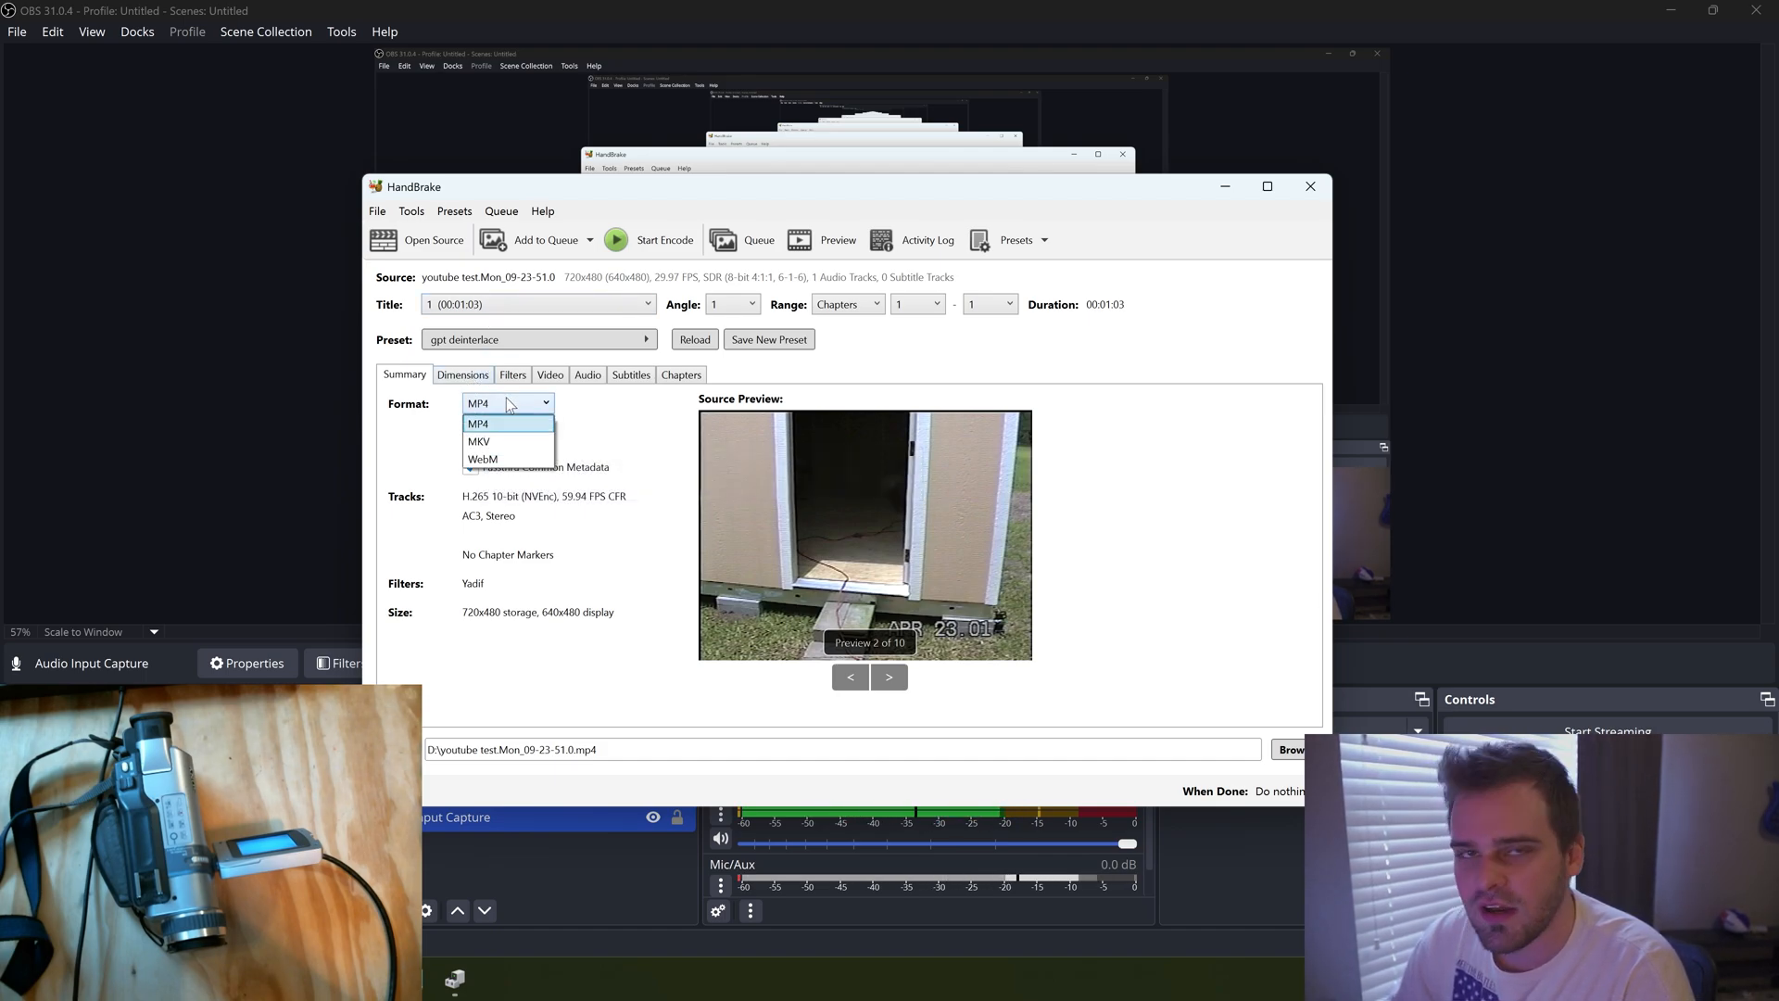
{"action": "left_click", "coordinate": [464, 374]}
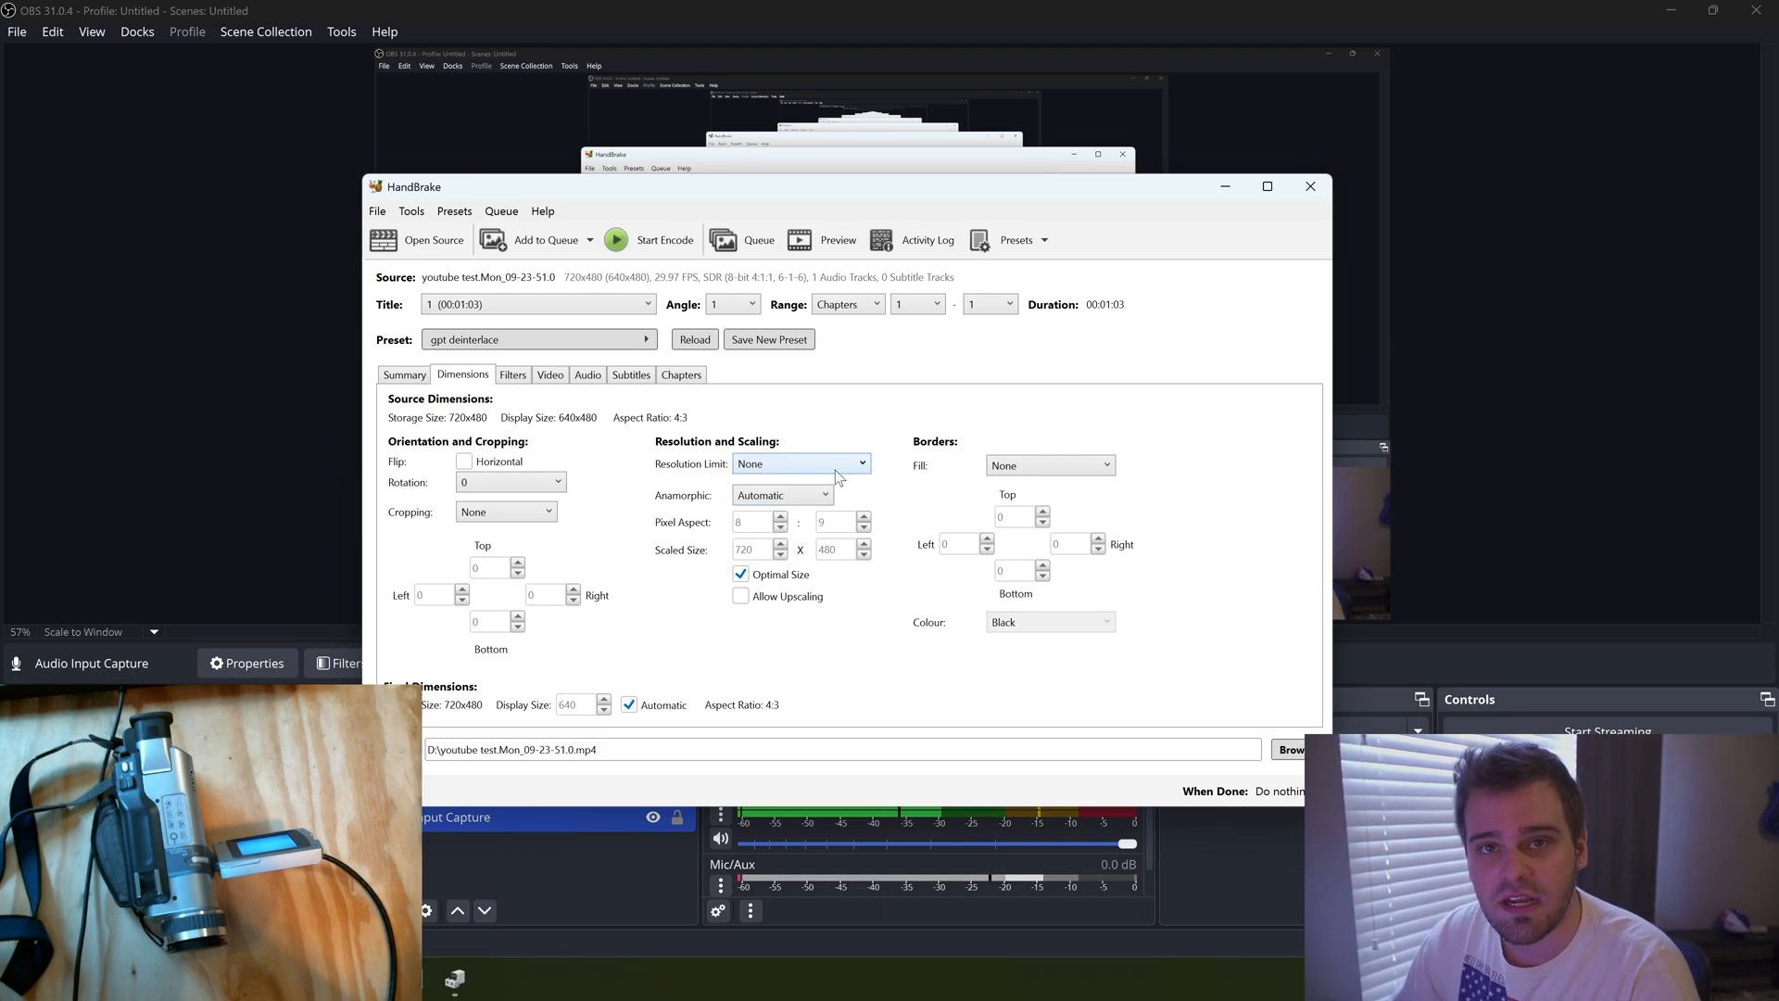
{"action": "mouse_move", "coordinate": [555, 416]}
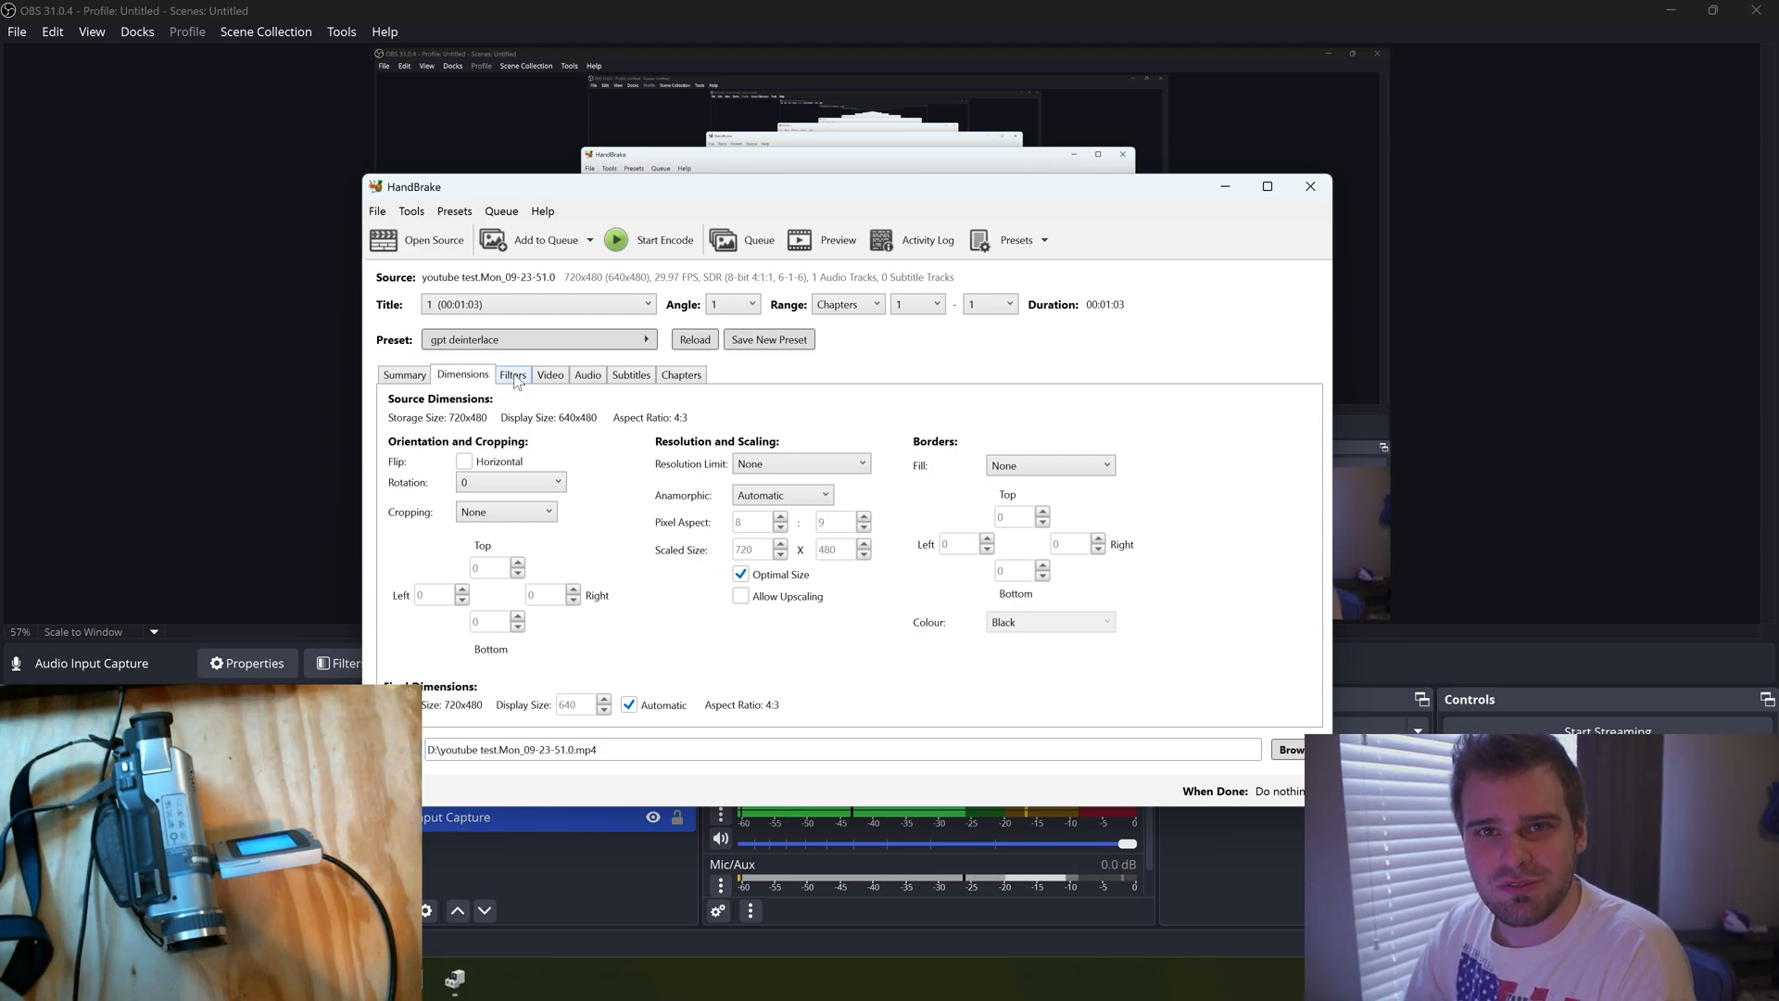
{"action": "mouse_move", "coordinate": [541, 395]}
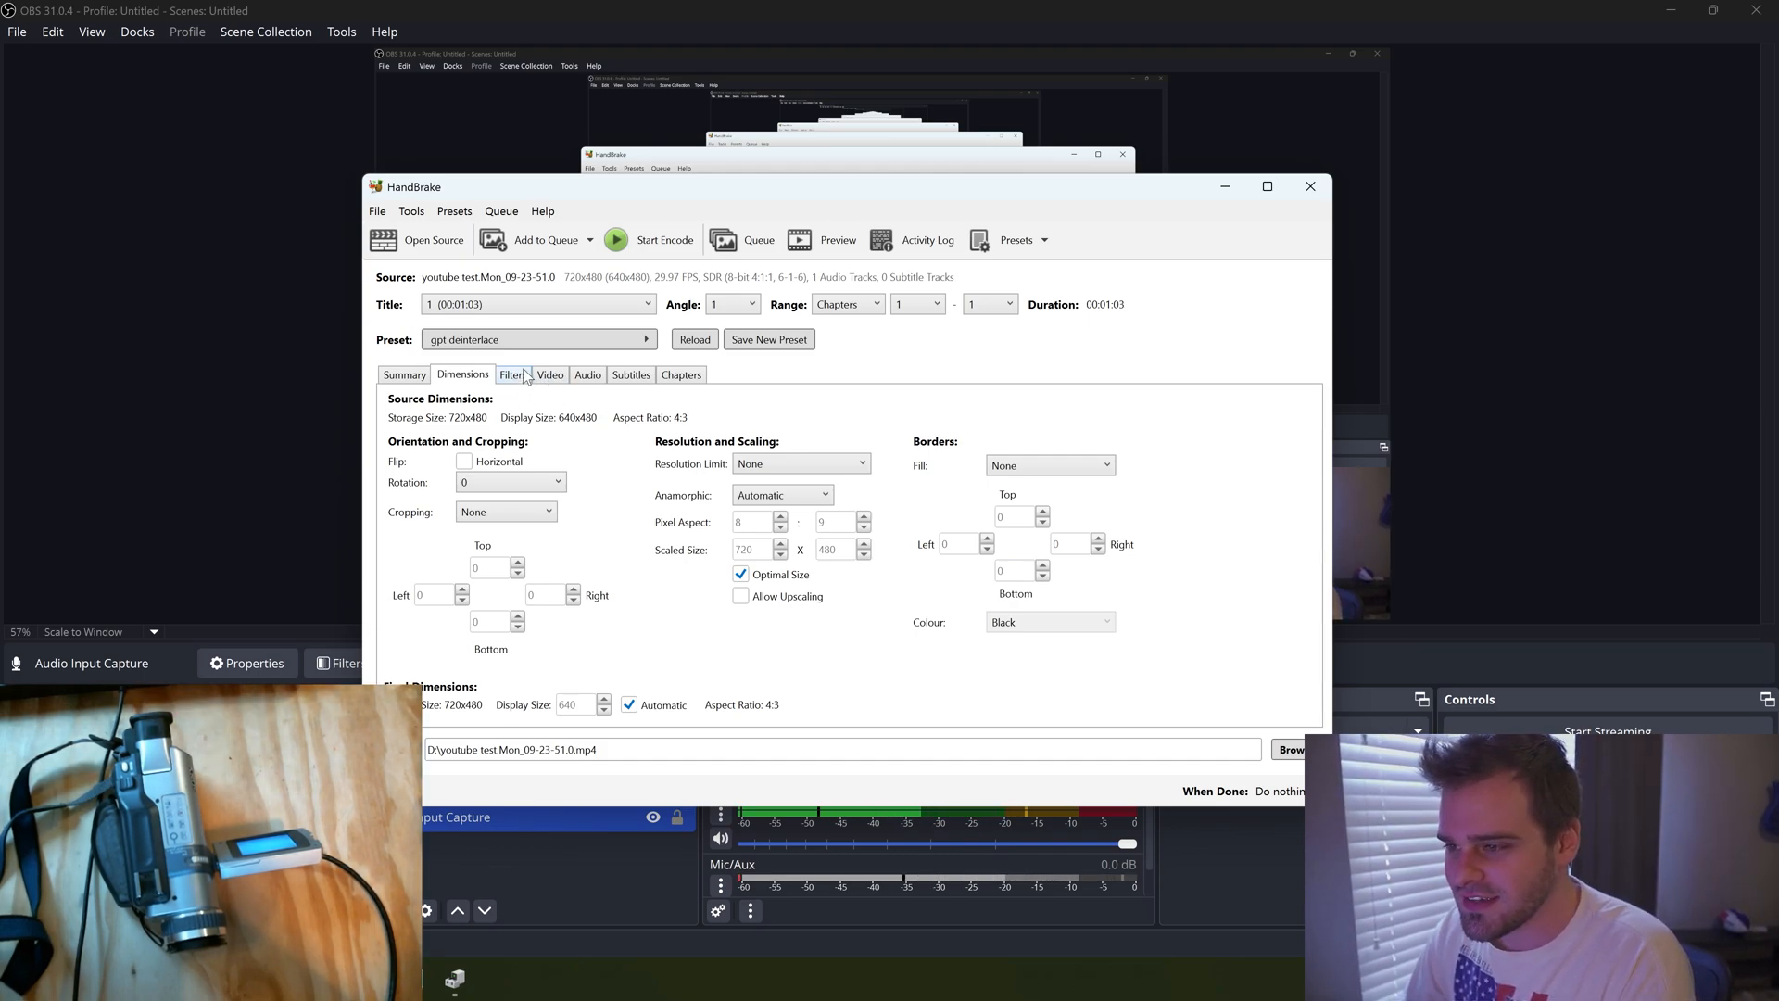
{"action": "left_click", "coordinate": [512, 374]}
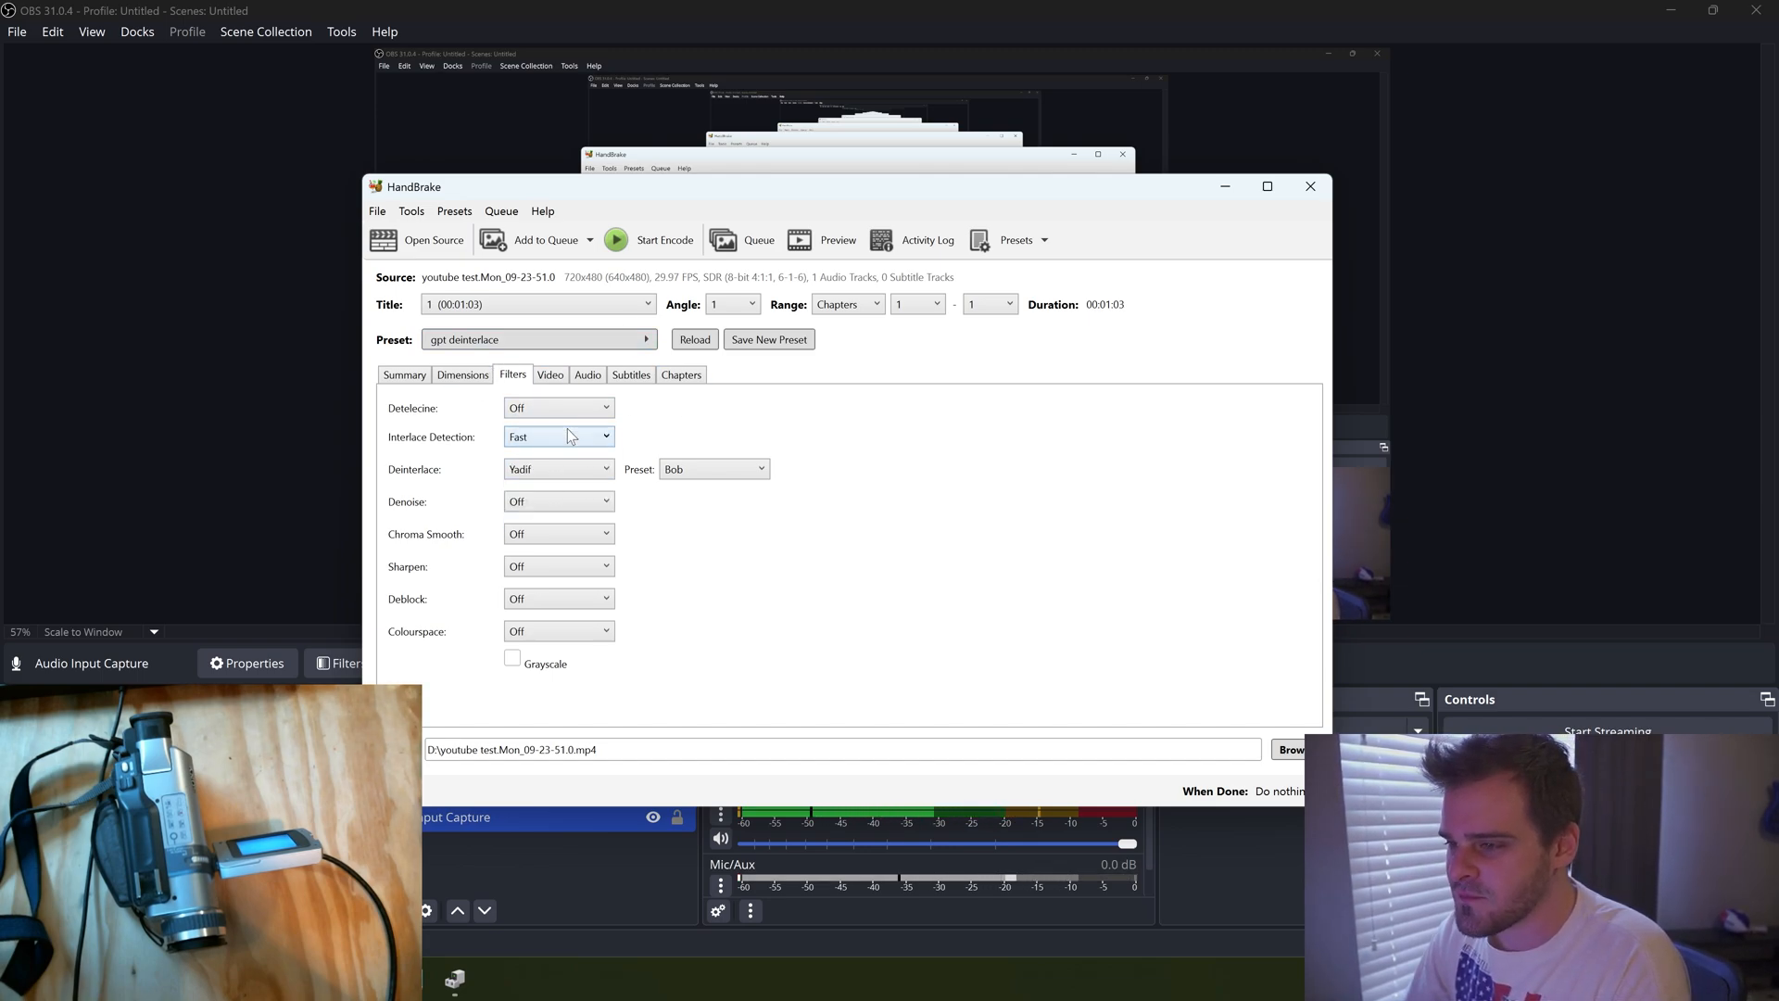
{"action": "mouse_move", "coordinate": [557, 436]}
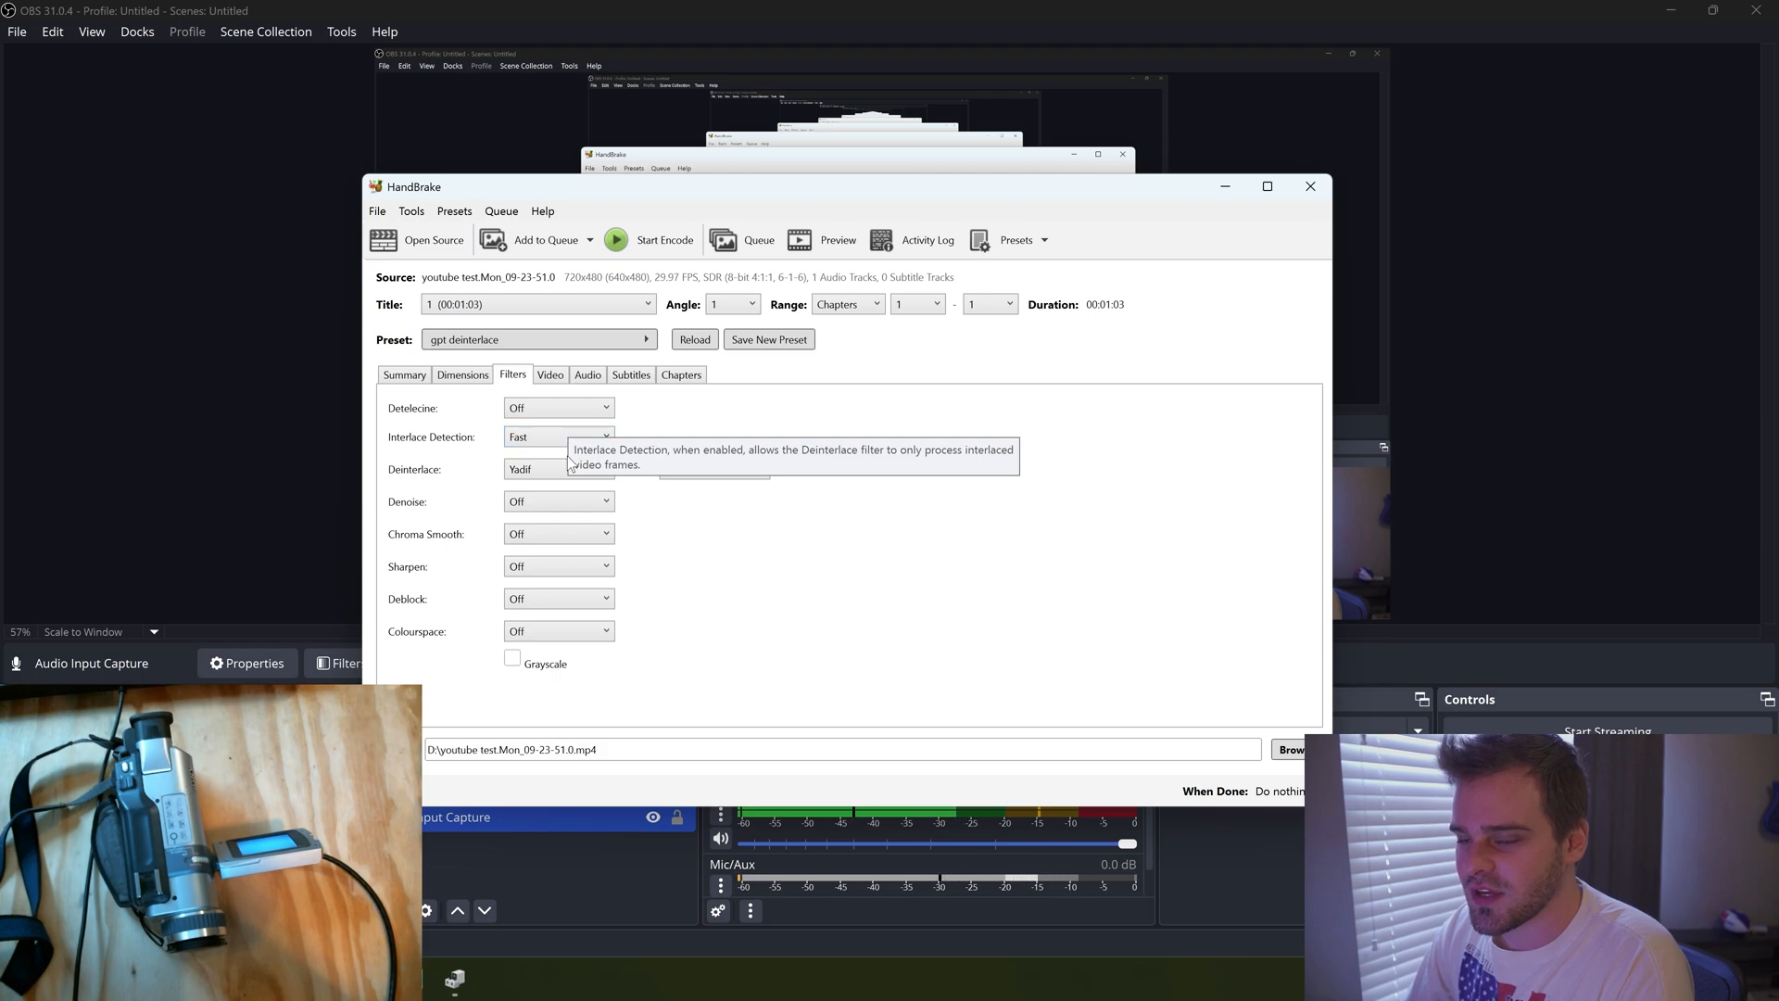
Confirm Yadif deinterlacing with the Bob preset on the Filters tab
{"action": "left_click", "coordinate": [556, 469]}
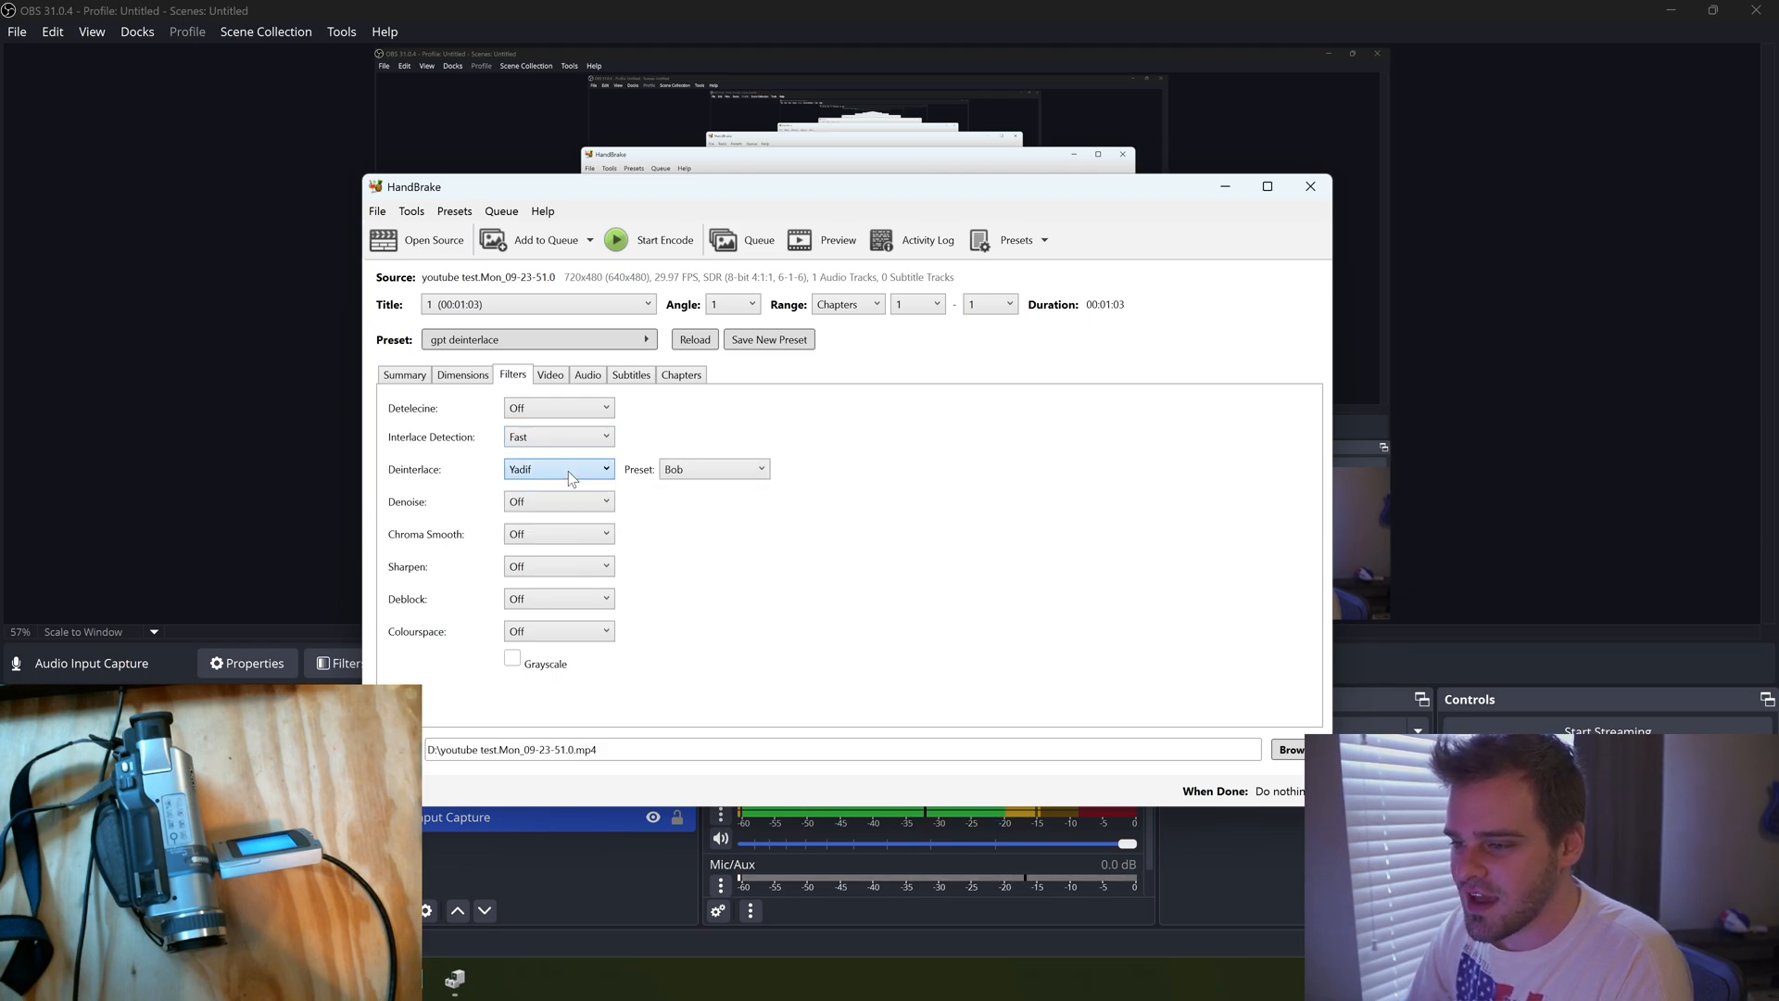
{"action": "left_click", "coordinate": [713, 469]}
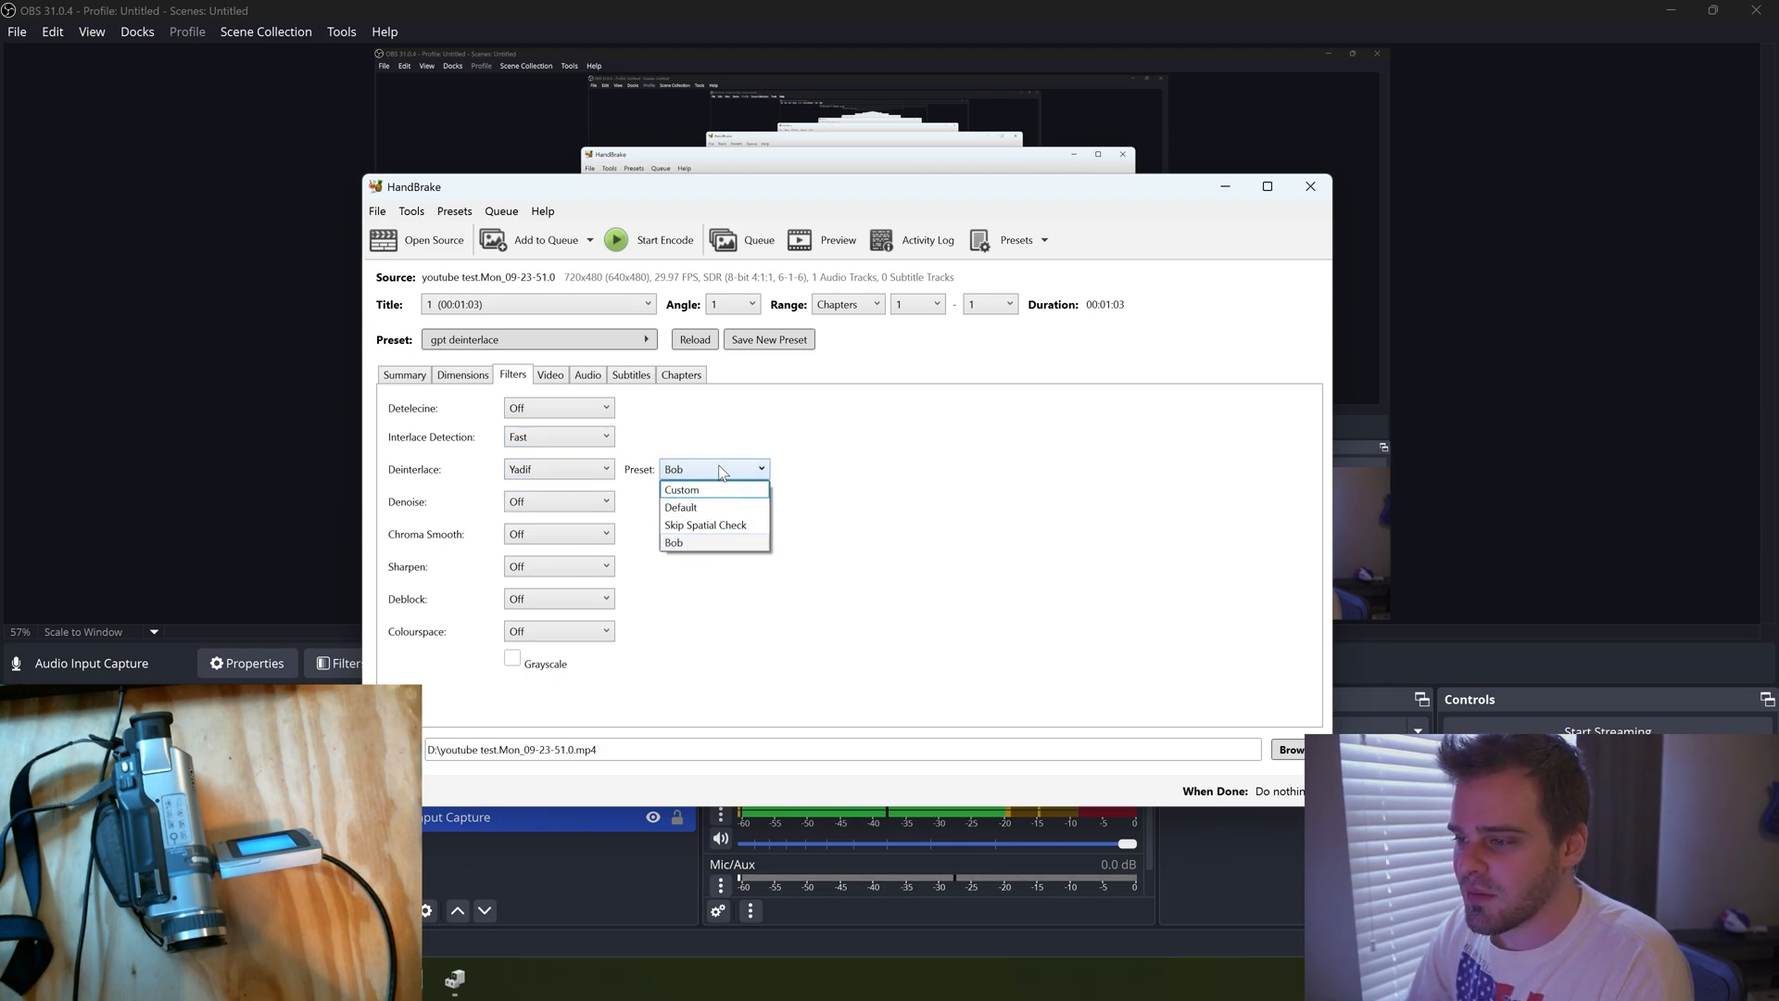
{"action": "left_click", "coordinate": [672, 542]}
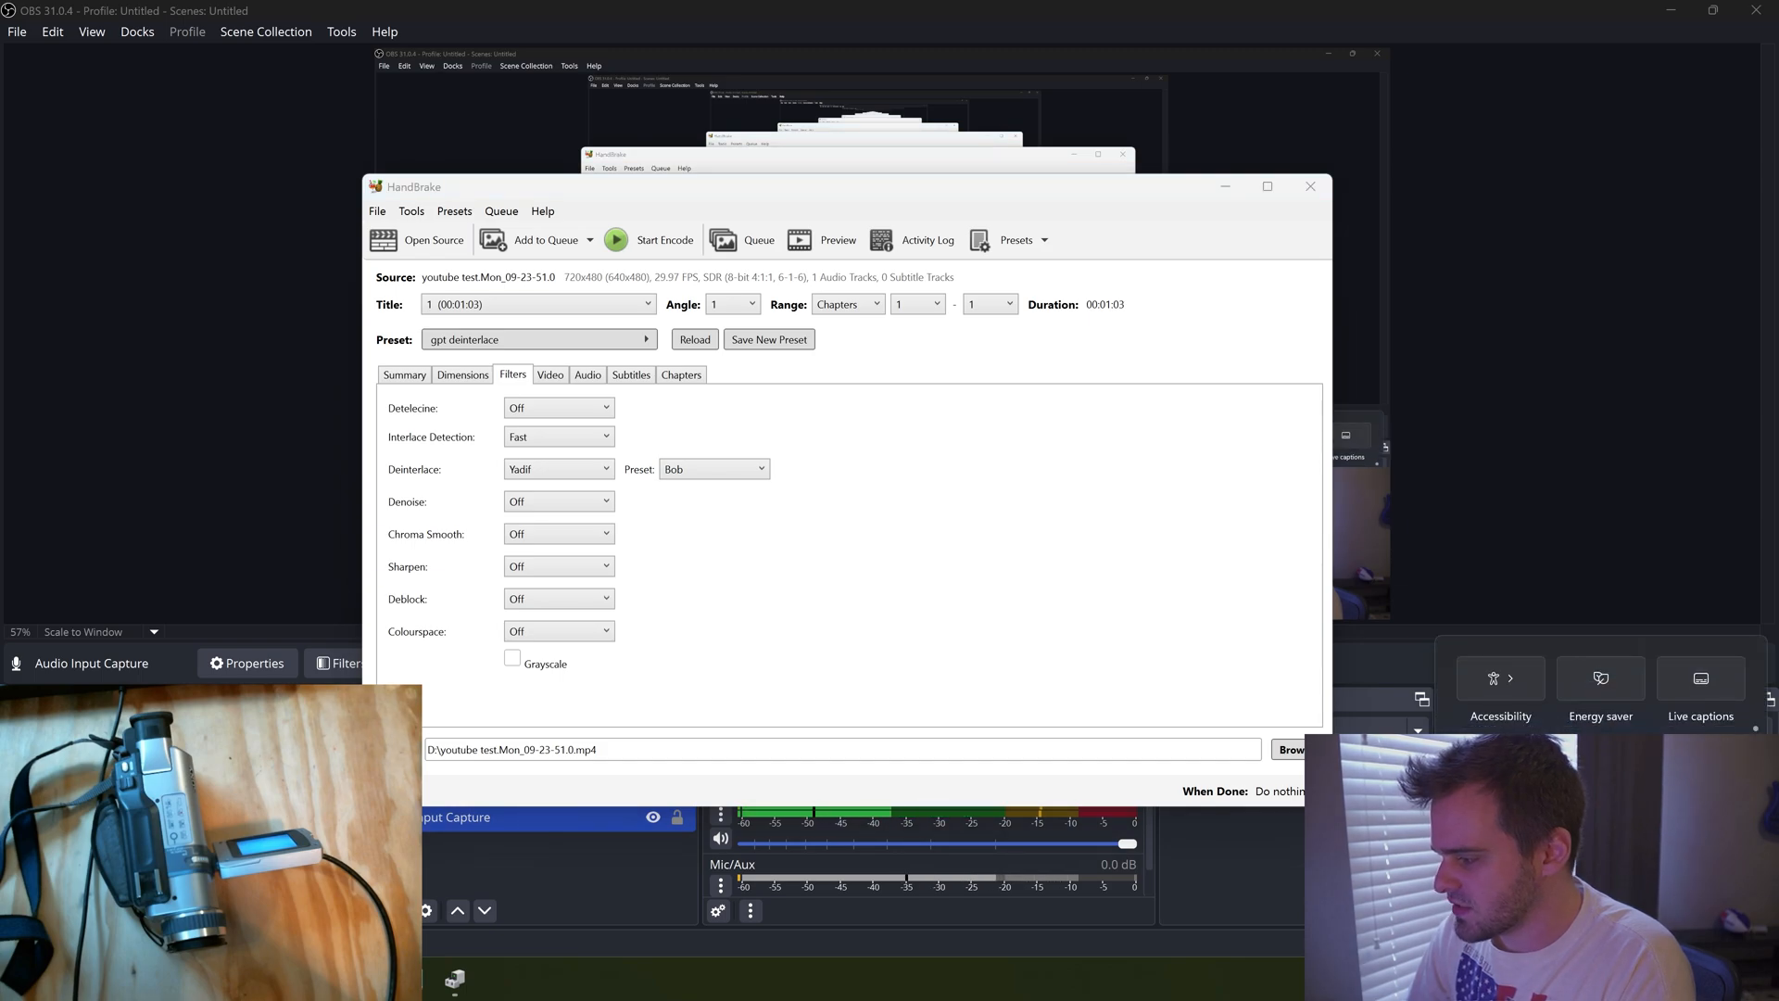
{"action": "left_click", "coordinate": [550, 374]}
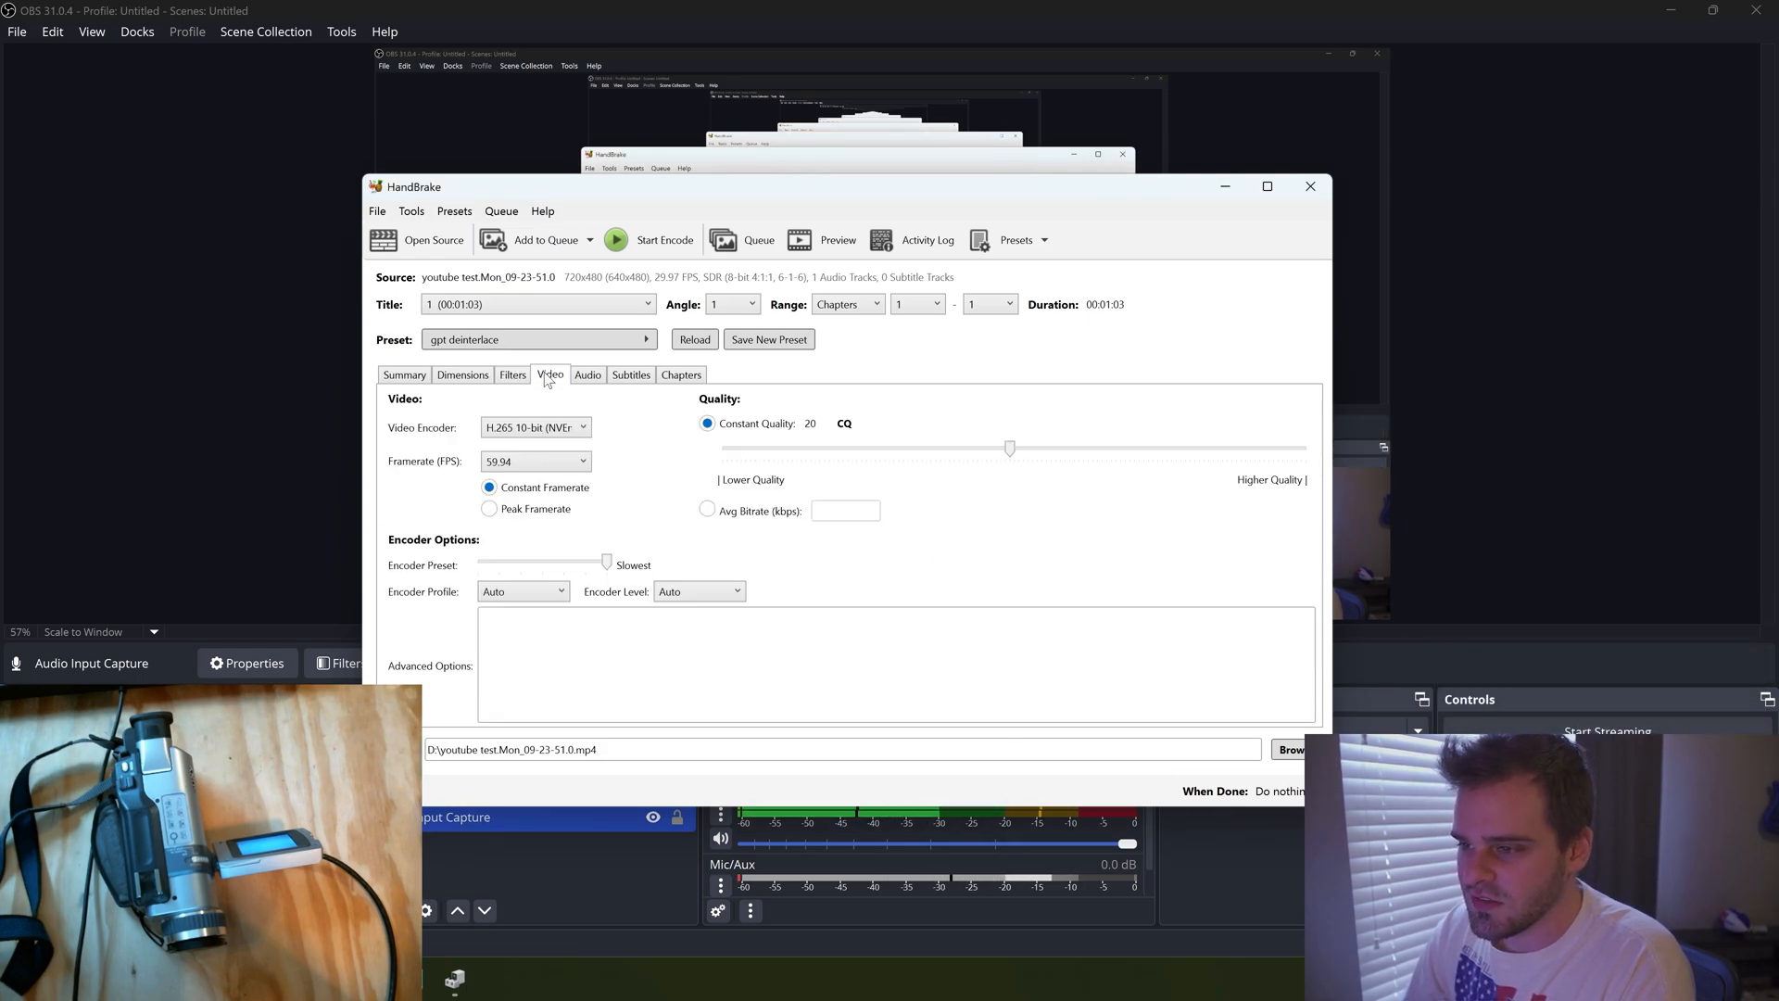
{"action": "mouse_move", "coordinate": [535, 426]}
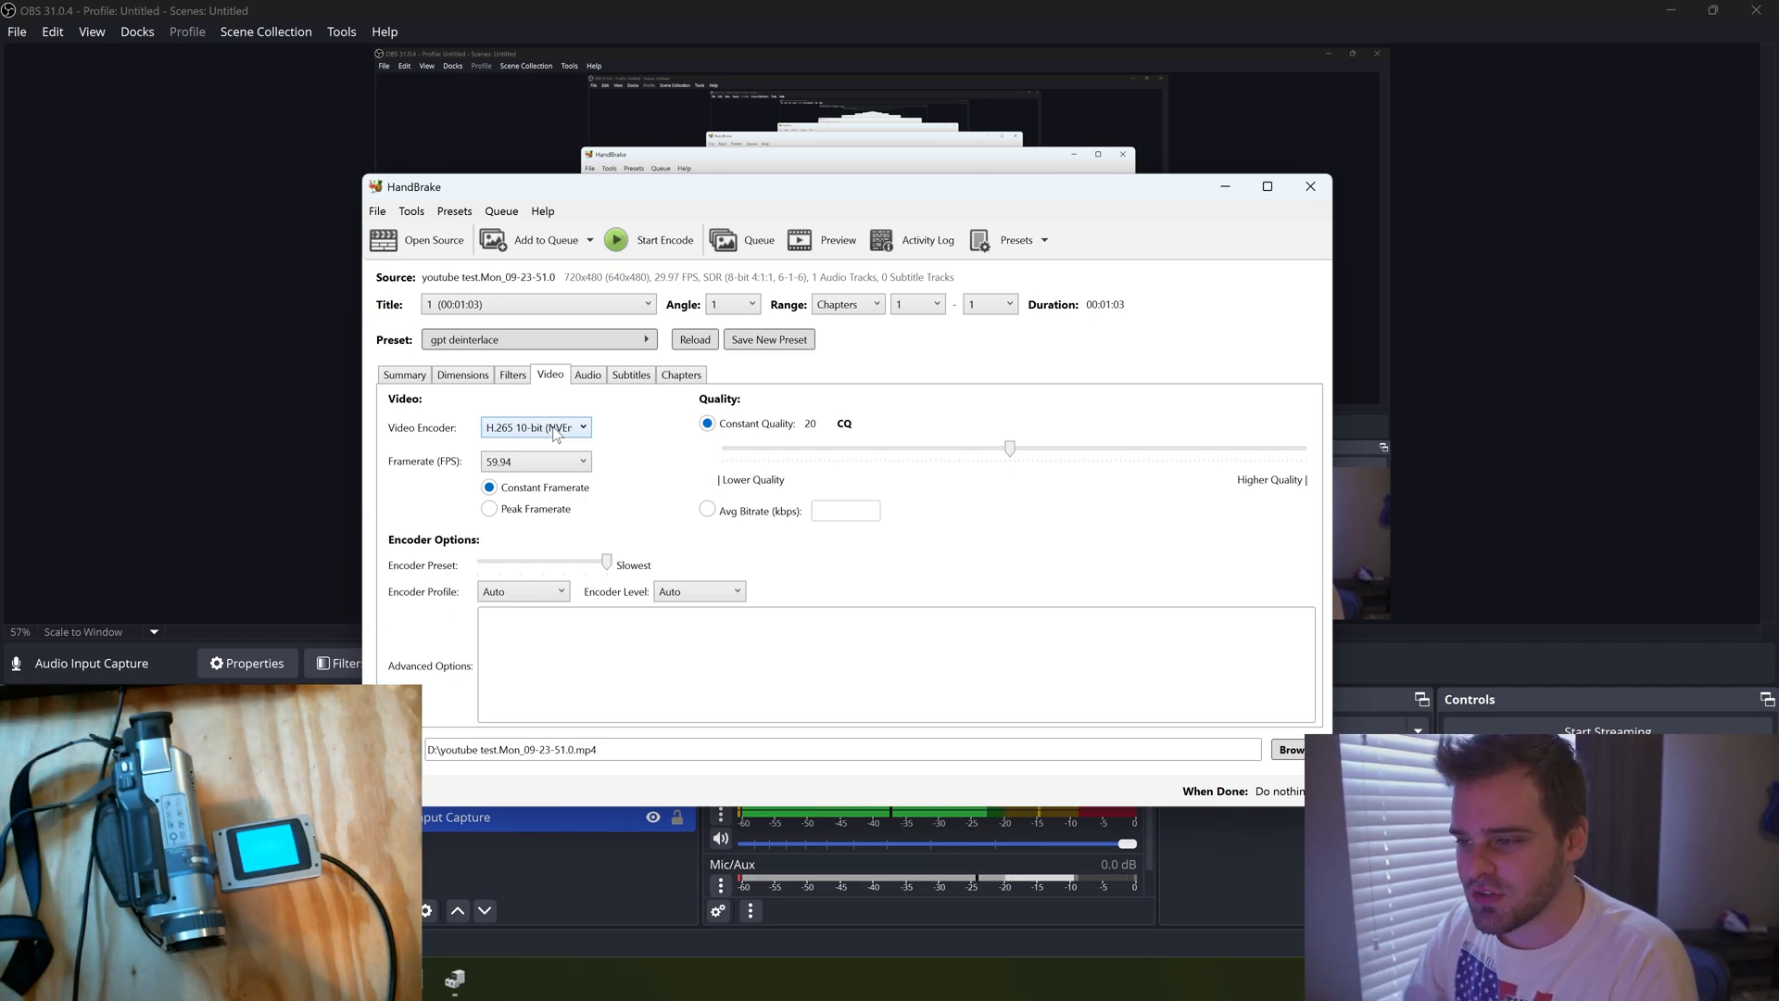
Try the H.264 (x264) video encoder, then revert to H.265 10-bit (NVEnc)
{"action": "left_click", "coordinate": [535, 426]}
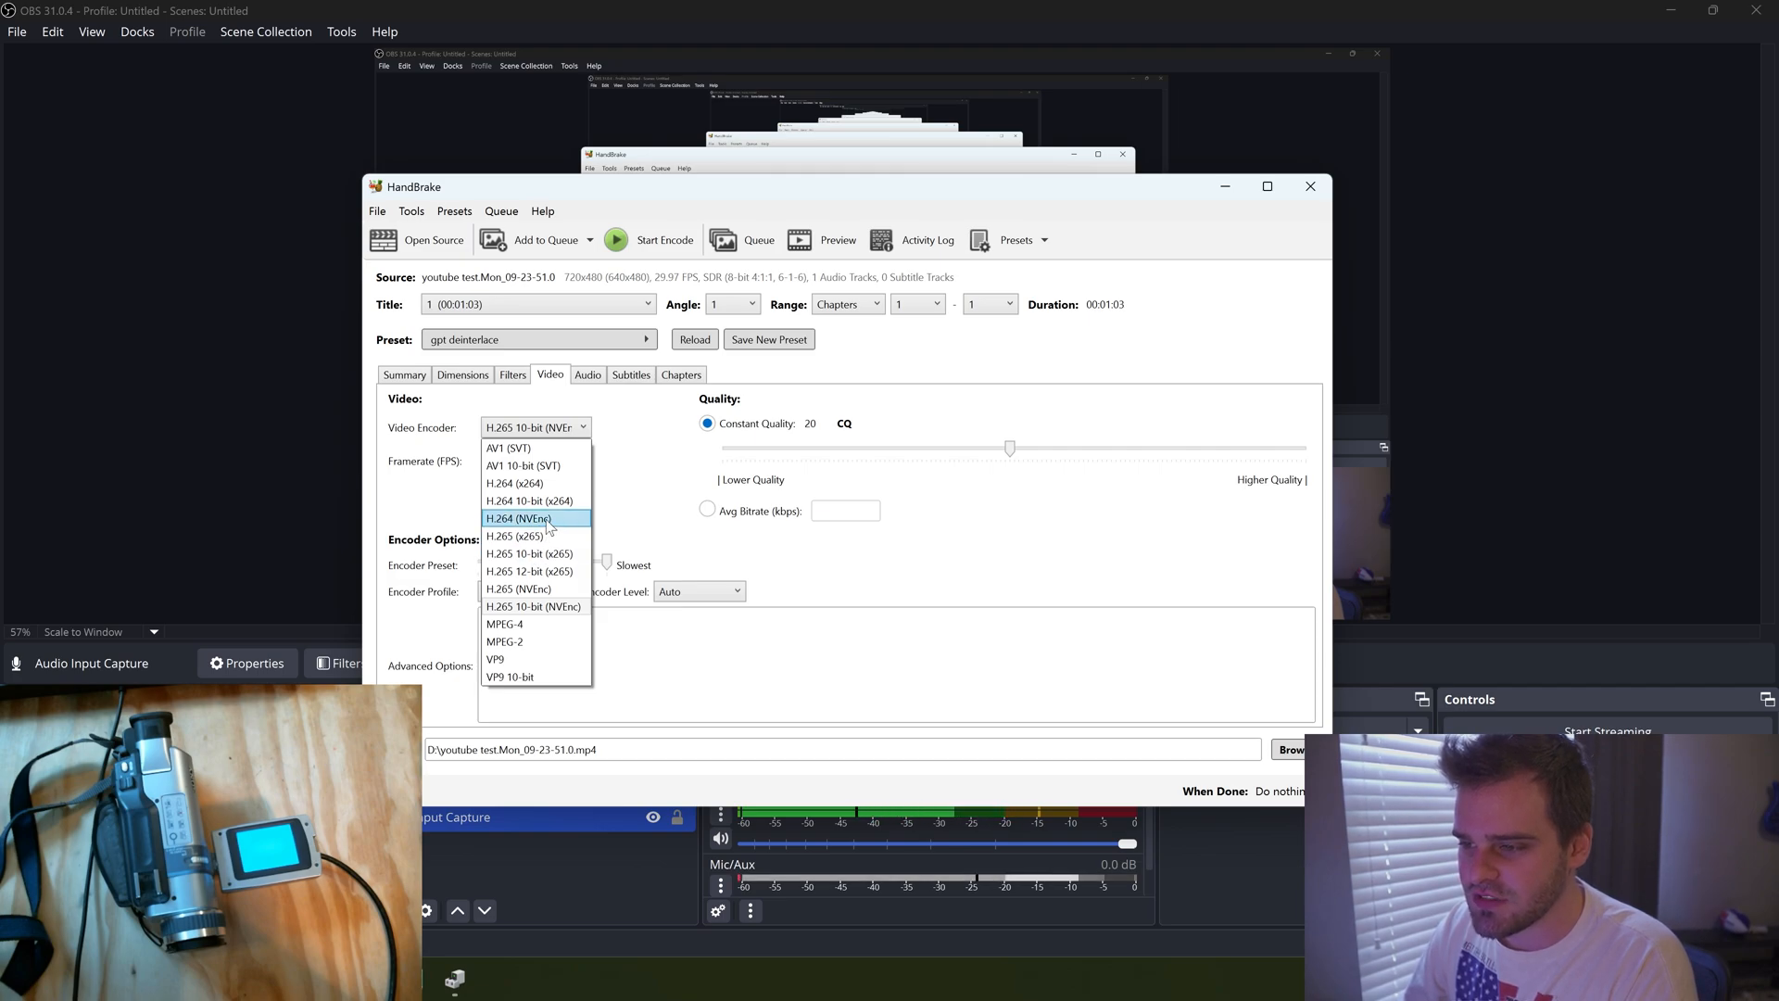
{"action": "mouse_move", "coordinate": [575, 571]}
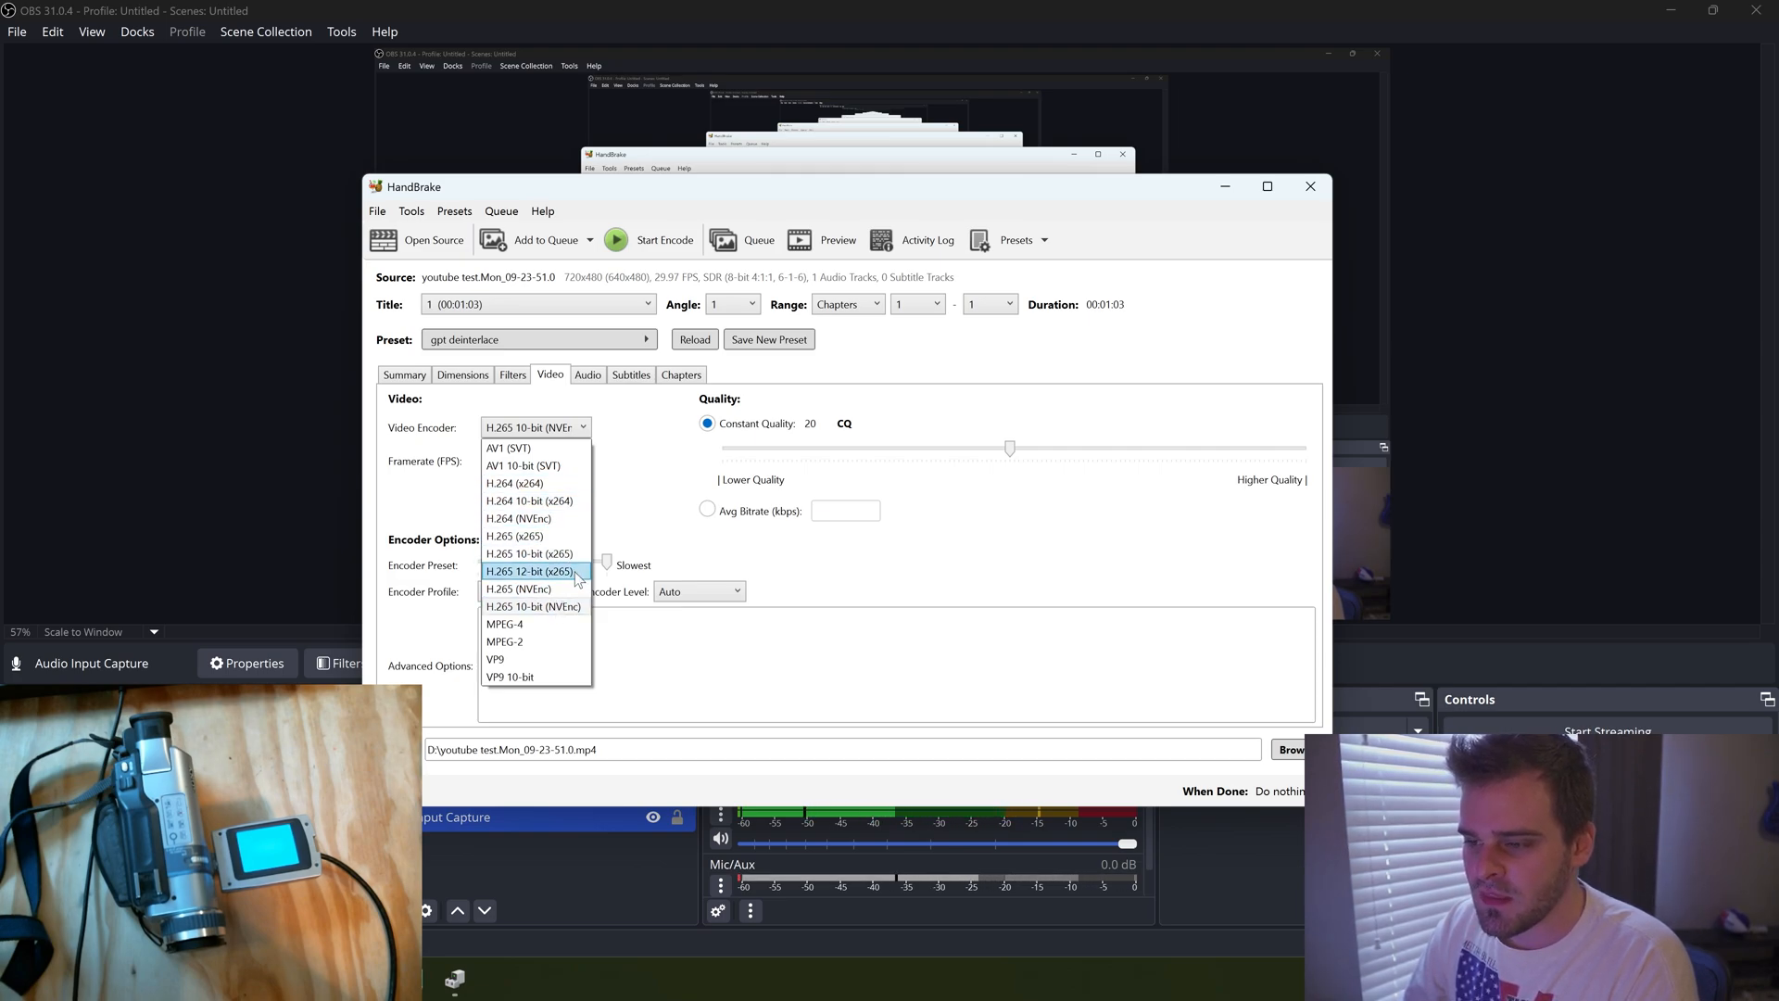
{"action": "mouse_move", "coordinate": [534, 535]}
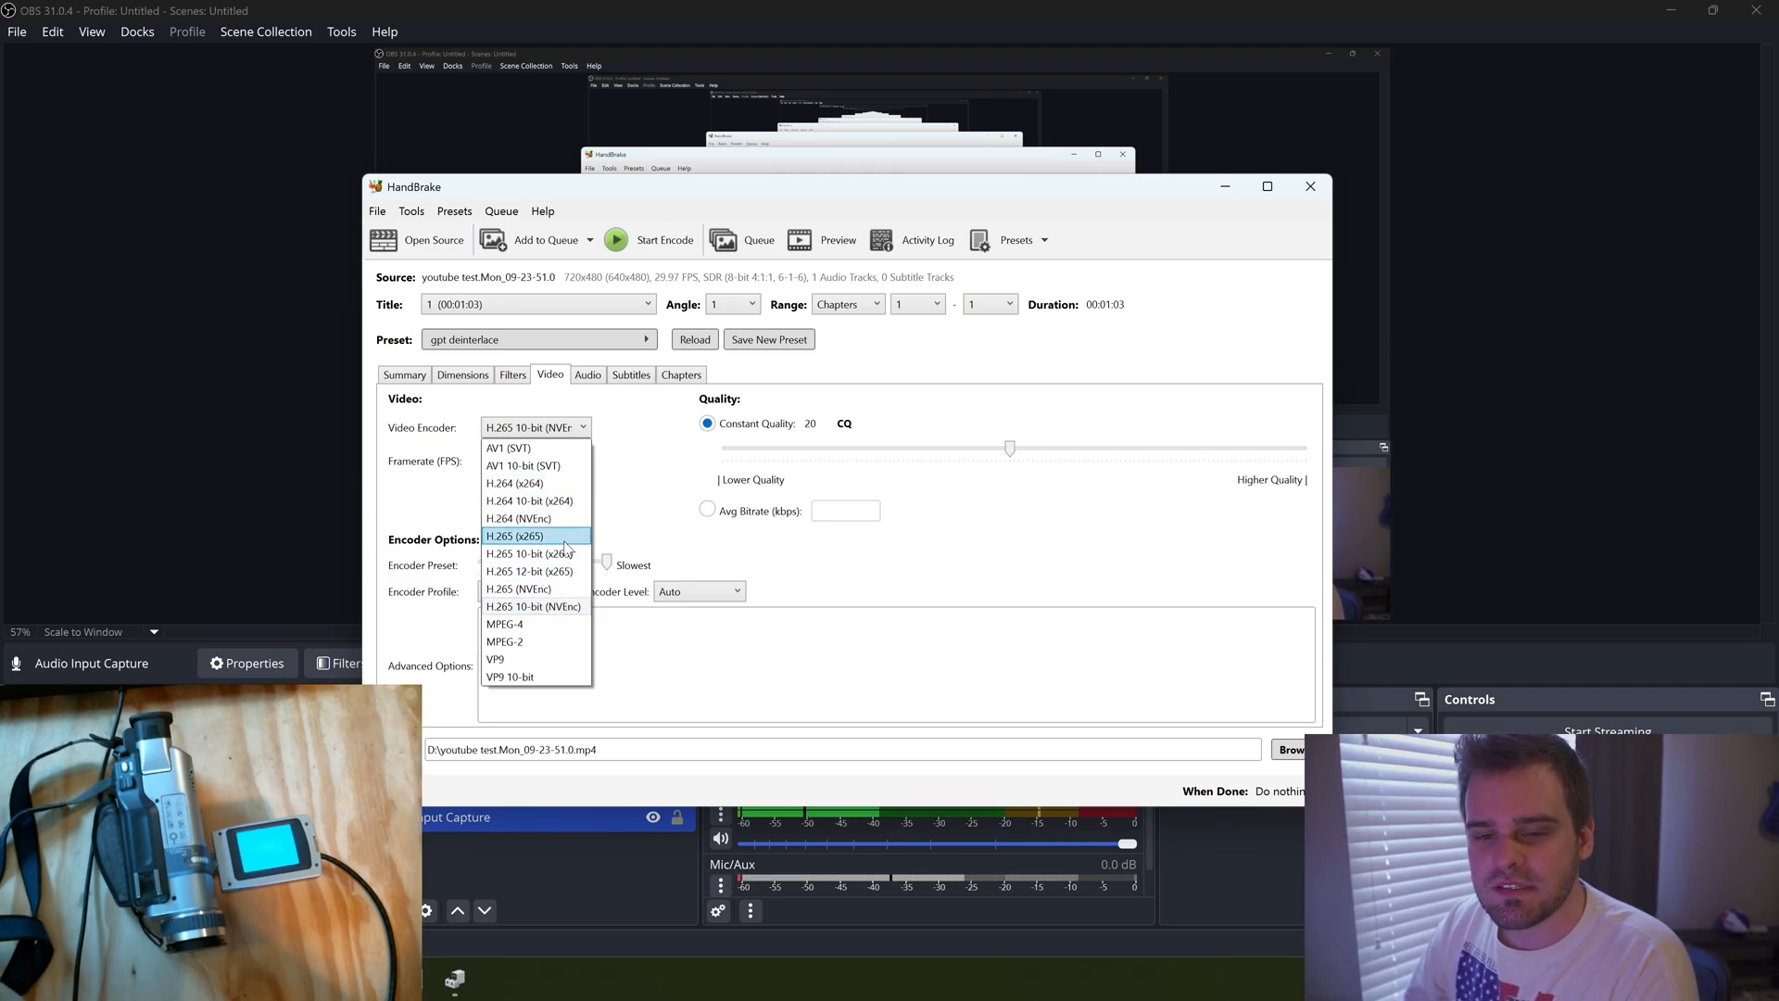
{"action": "mouse_move", "coordinate": [556, 536]}
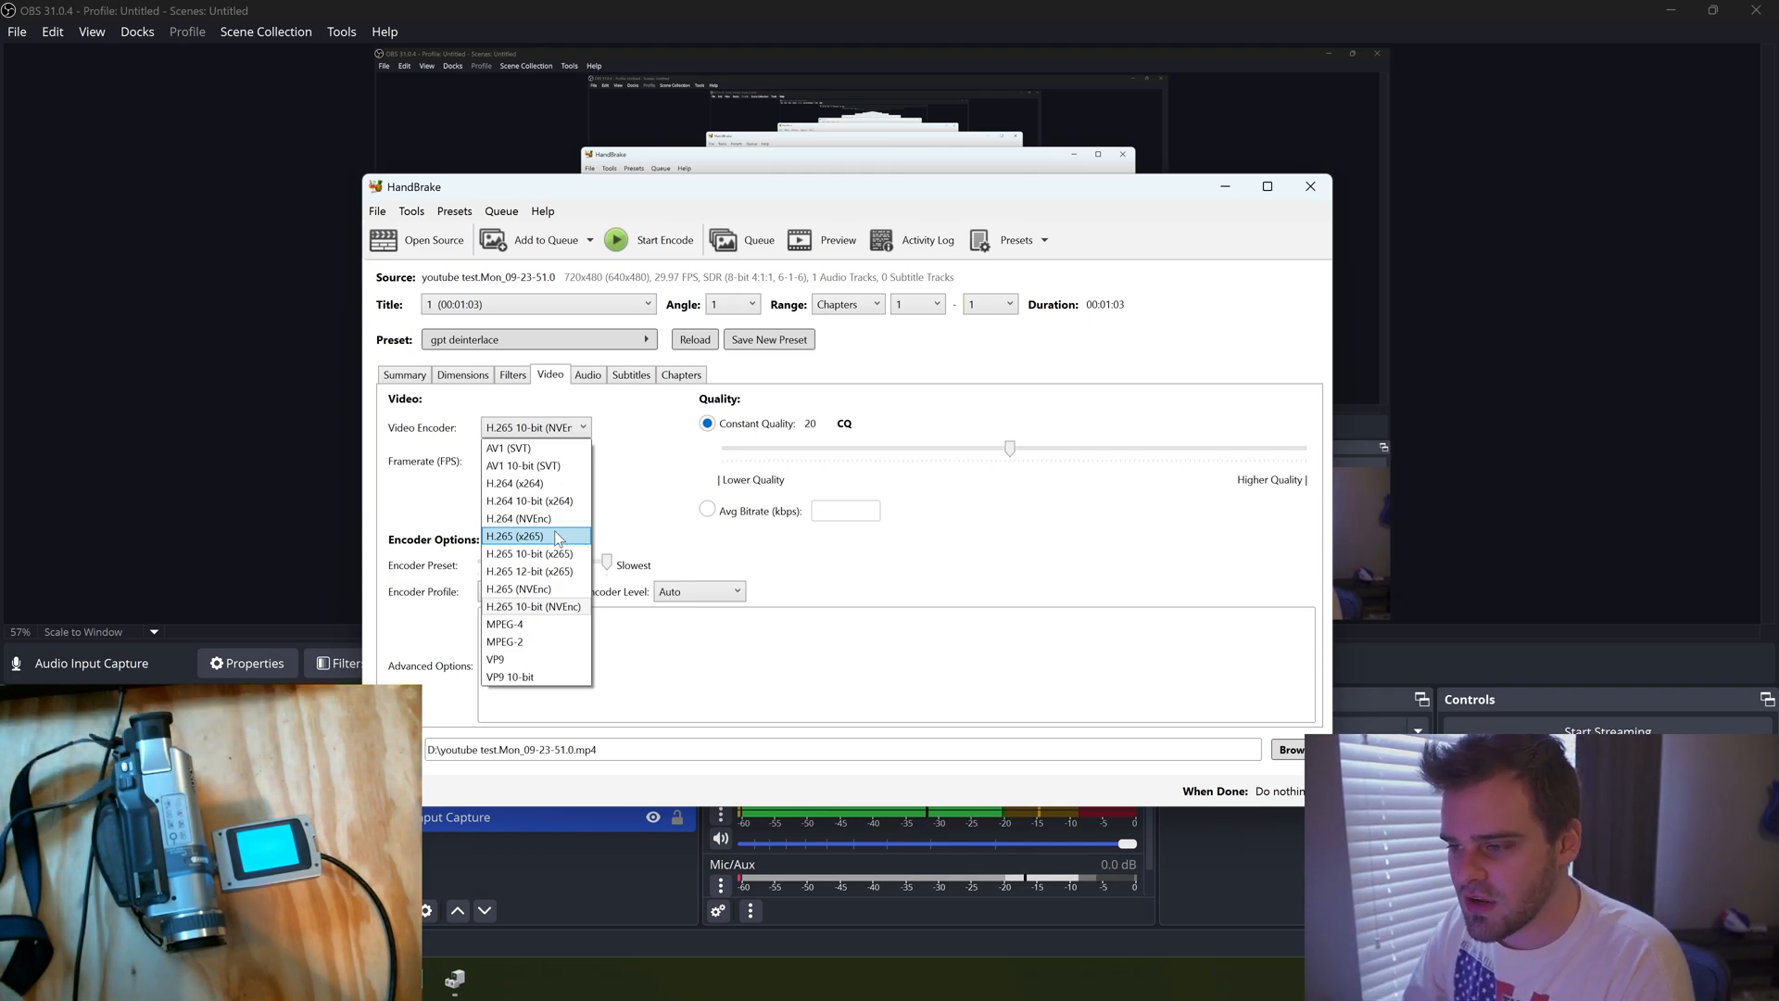
{"action": "mouse_move", "coordinate": [545, 519]}
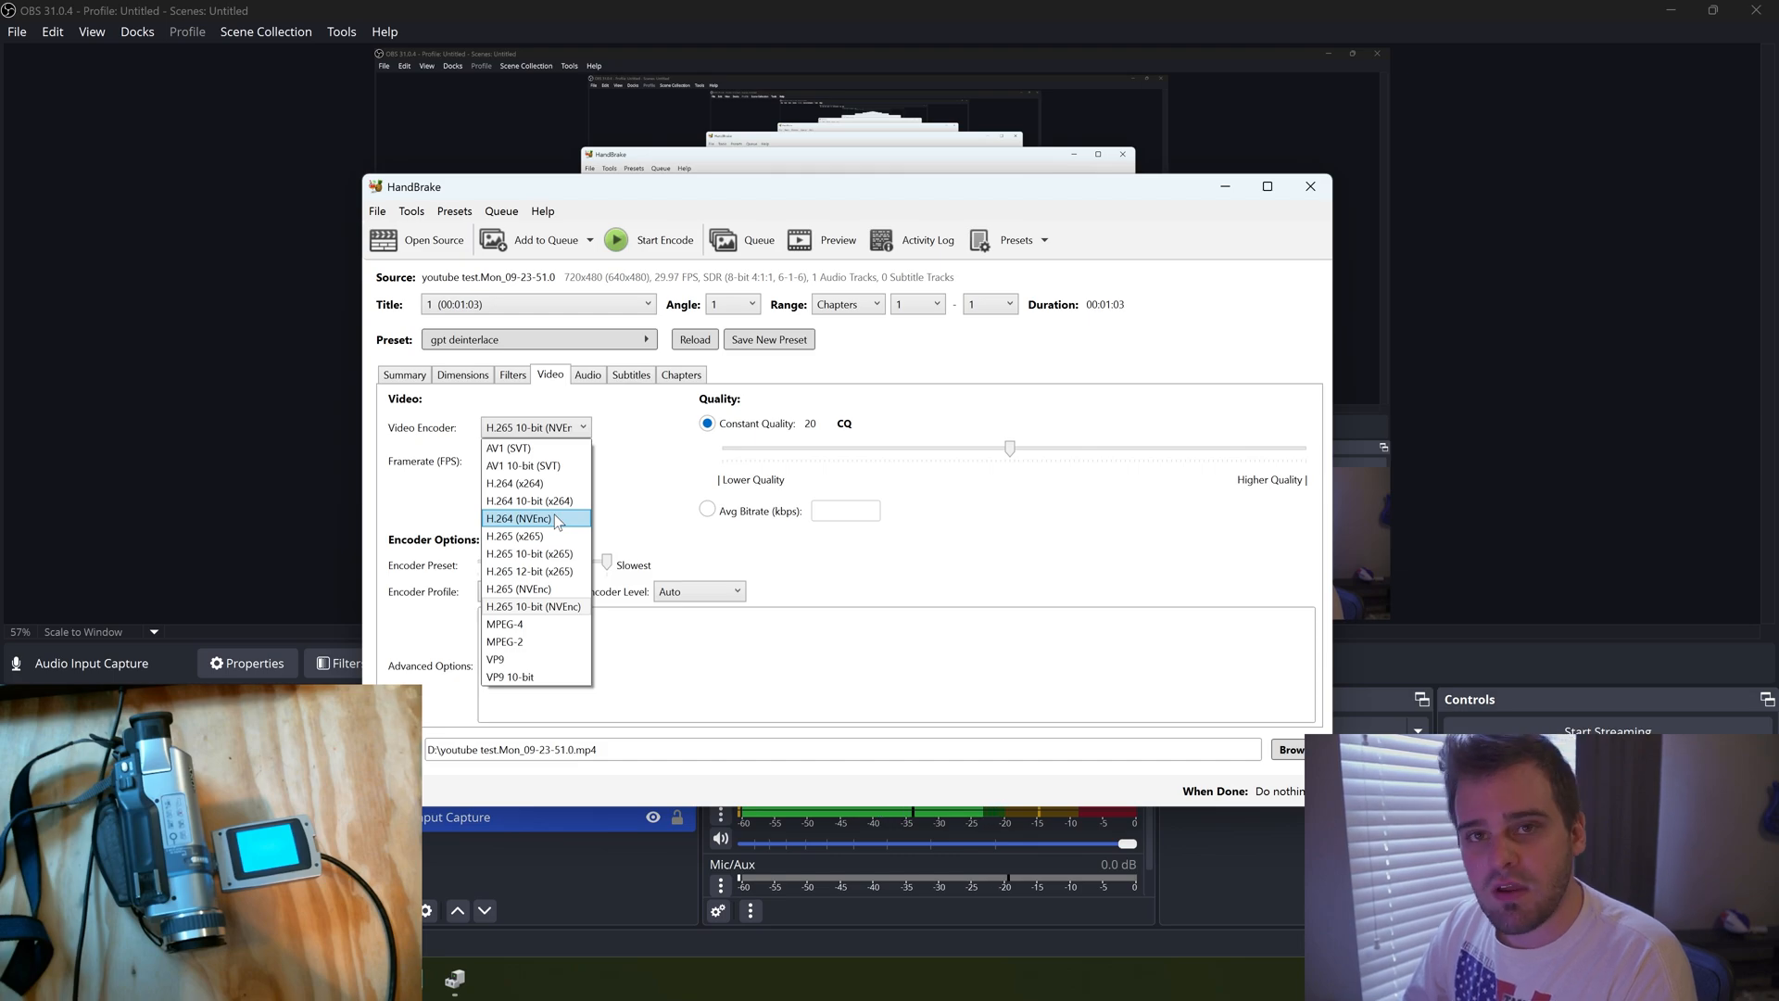
{"action": "mouse_move", "coordinate": [514, 482]}
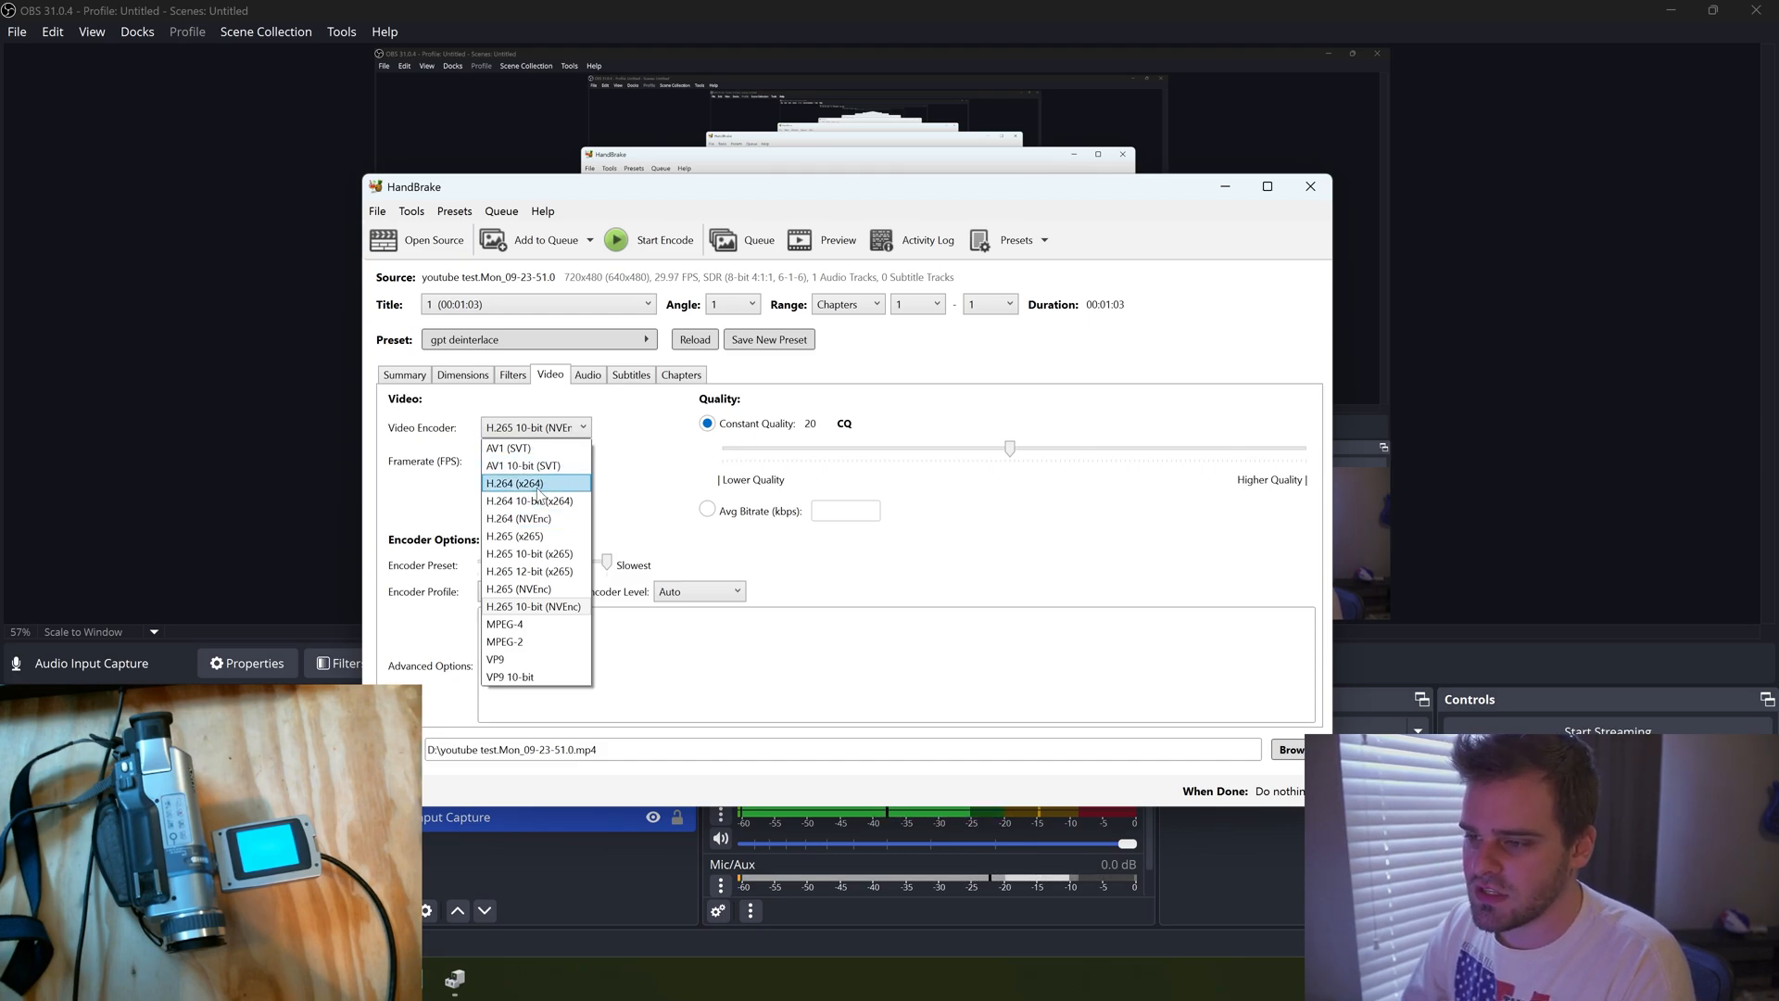
{"action": "left_click", "coordinate": [512, 482]}
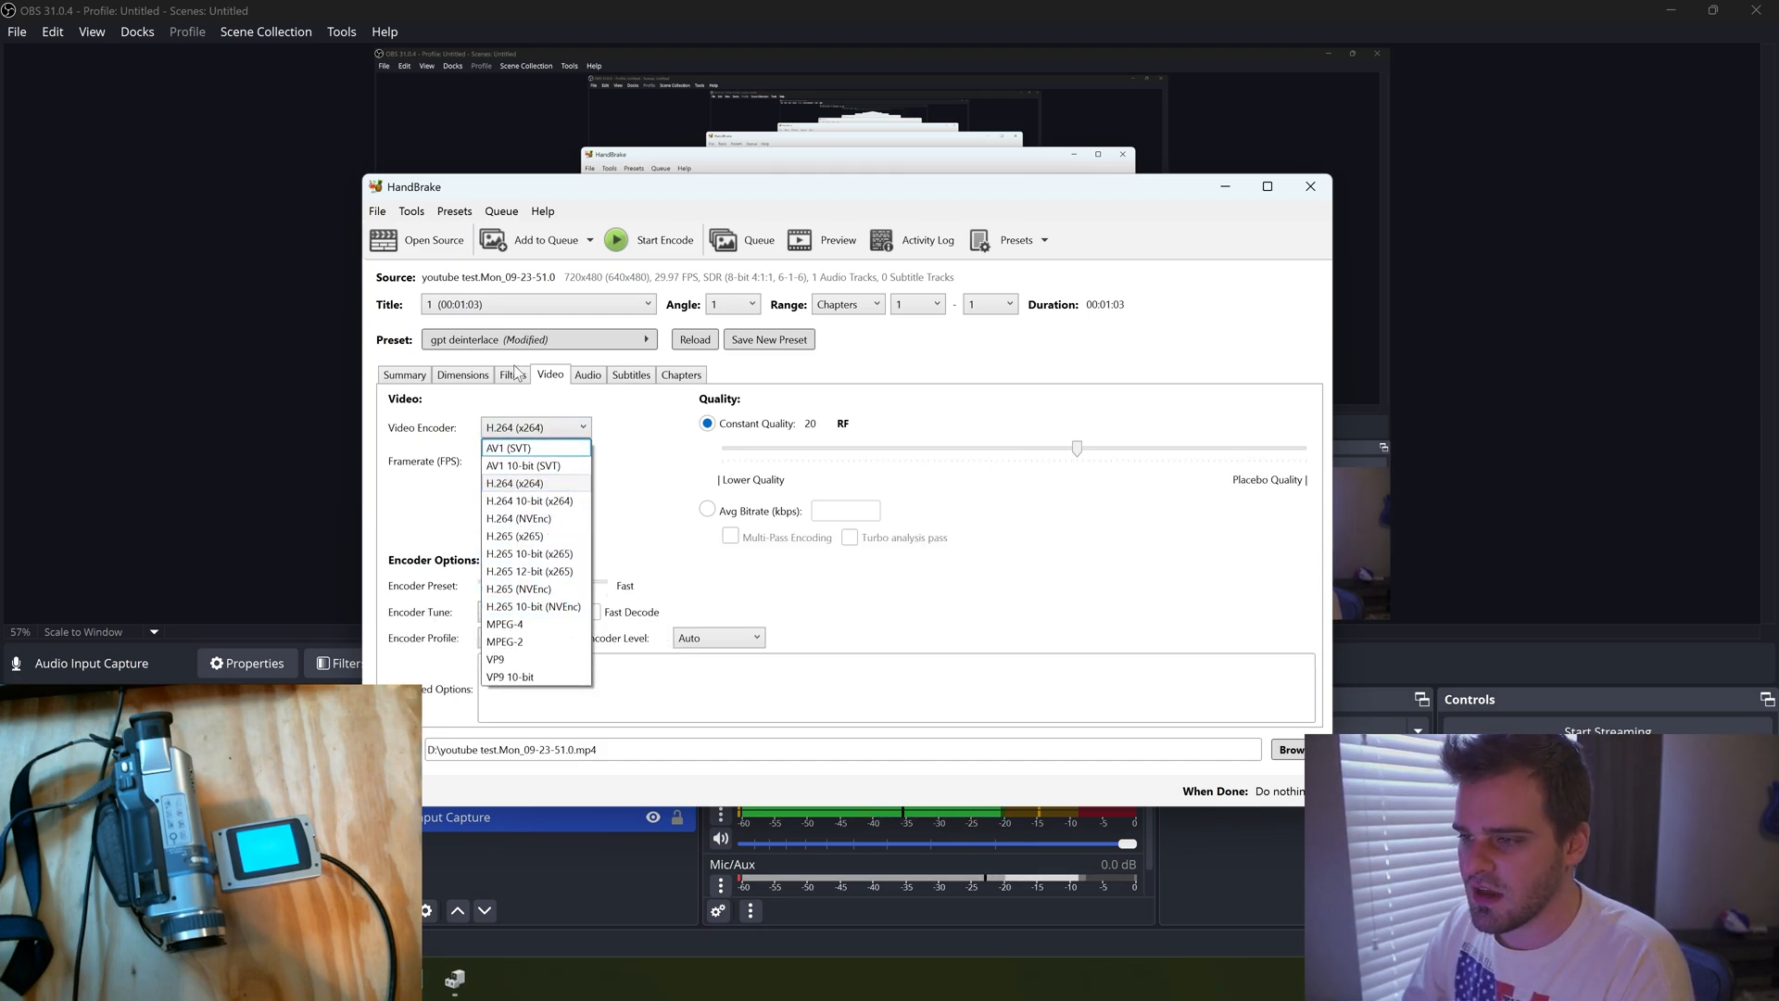
{"action": "left_click", "coordinate": [512, 374]}
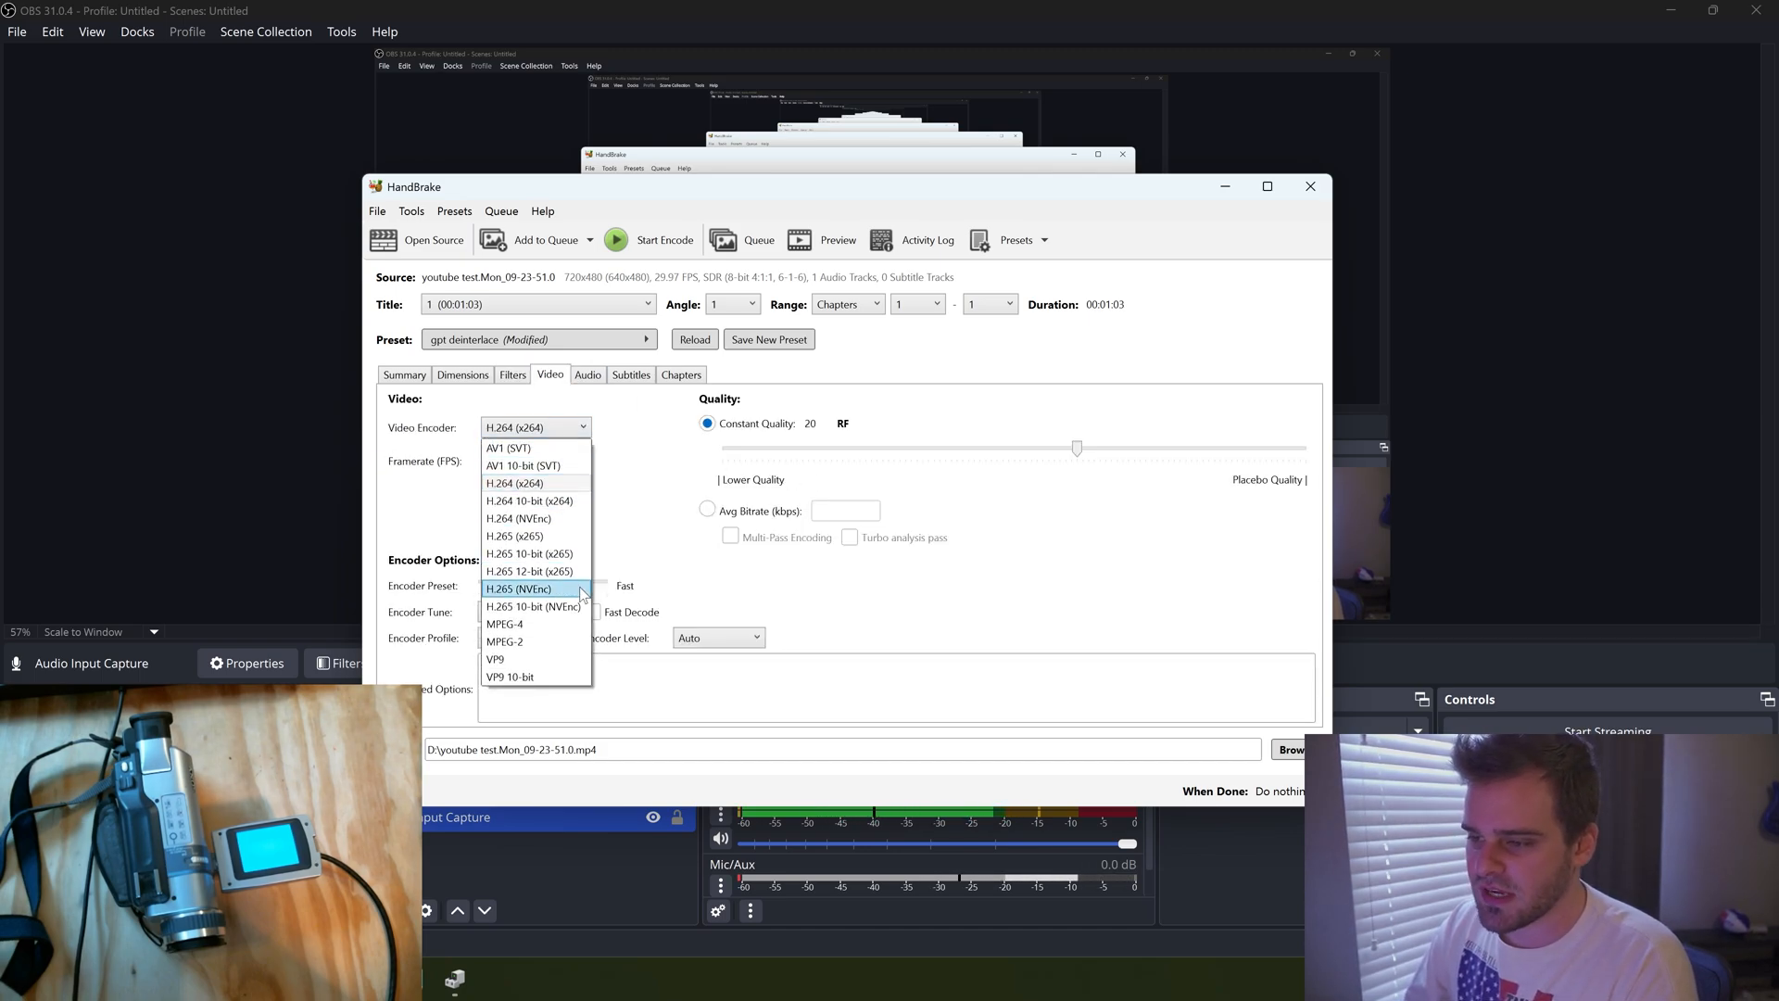
{"action": "left_click", "coordinate": [532, 607]}
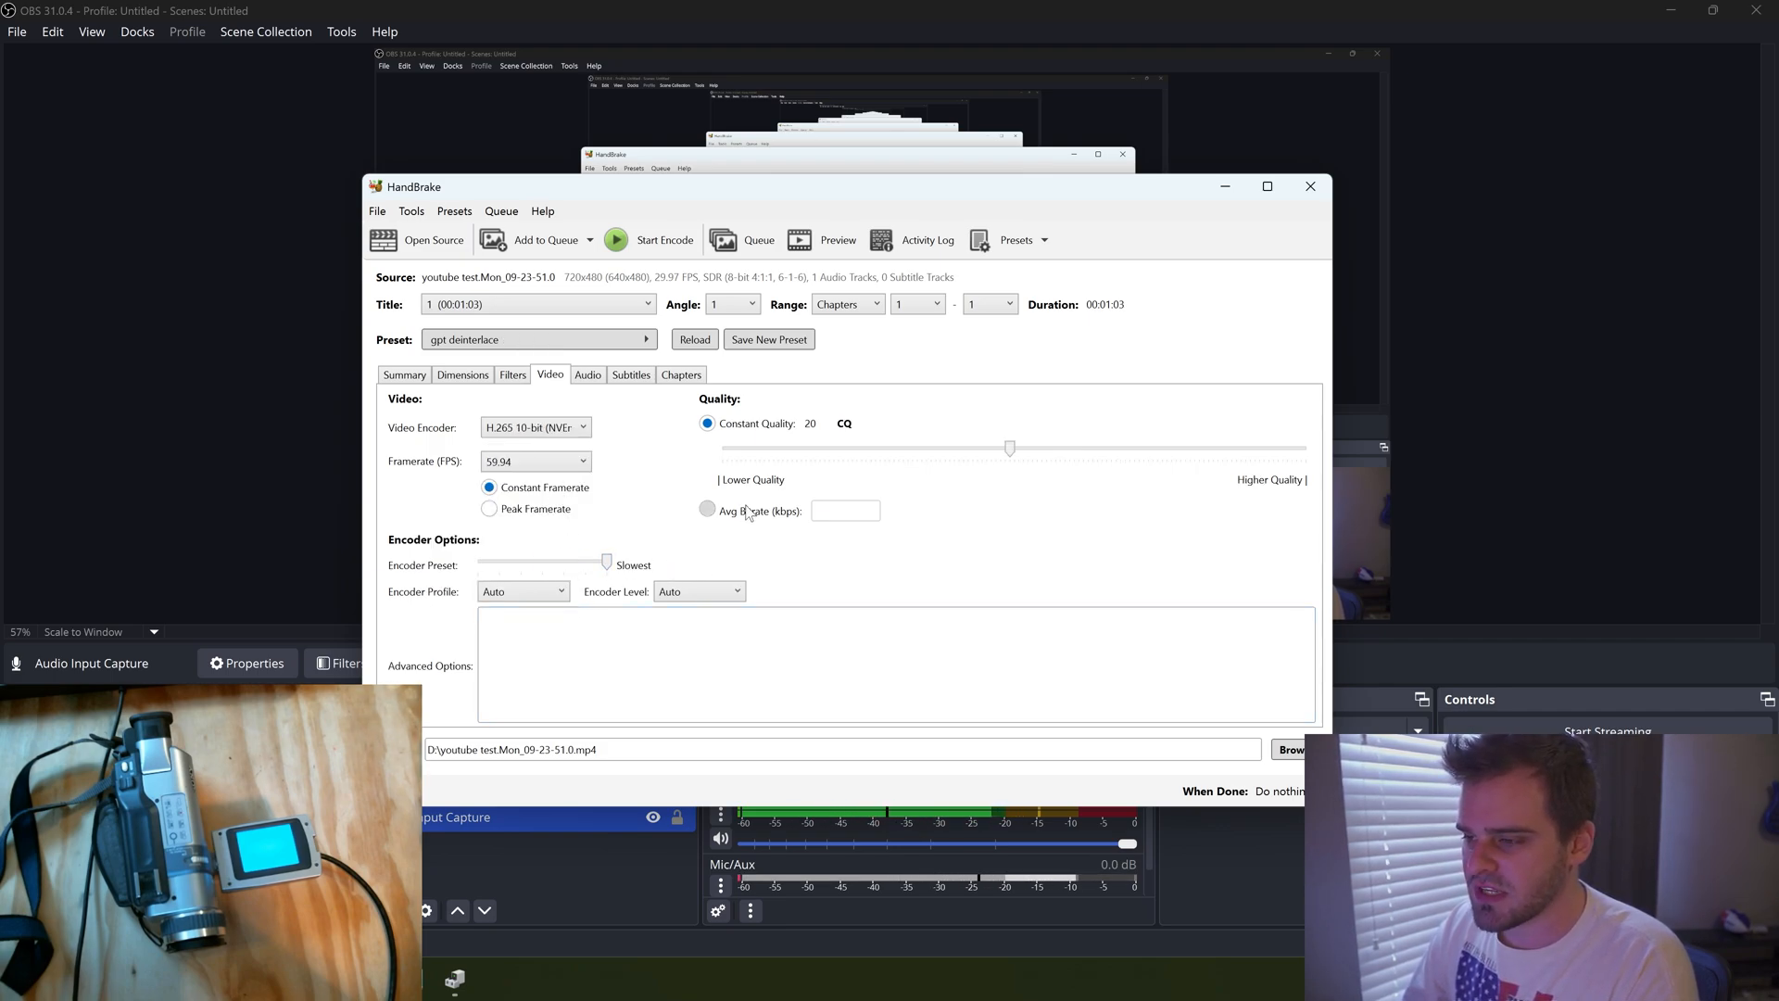
{"action": "mouse_move", "coordinate": [739, 454]}
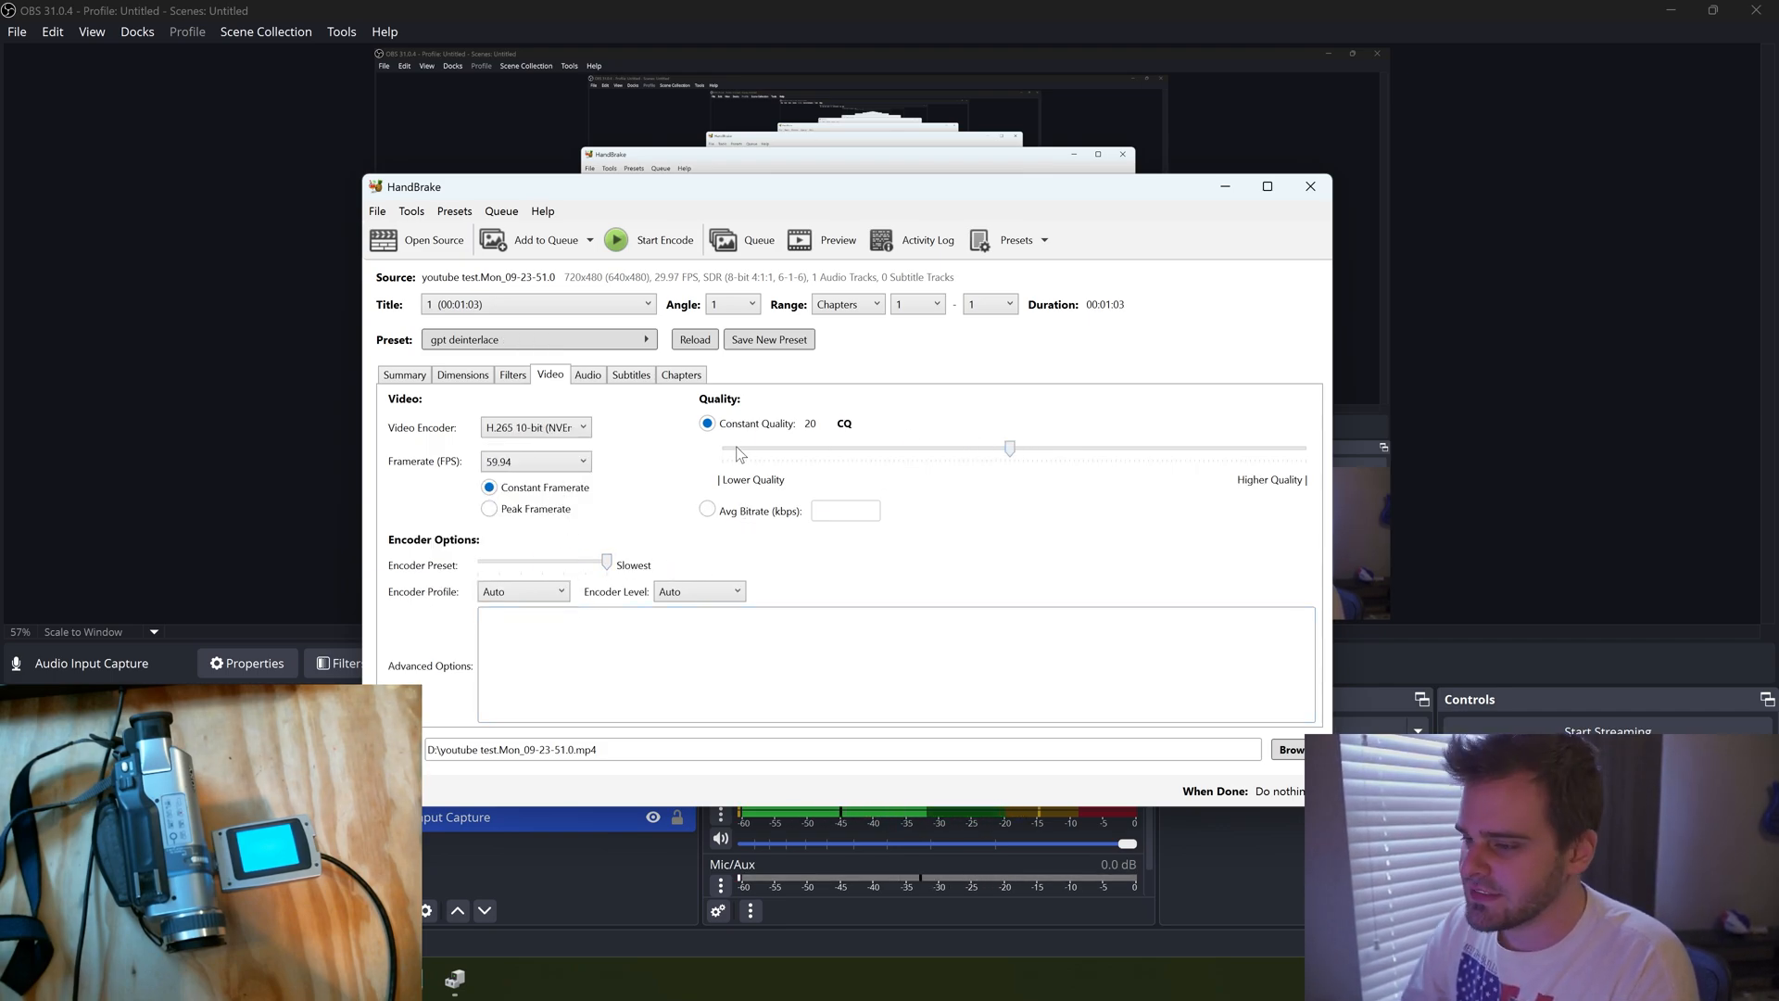
{"action": "left_click", "coordinate": [588, 374]}
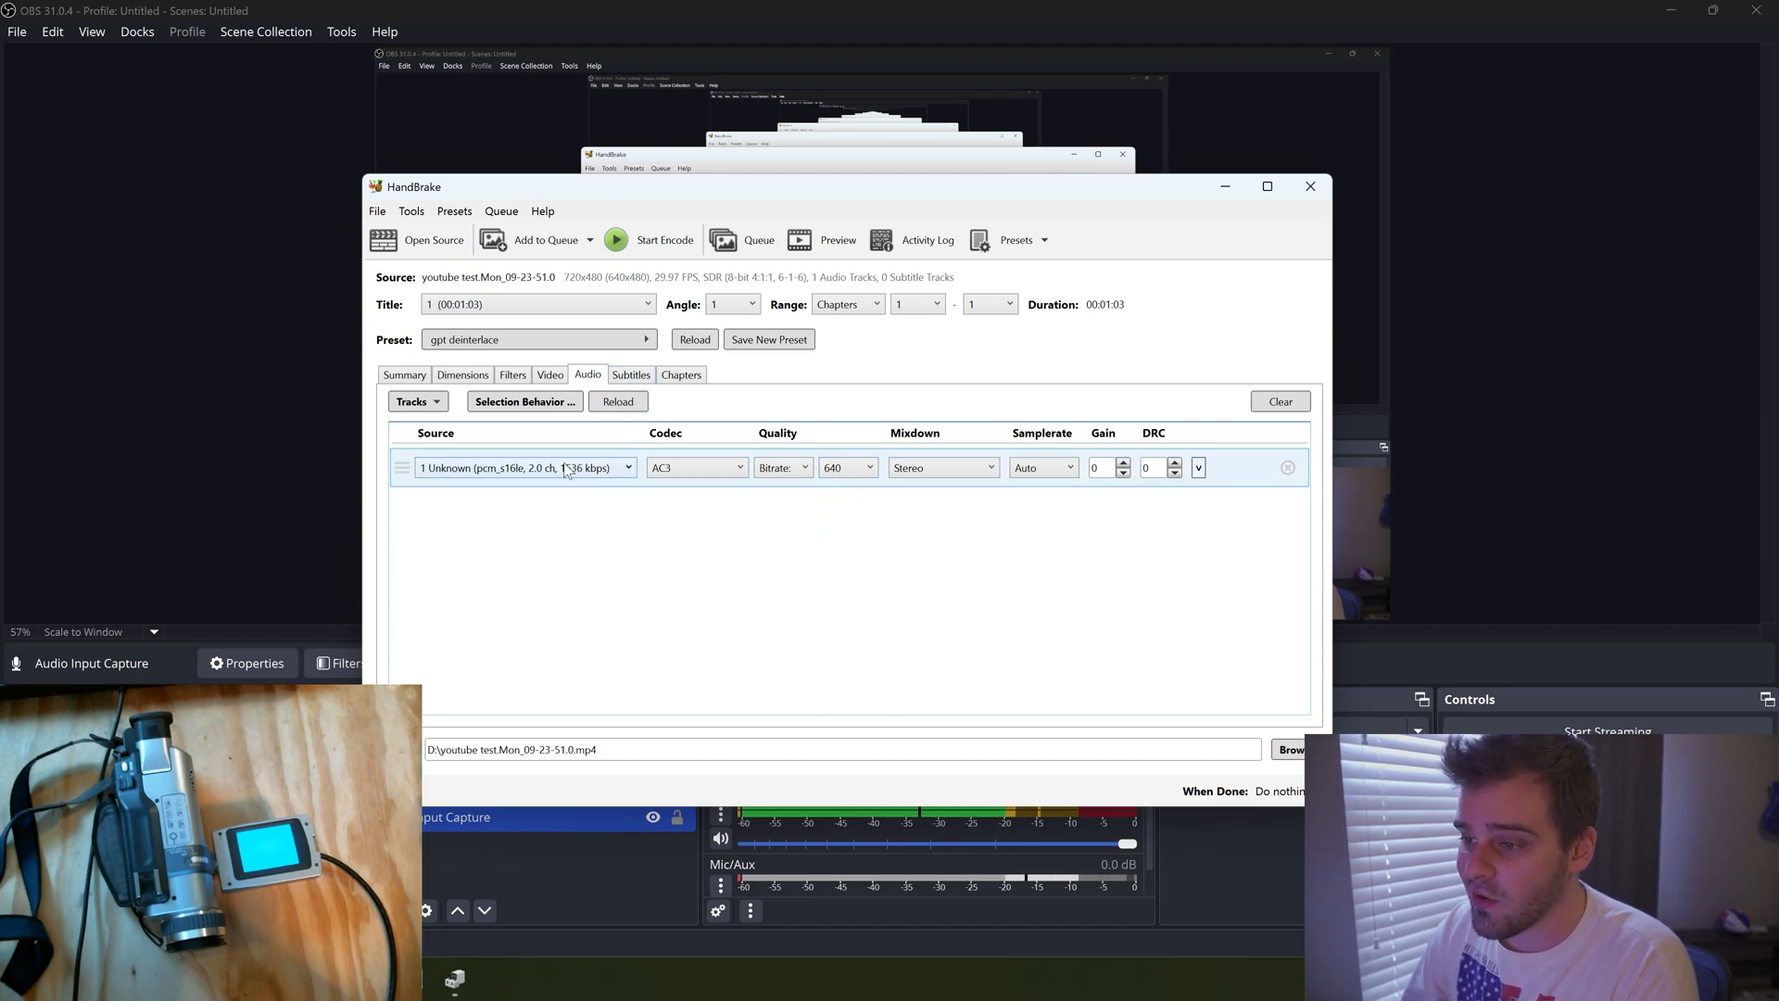
Check the Audio, Subtitles, Chapters and Dimensions tabs, then the Summary and a later preview frame
{"action": "left_click", "coordinate": [628, 467]}
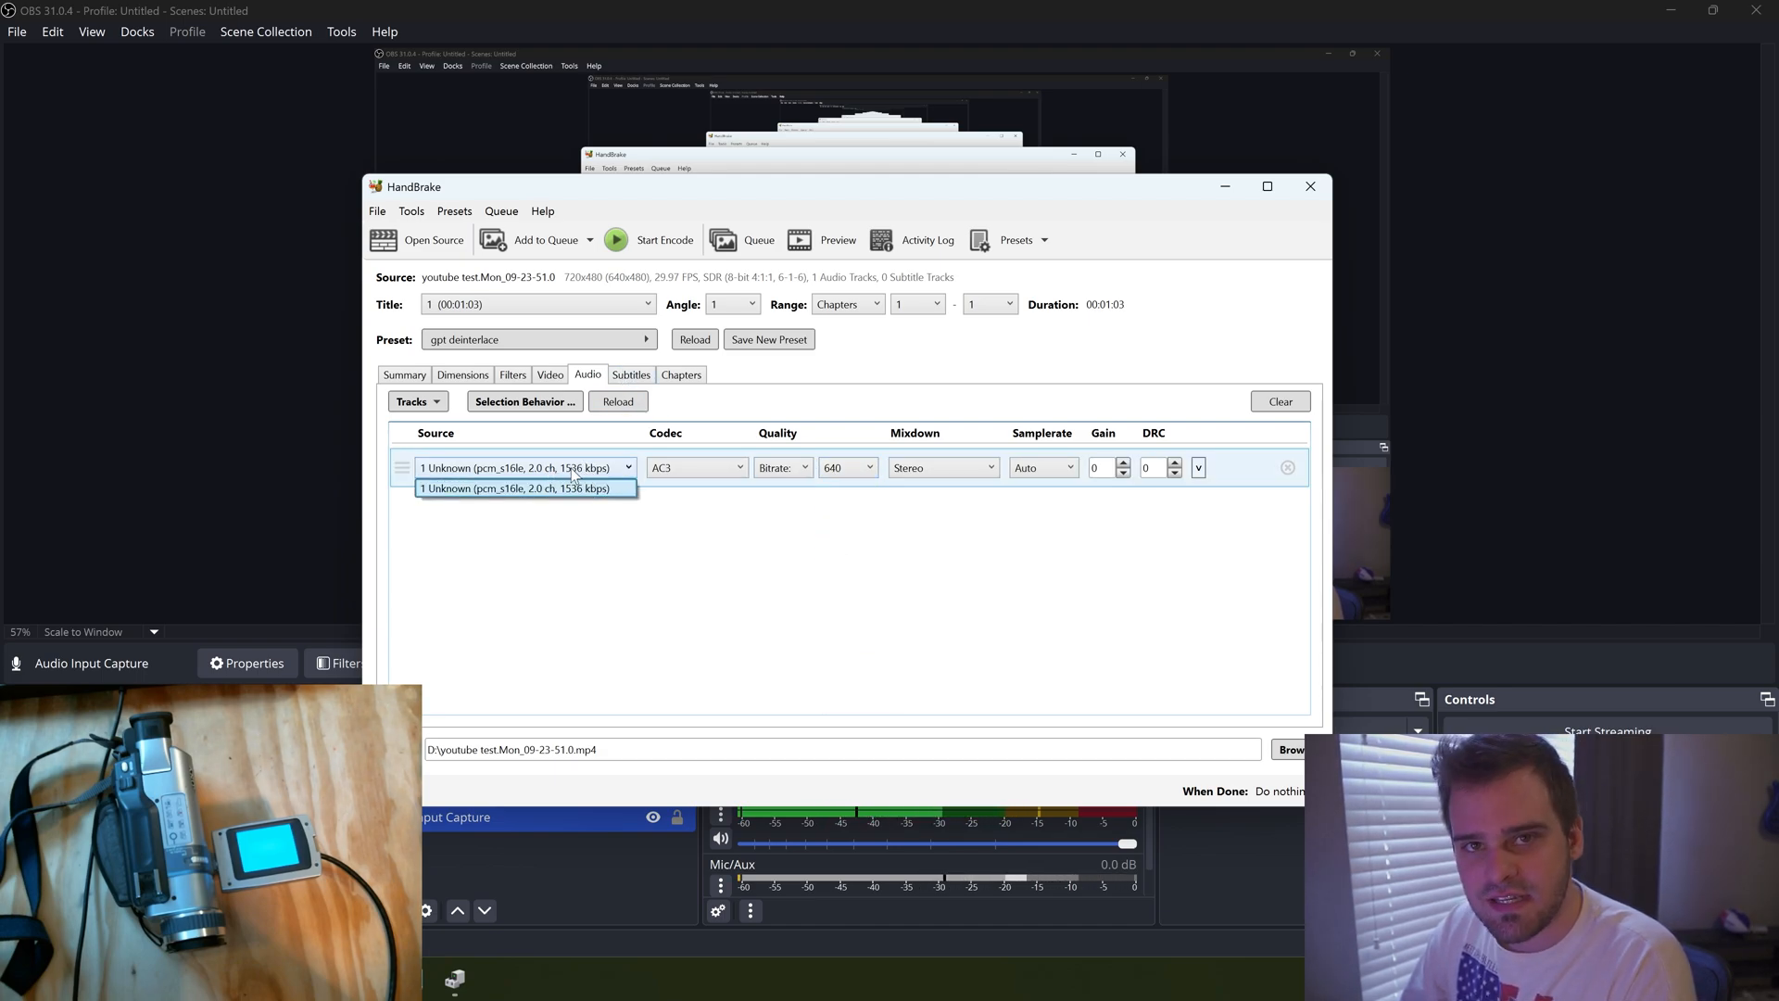
{"action": "left_click", "coordinate": [630, 375]}
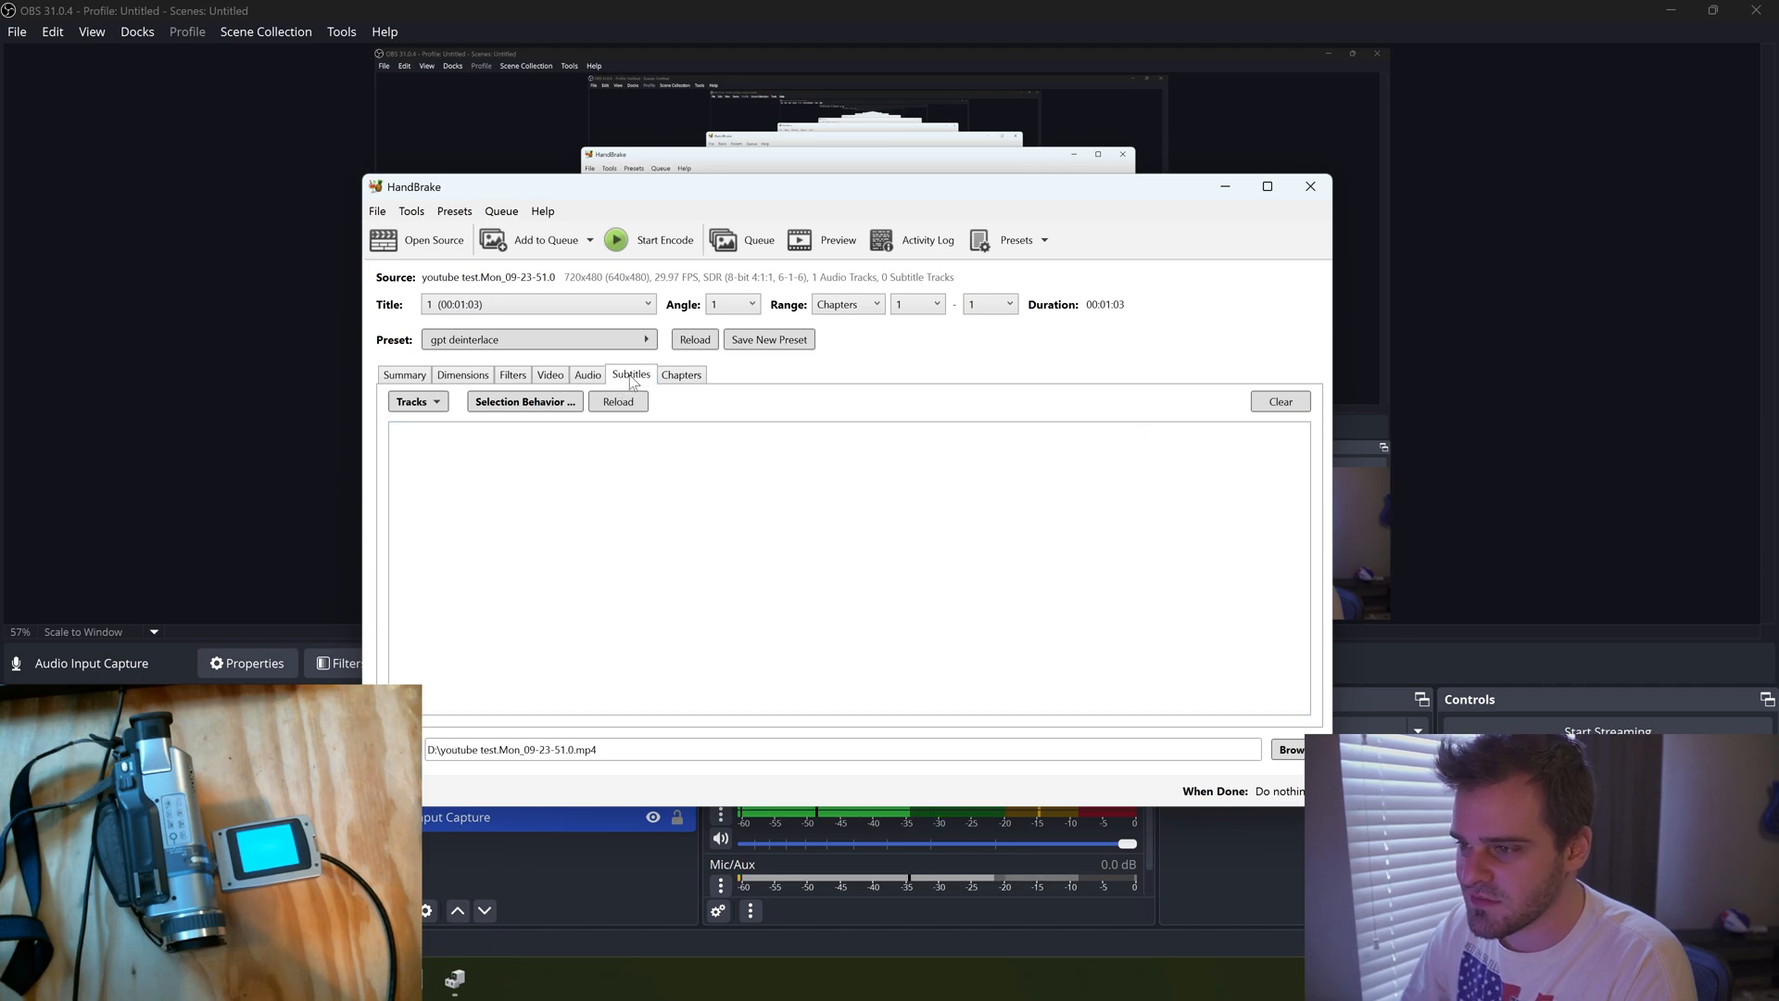
{"action": "left_click", "coordinate": [681, 374]}
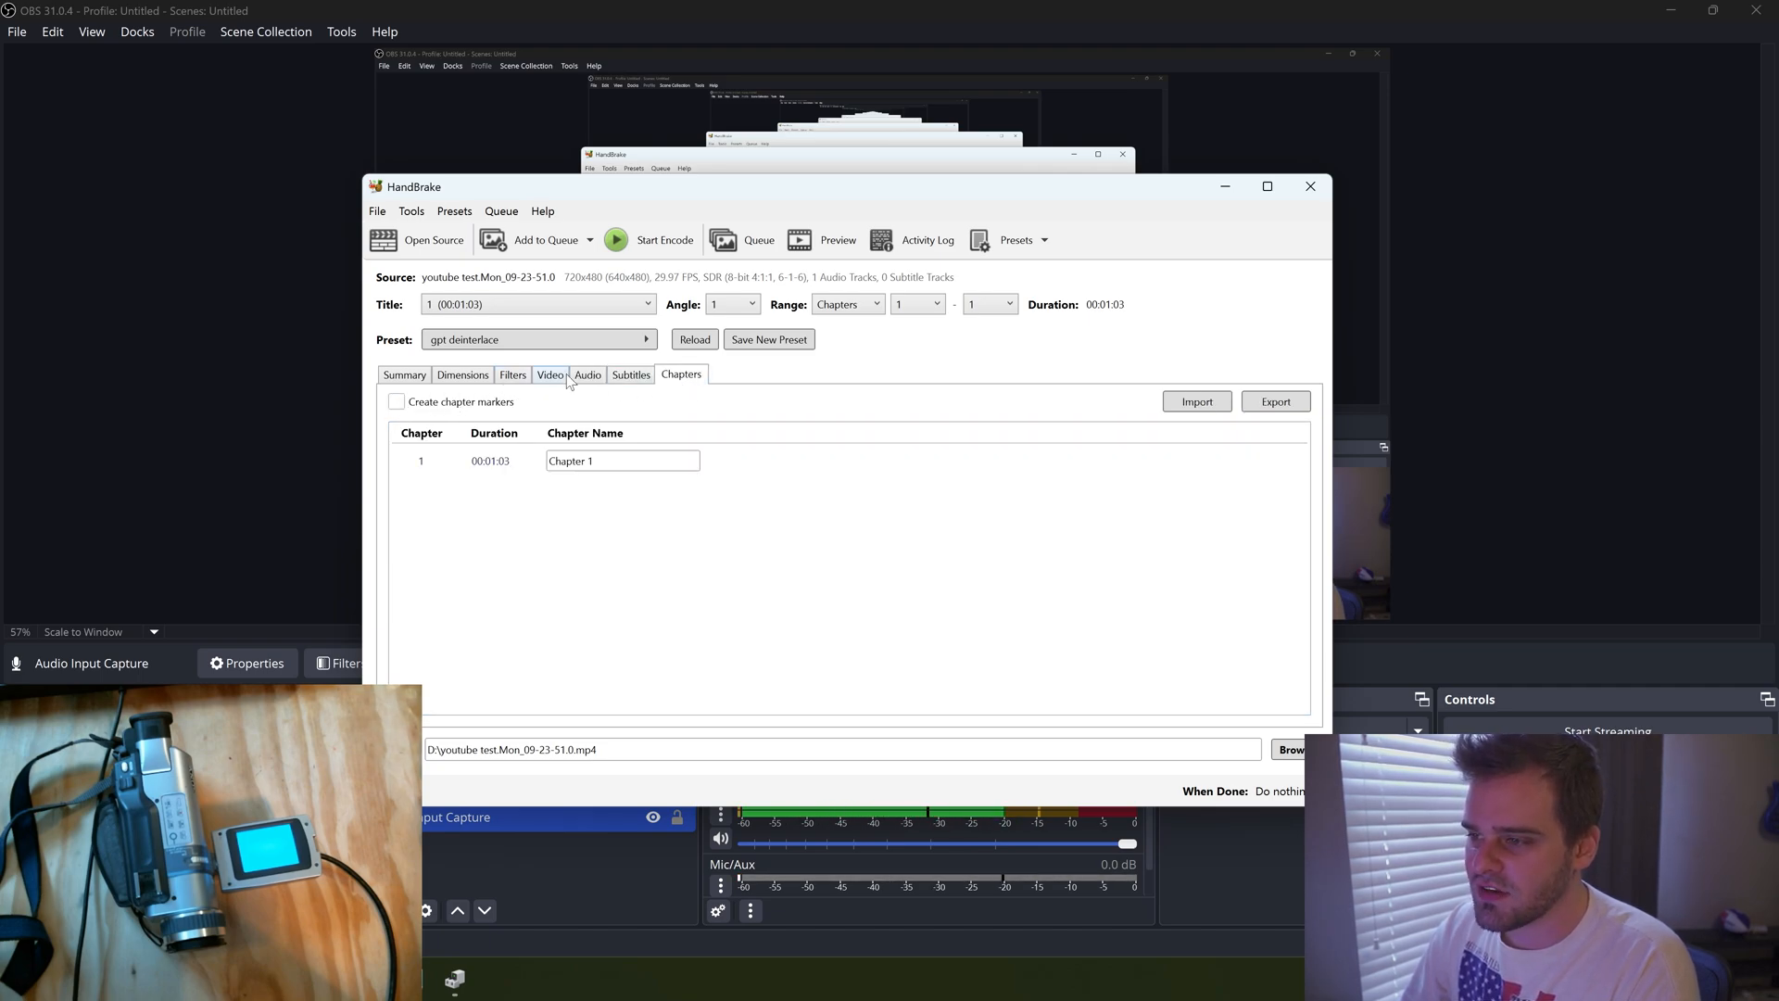
{"action": "left_click", "coordinate": [462, 374]}
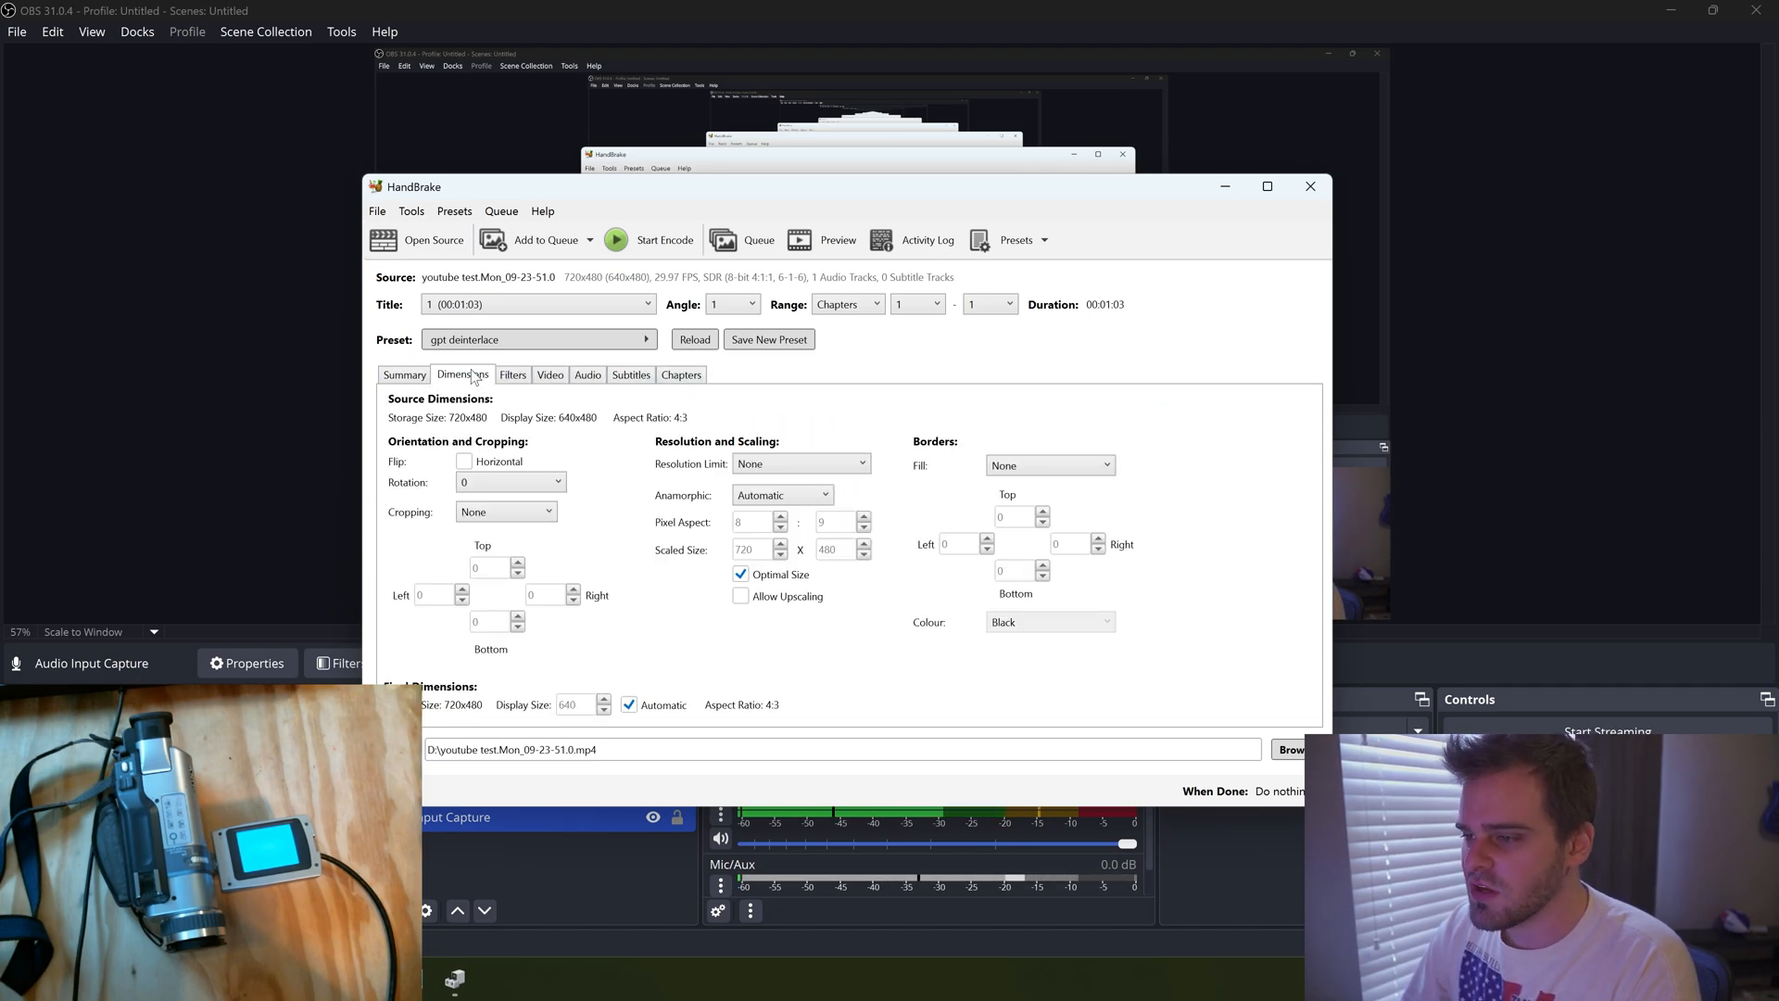
{"action": "left_click", "coordinate": [404, 375]}
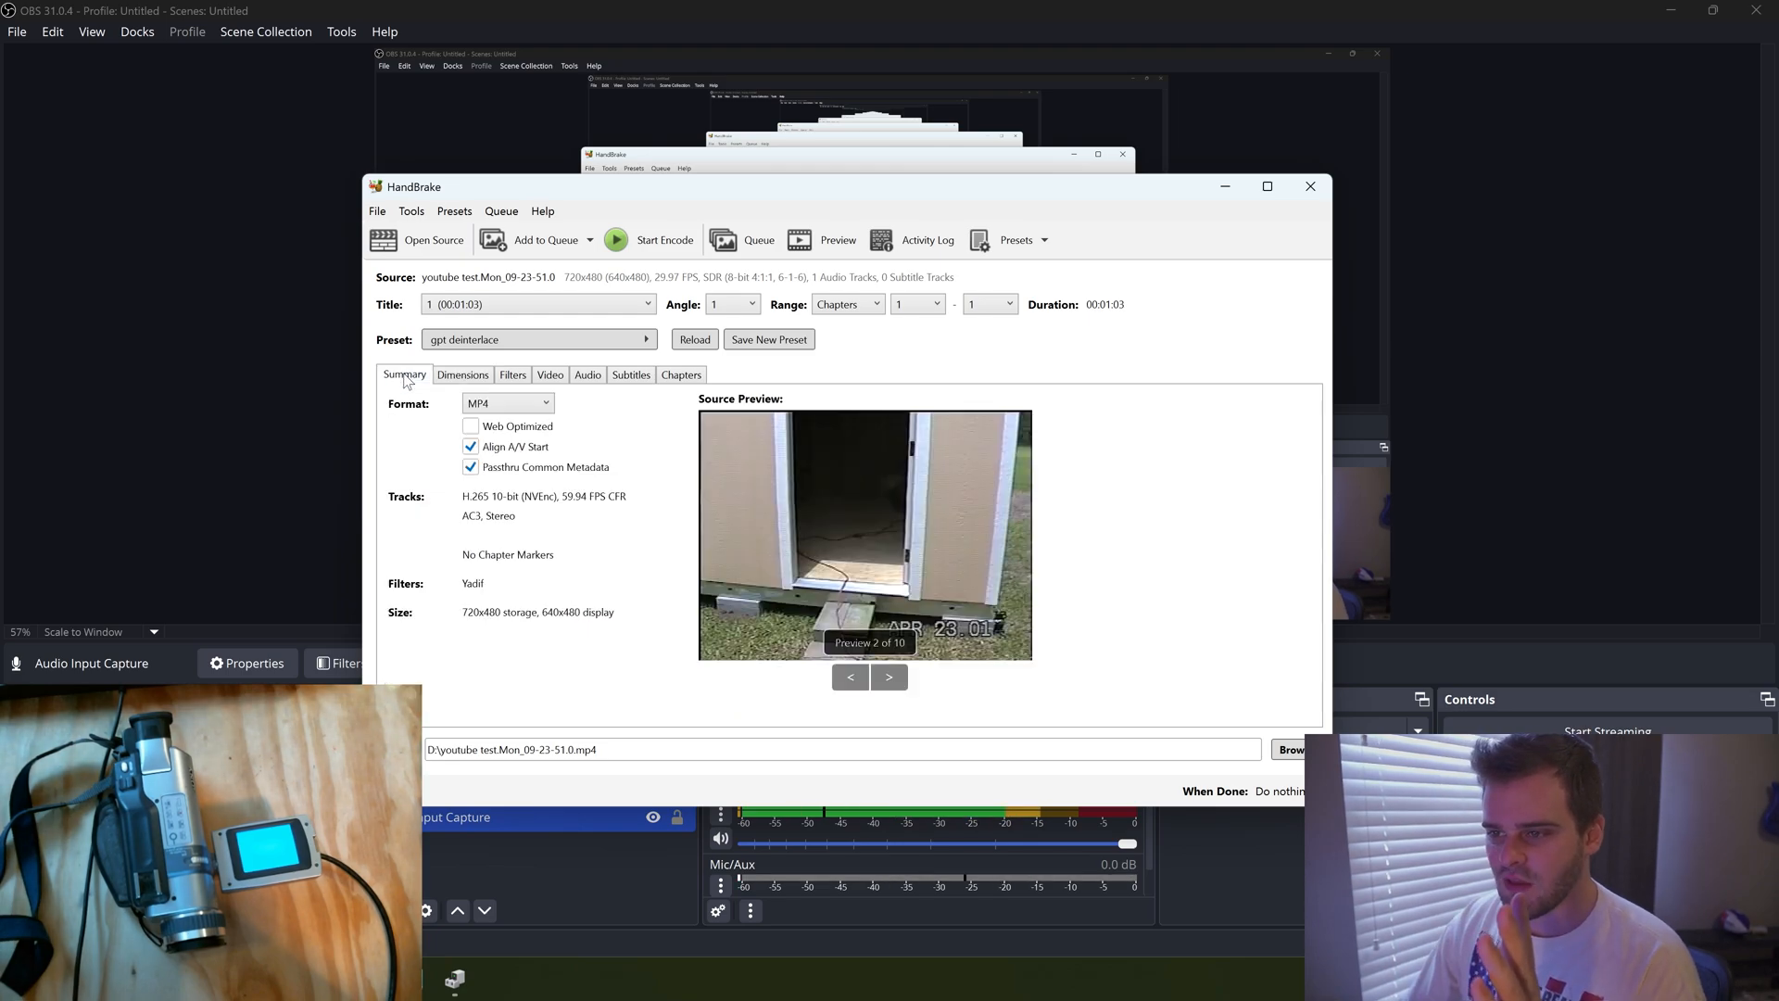
{"action": "left_click", "coordinate": [889, 676]}
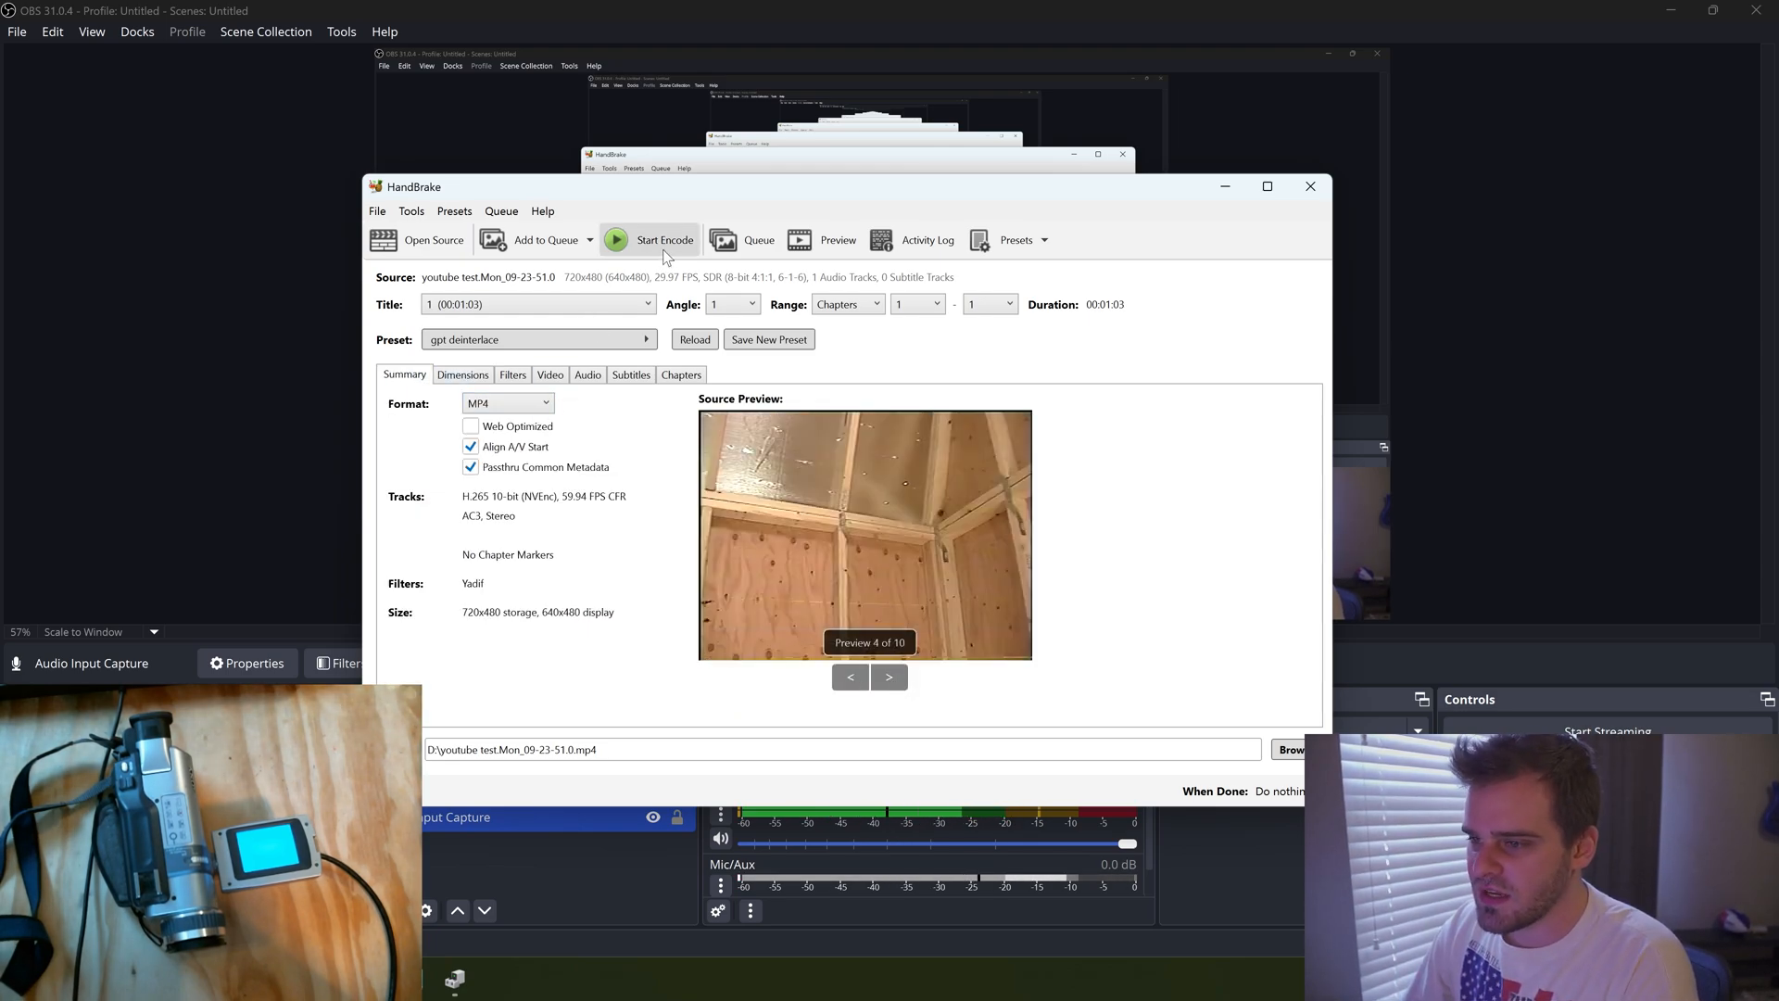
Start encoding the youtube test capture and view the encode queue
{"action": "left_click", "coordinate": [650, 239]}
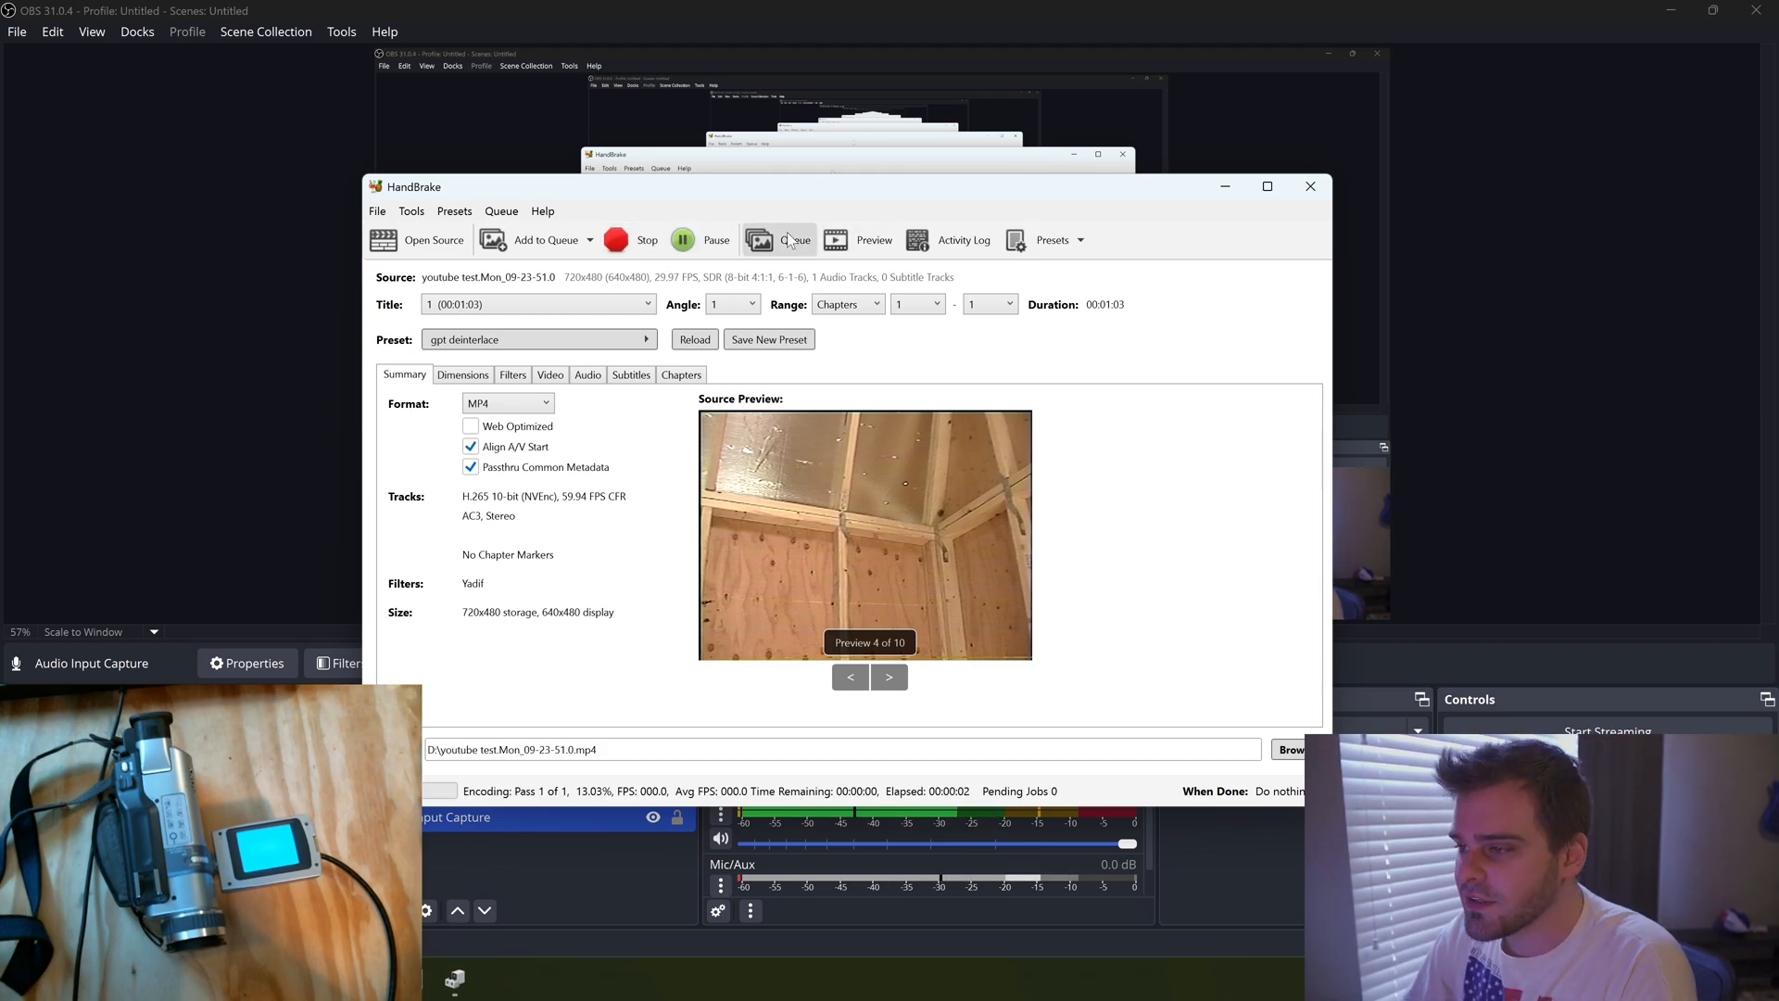
{"action": "left_click", "coordinate": [798, 239]}
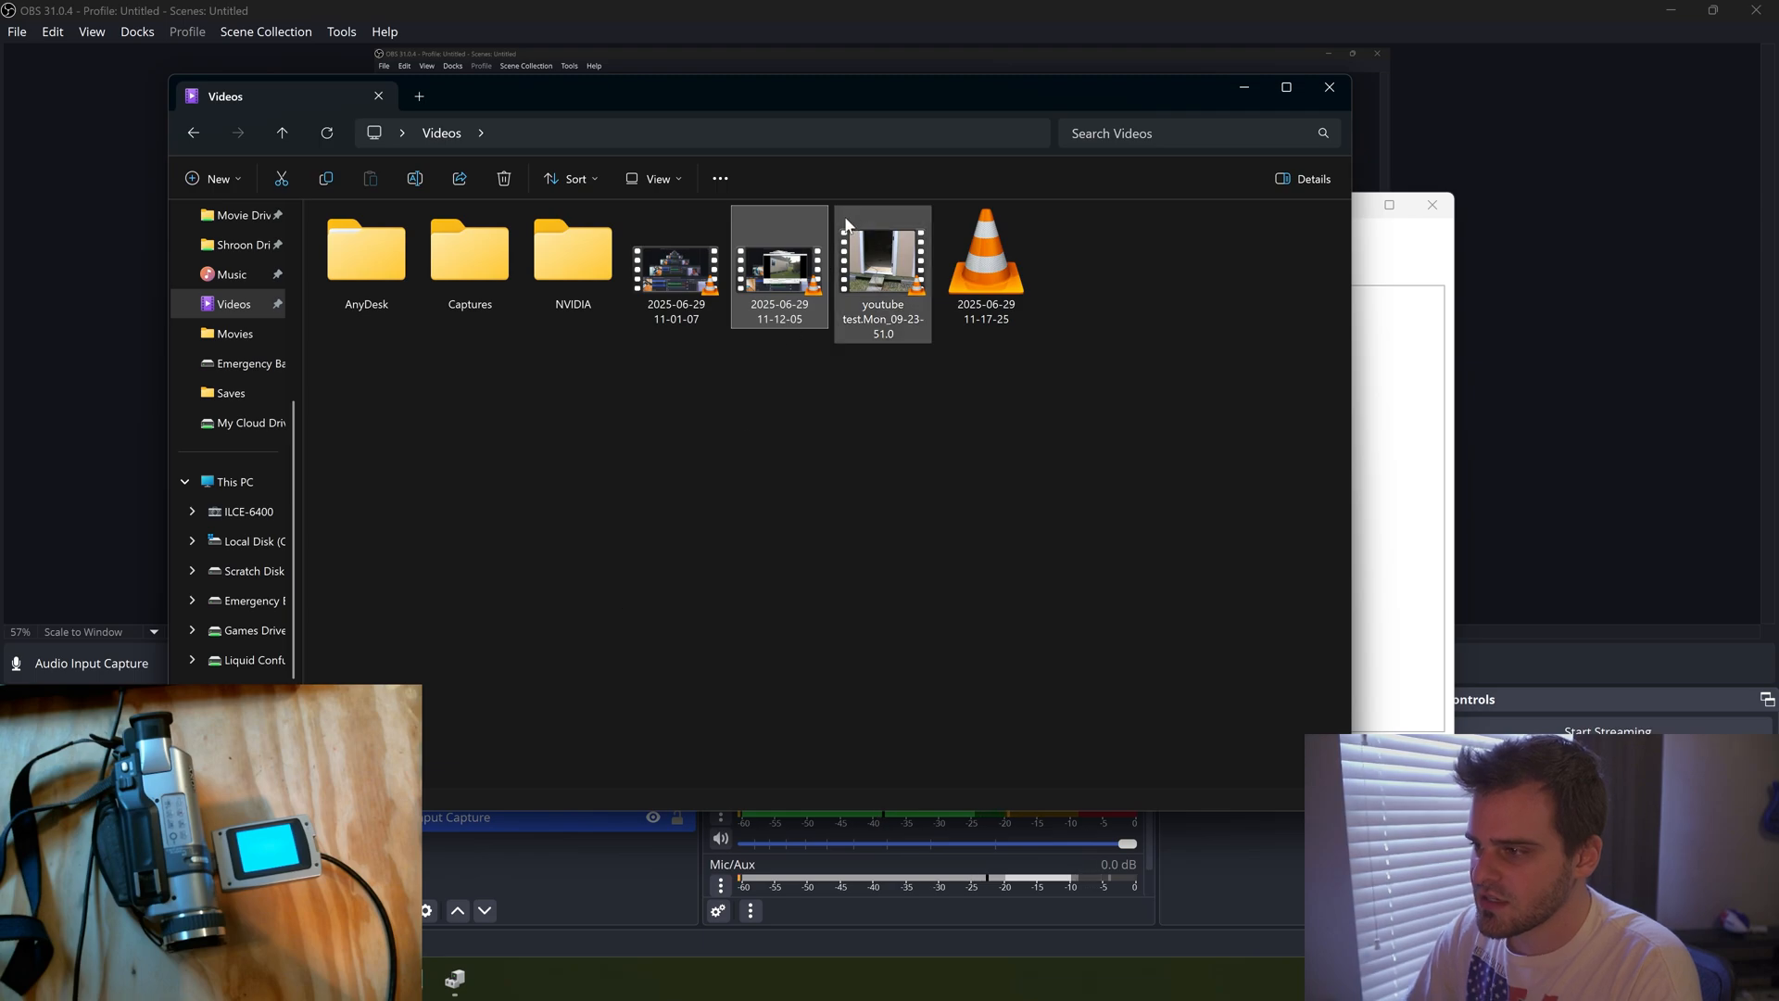
Open the finished job's destination folder from the HandBrake queue to show the 51.4 MB MP4
{"action": "left_click", "coordinate": [883, 267]}
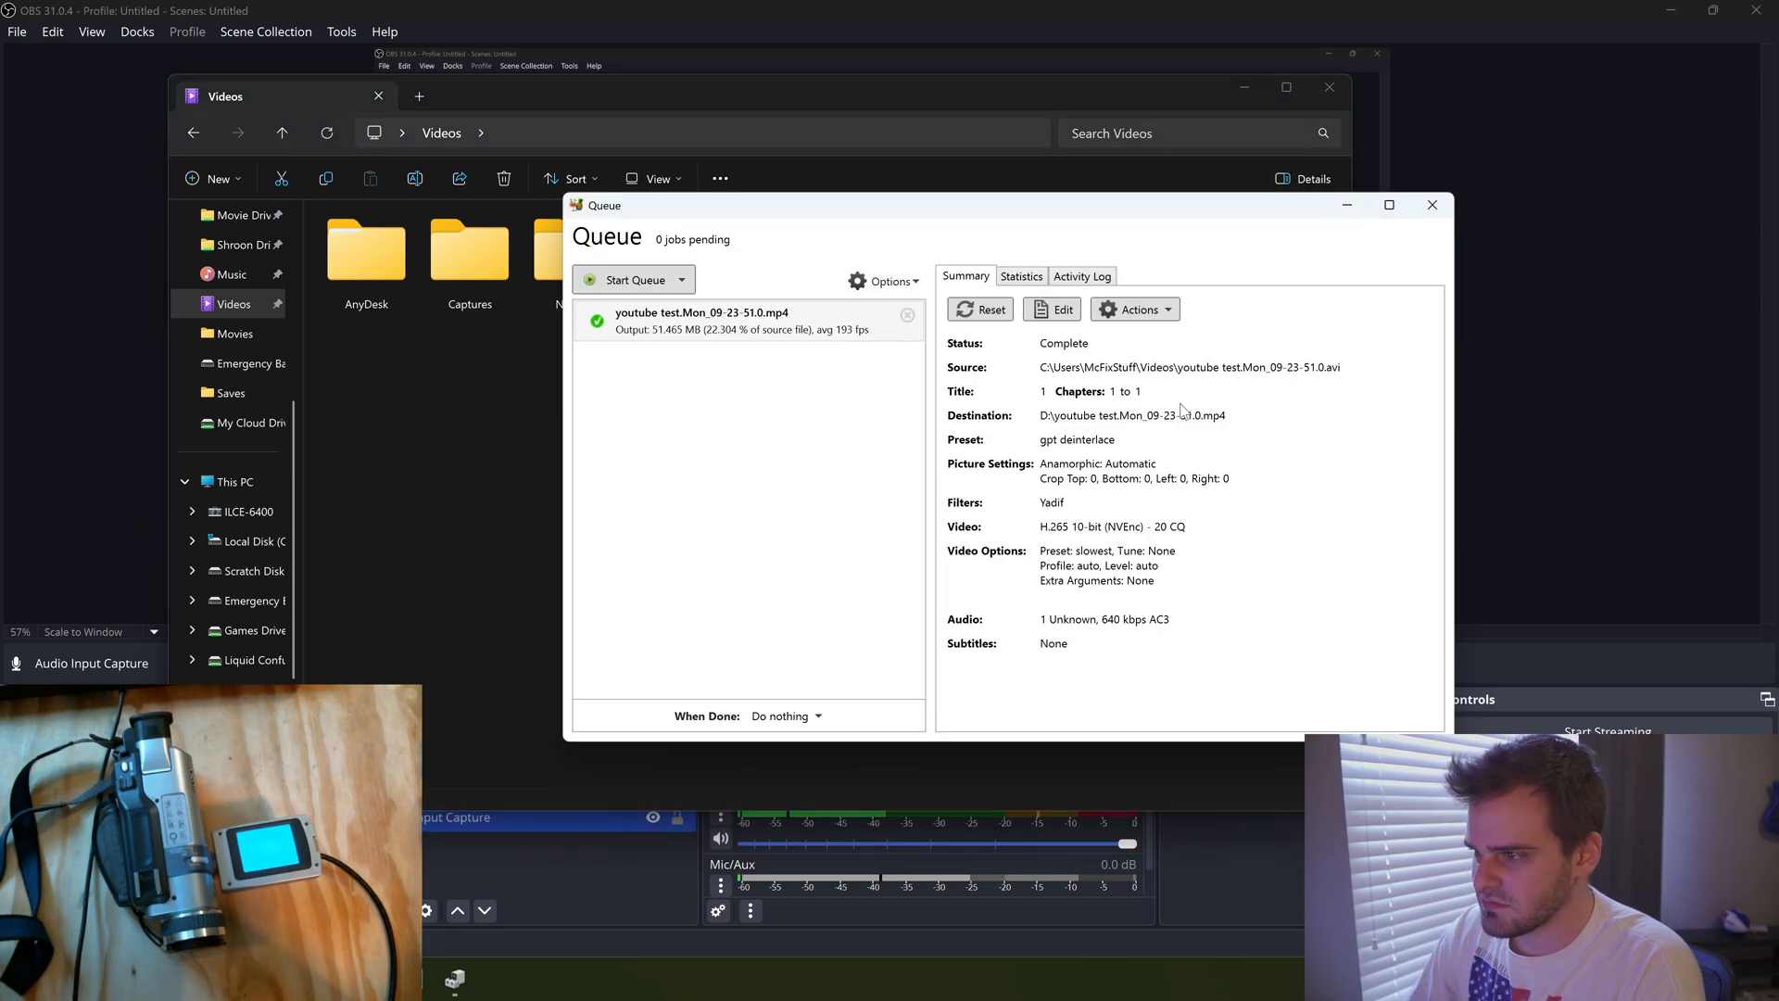
{"action": "right_click", "coordinate": [749, 320]}
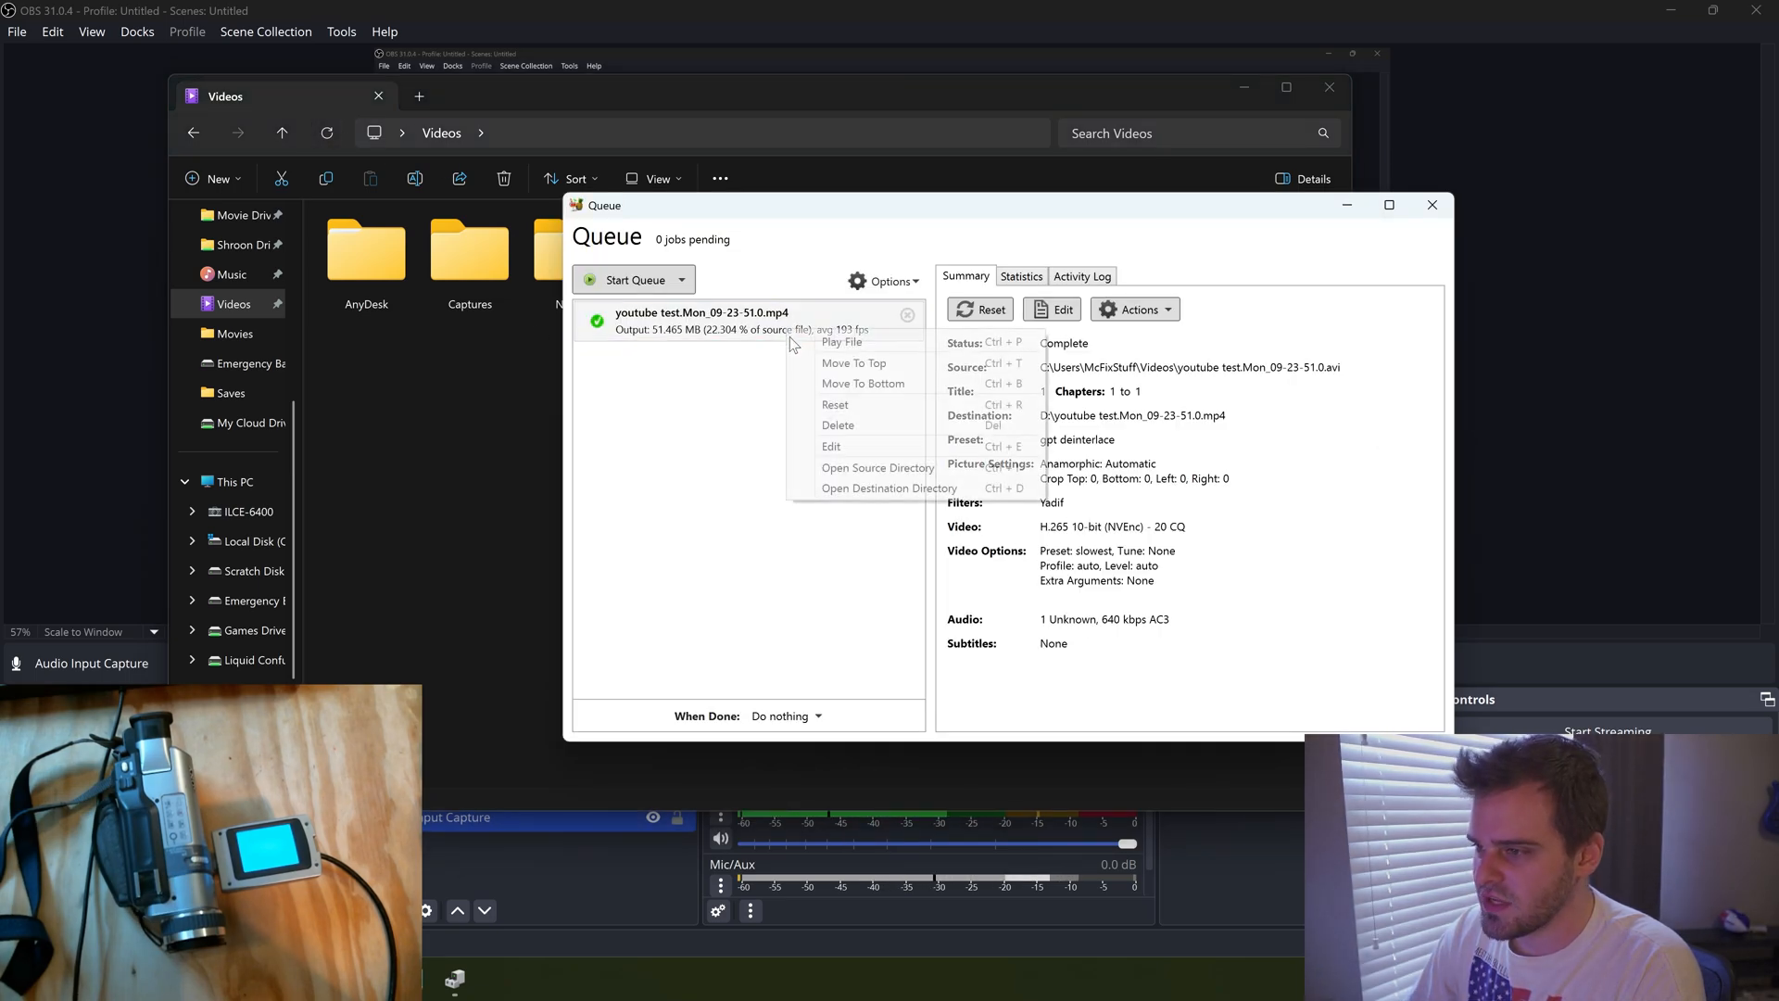
{"action": "left_click", "coordinate": [889, 488]}
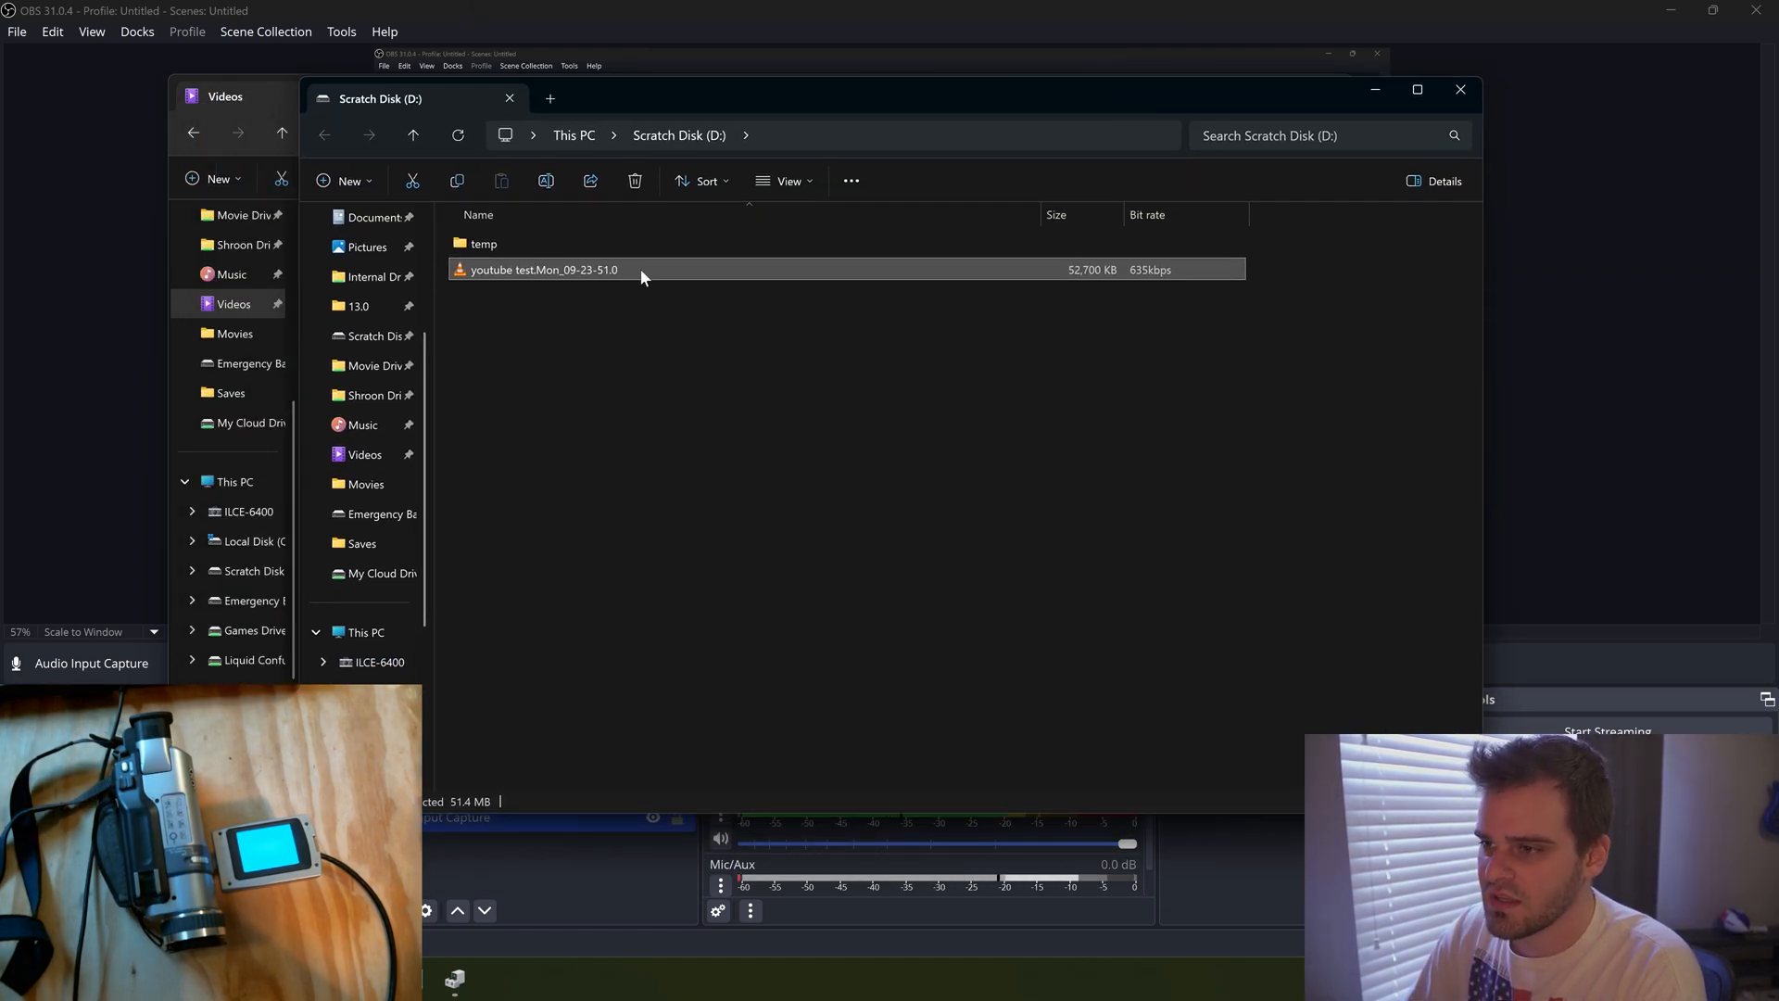
{"action": "mouse_move", "coordinate": [1066, 298]}
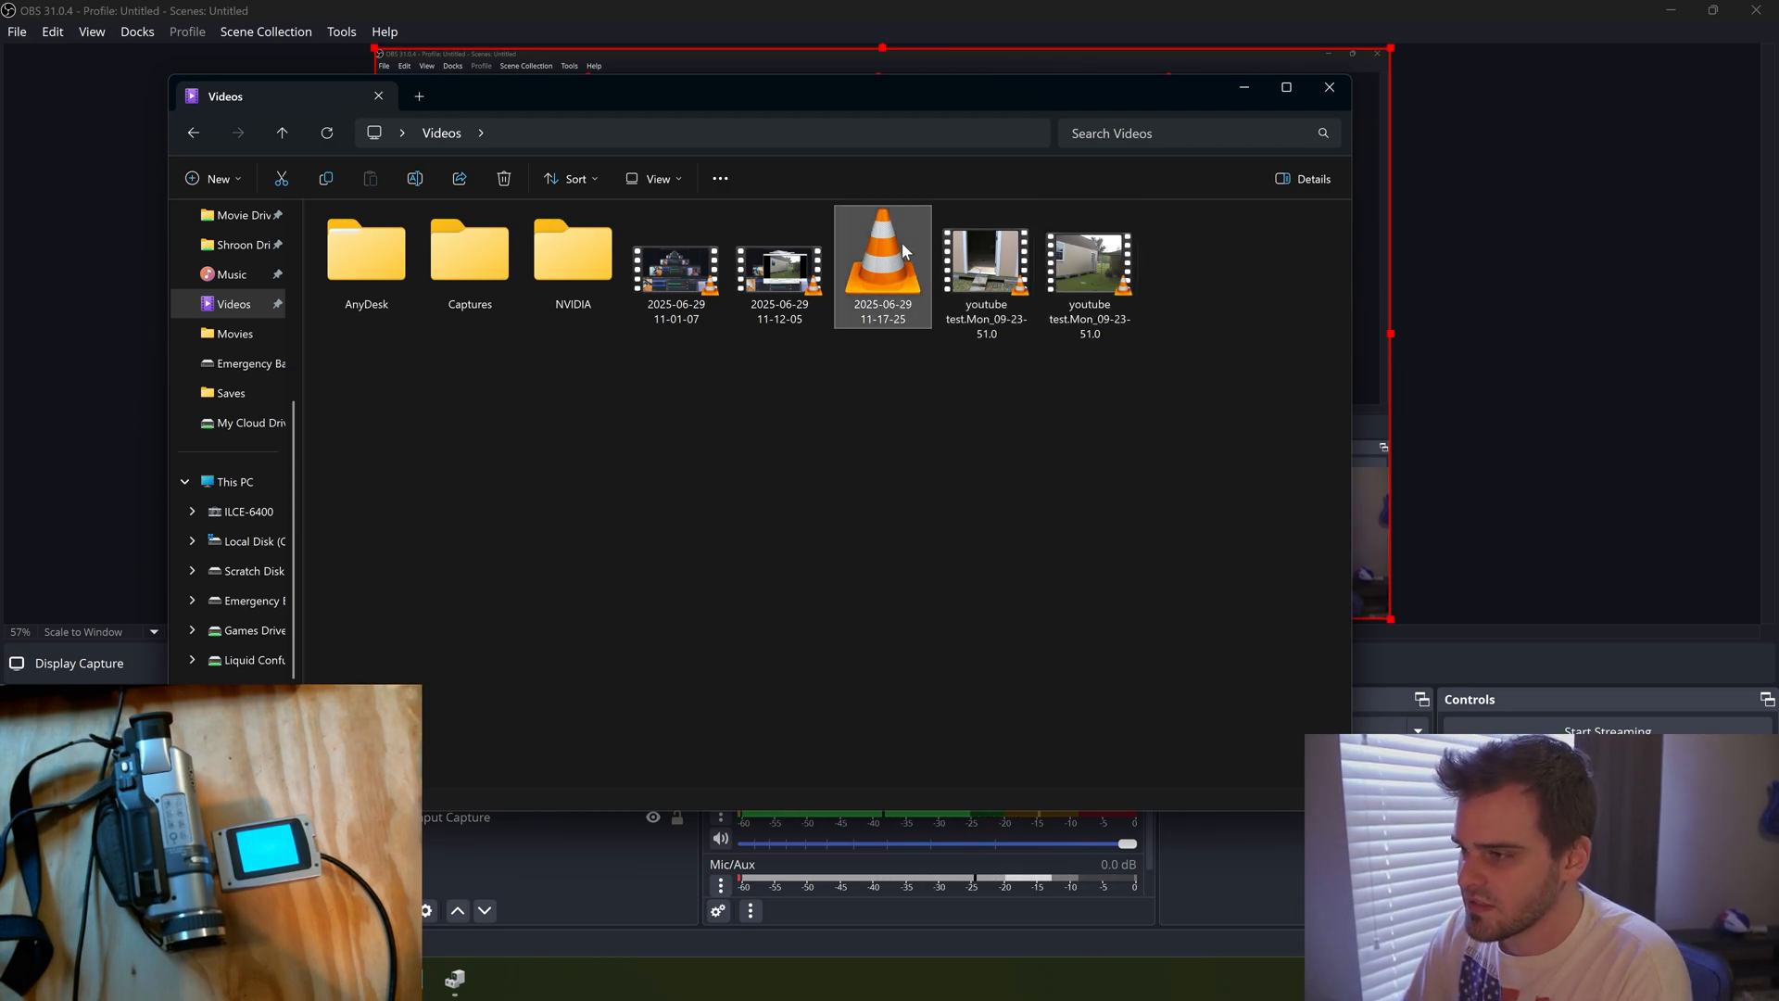
Play the encoded youtube test MP4 in VLC, skipping ahead through the shed footage
{"action": "left_click", "coordinate": [1088, 263]}
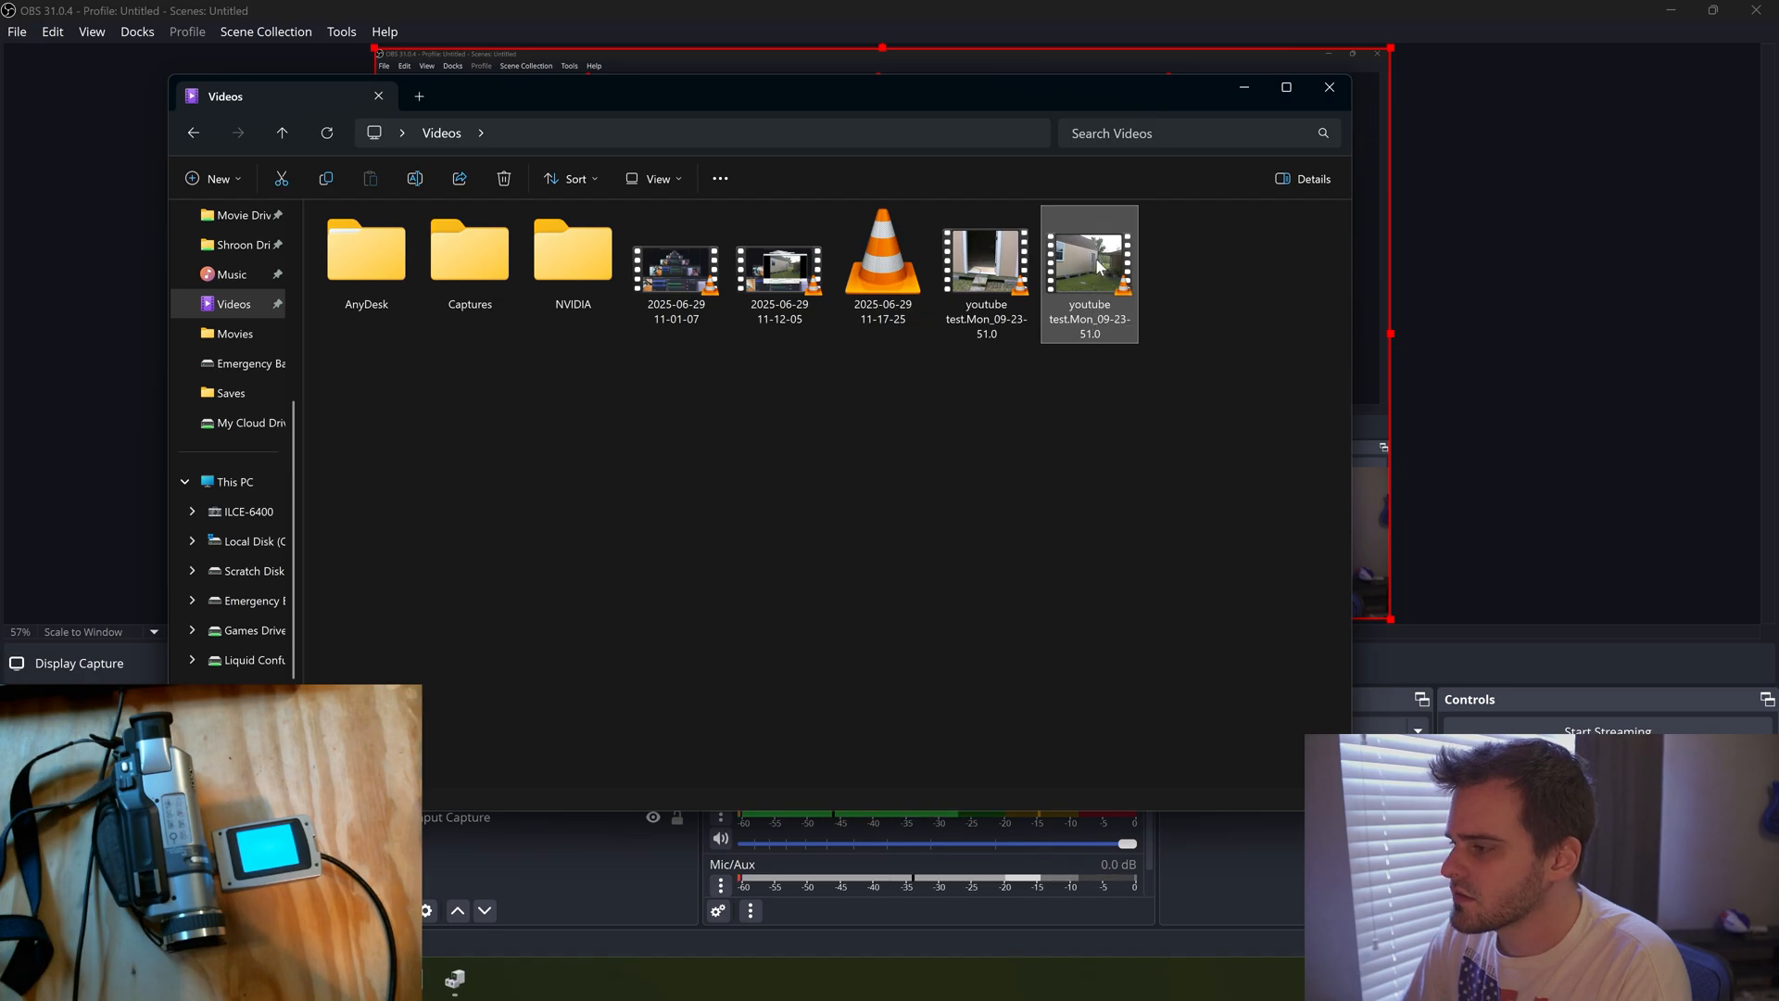
{"action": "double_click", "coordinate": [1088, 254]}
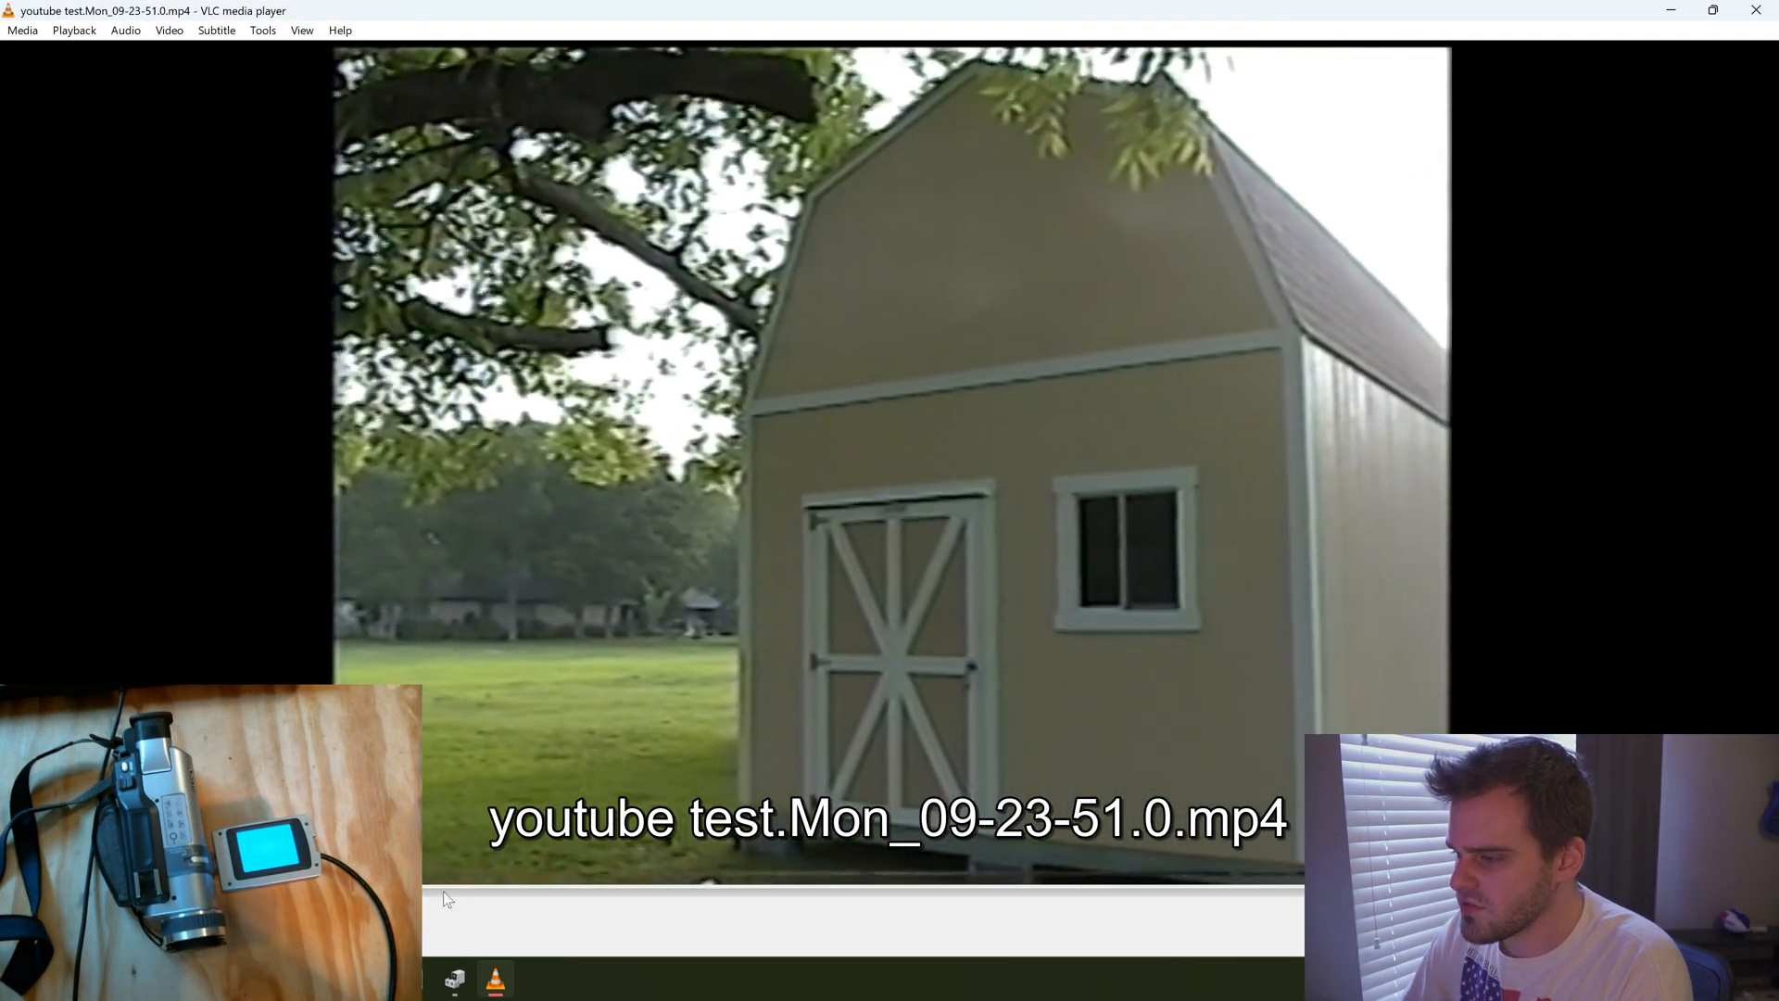
{"action": "left_click", "coordinate": [167, 30]}
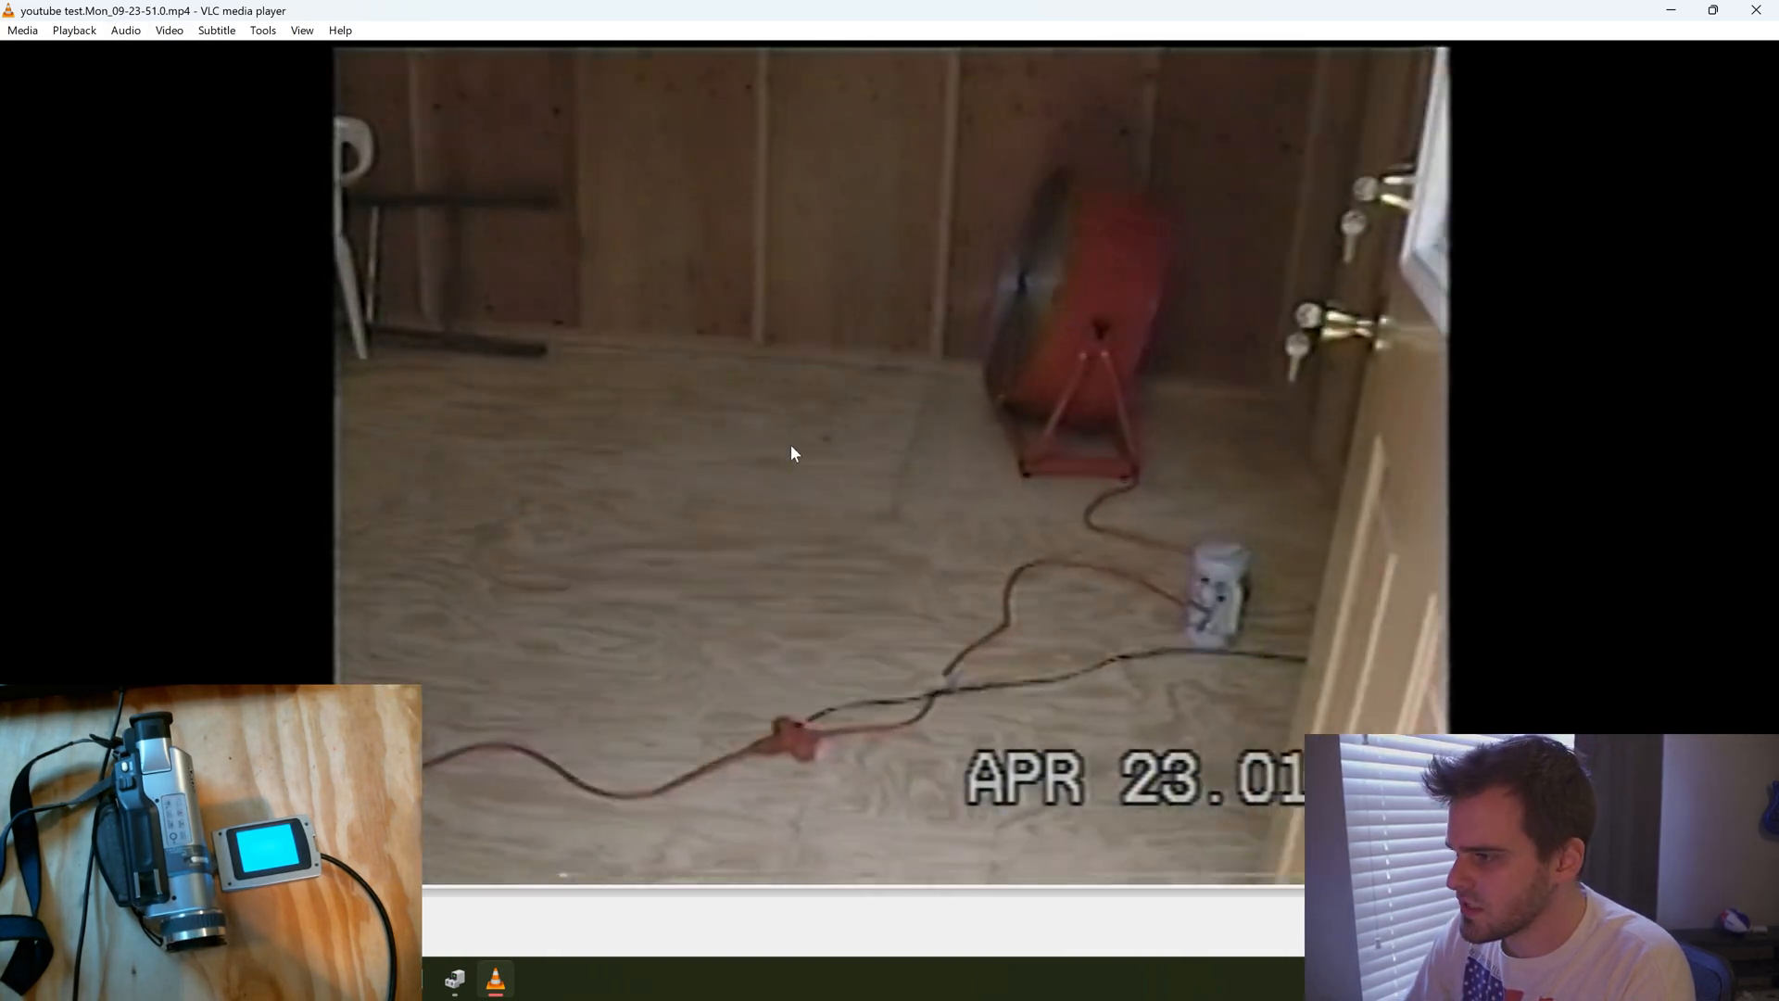
{"action": "left_click", "coordinate": [168, 30]}
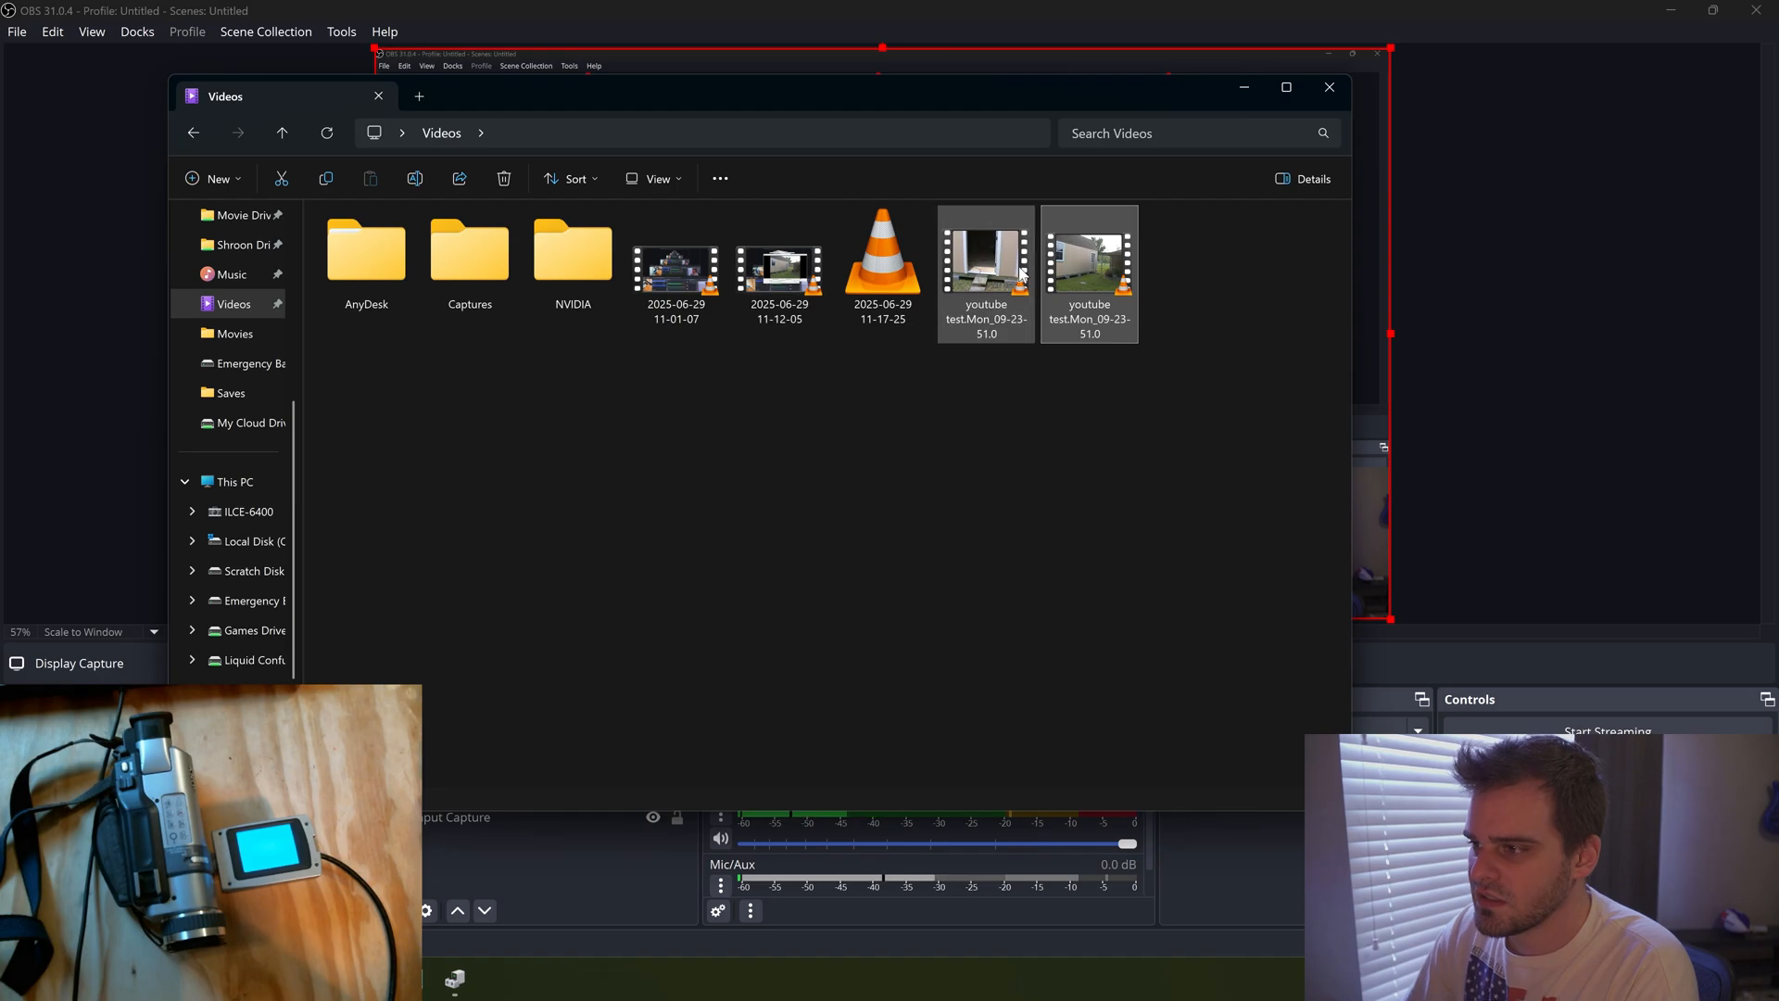
Play the original AVI capture in VLC, dismissing the resume prompt and skipping ahead
{"action": "double_click", "coordinate": [1088, 256]}
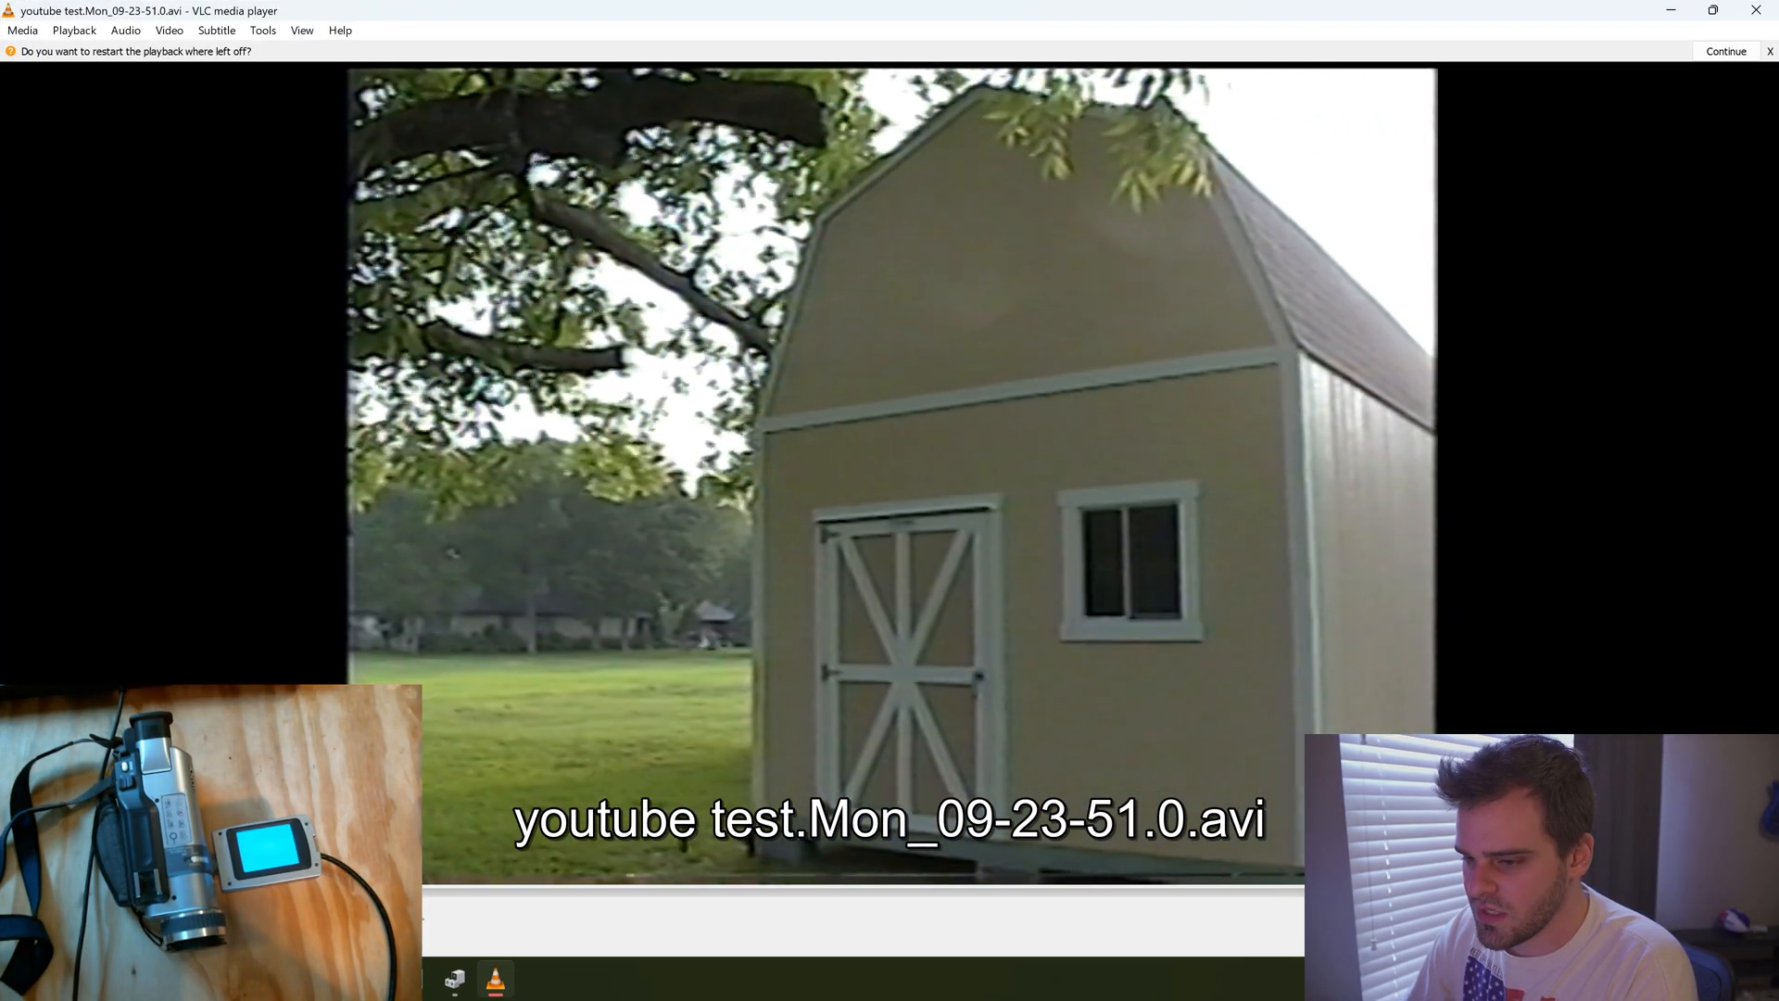
{"action": "left_click", "coordinate": [556, 891]}
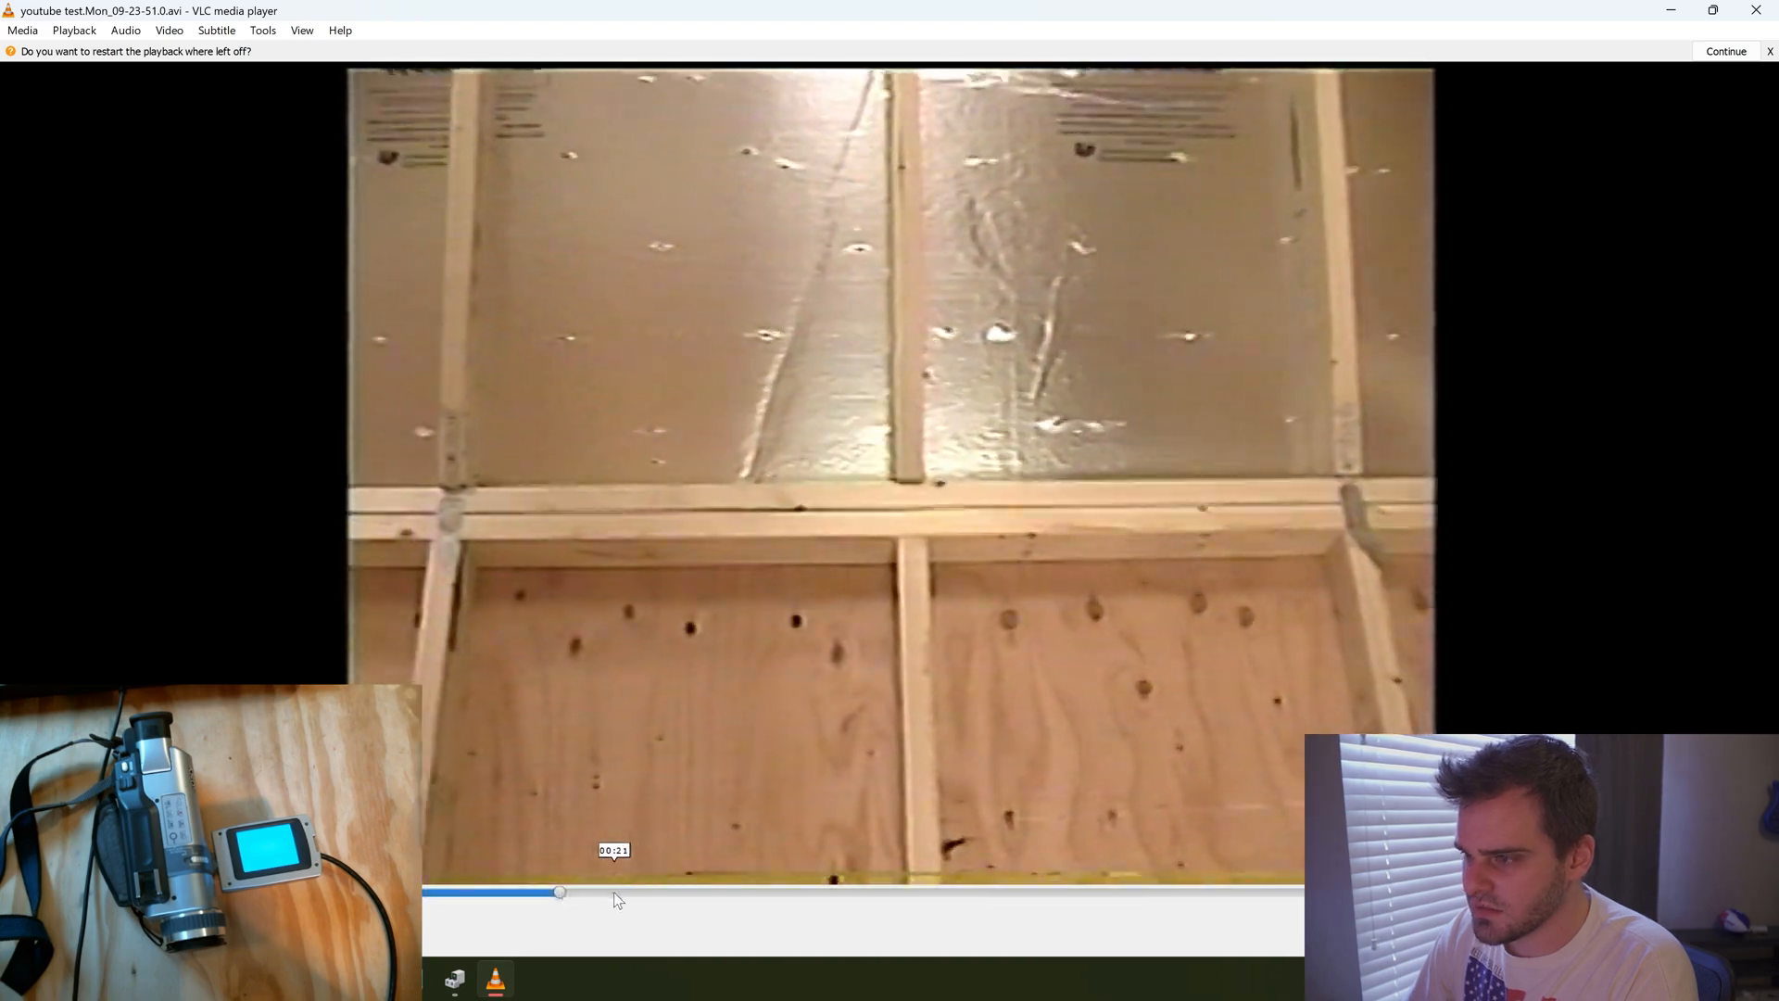
{"action": "left_click", "coordinate": [996, 892]}
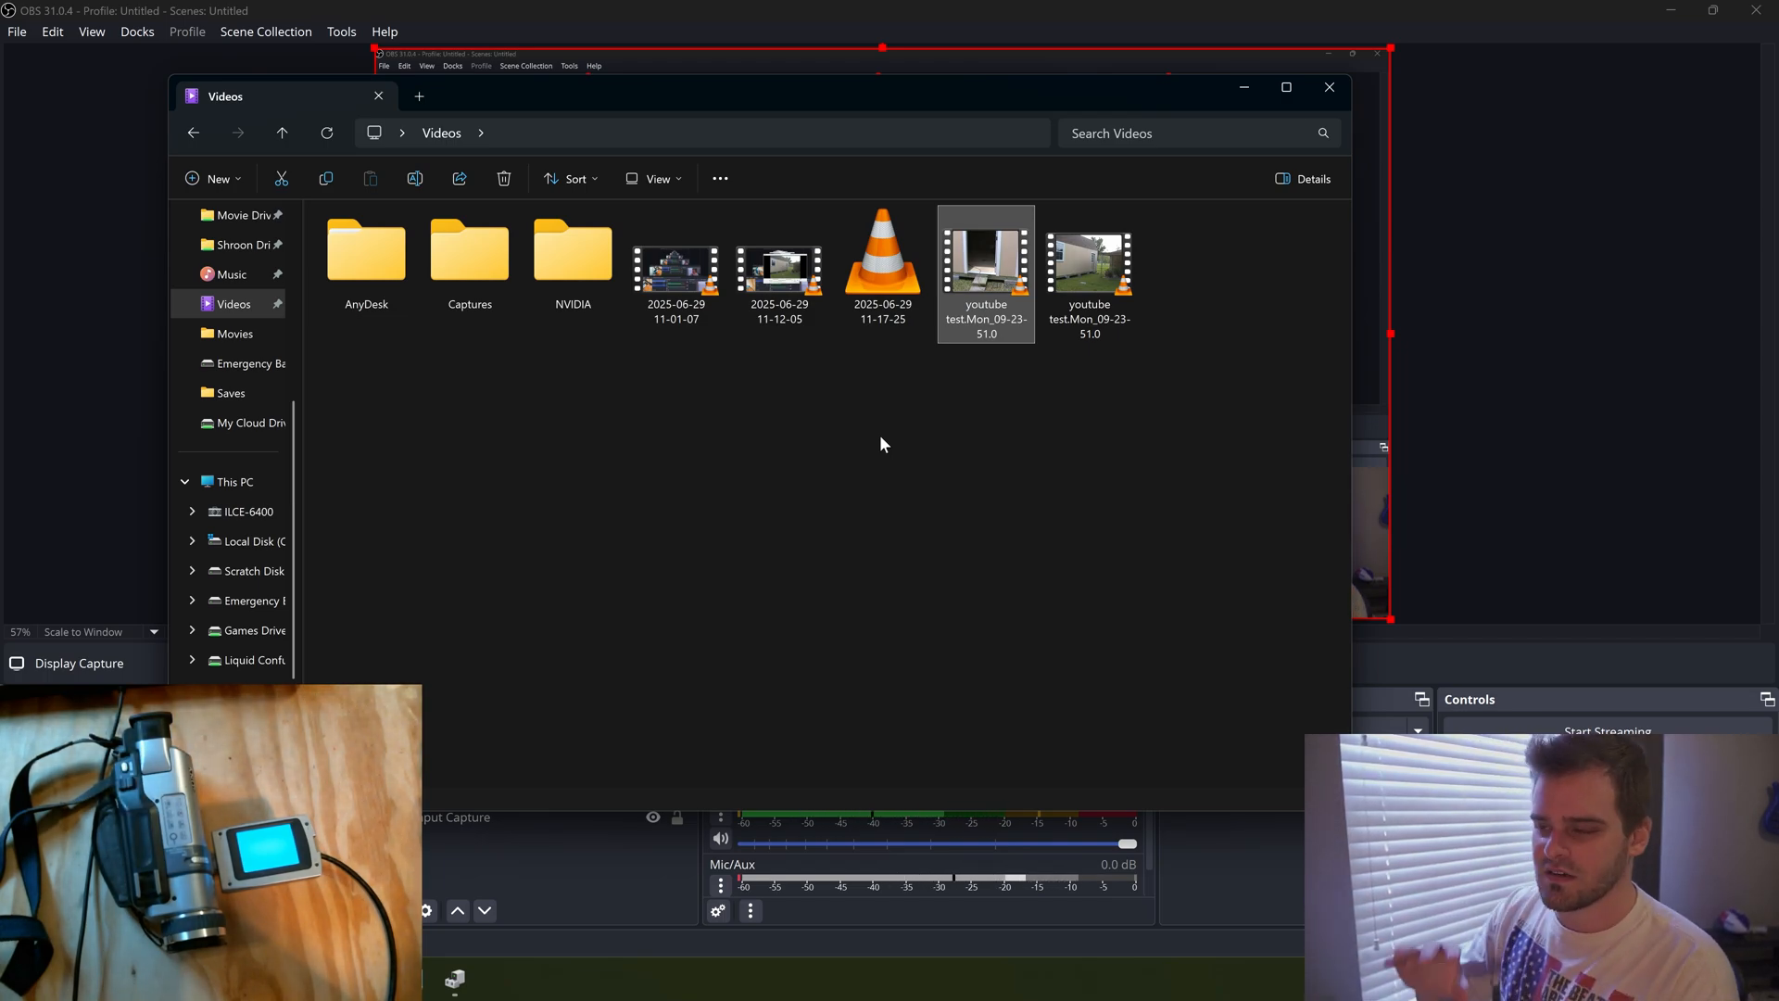
{"action": "mouse_move", "coordinate": [919, 107]}
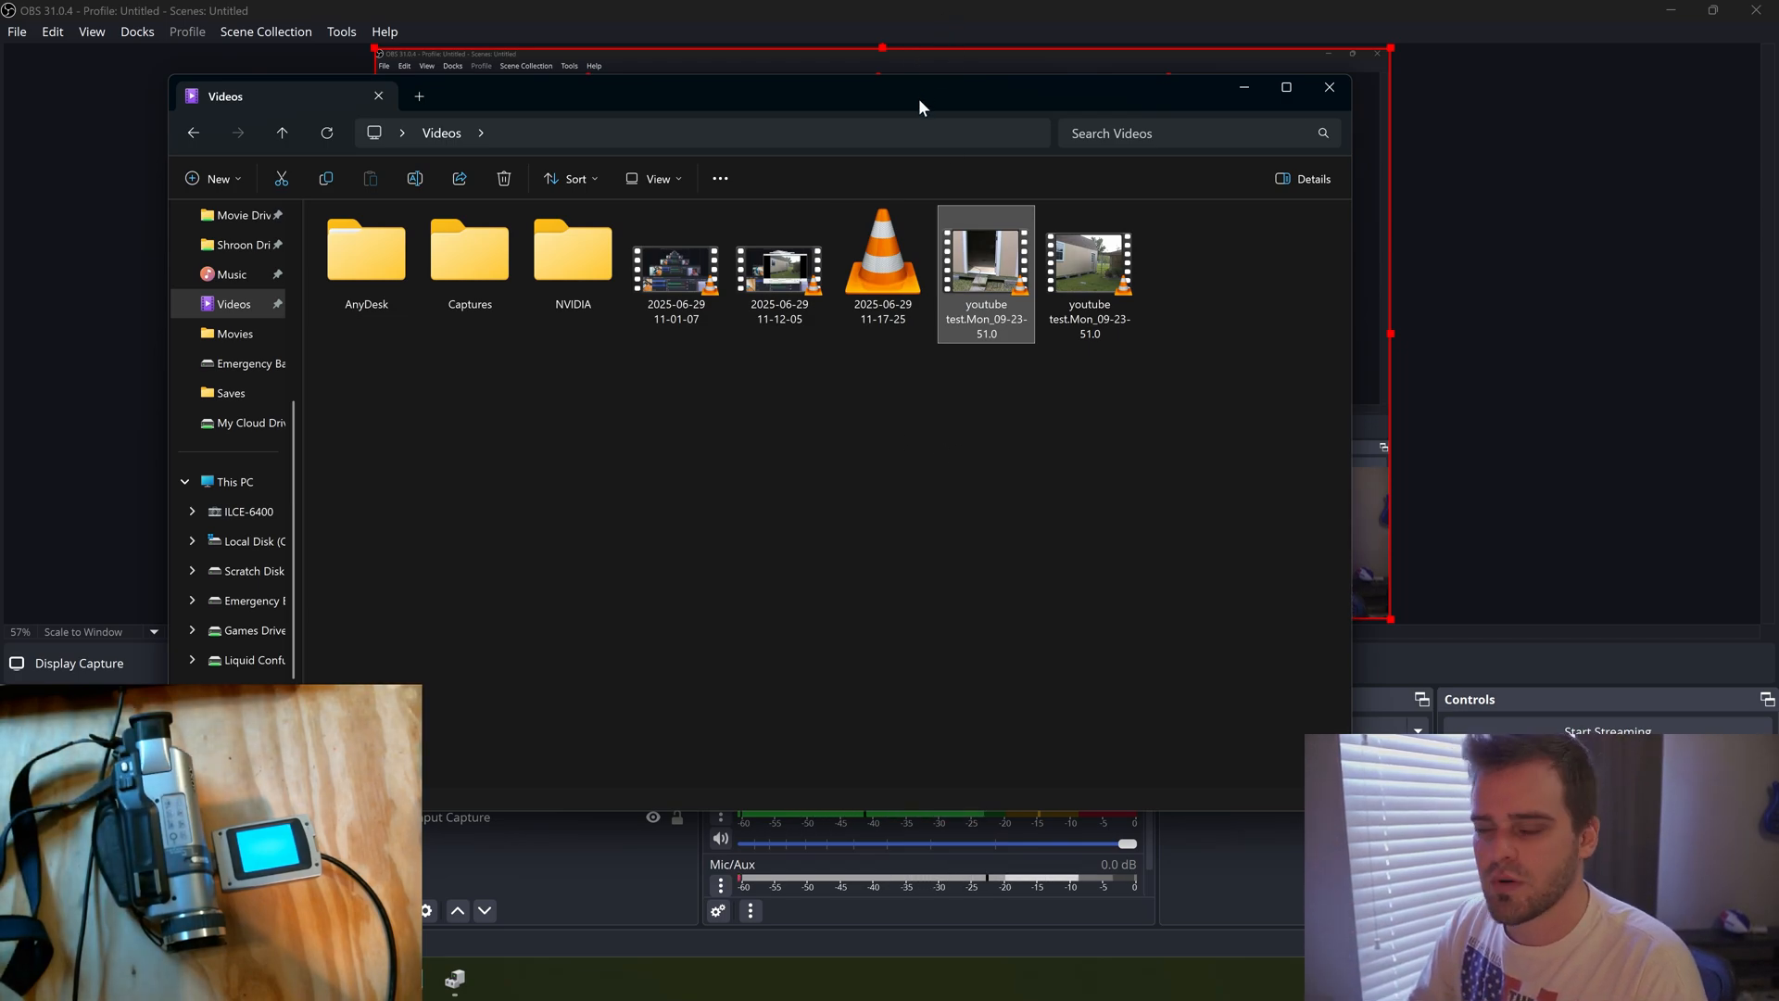
{"action": "mouse_move", "coordinate": [1098, 61]}
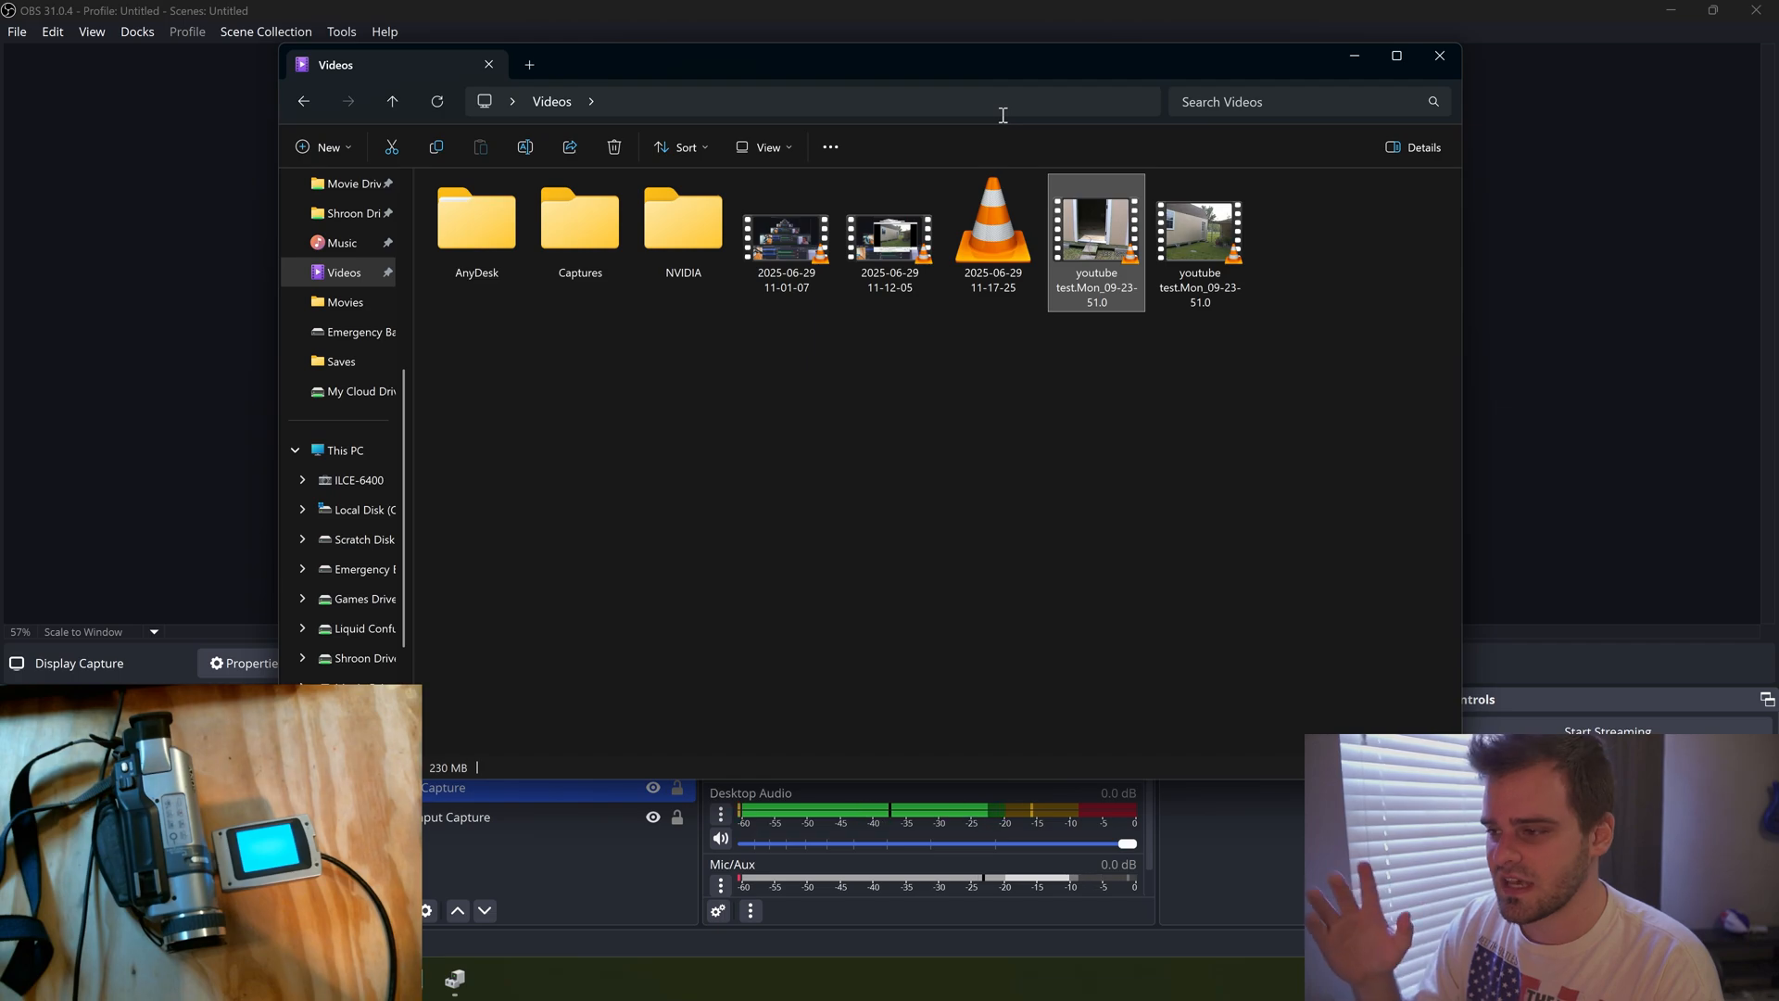
Minimize the Videos folder window so WinDV with the Sony source shows again
{"action": "left_click", "coordinate": [992, 233]}
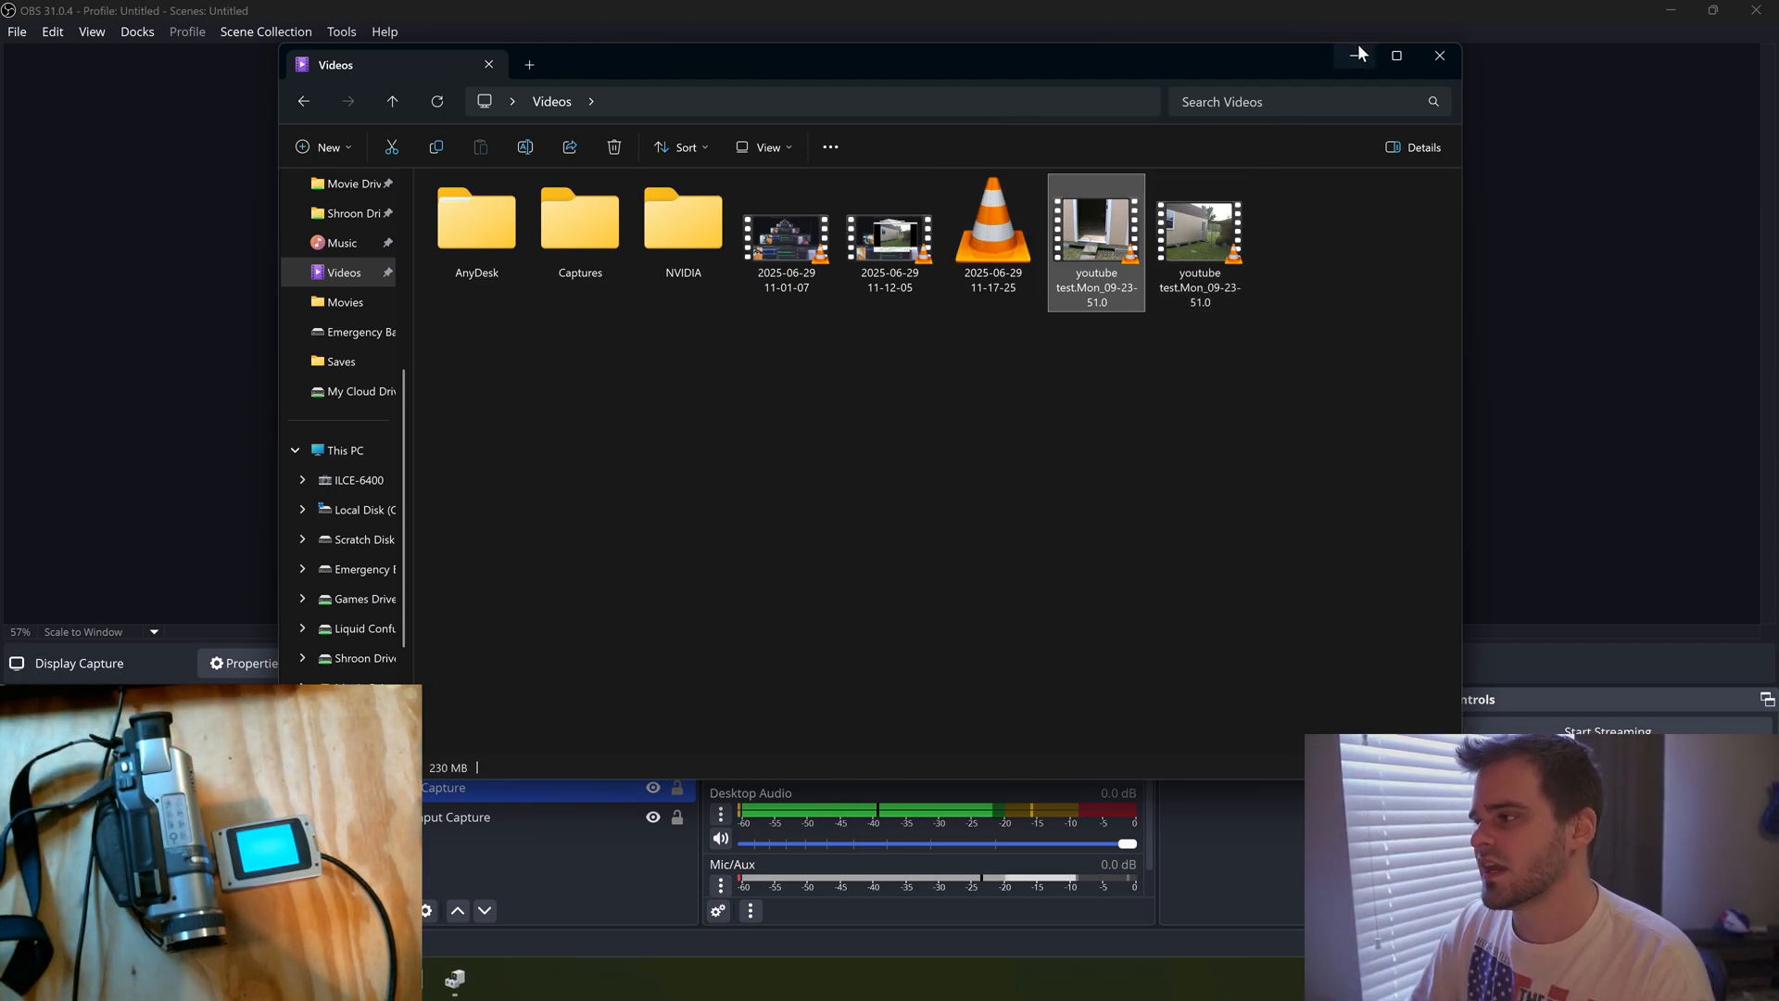
{"action": "mouse_move", "coordinate": [1355, 55]}
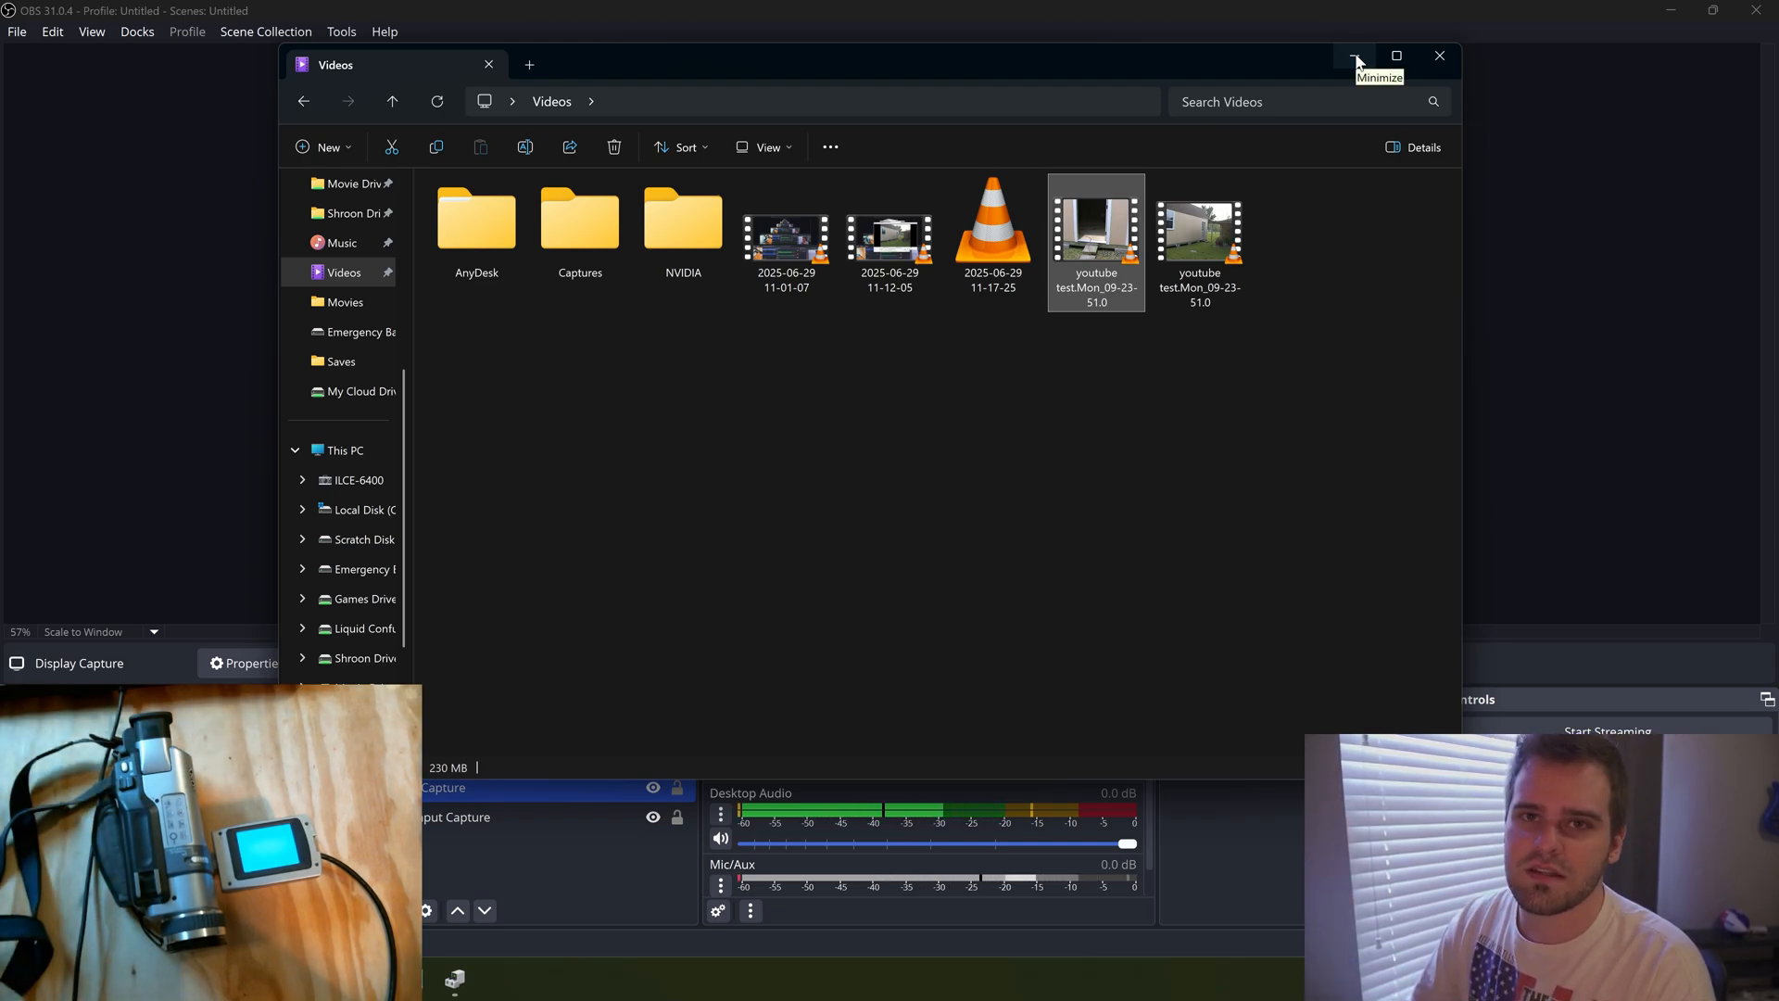
{"action": "mouse_move", "coordinate": [1439, 56]}
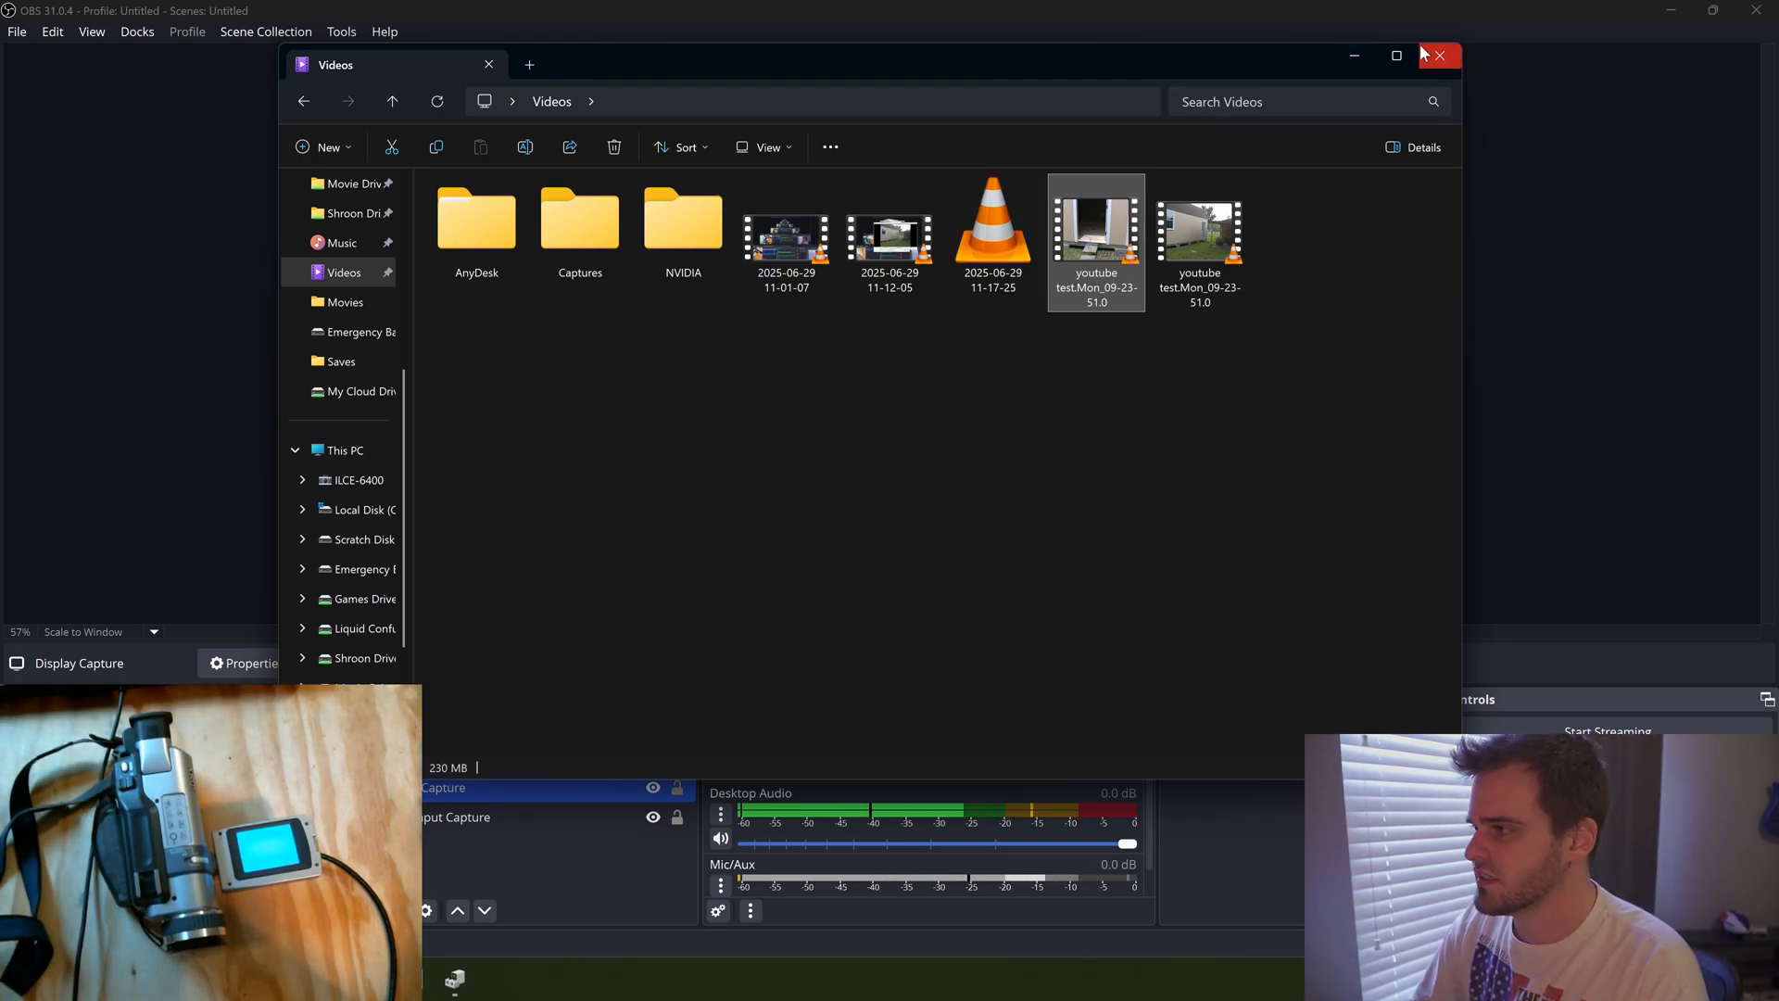
{"action": "mouse_move", "coordinate": [1354, 81]}
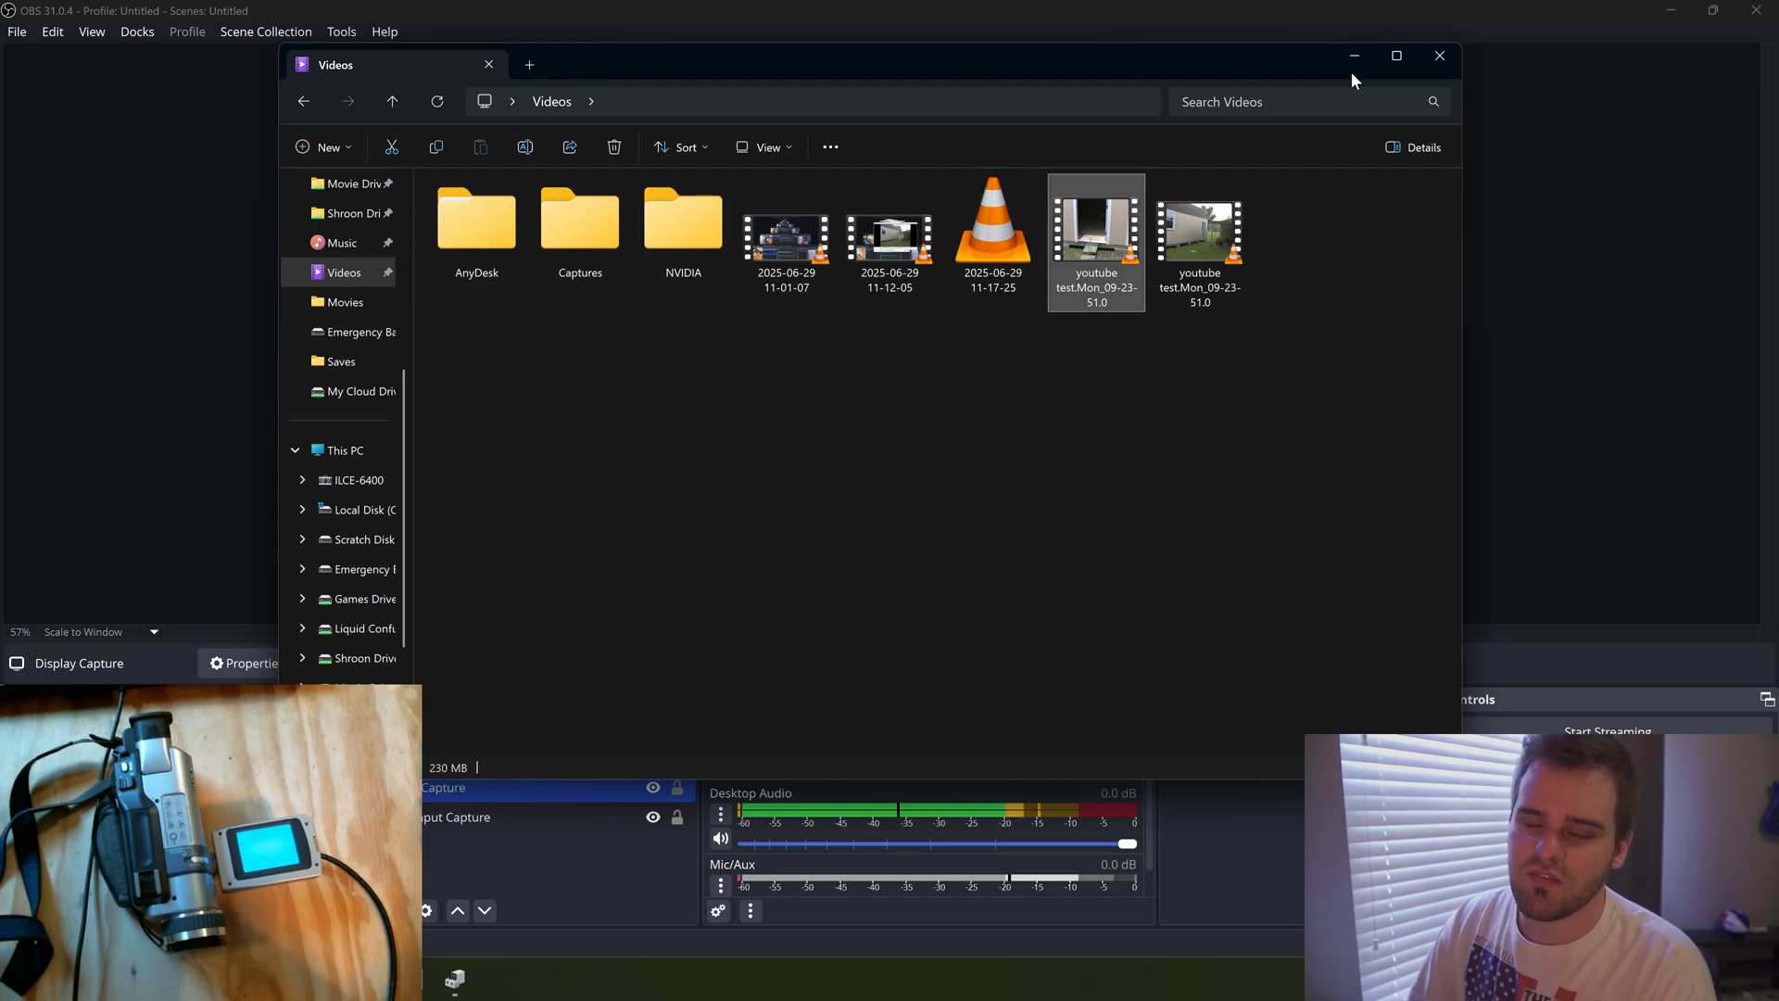
{"action": "left_click", "coordinate": [1439, 55]}
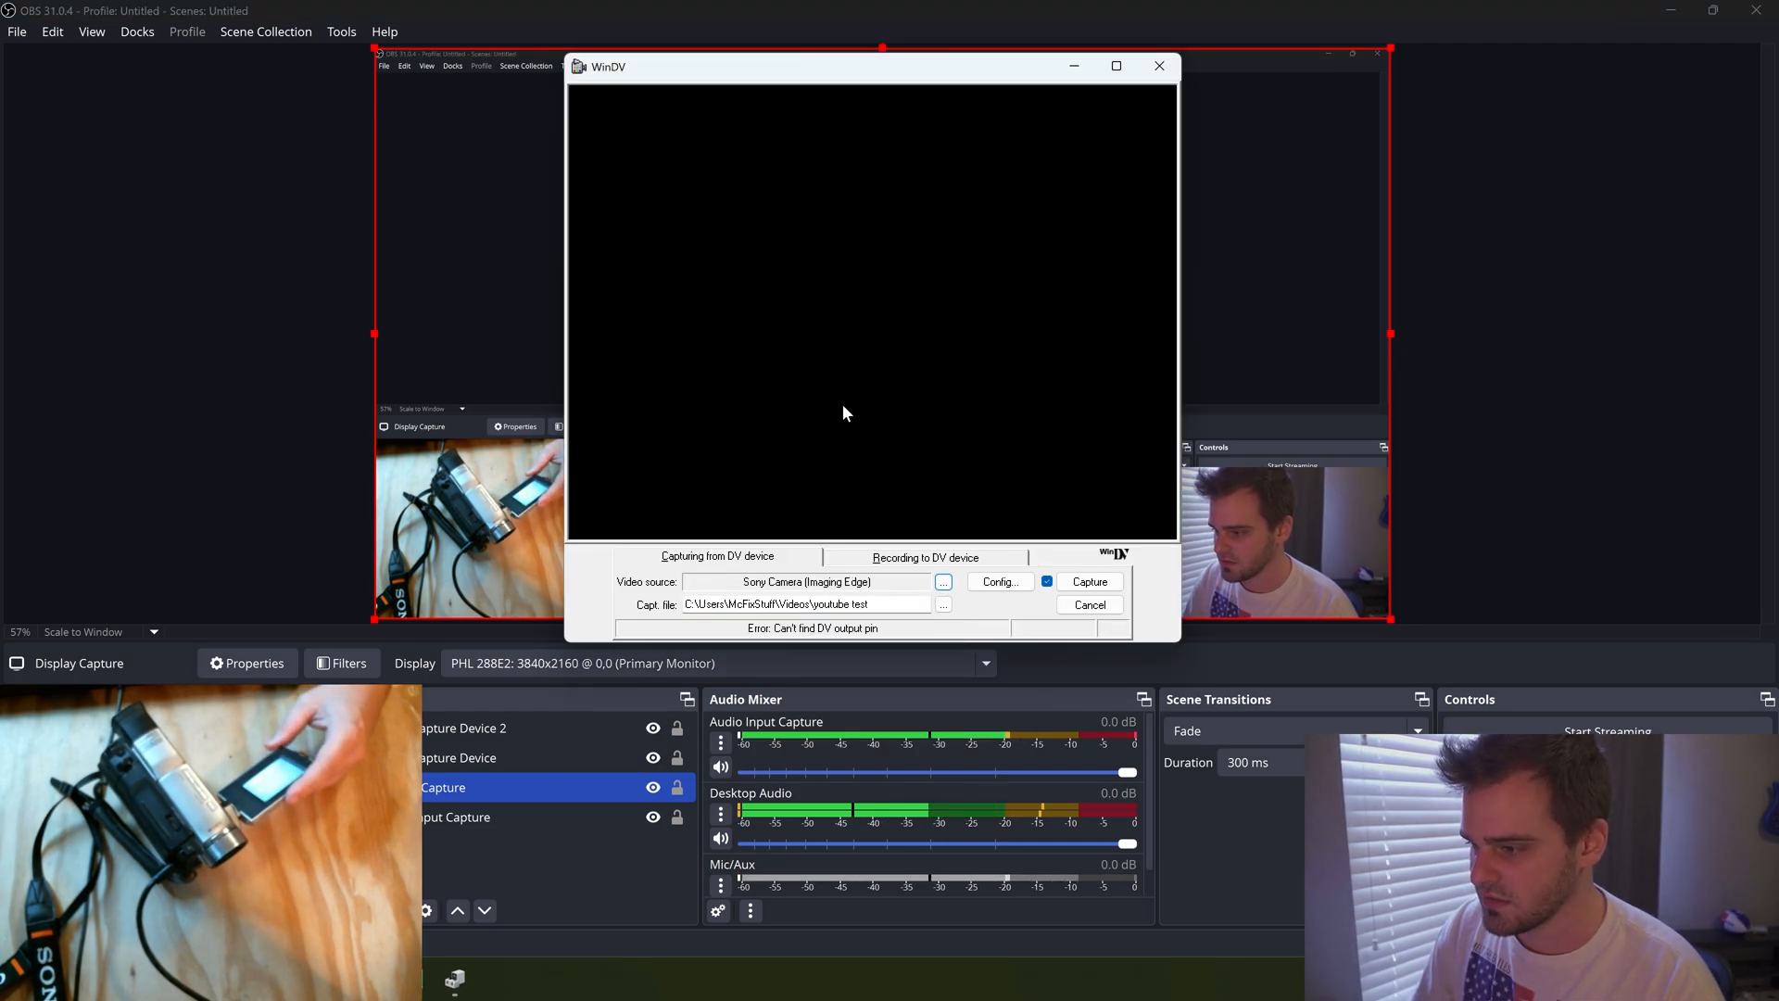
{"action": "mouse_move", "coordinate": [732, 439]}
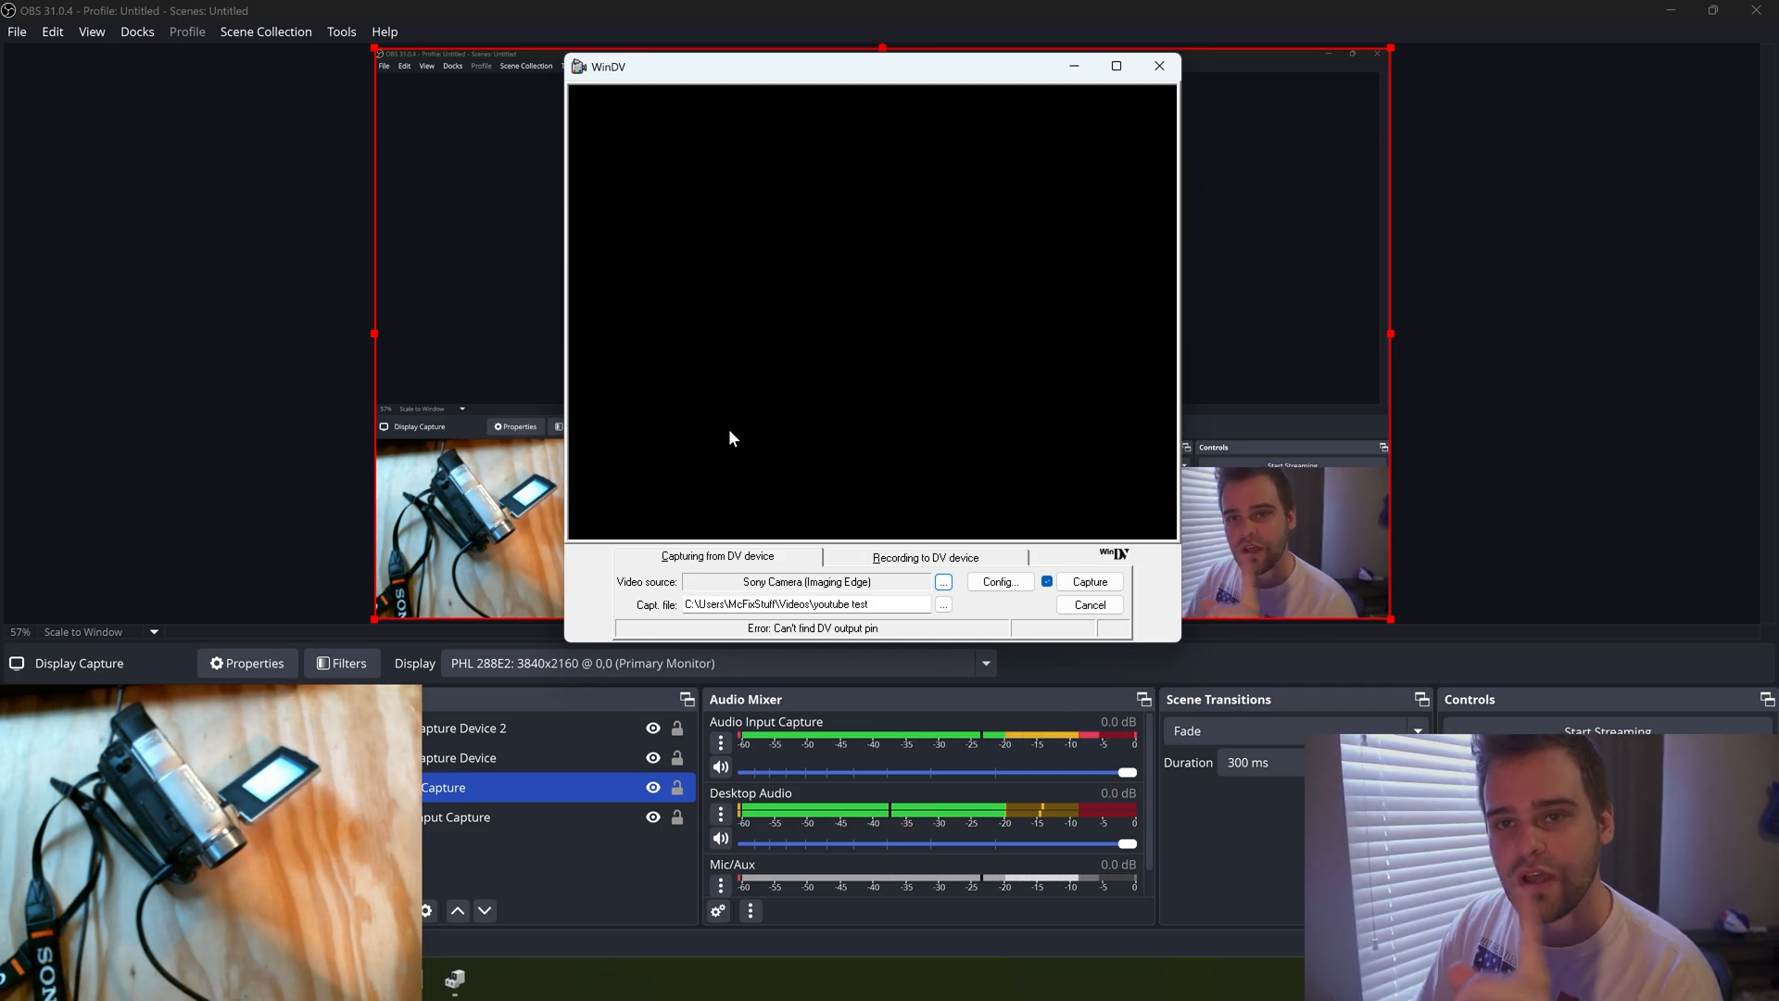
{"action": "mouse_move", "coordinate": [1509, 609]}
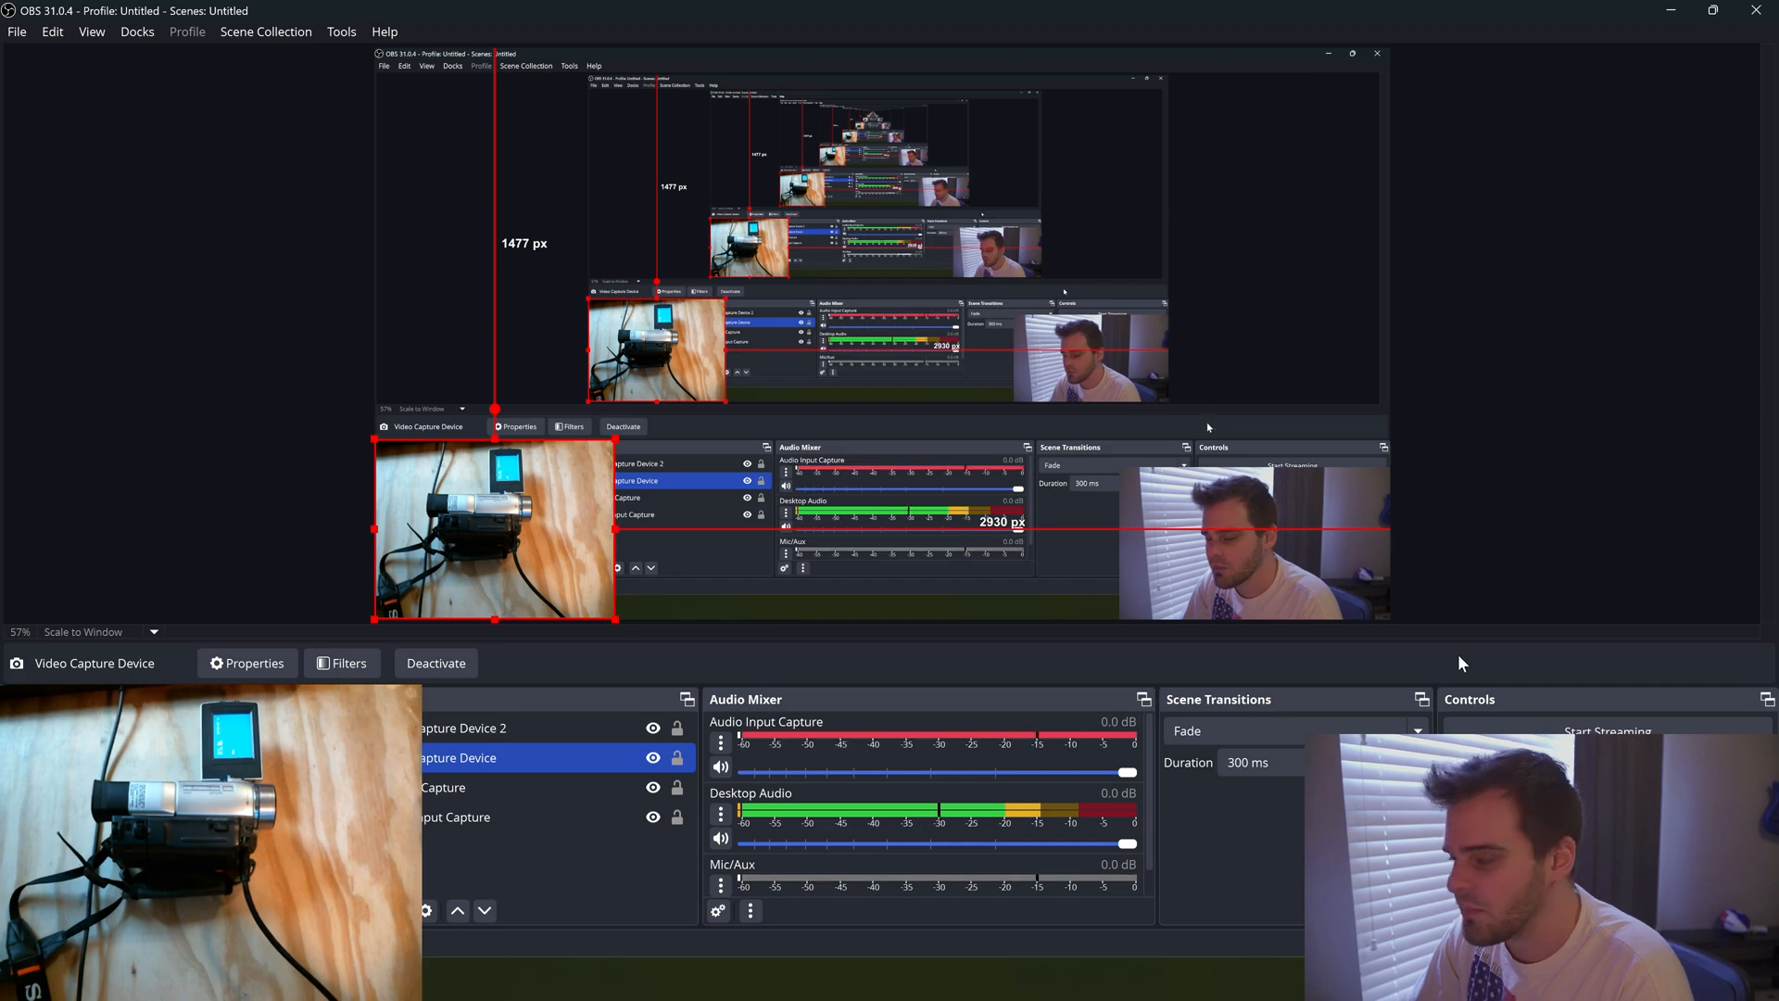
{"action": "mouse_move", "coordinate": [980, 782]}
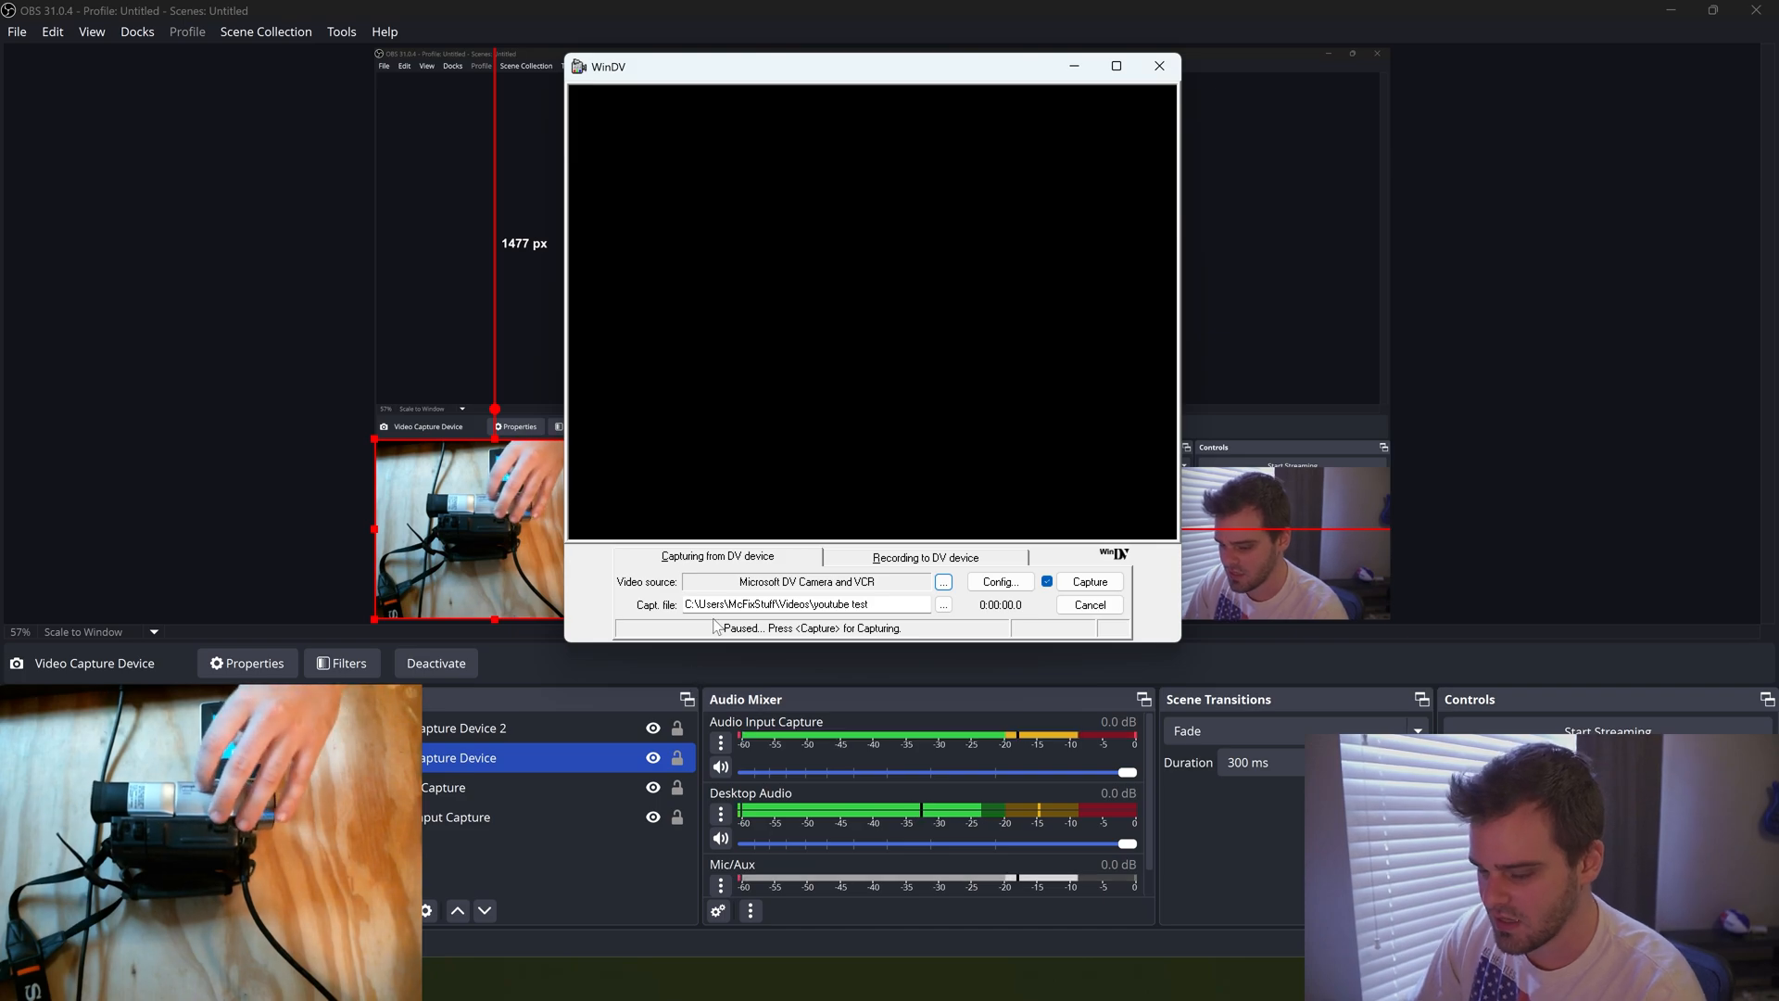
{"action": "mouse_move", "coordinate": [778, 524]}
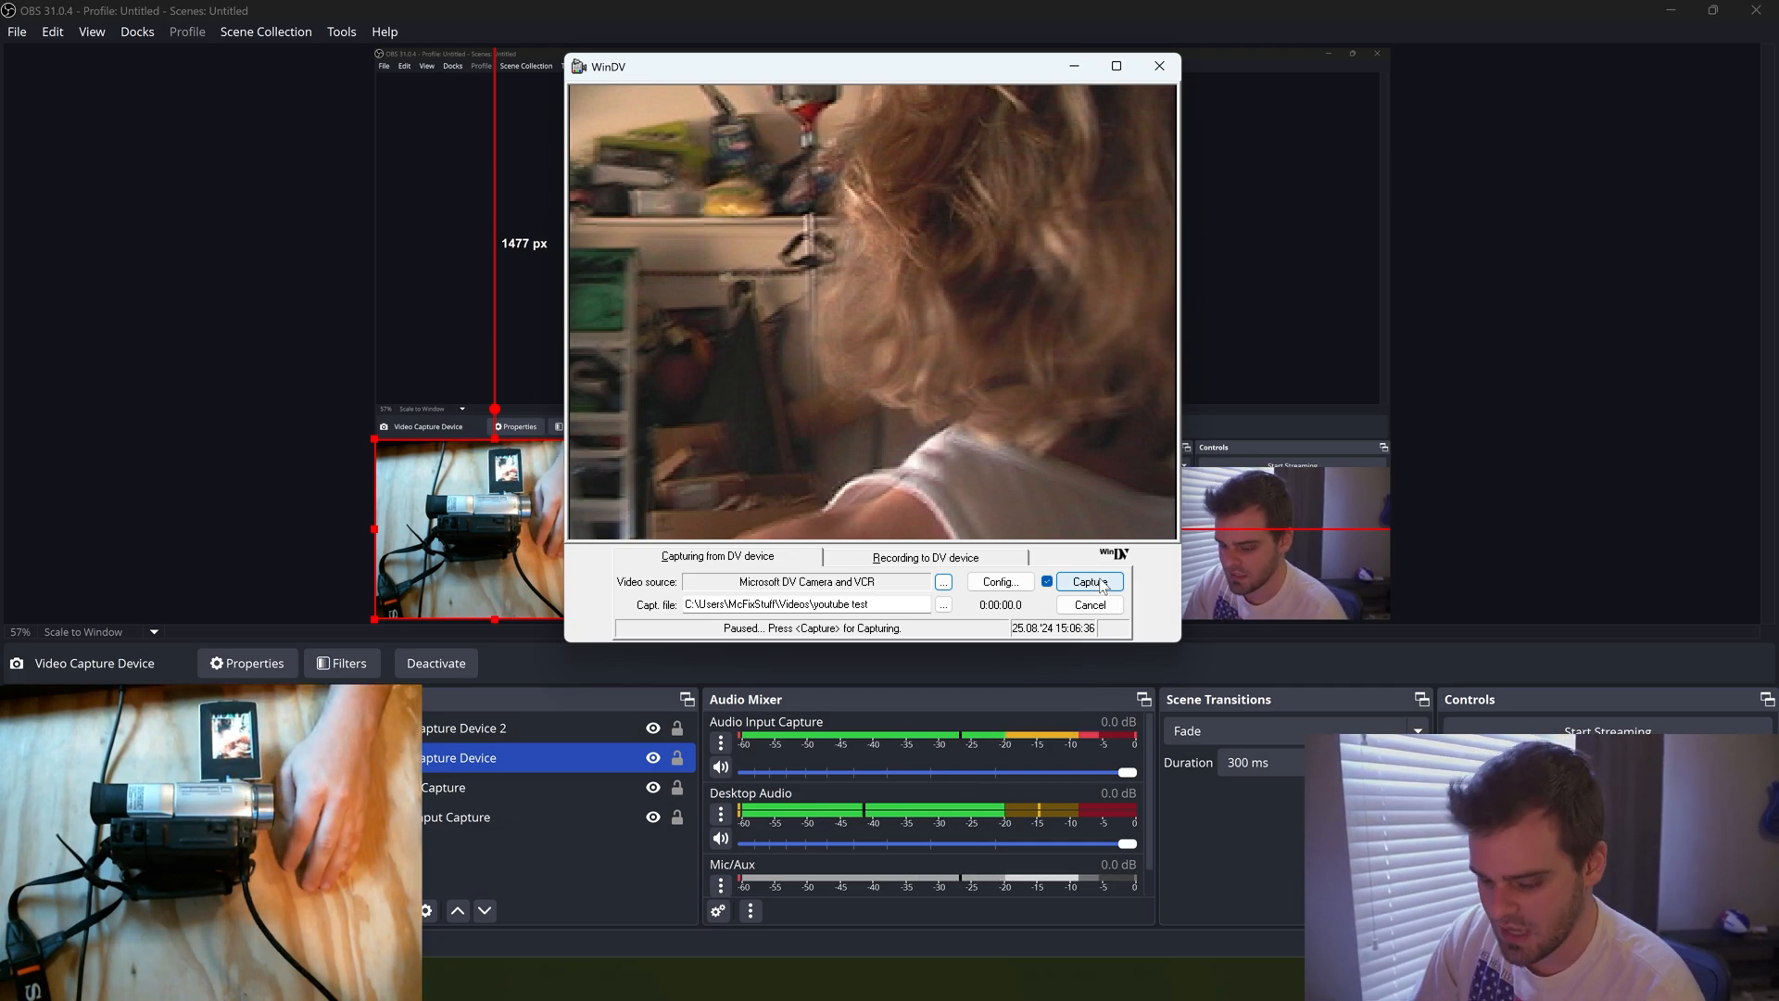
Capture about 30 seconds of the second camera's tape in WinDV, then stop
{"action": "left_click", "coordinate": [1088, 581]}
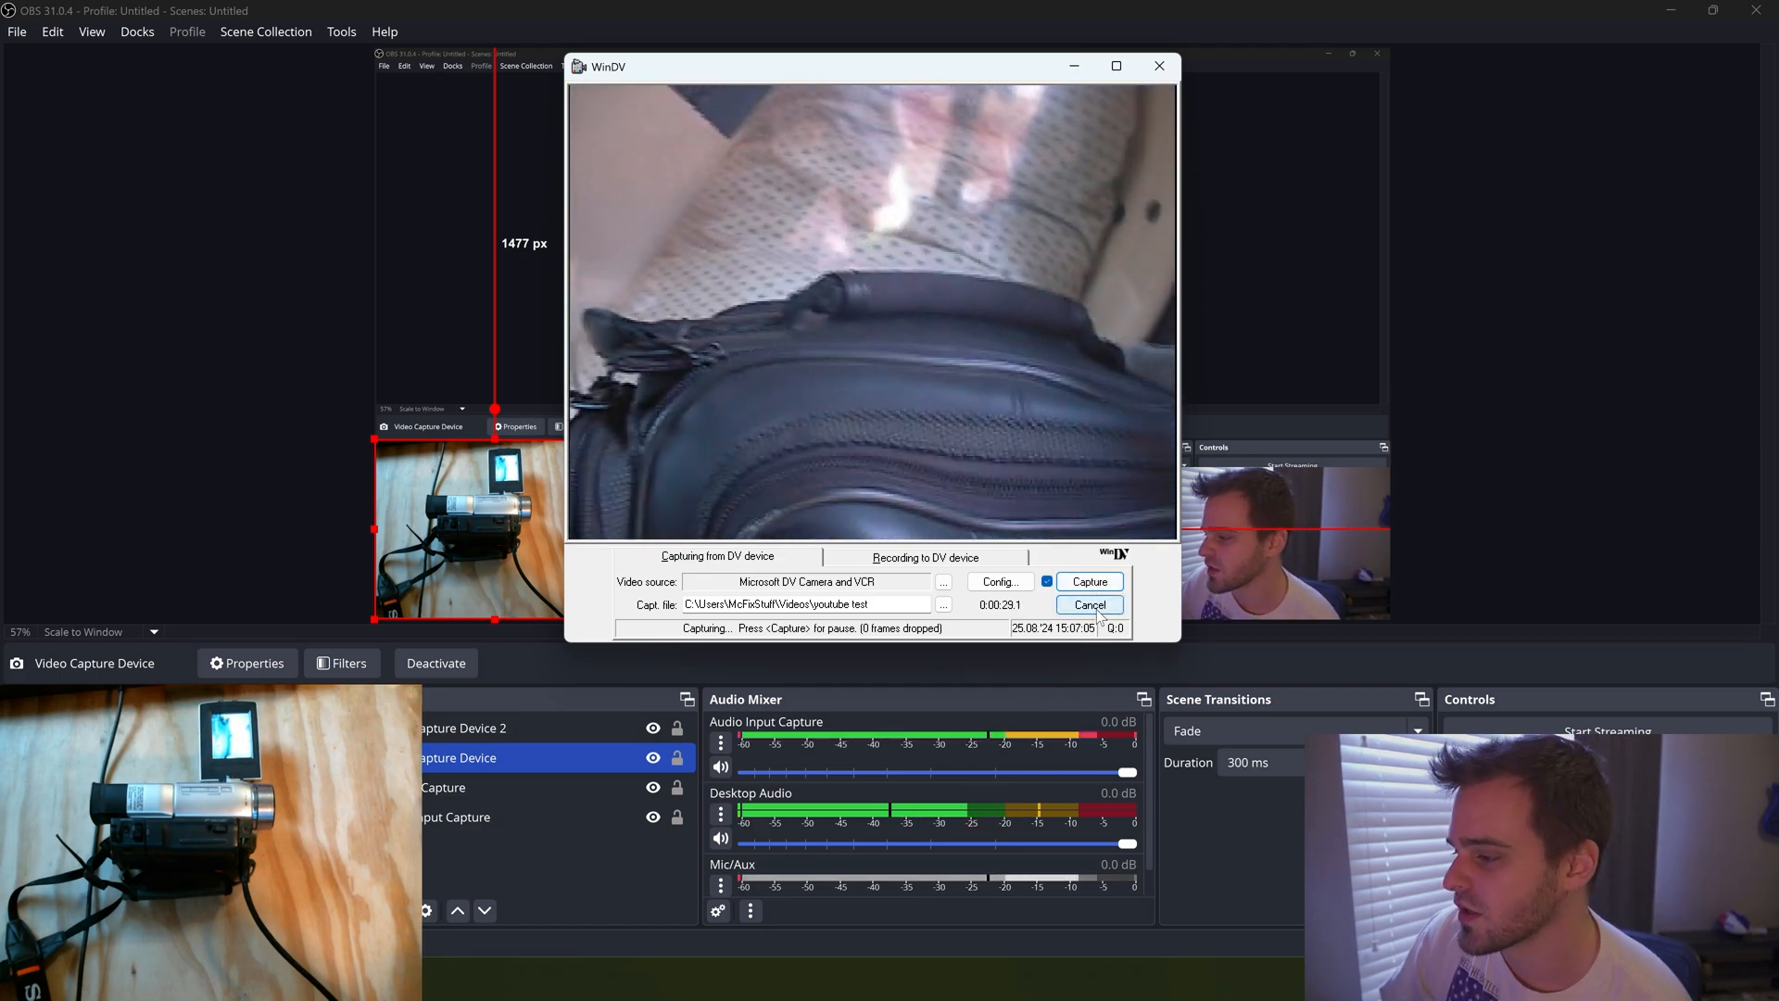
{"action": "left_click", "coordinate": [1087, 604]}
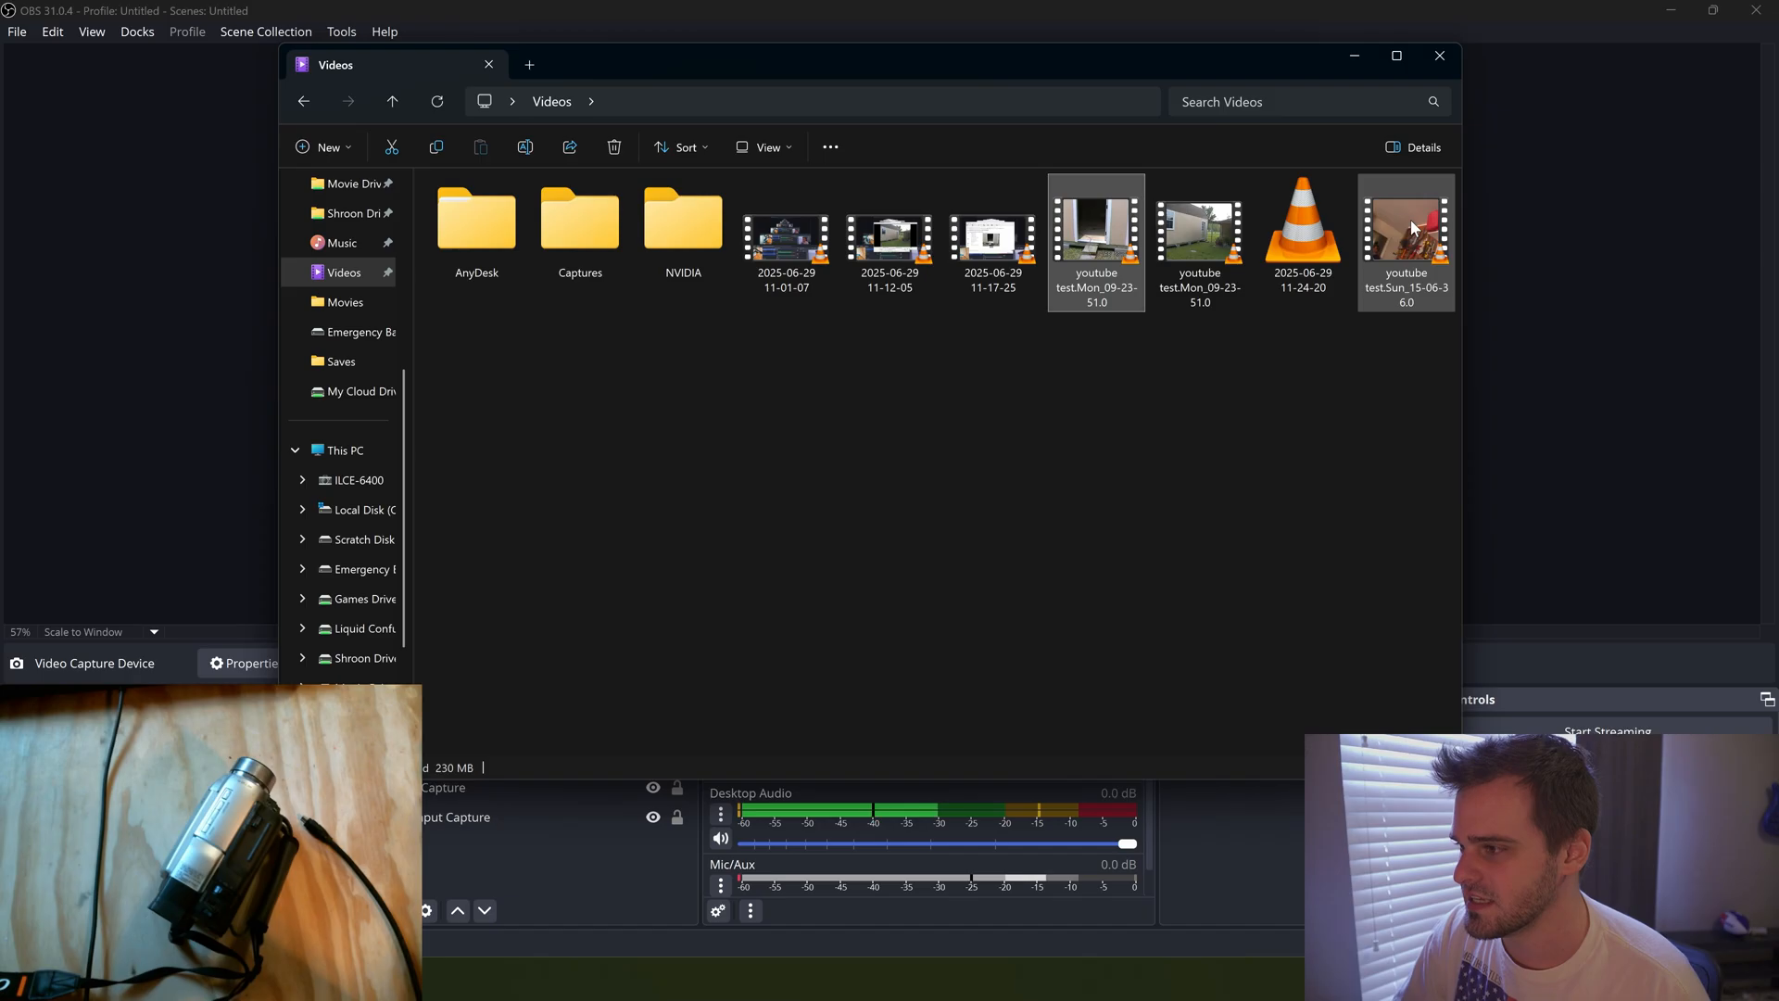
Open the new youtube test capture file, then minimize the Videos folder to show WinDV
{"action": "double_click", "coordinate": [1405, 226]}
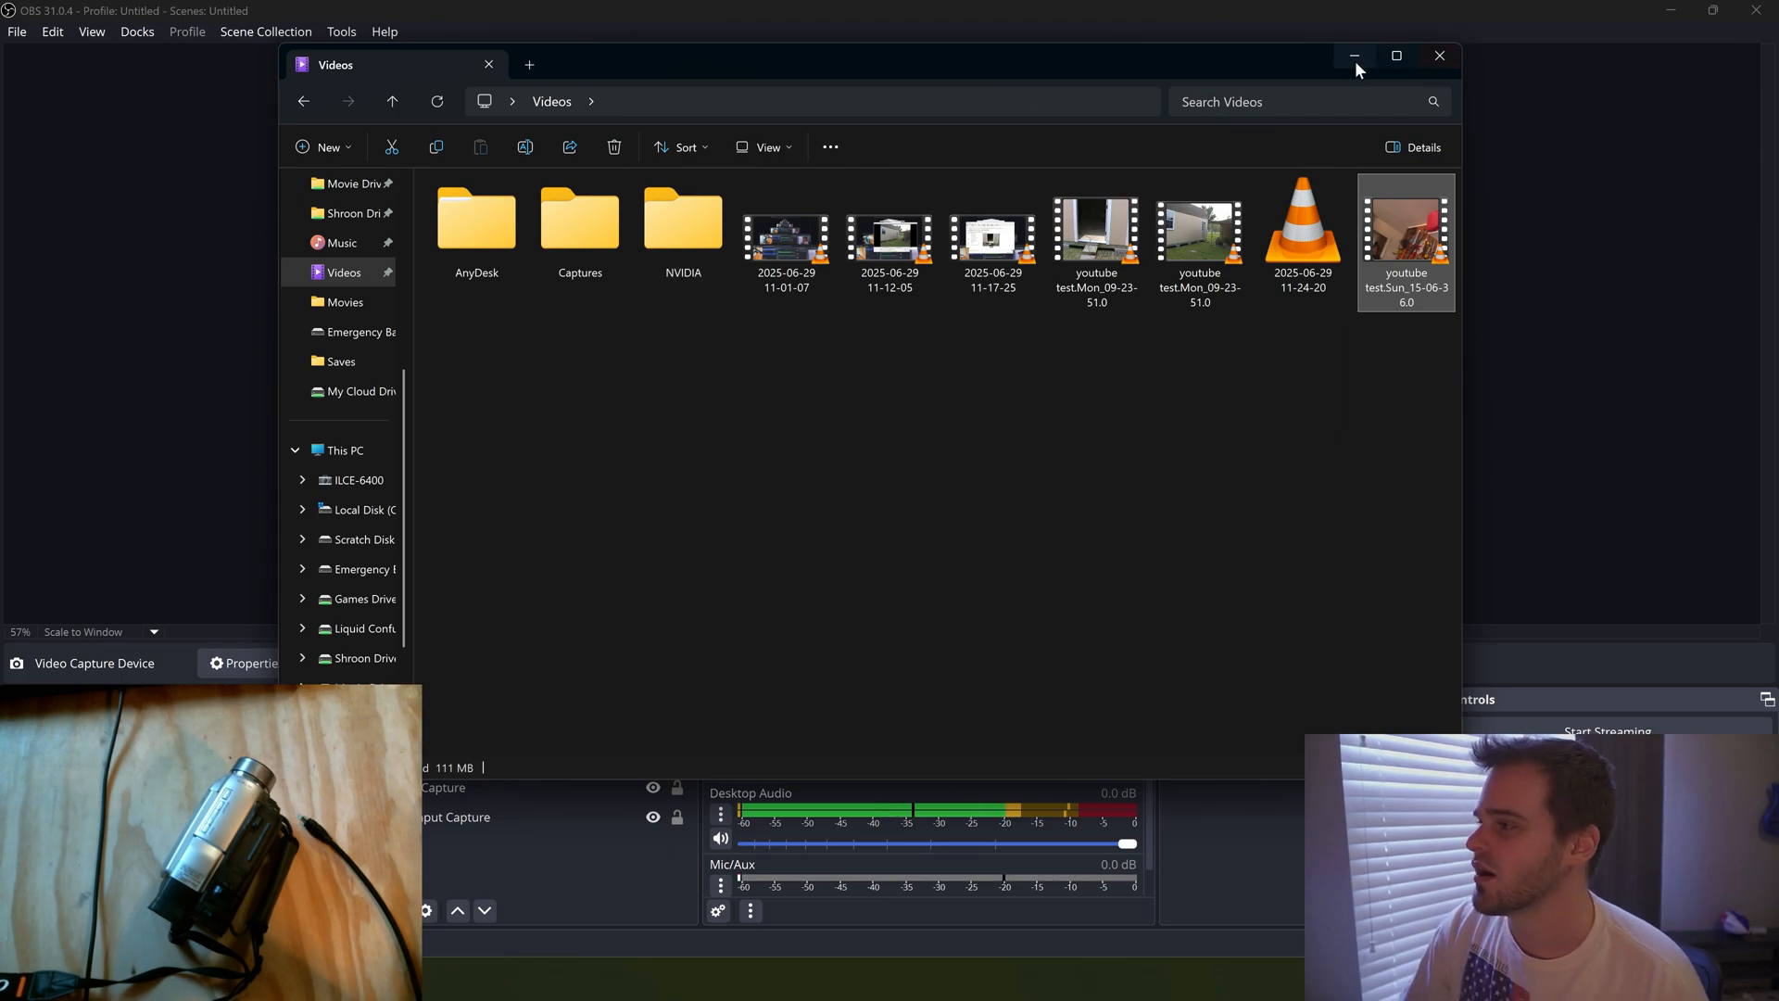
{"action": "left_click", "coordinate": [1353, 55]}
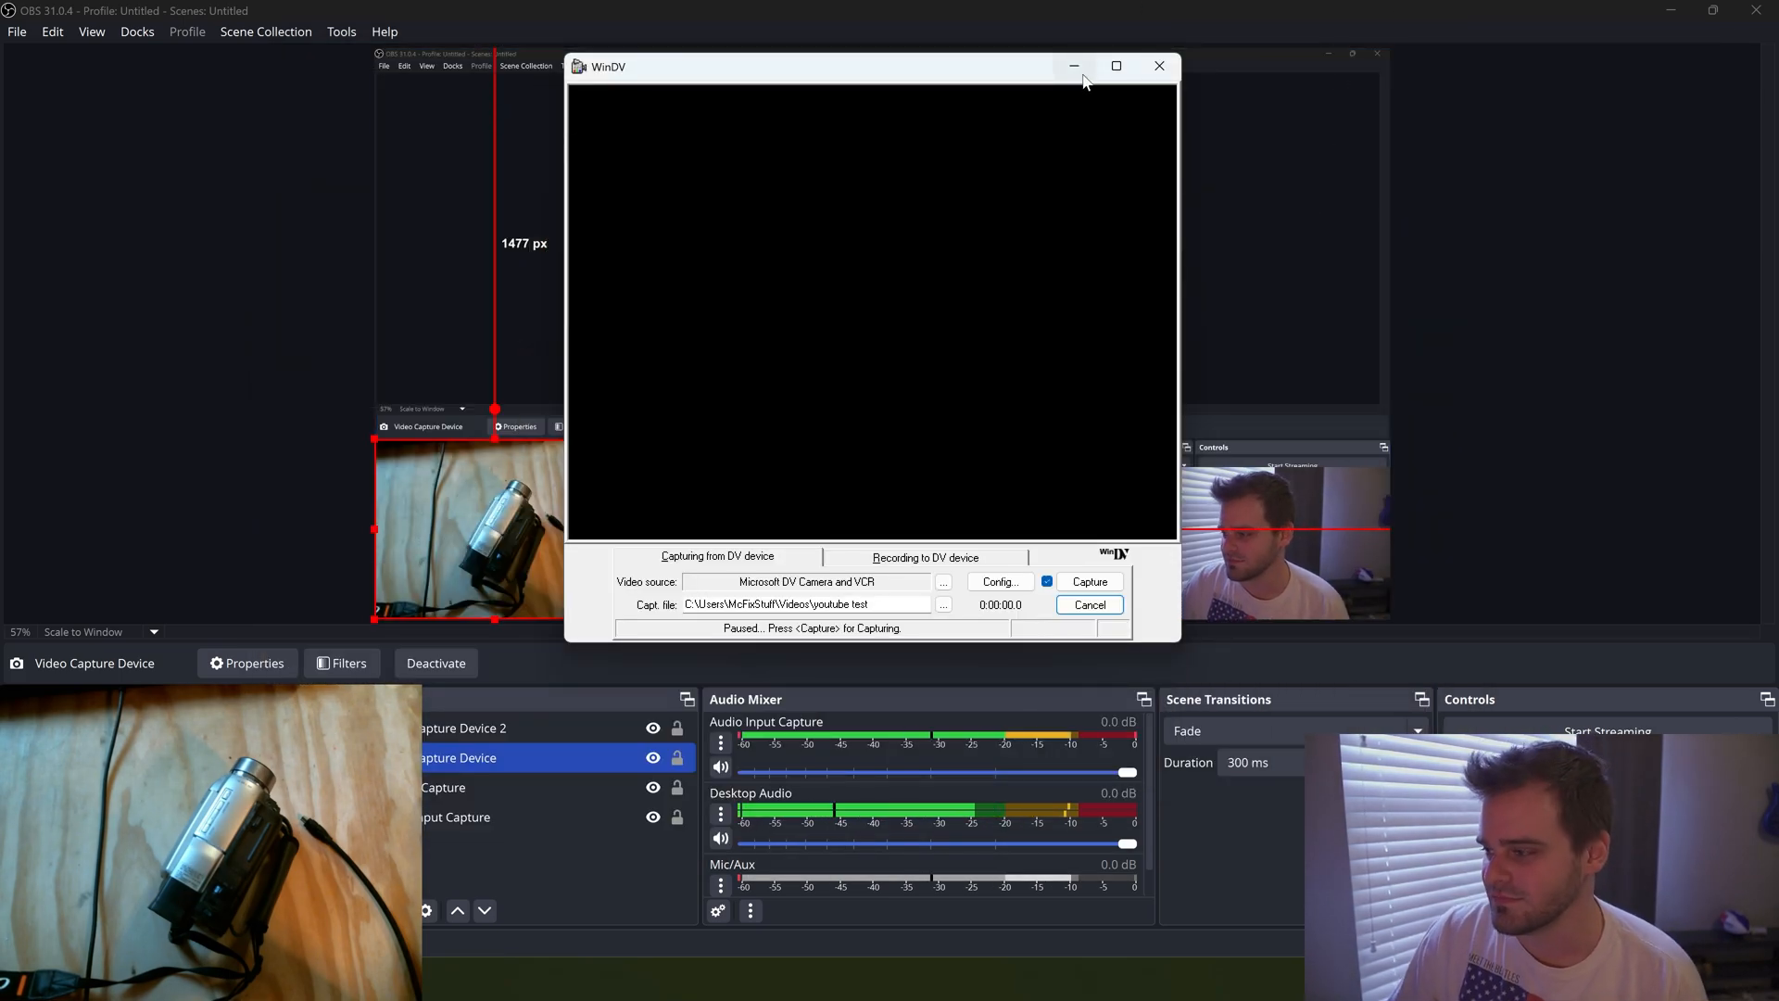